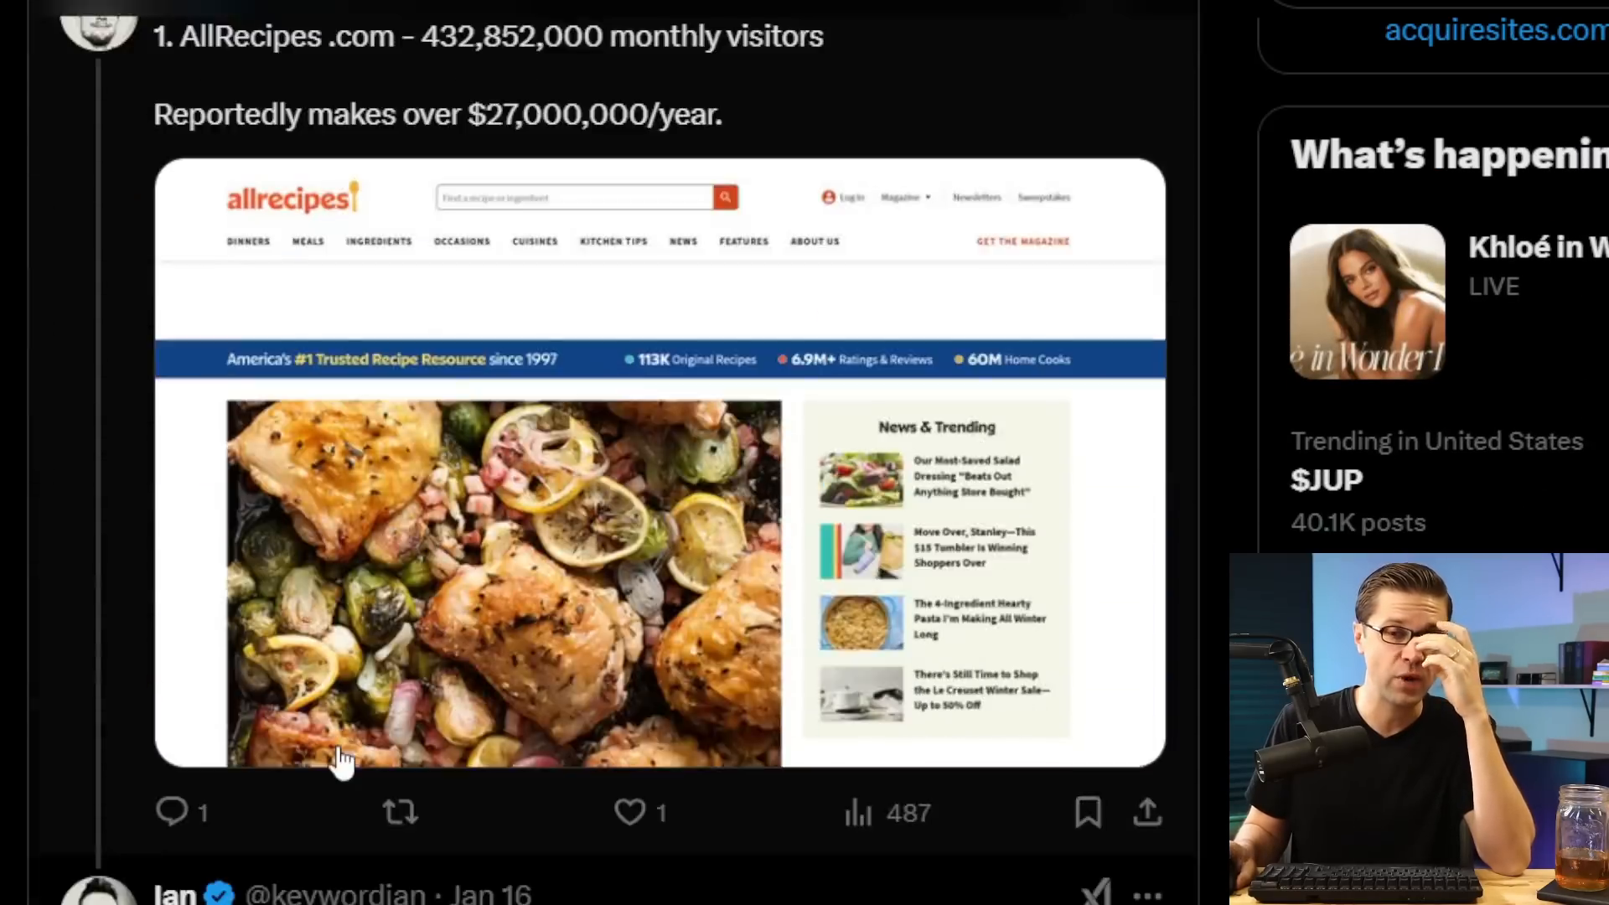
Review the food blog traffic claim and browse down the AllRecipes homepage
scroll(up, 3)
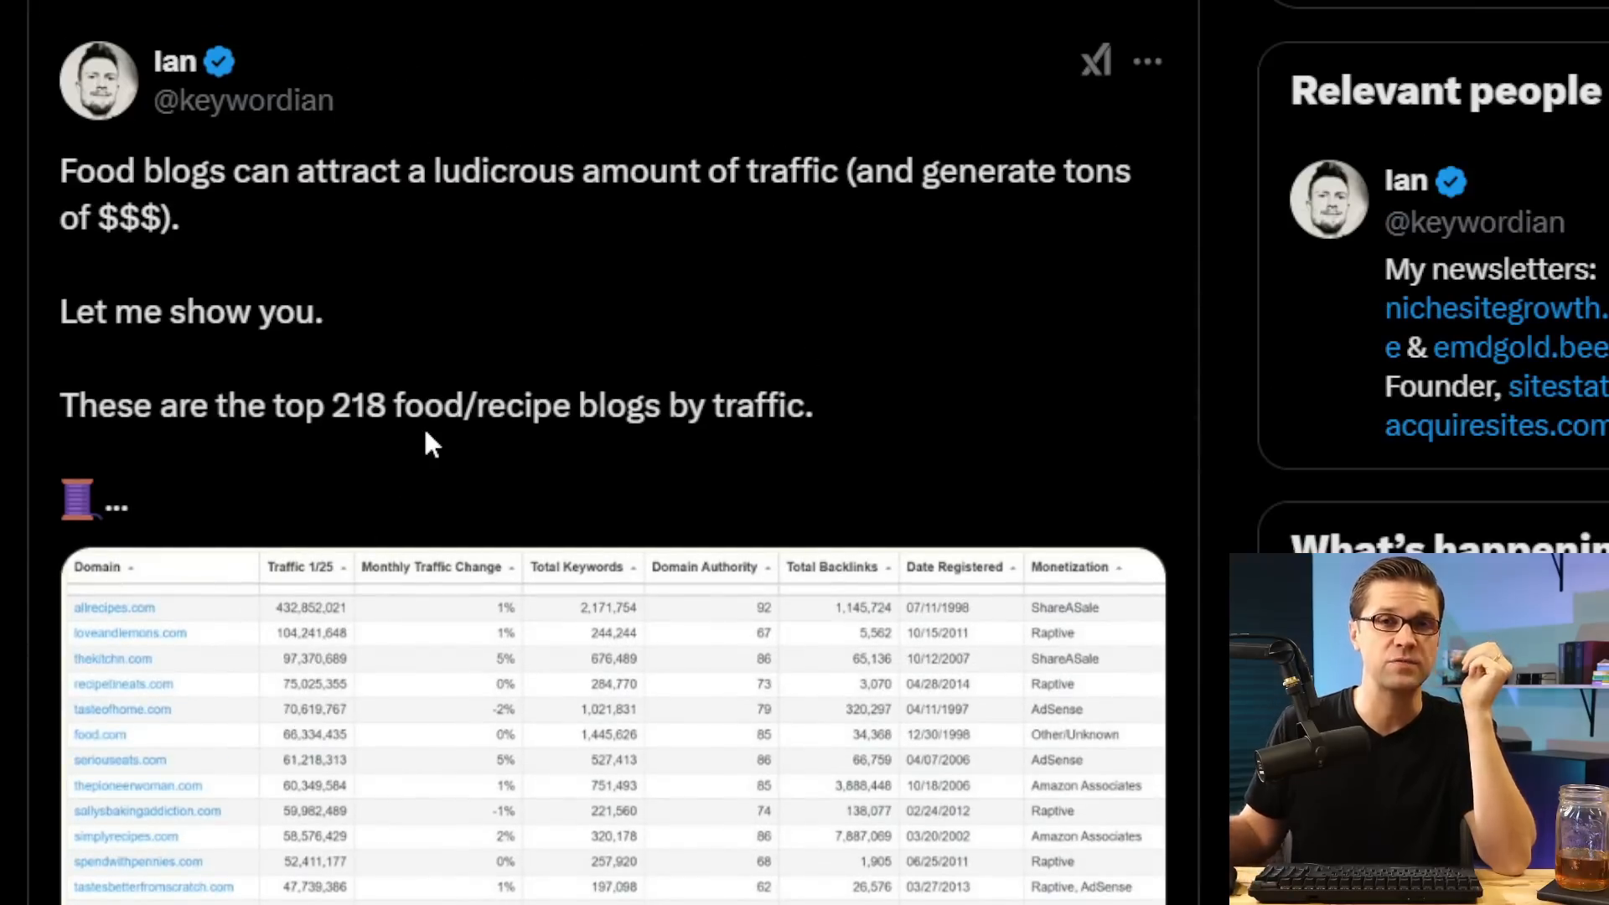
double_click(185, 171)
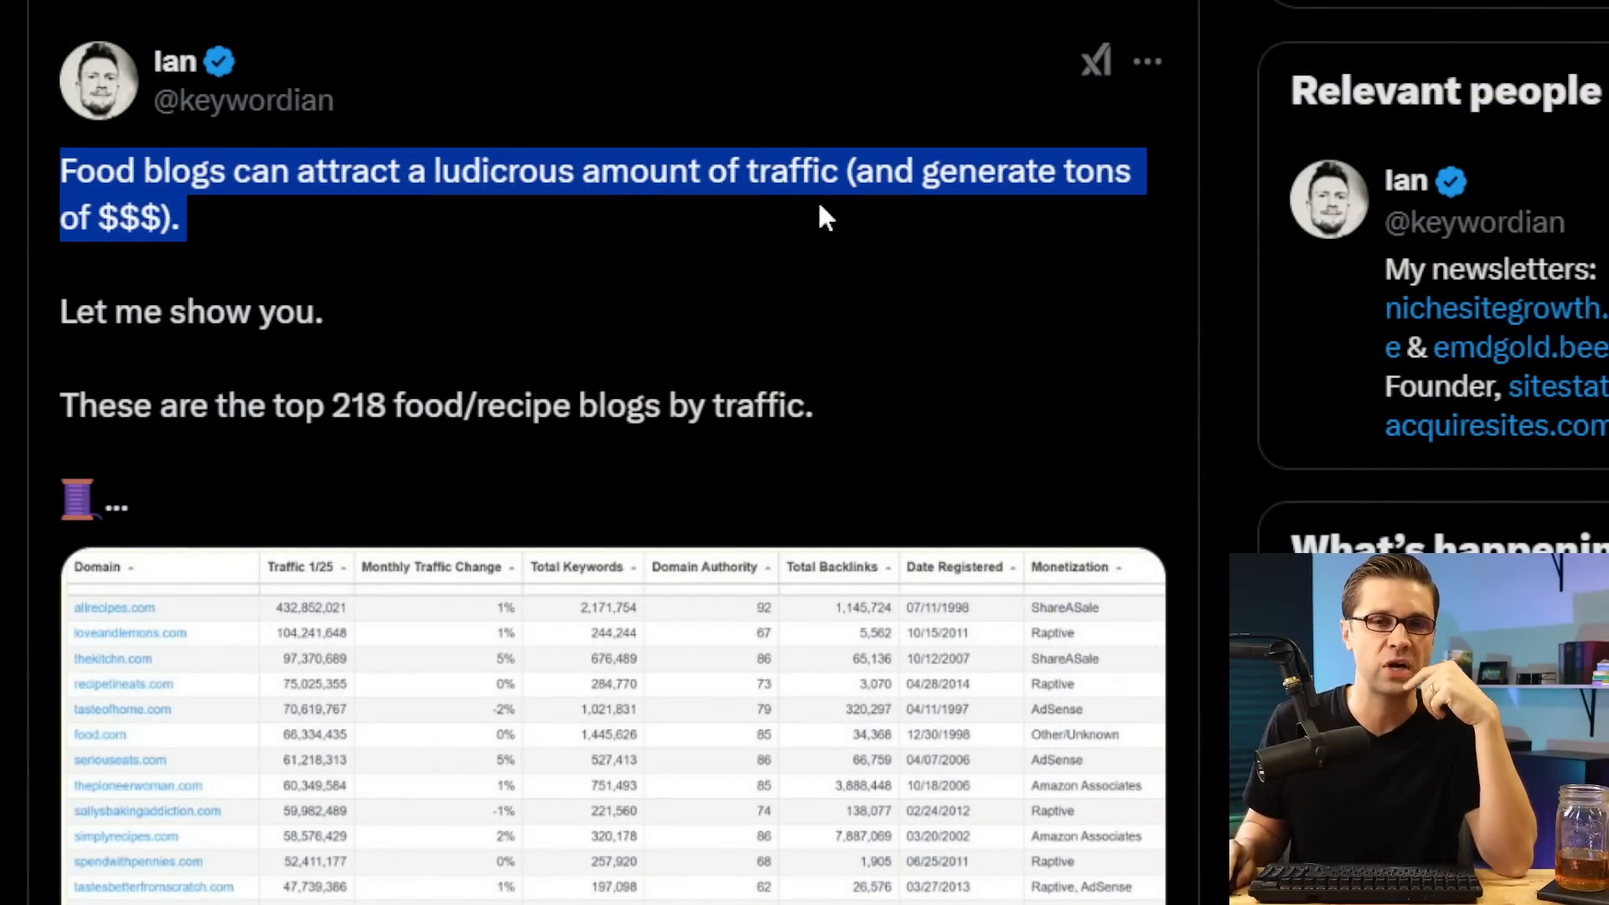
click(836, 122)
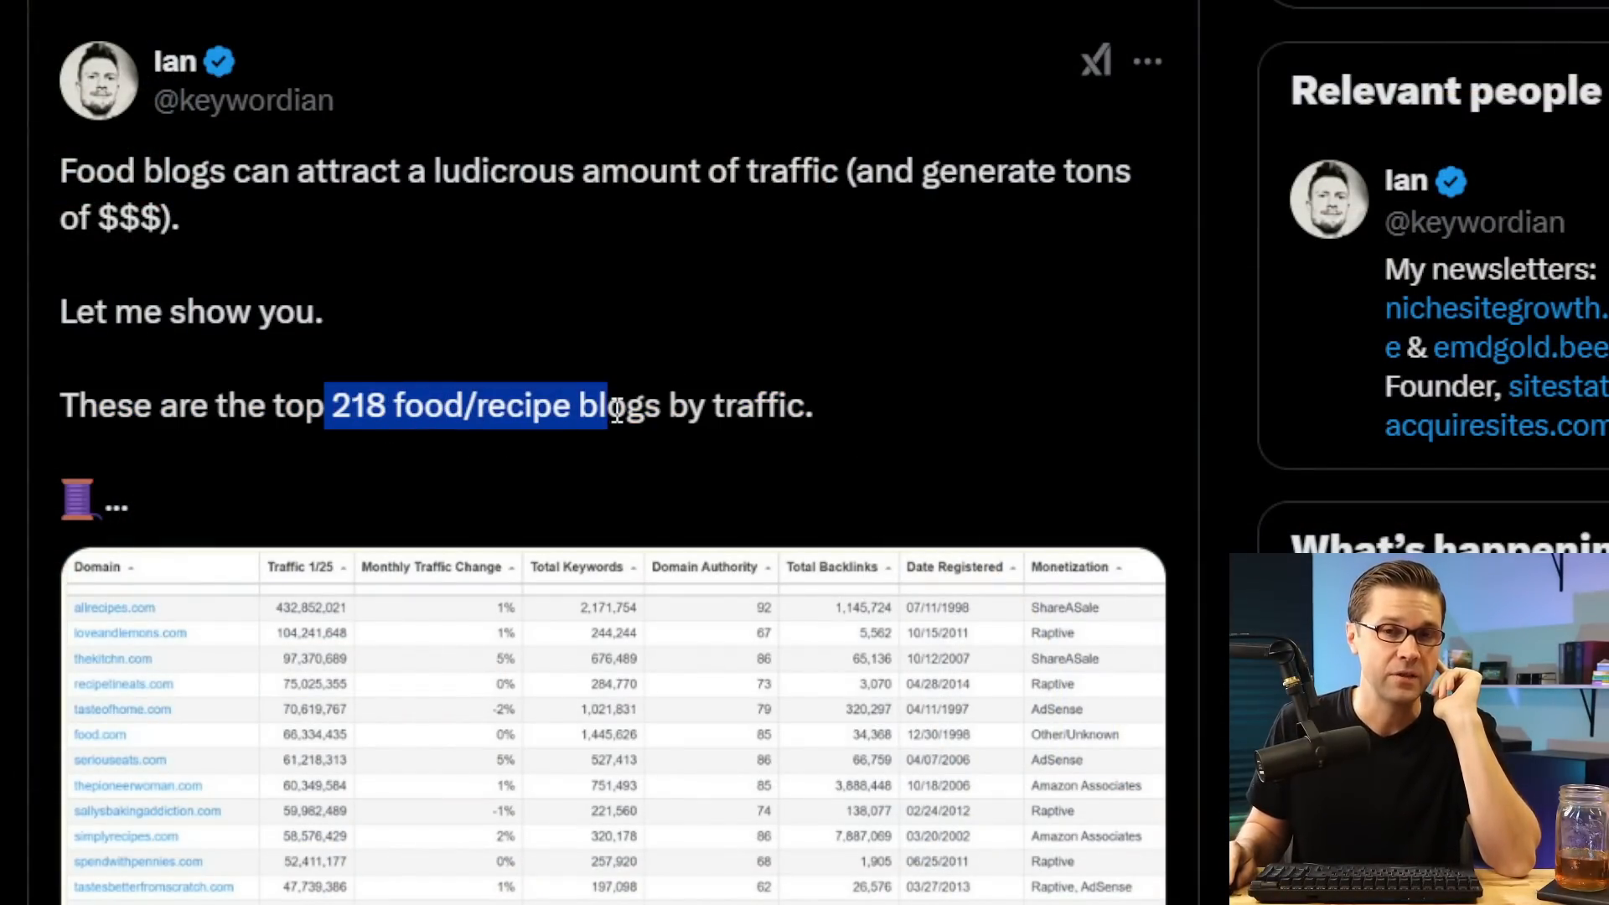
scroll(down, 3)
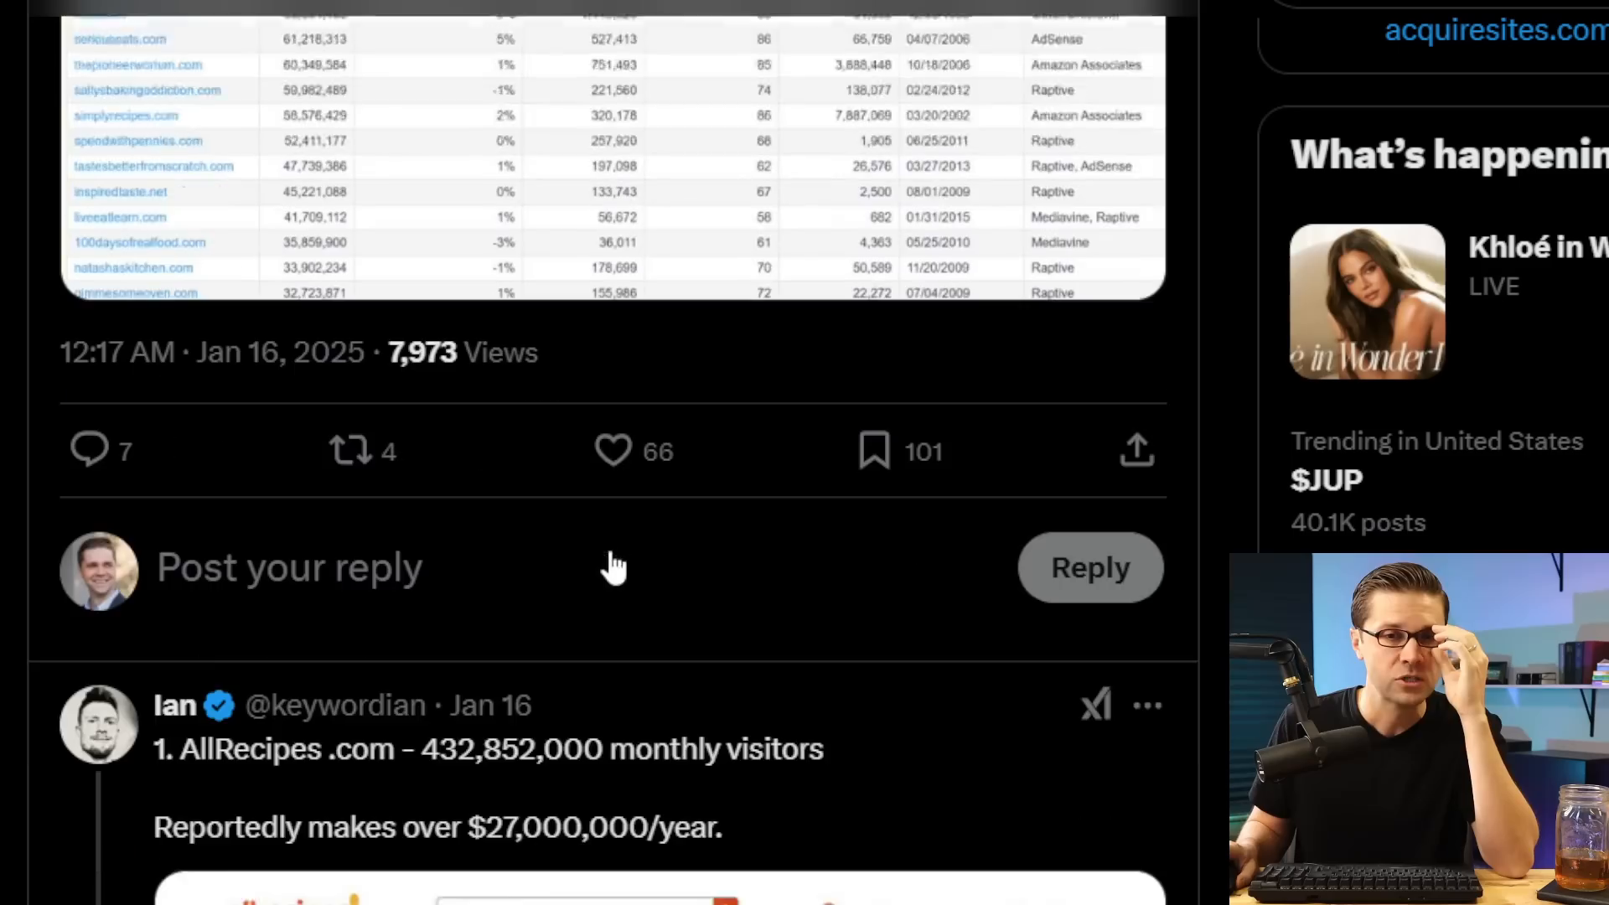
scroll(down, 3)
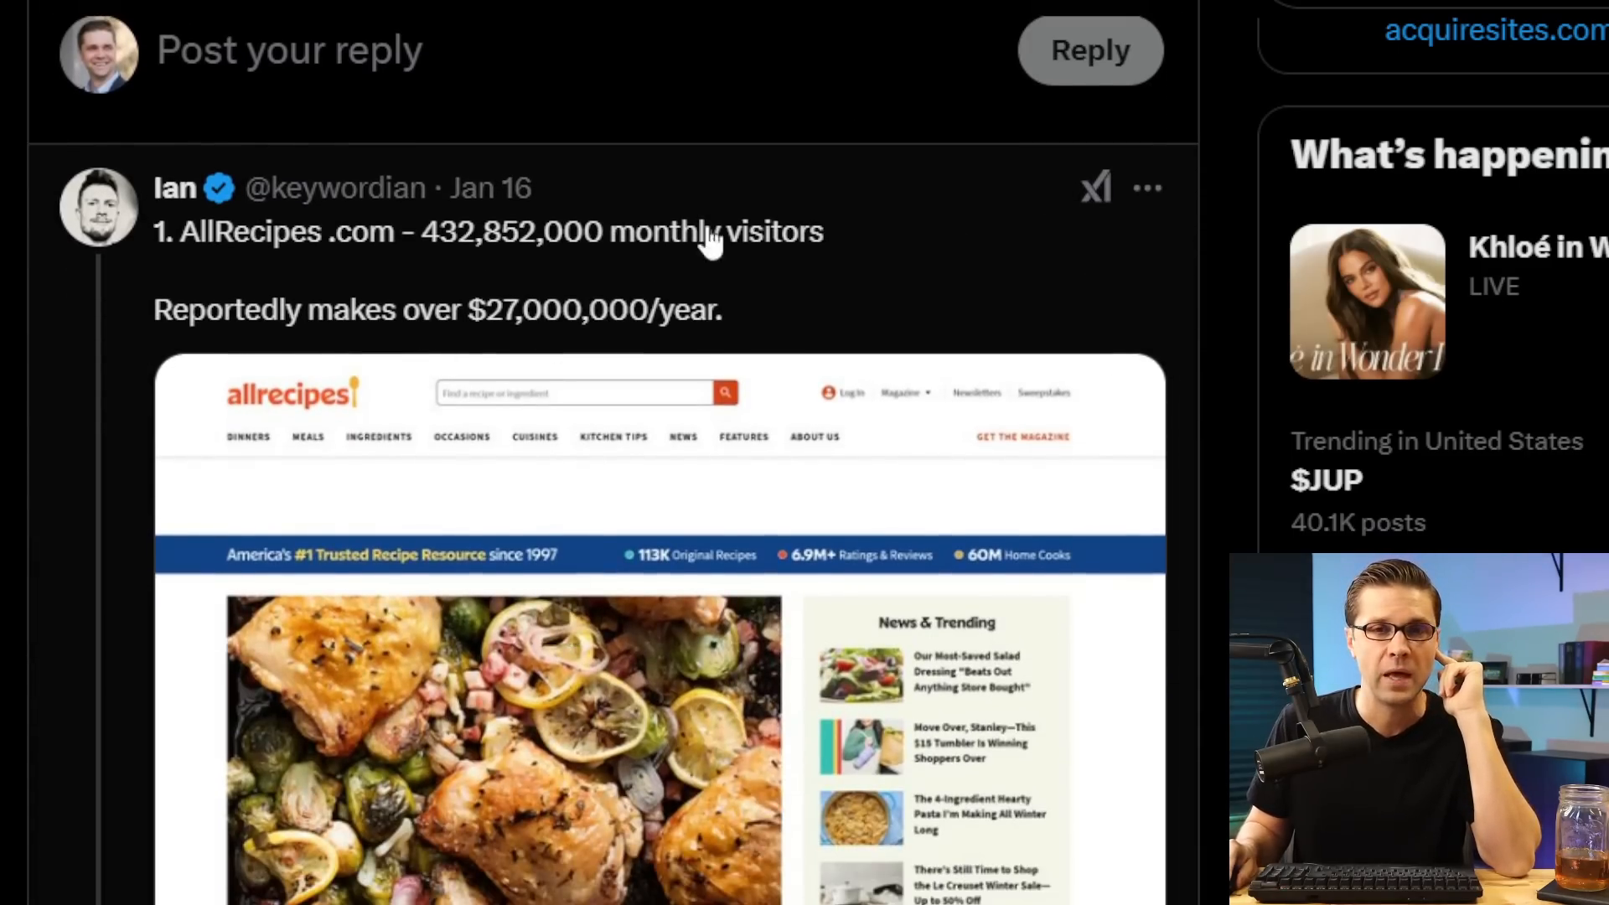
mouse_move(662, 282)
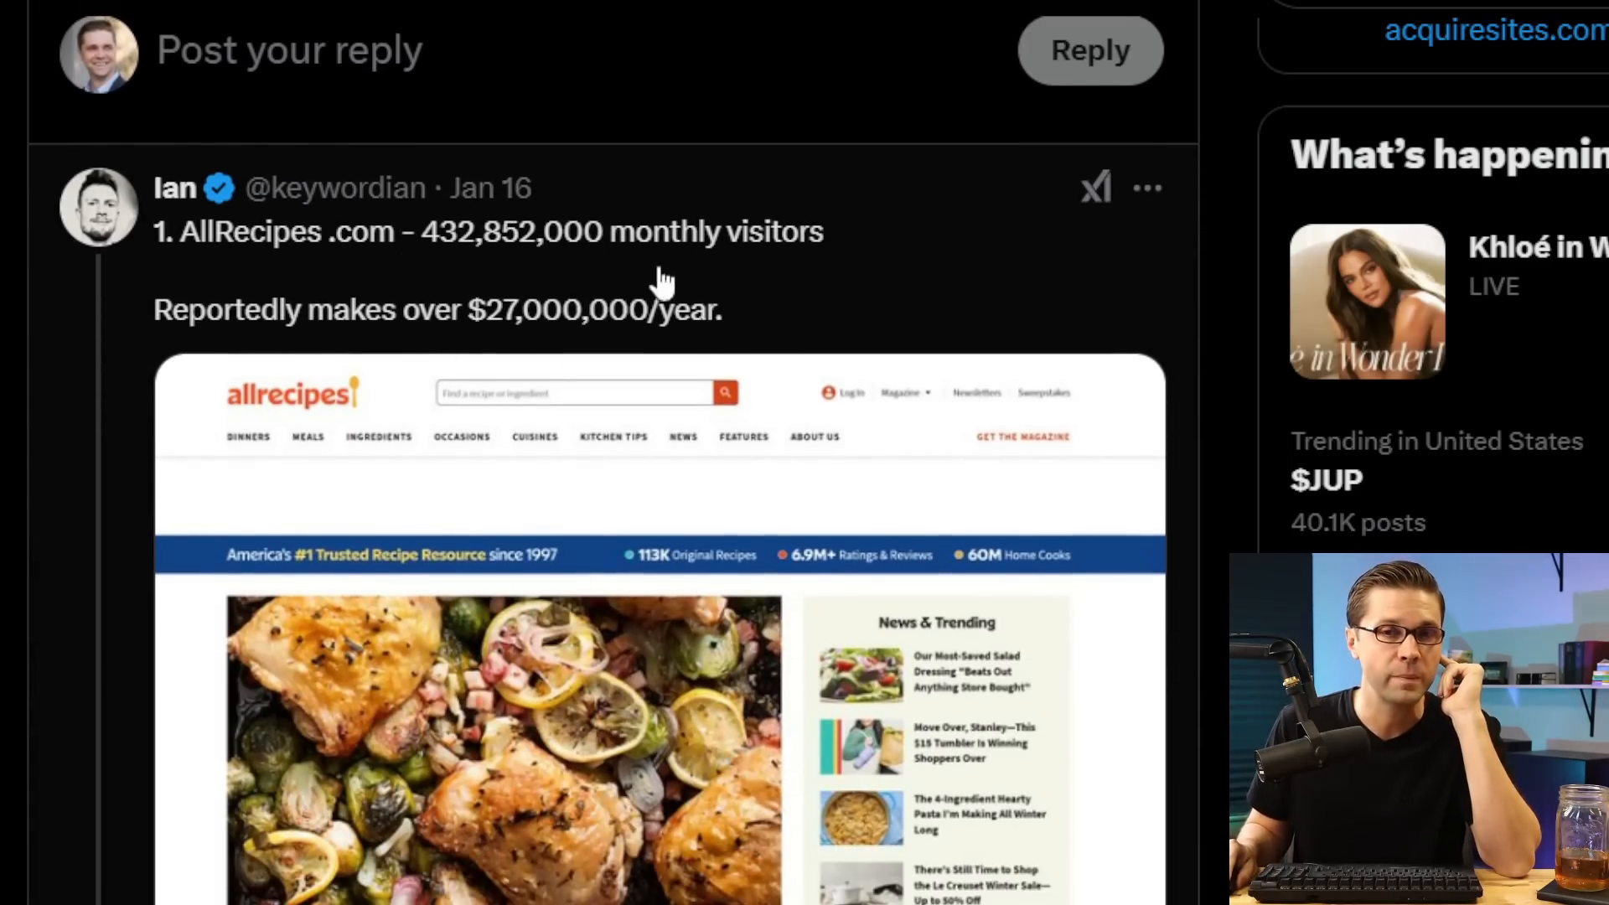
mouse_move(497, 344)
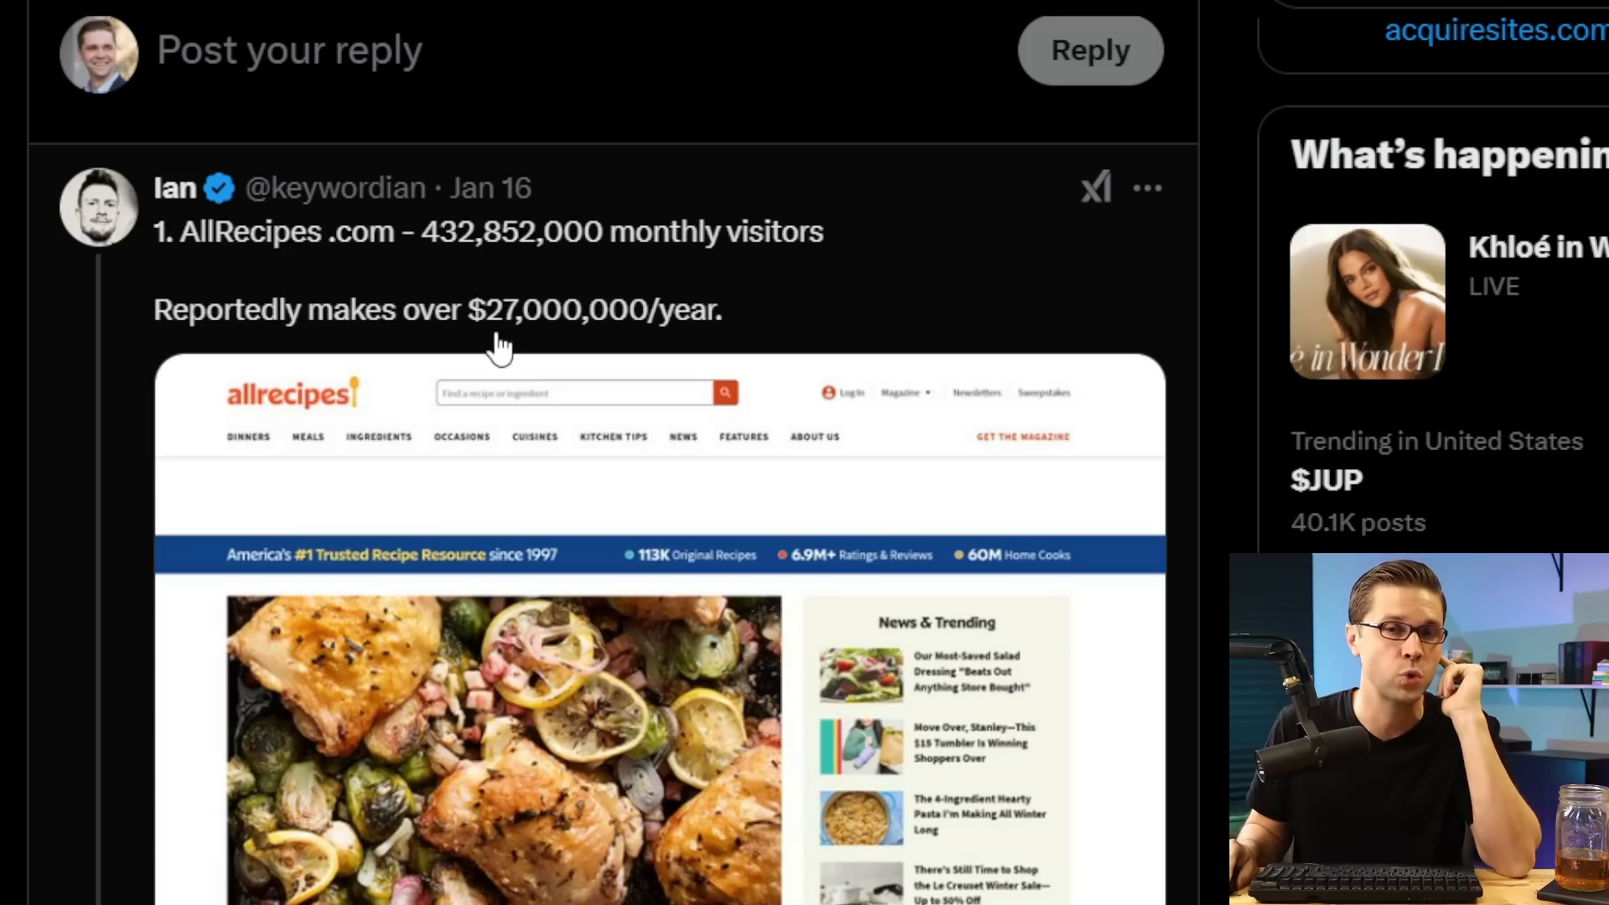
mouse_move(657, 374)
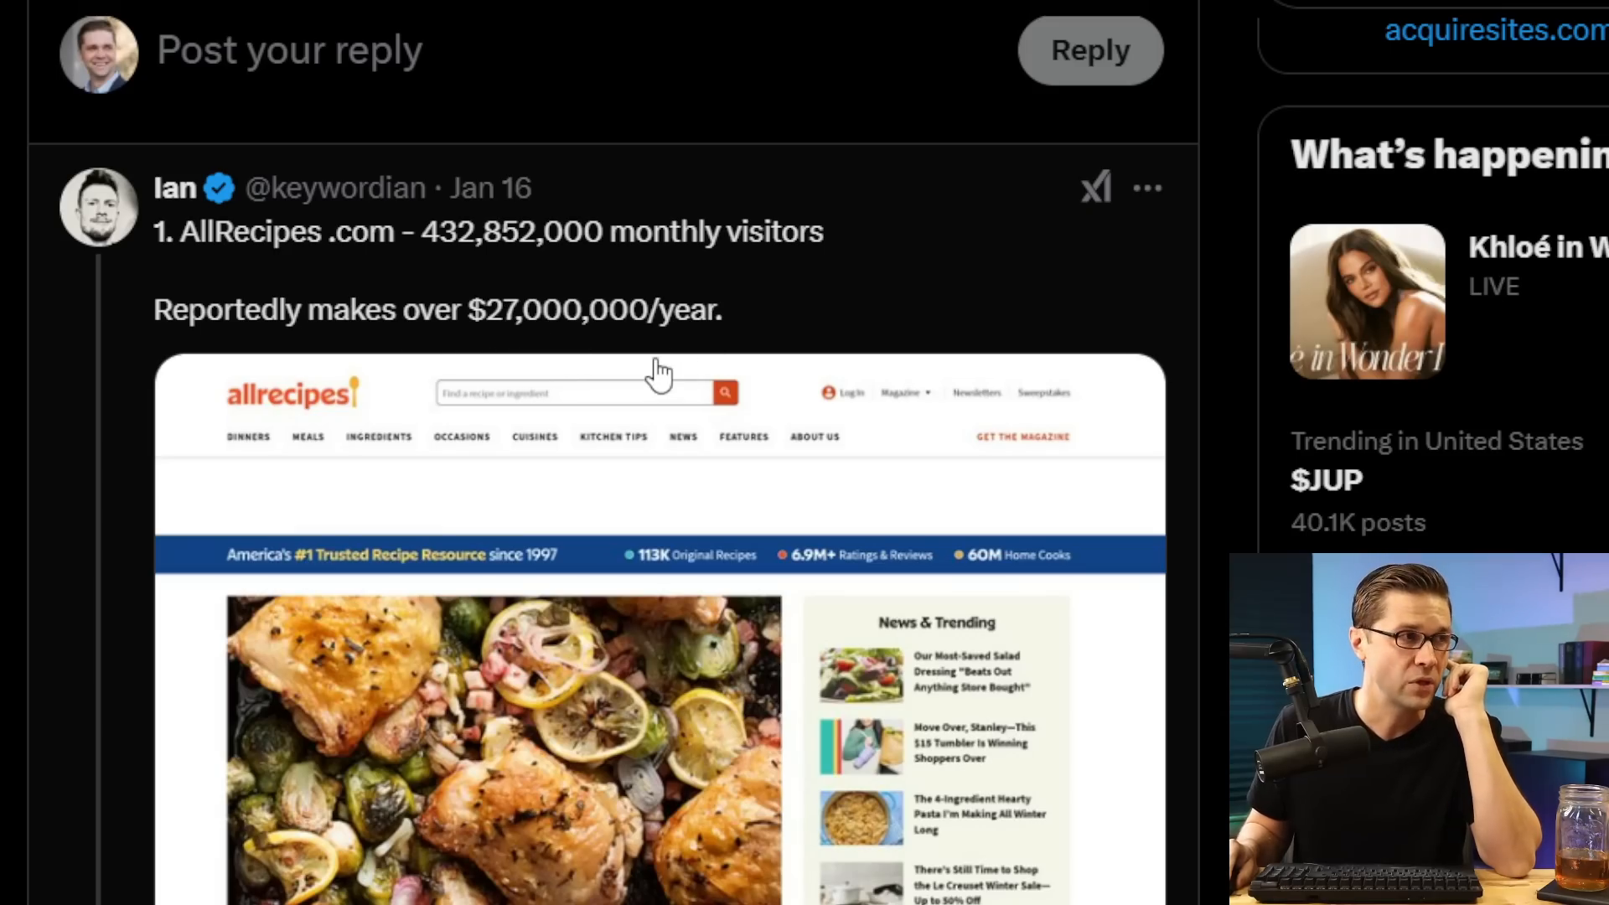
scroll(down, 3)
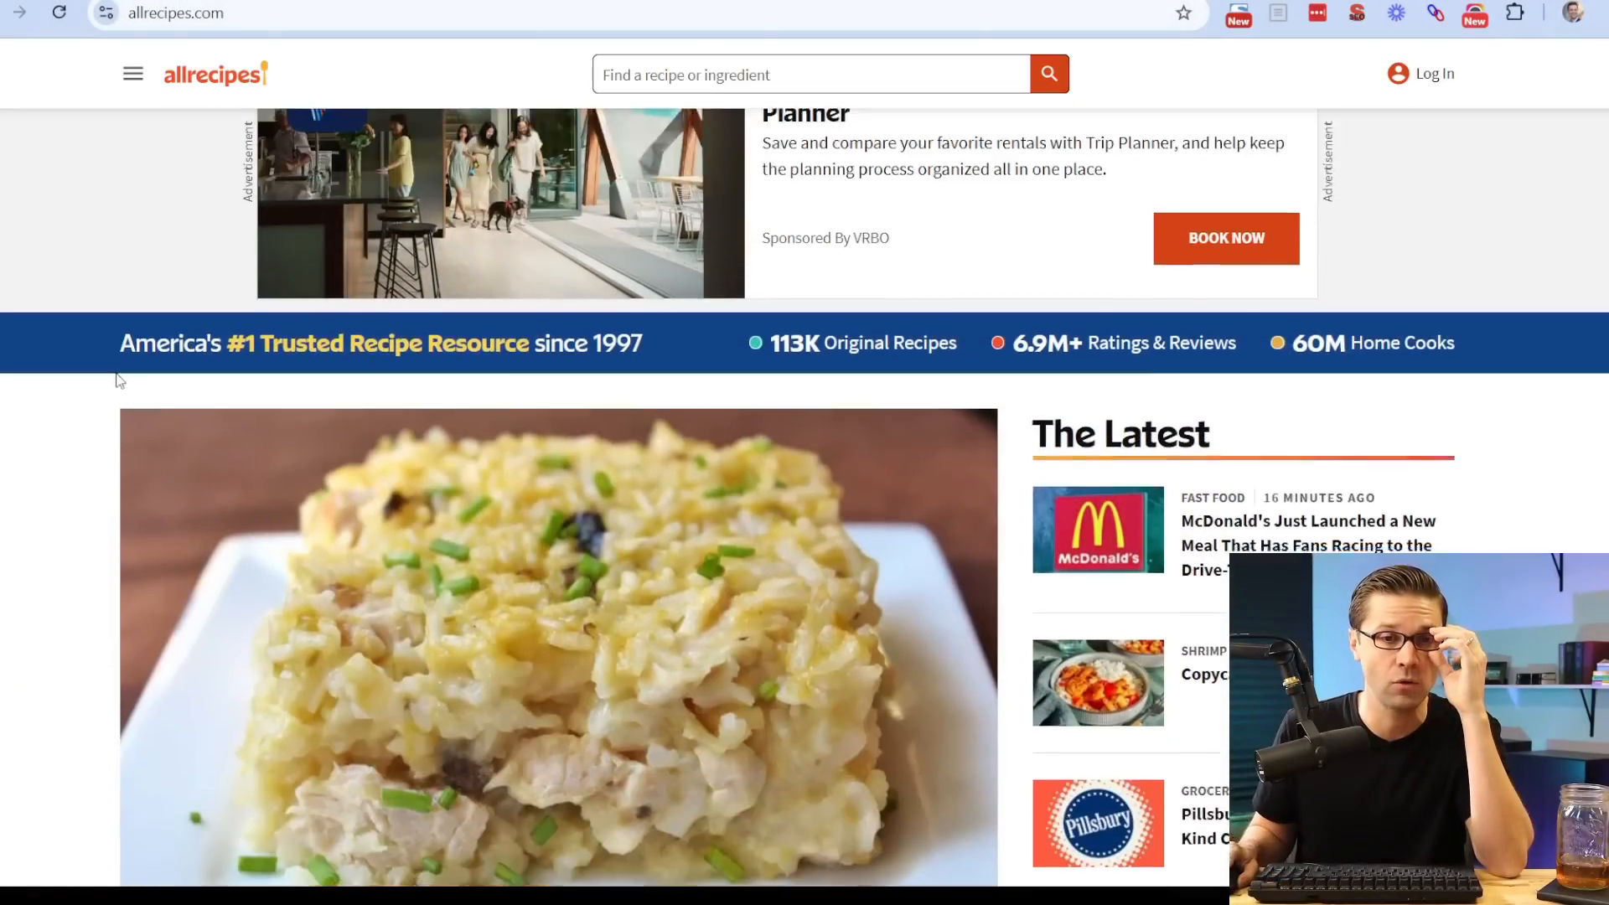
scroll(down, 3)
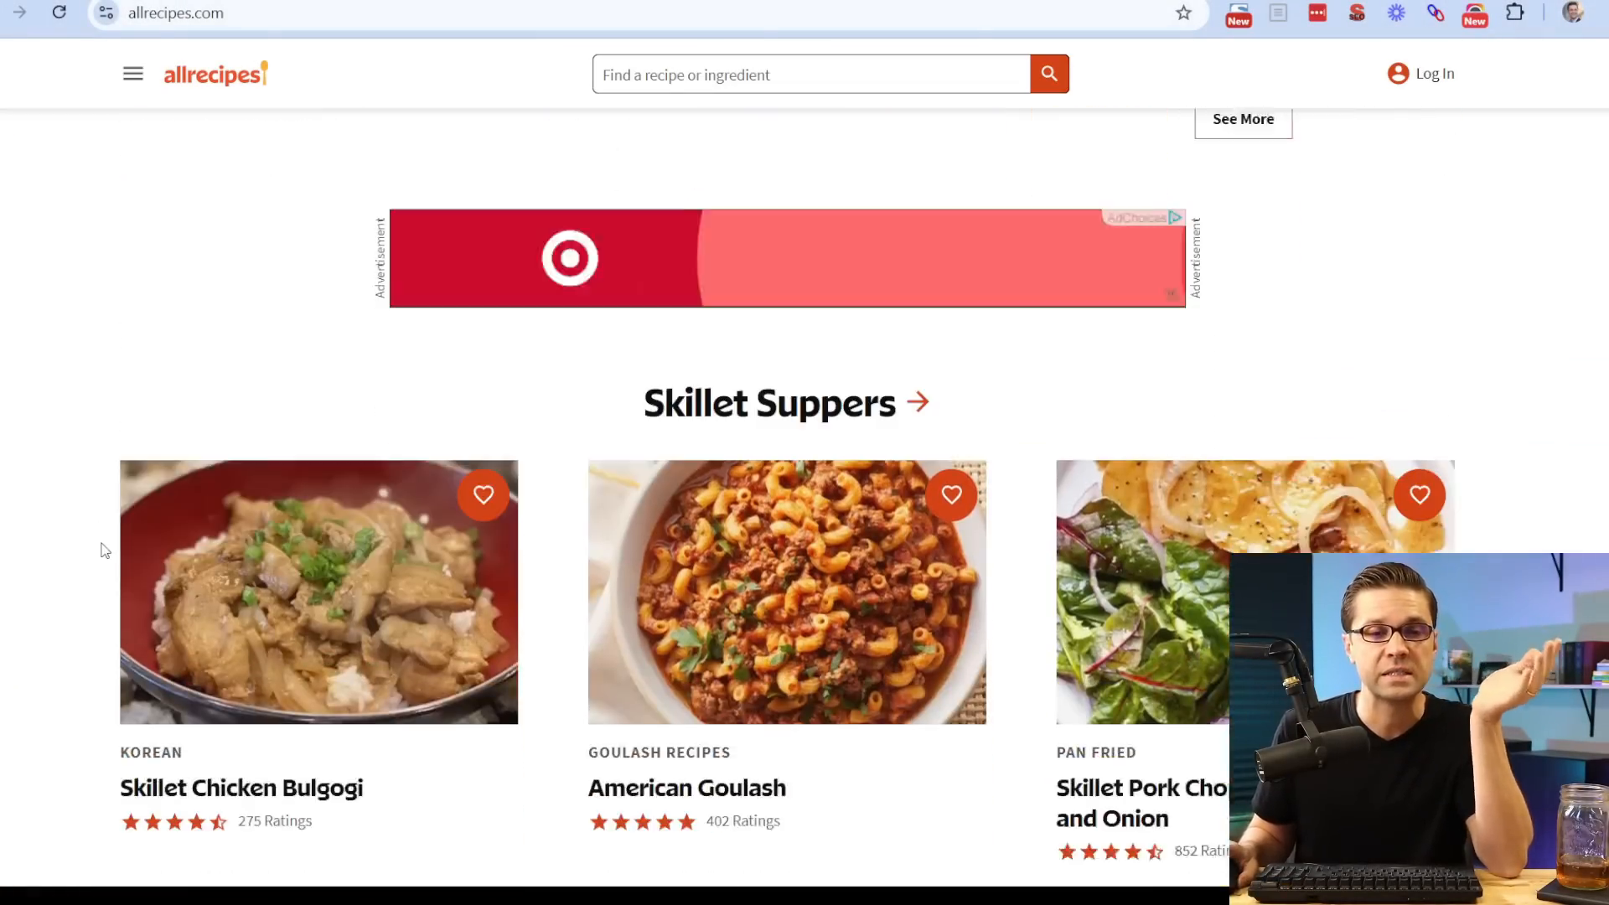
scroll(up, 3)
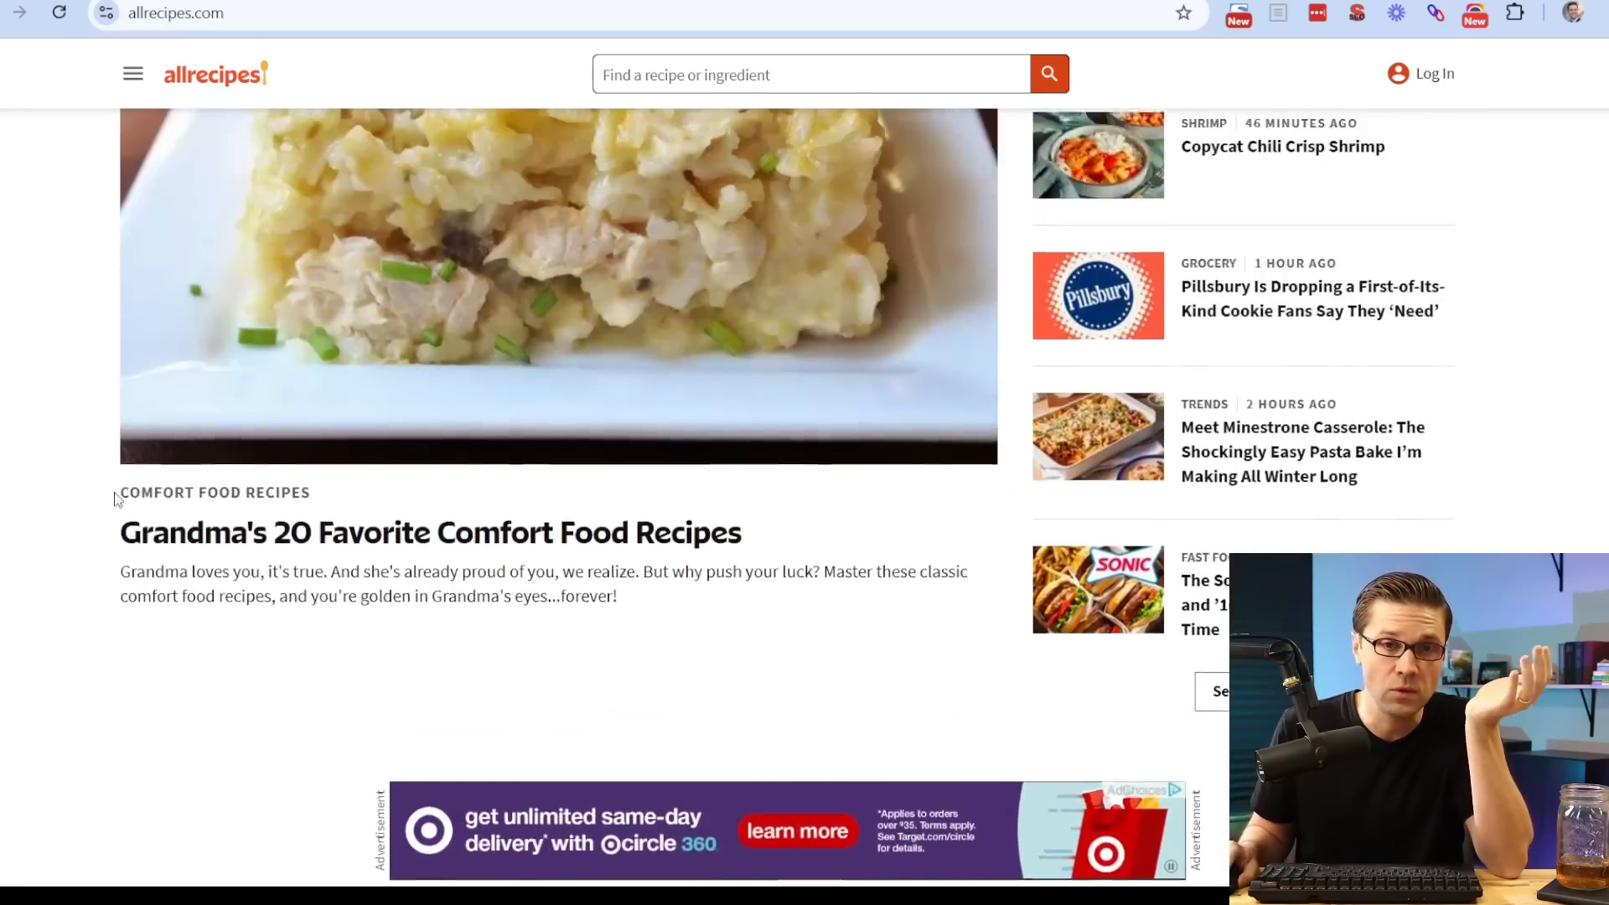
Browse through the Grandma's 20 Favorite Comfort Food Recipes gallery article
click(431, 531)
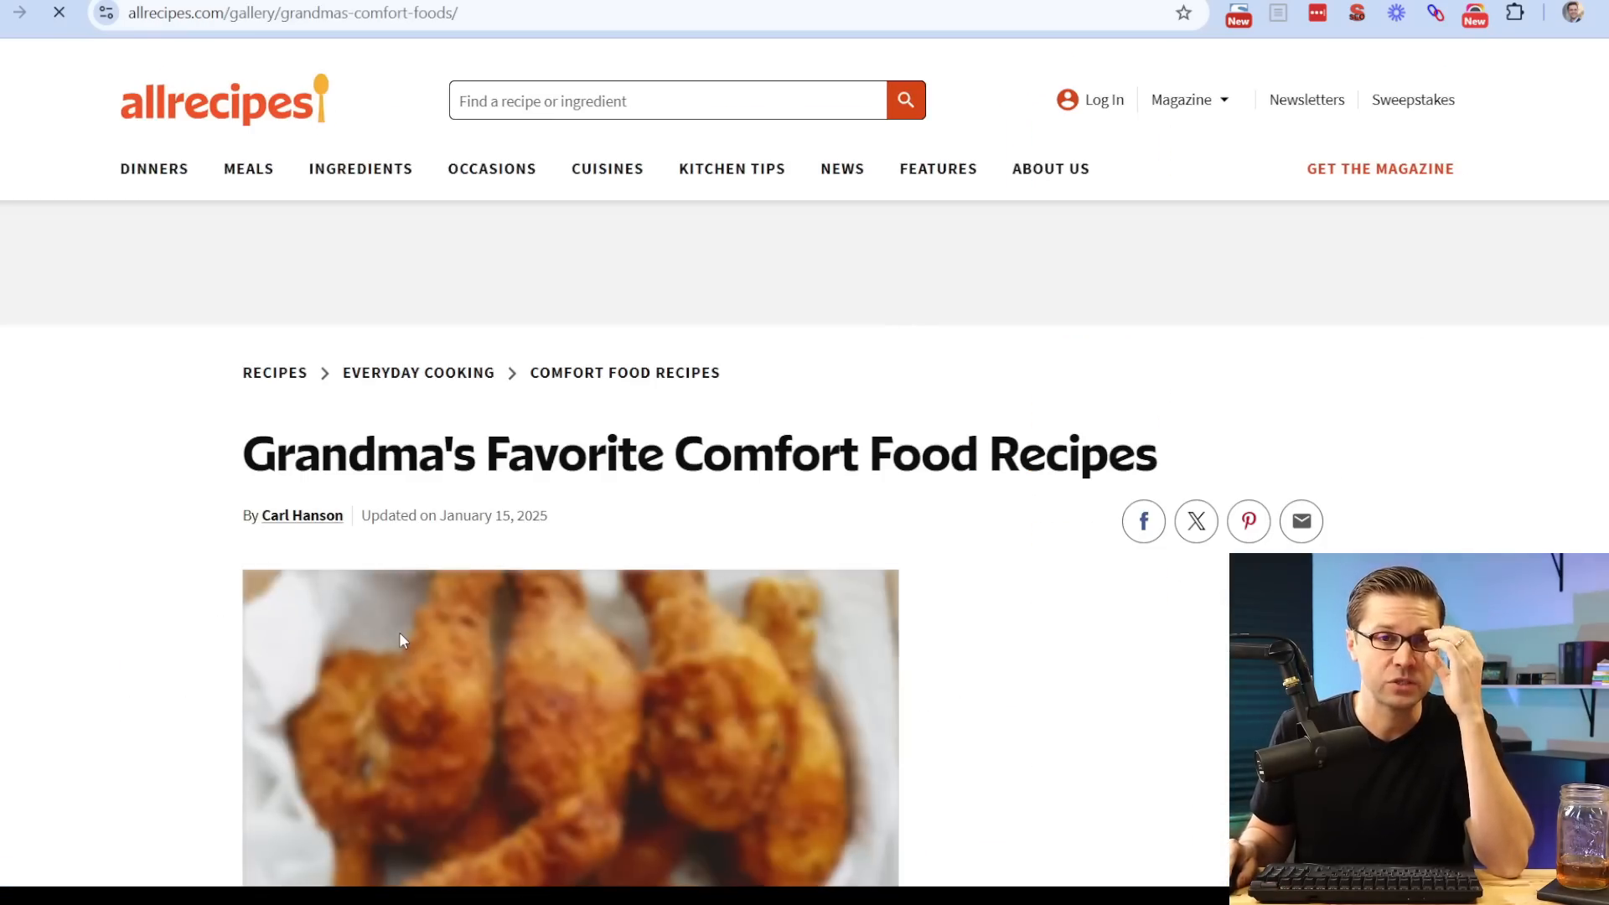
scroll(down, 3)
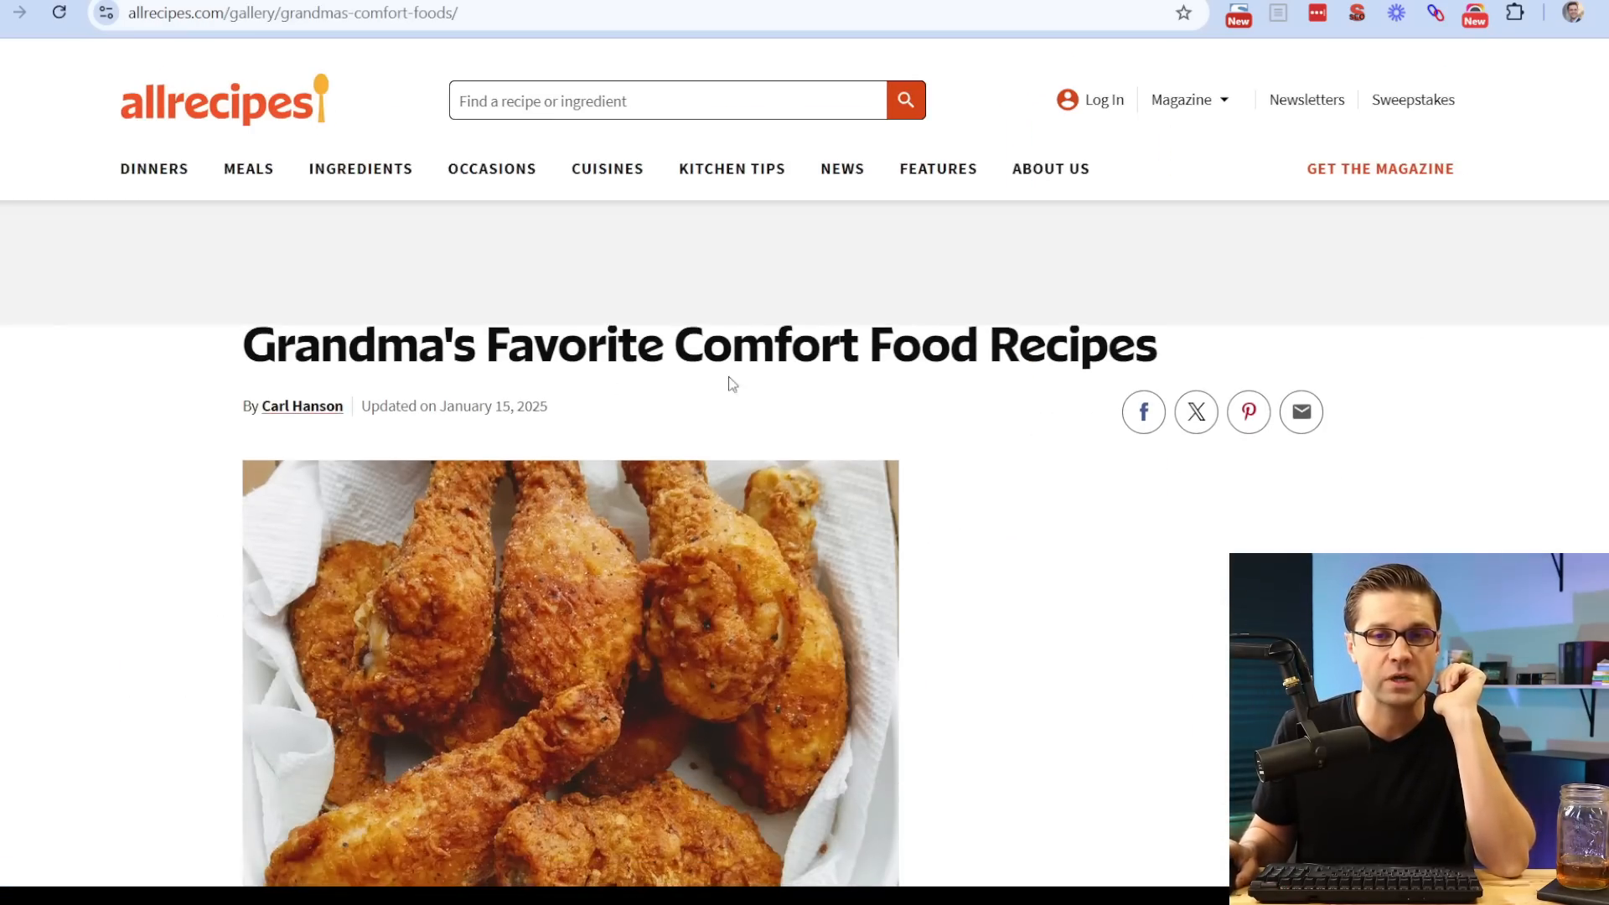
scroll(down, 3)
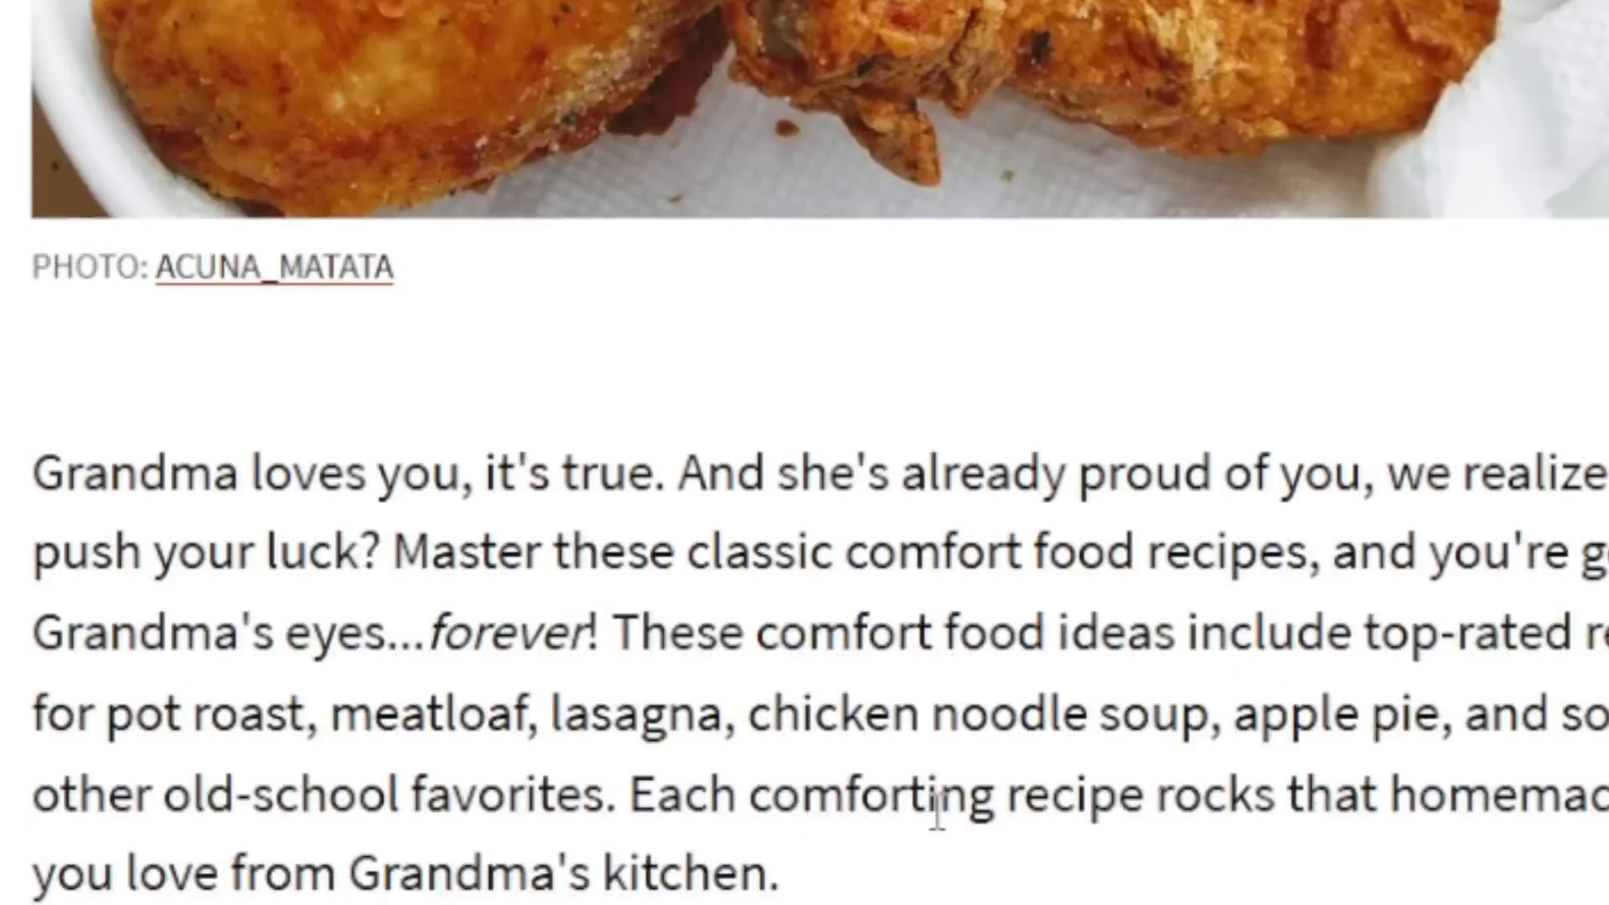
scroll(down, 3)
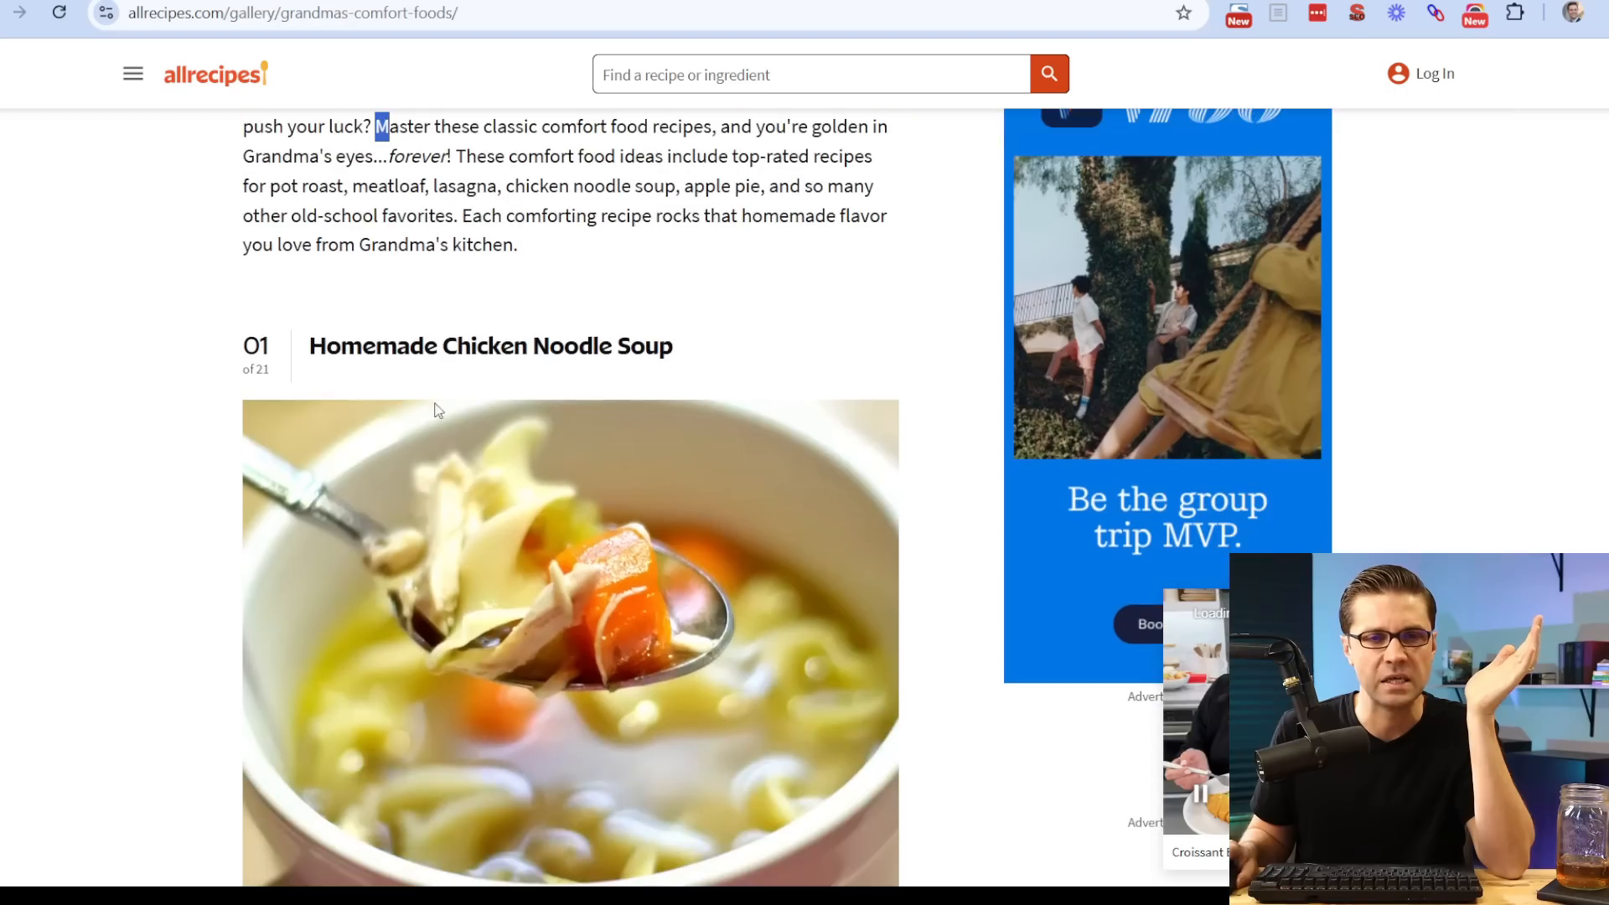
scroll(down, 3)
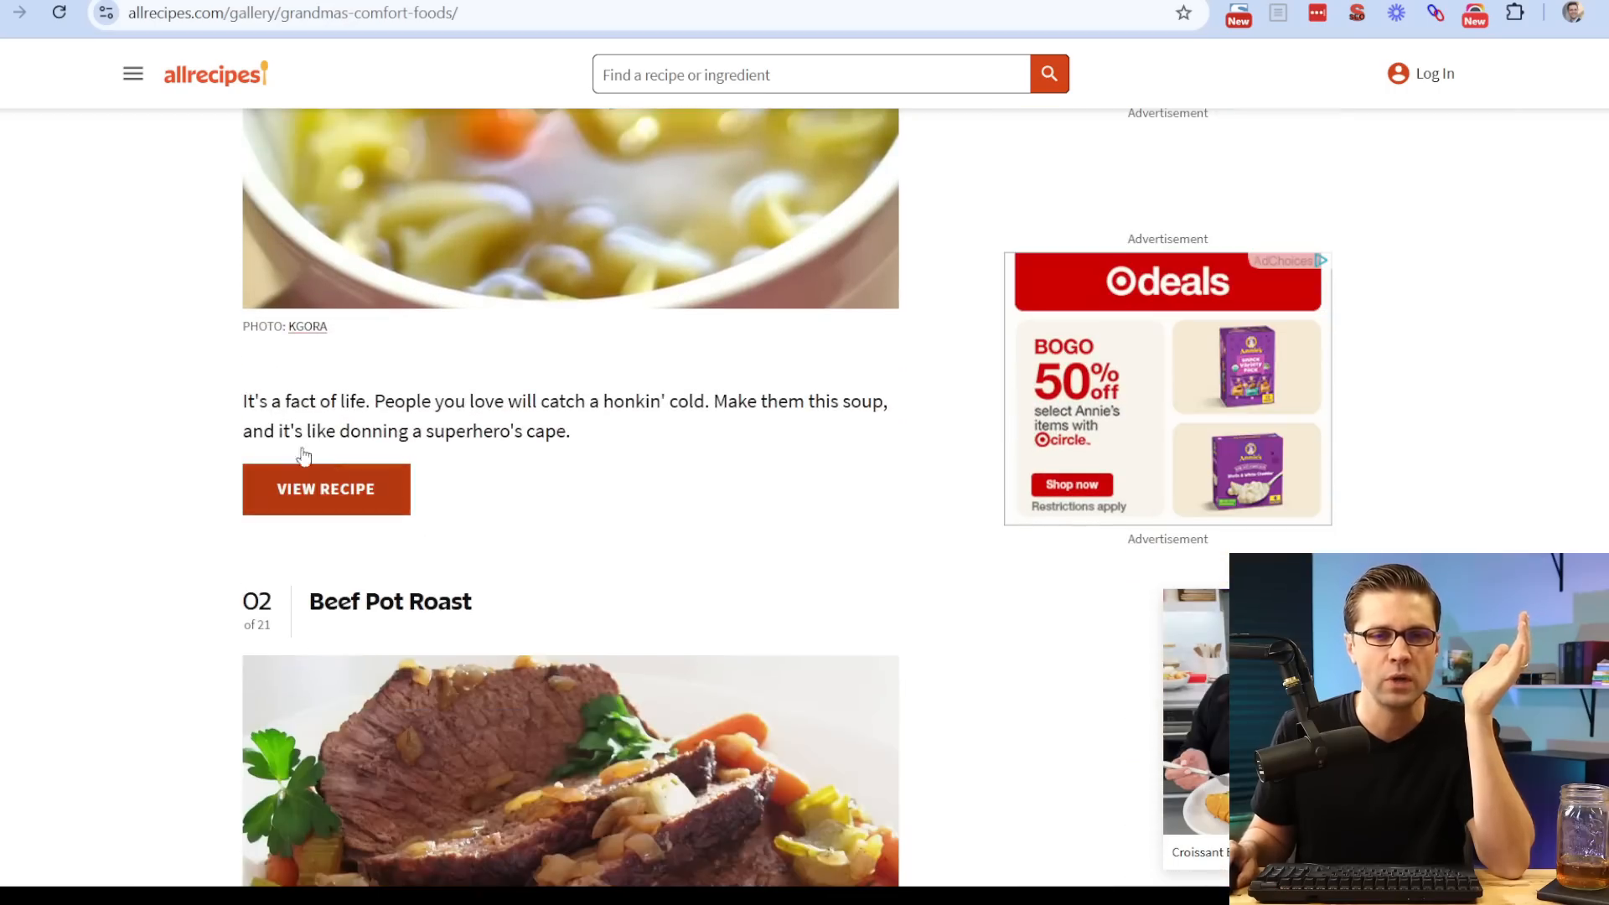
scroll(down, 3)
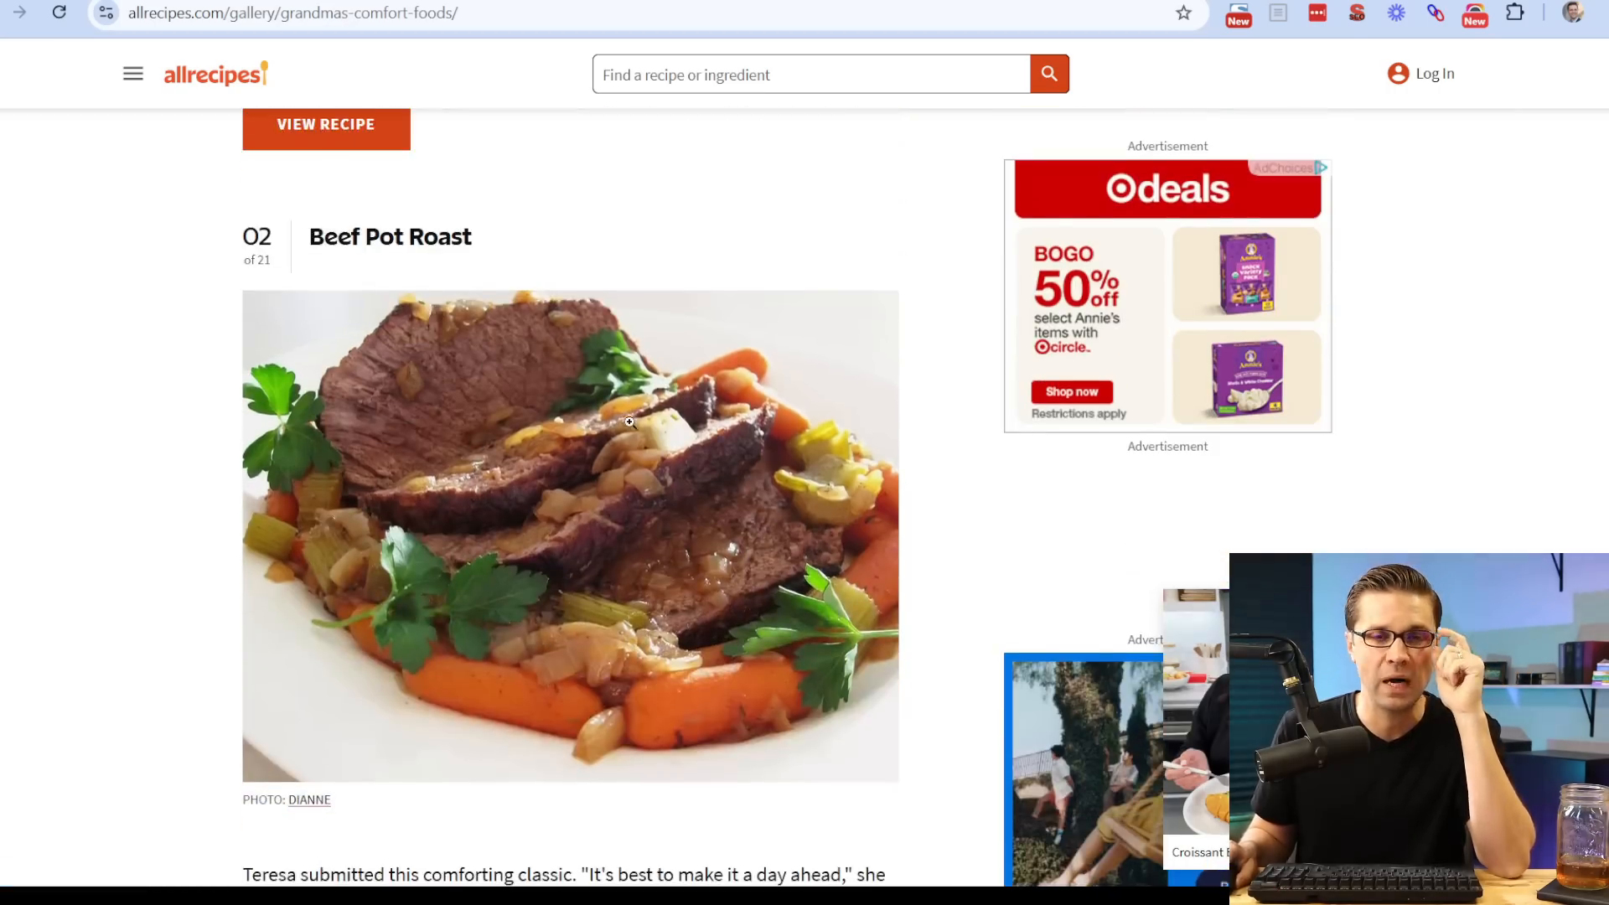
scroll(down, 3)
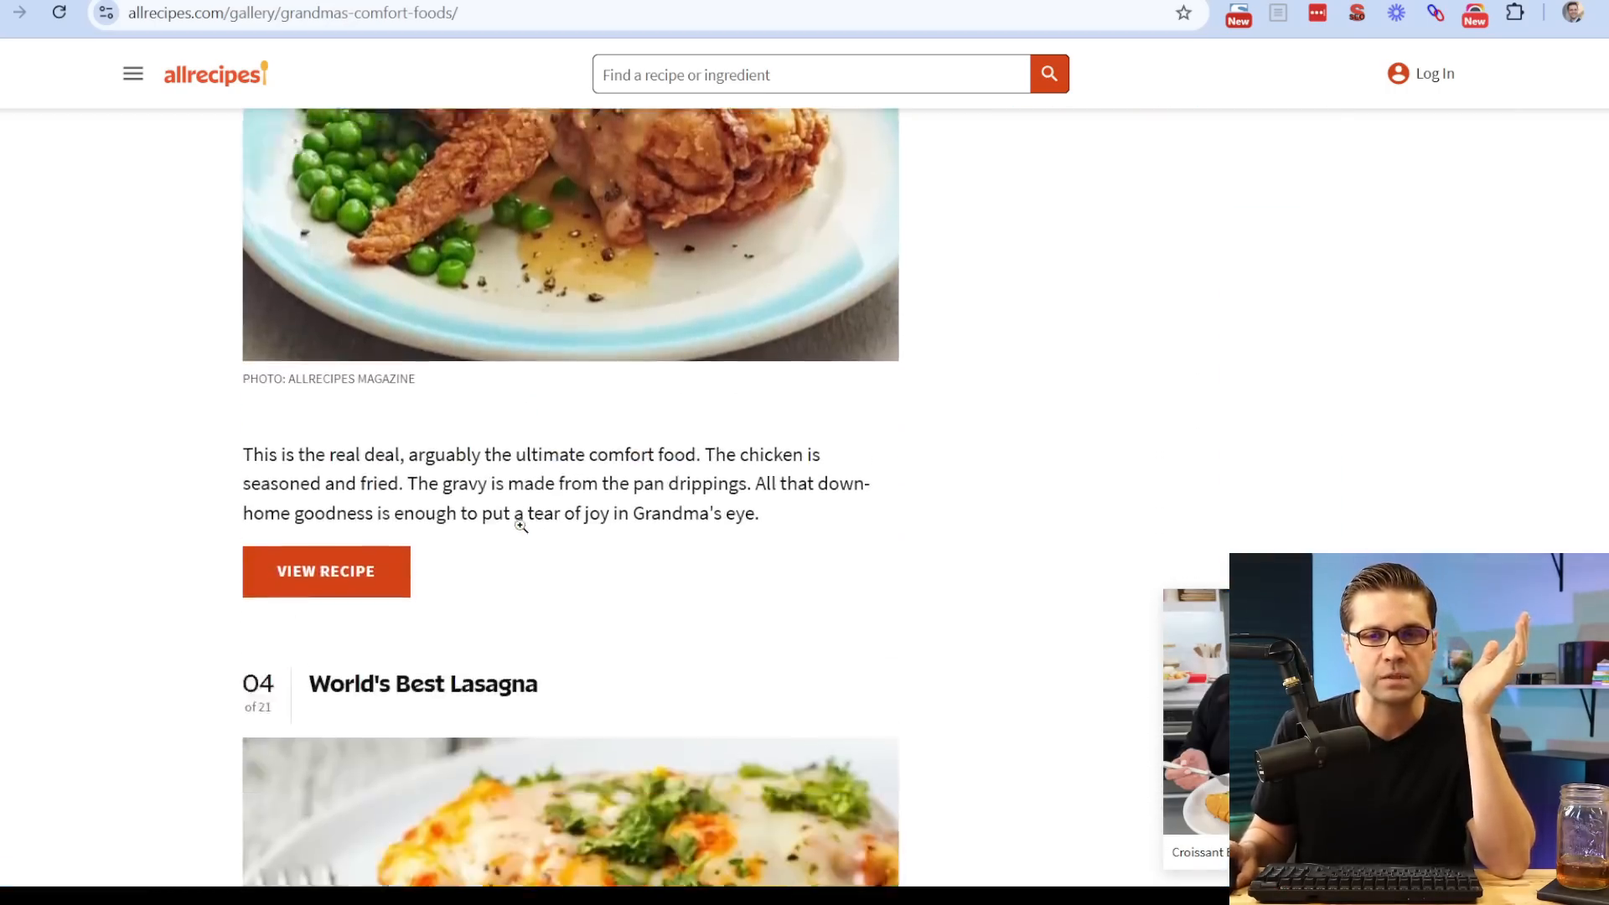
scroll(up, 3)
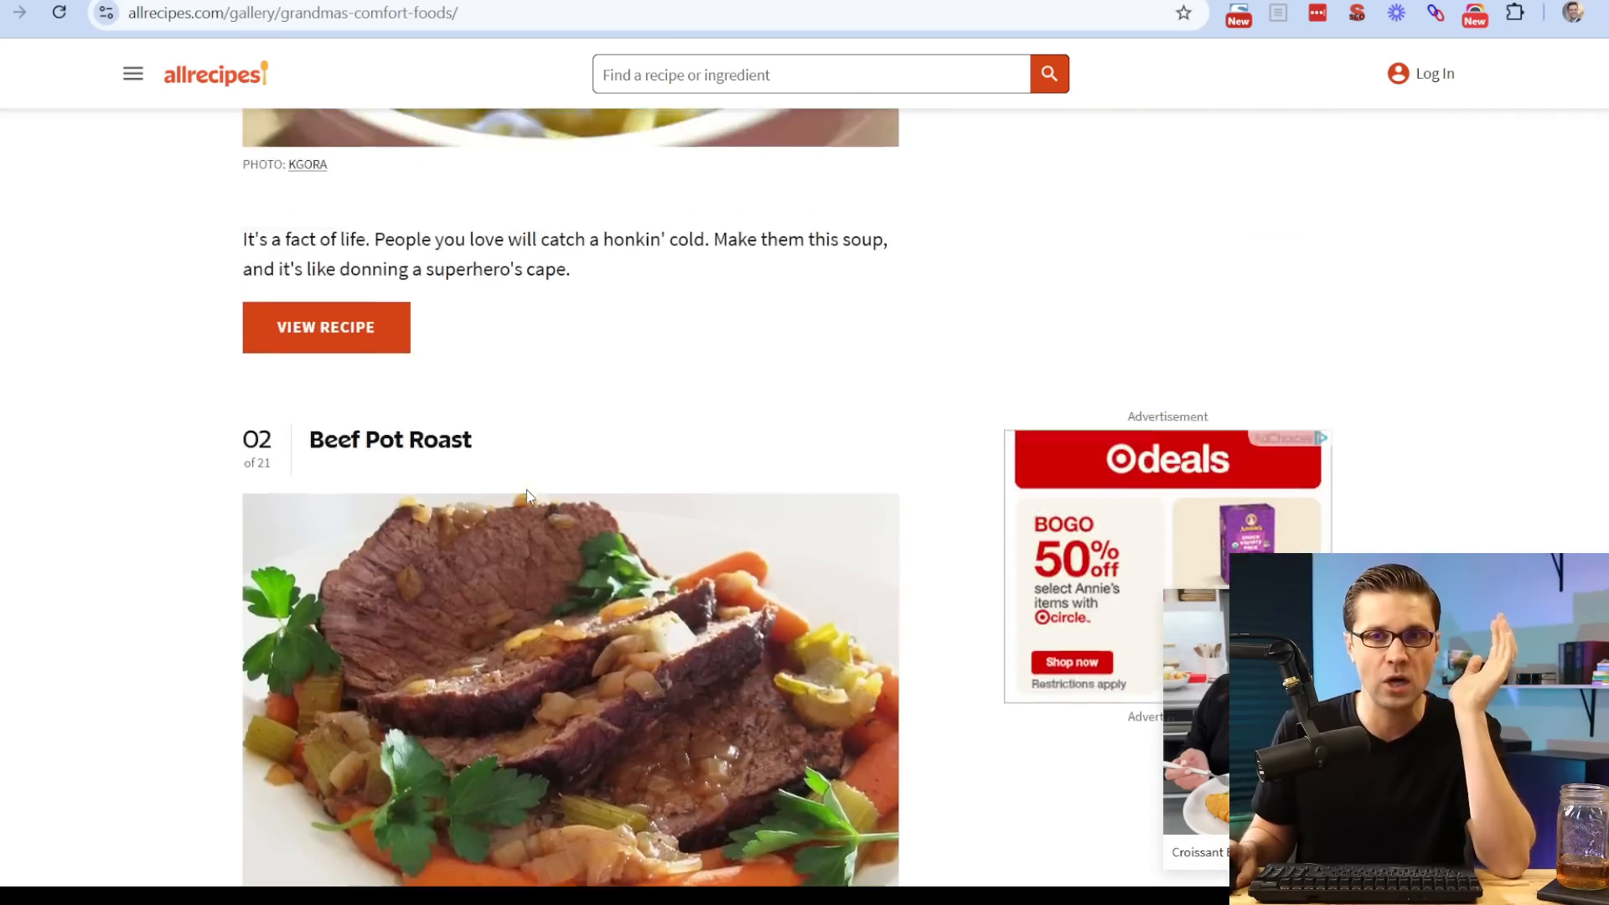
scroll(up, 3)
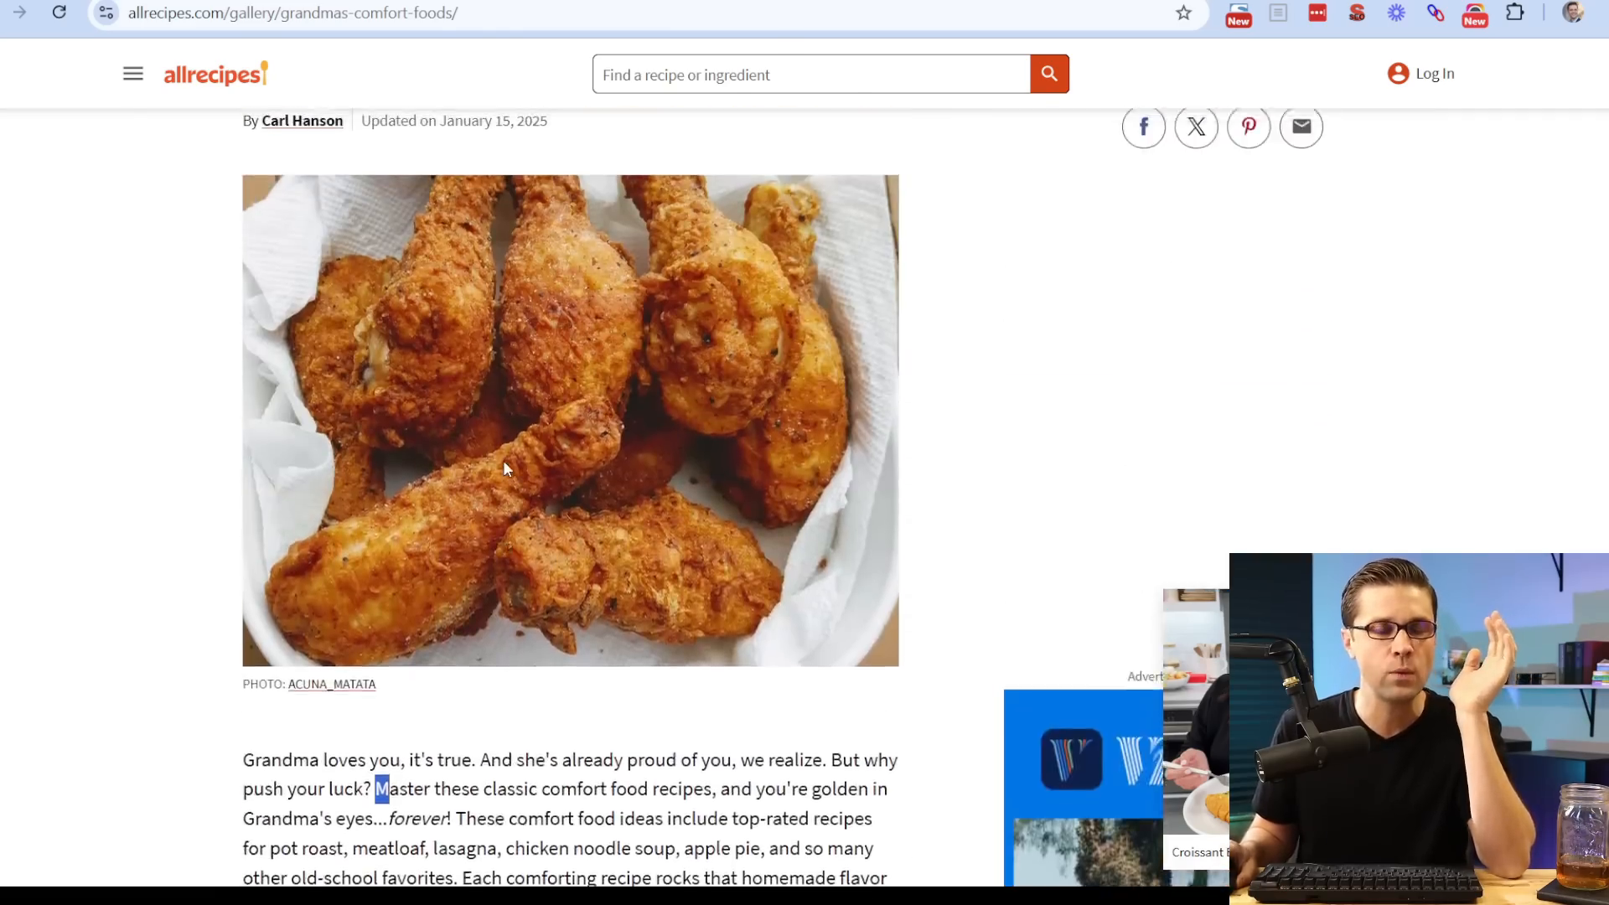
scroll(up, 3)
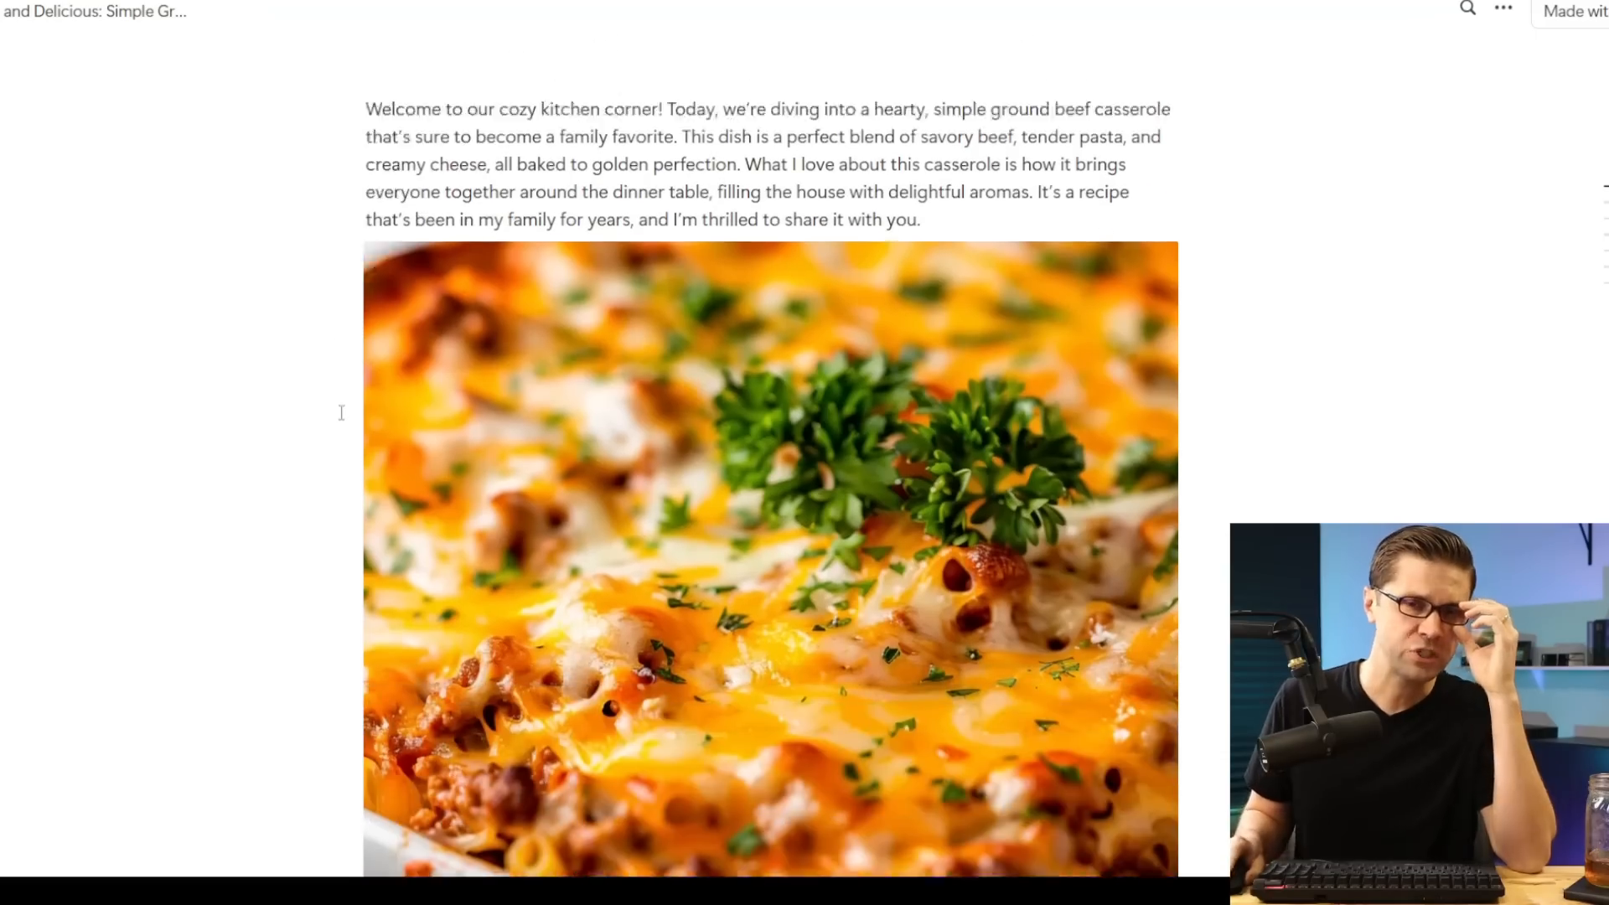
scroll(up, 3)
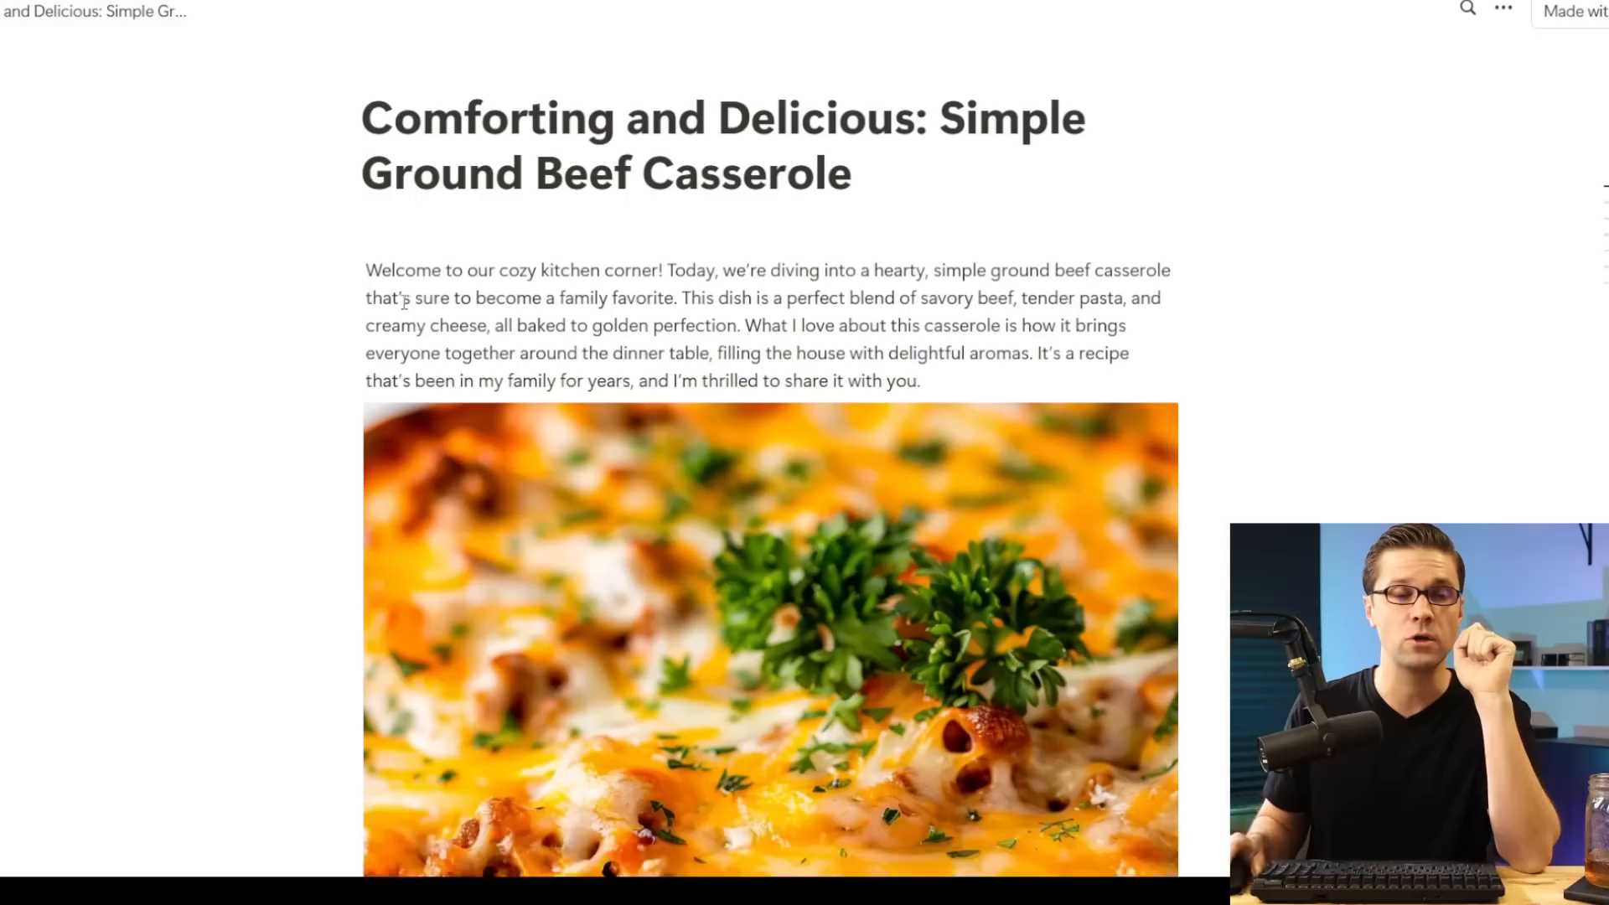
scroll(down, 3)
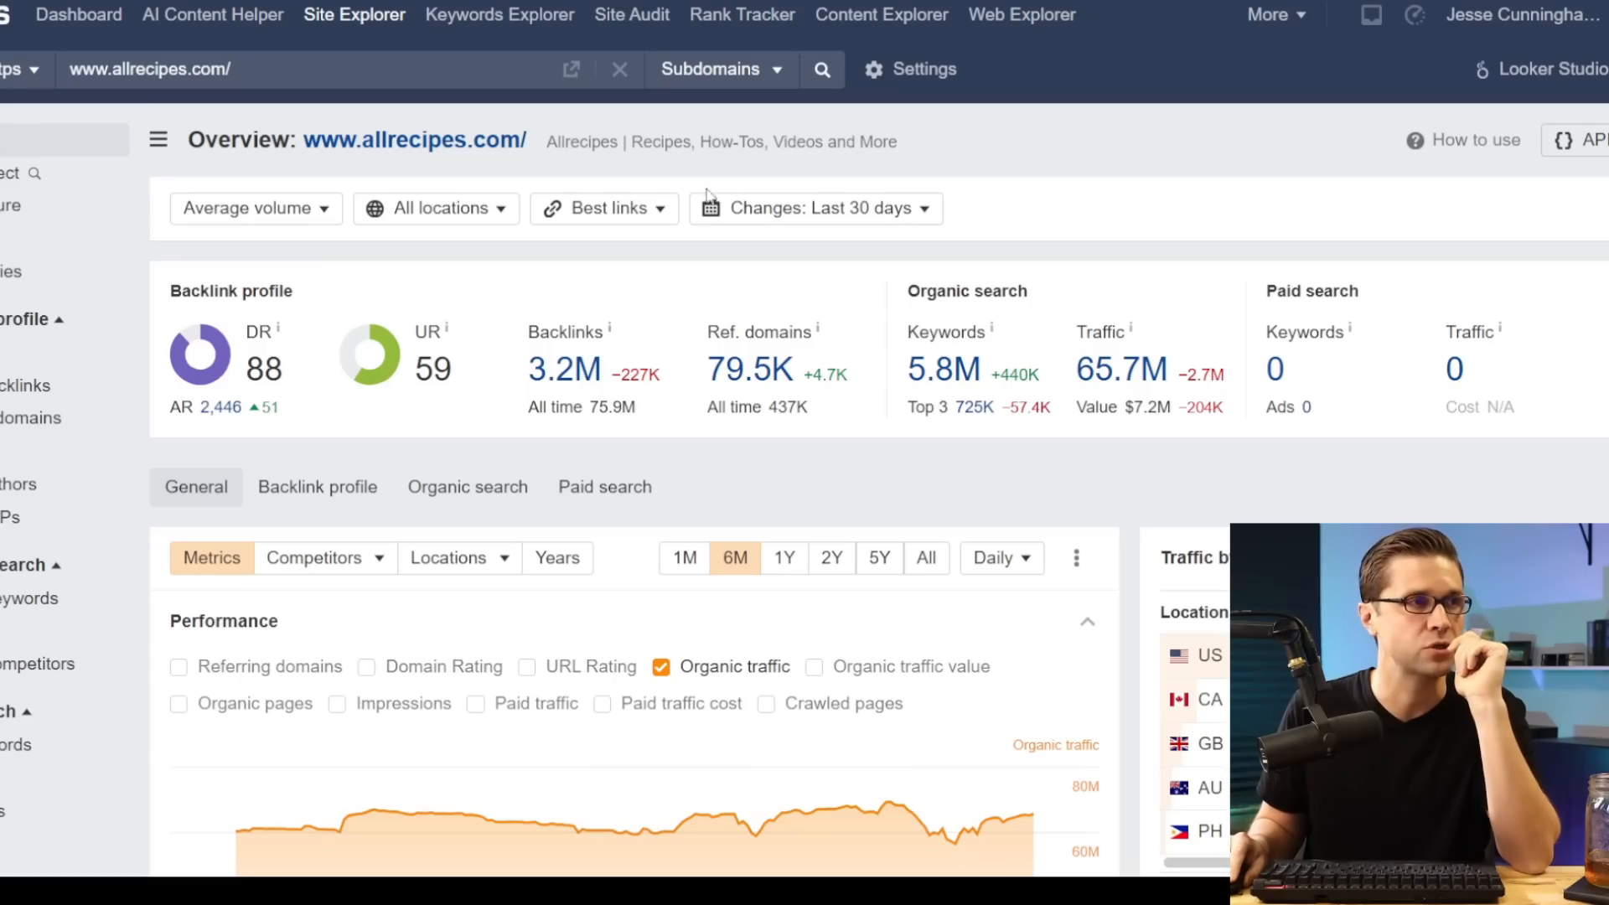
mouse_move(234, 105)
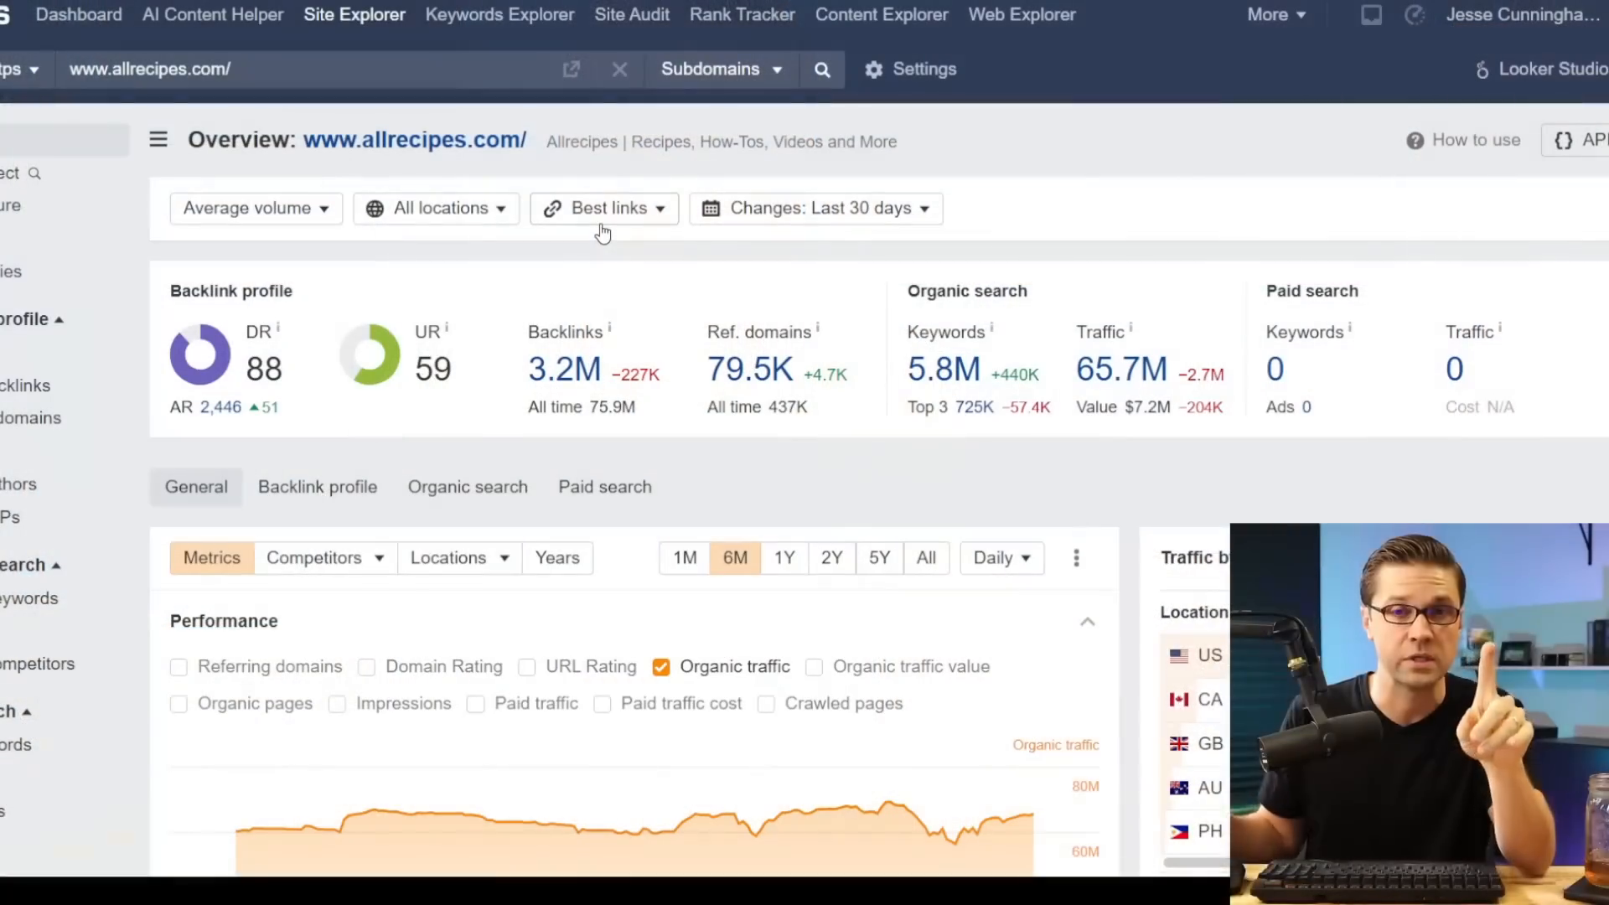
mouse_move(1128, 459)
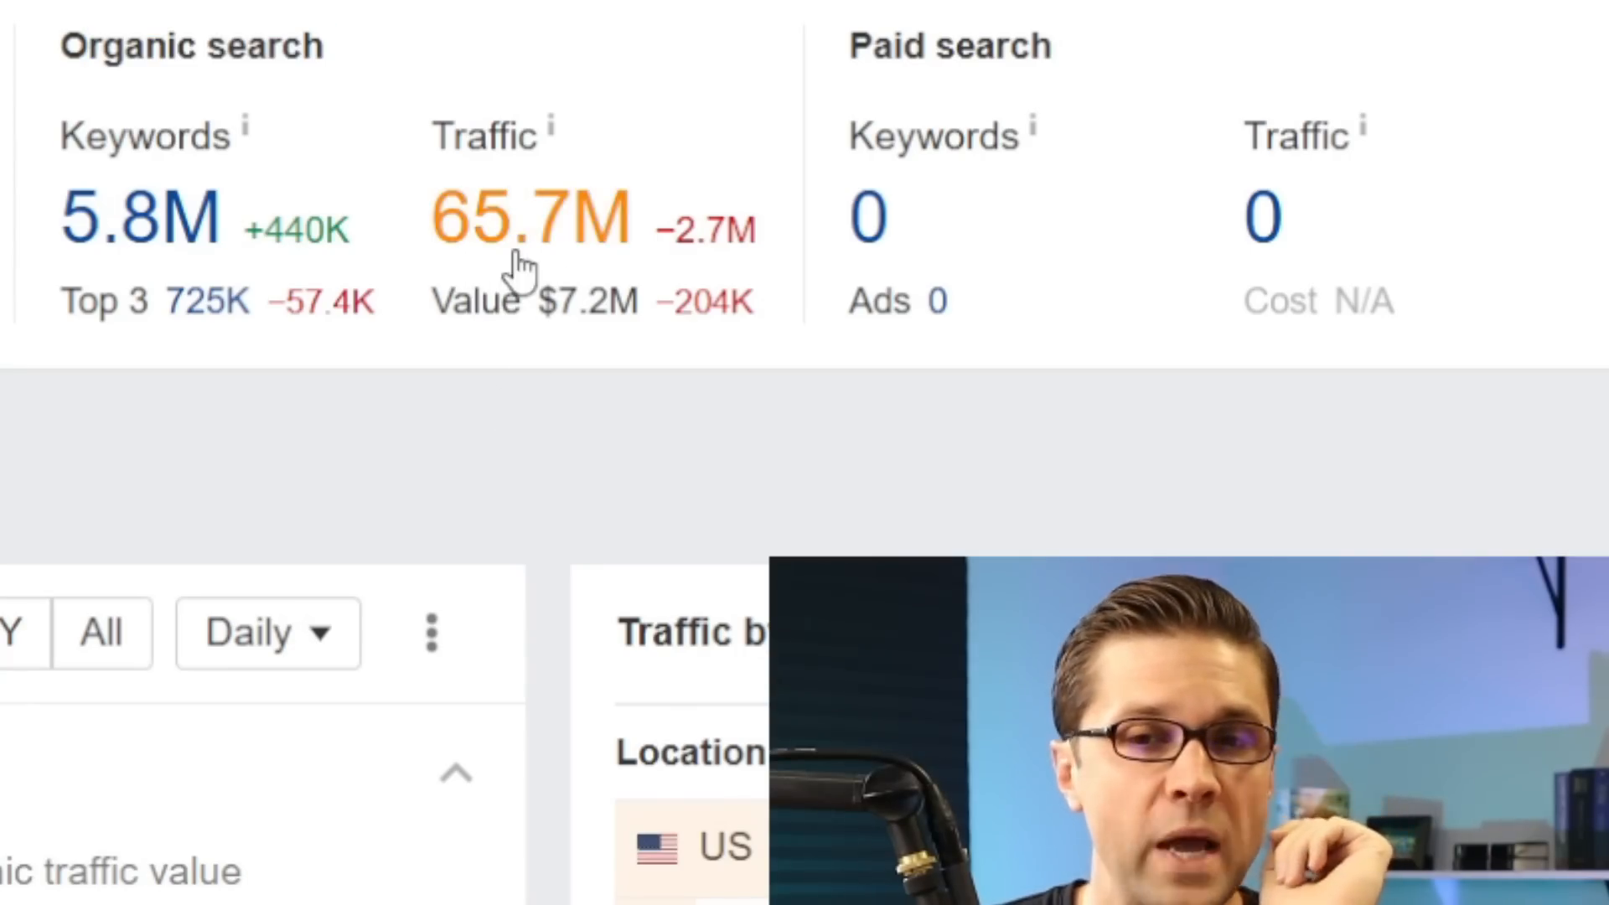
mouse_move(391, 473)
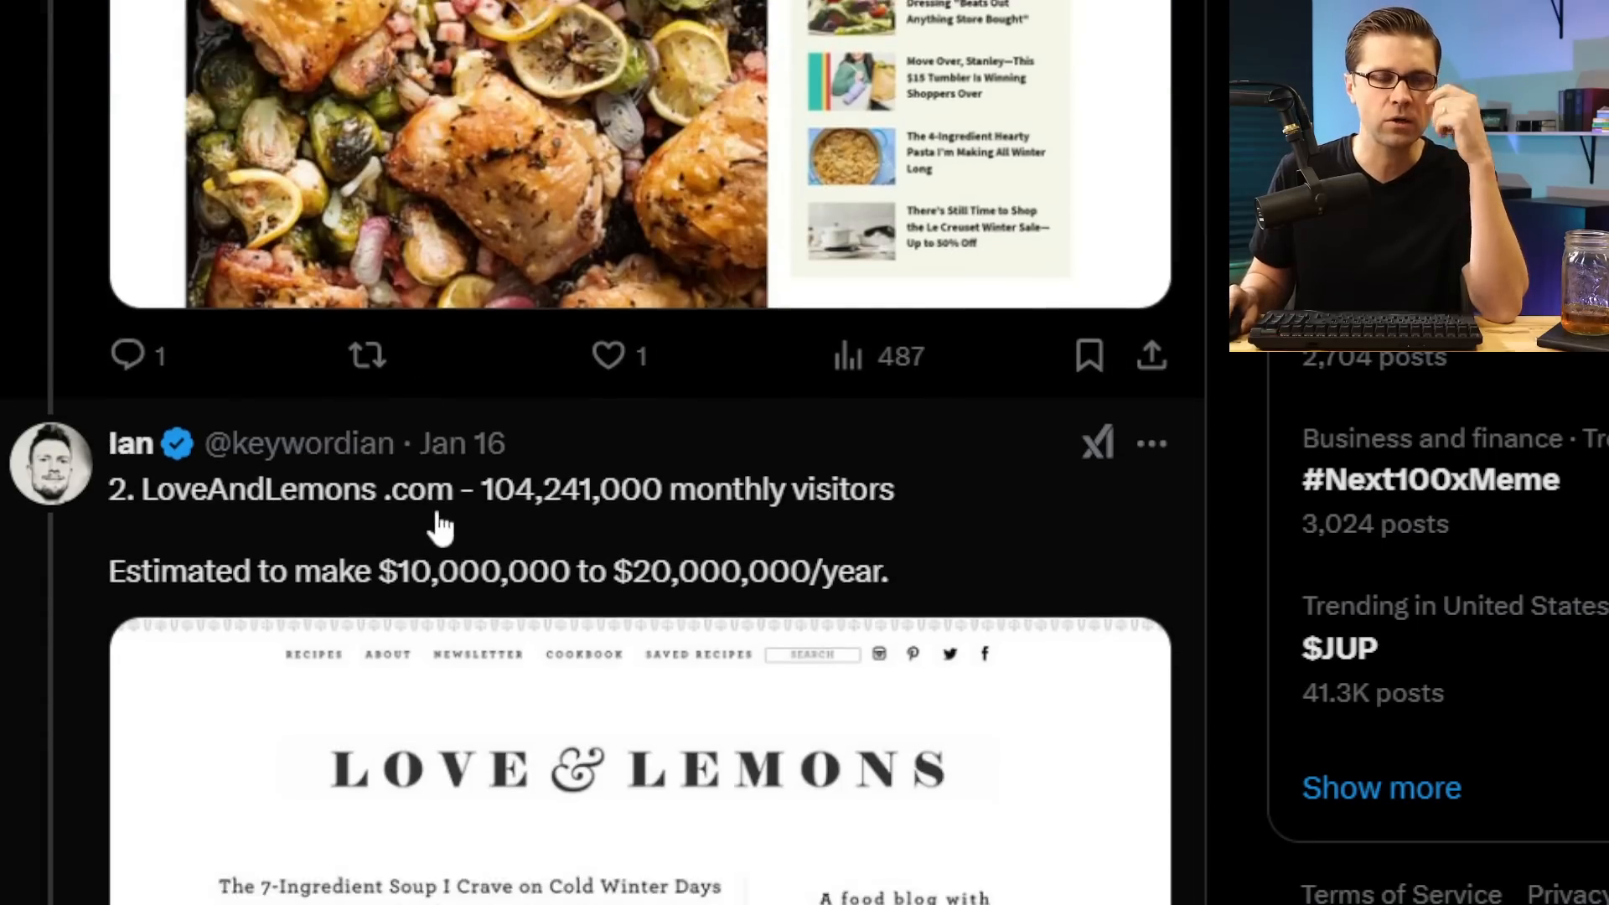
Scroll the thread to the LoveAndLemons.com tweet with 104,241,000 visitors and $10-20M earnings
scroll(down, 3)
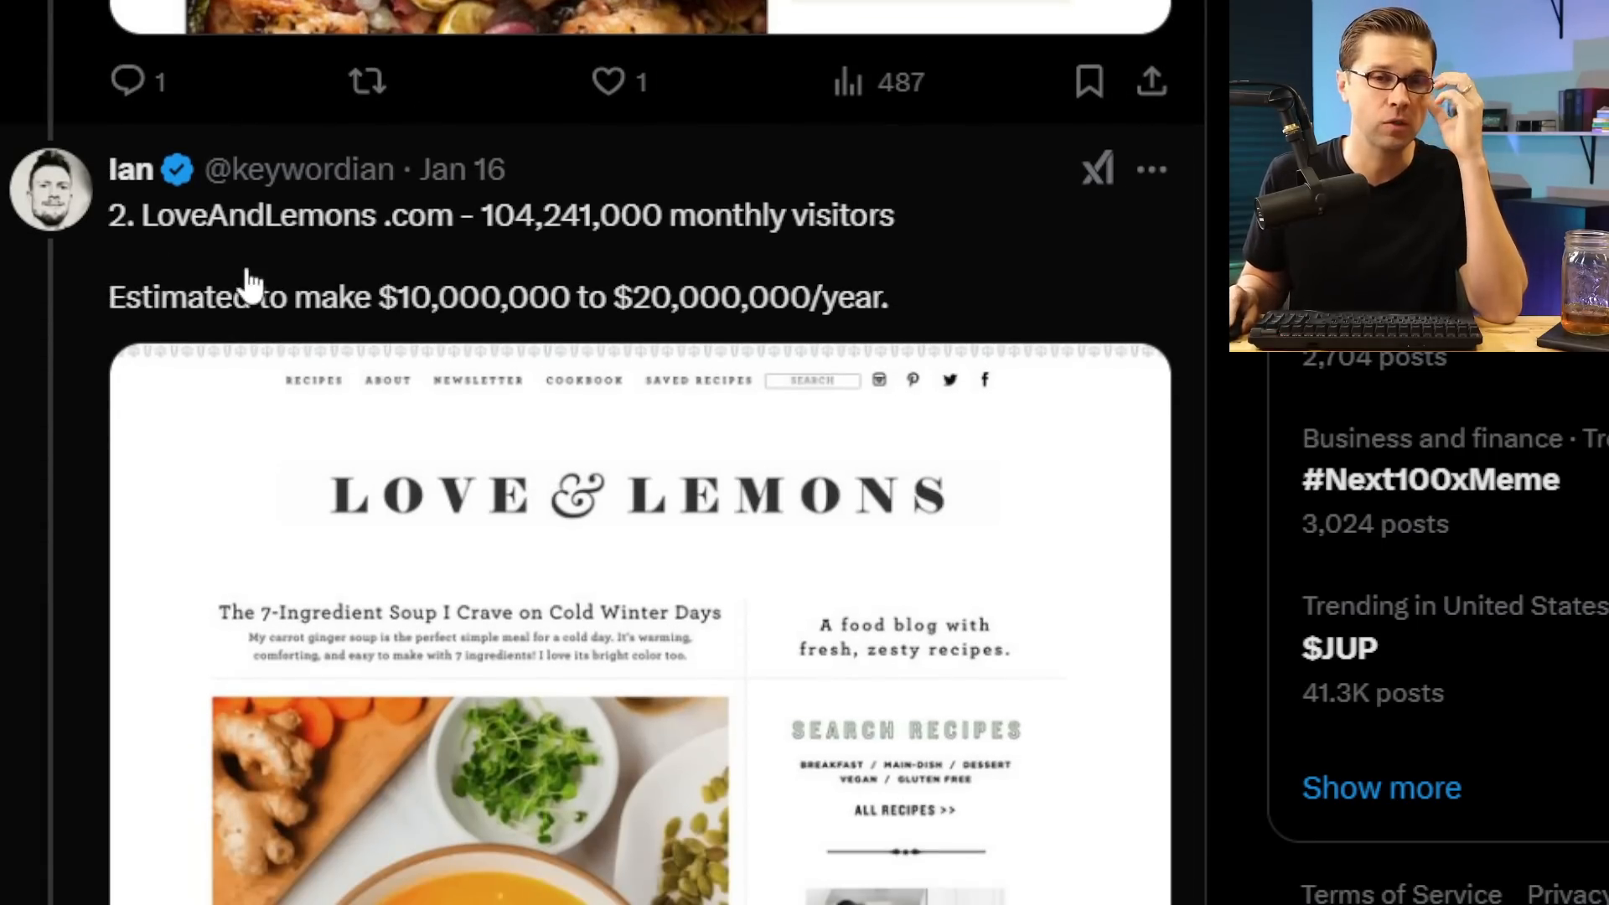
mouse_move(625, 237)
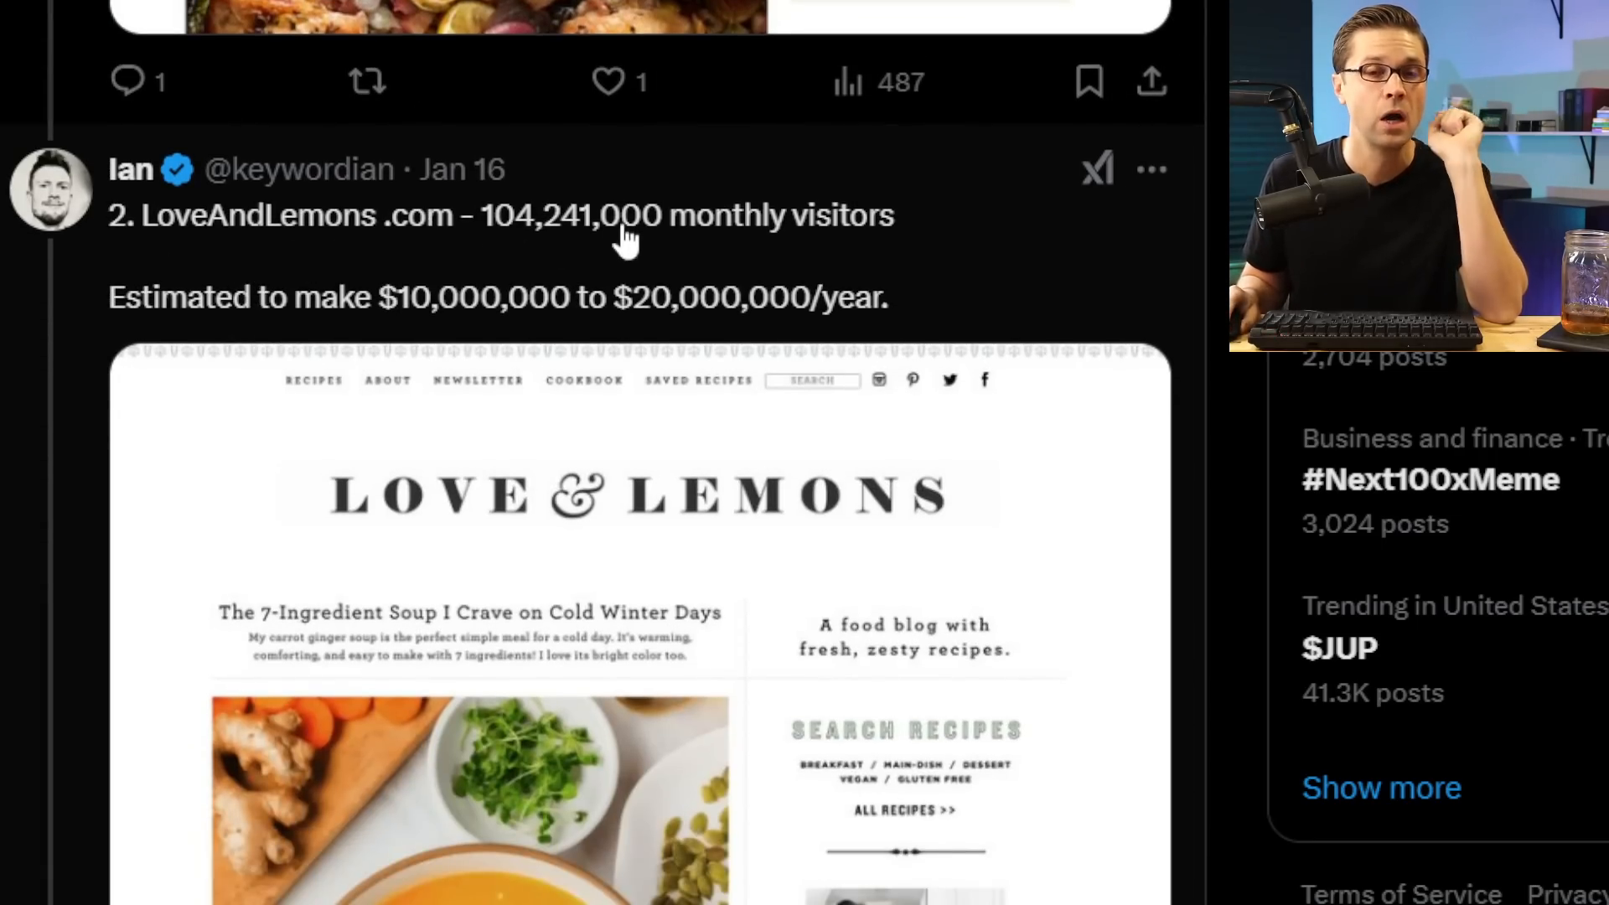
scroll(down, 3)
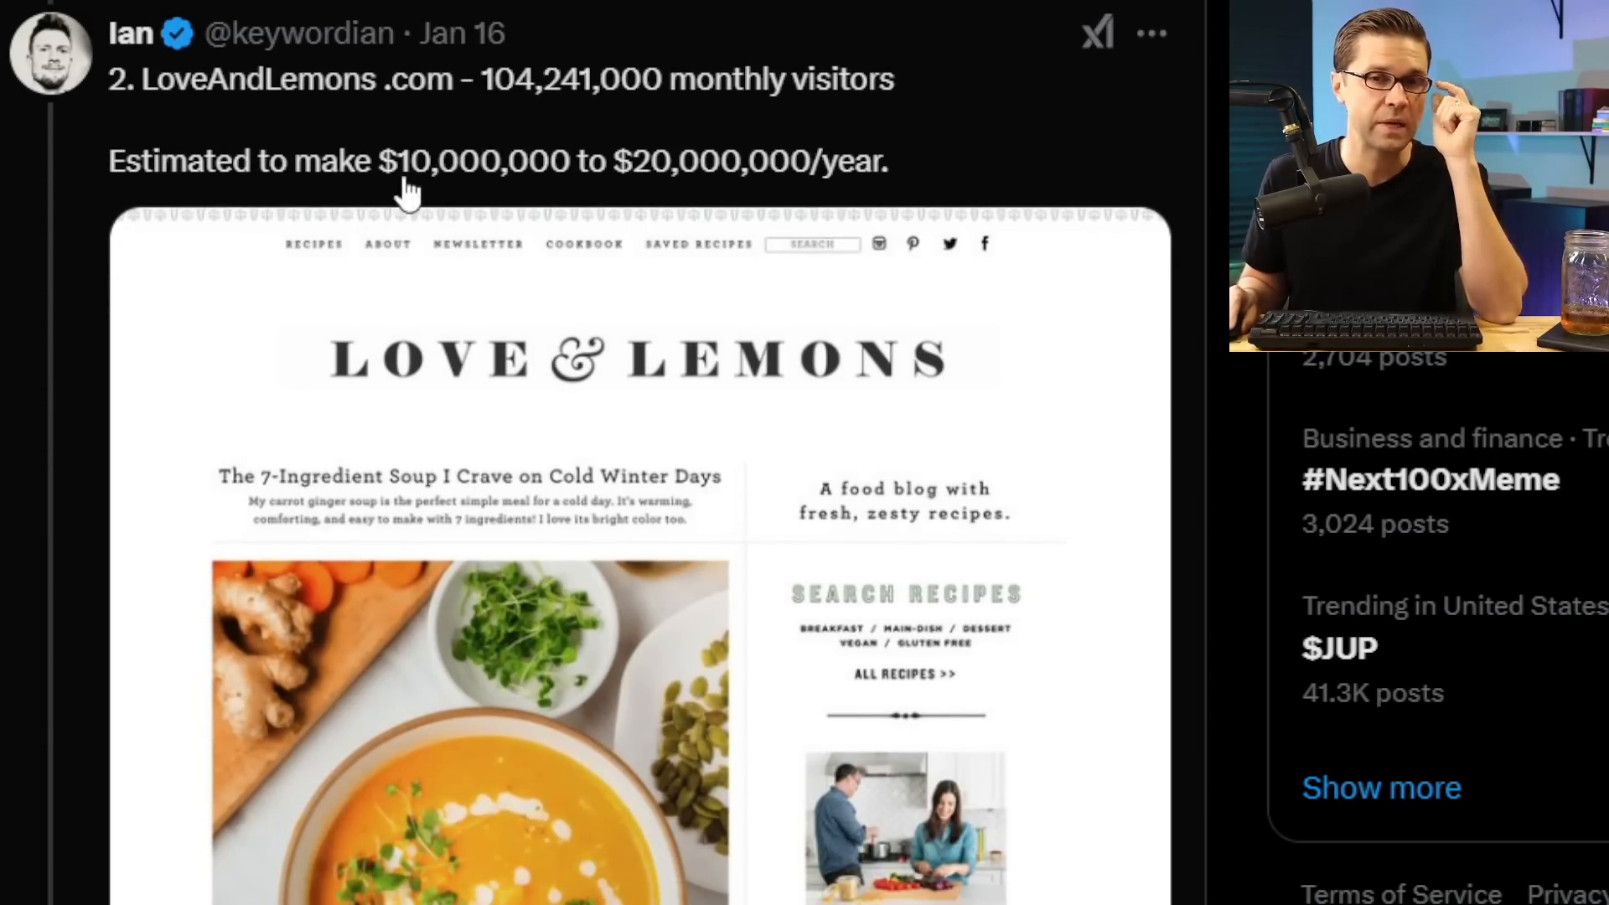
mouse_move(754, 194)
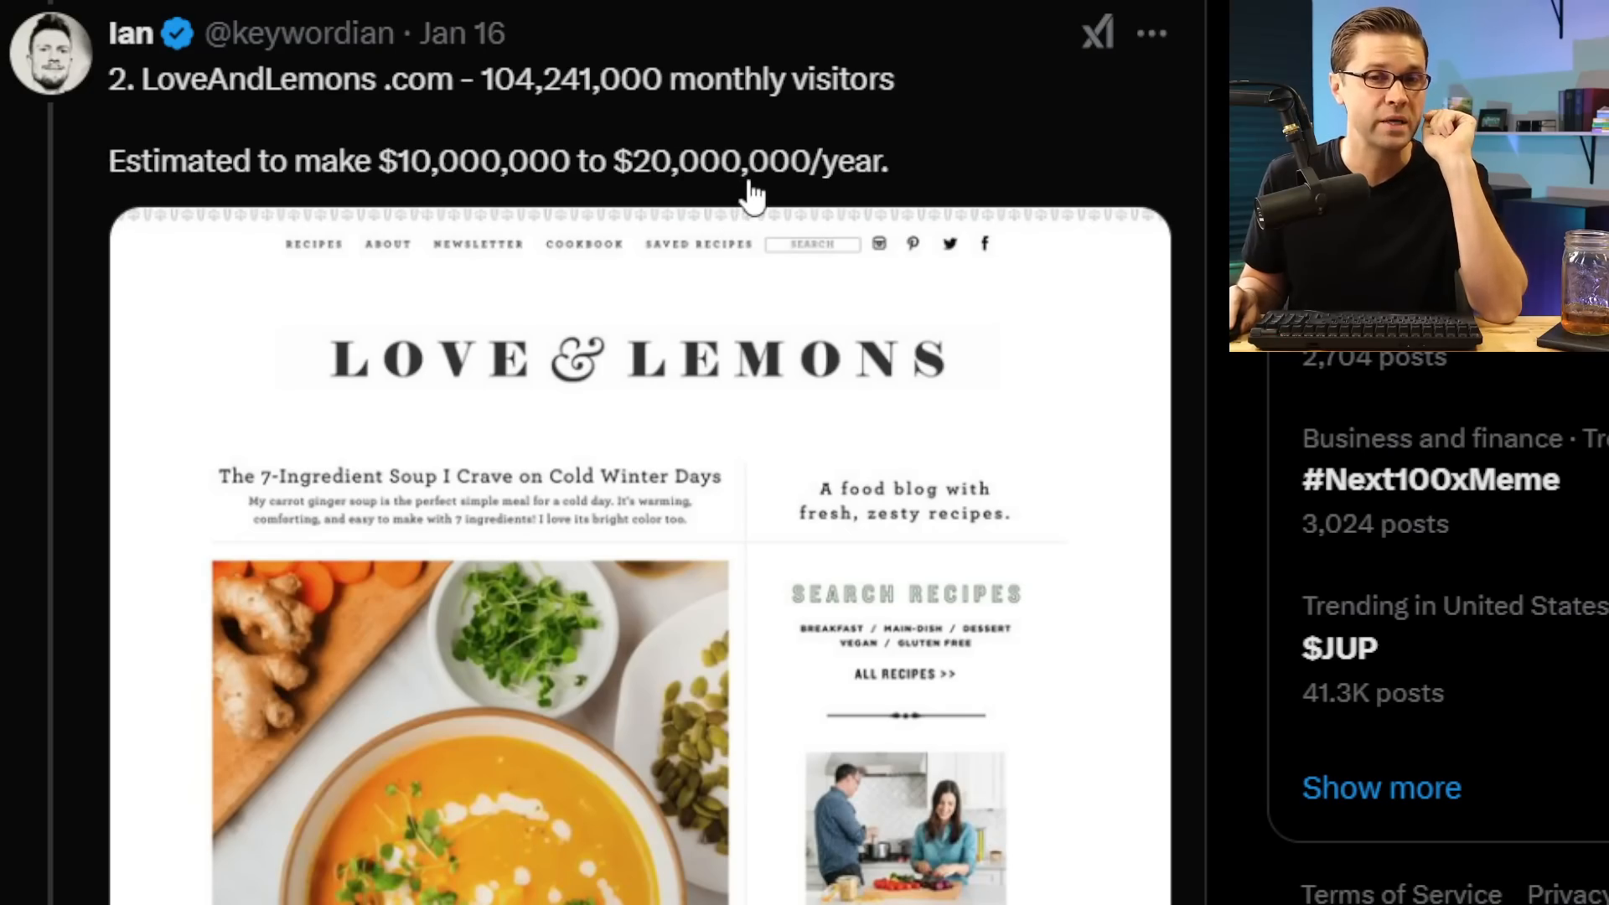
mouse_move(541, 491)
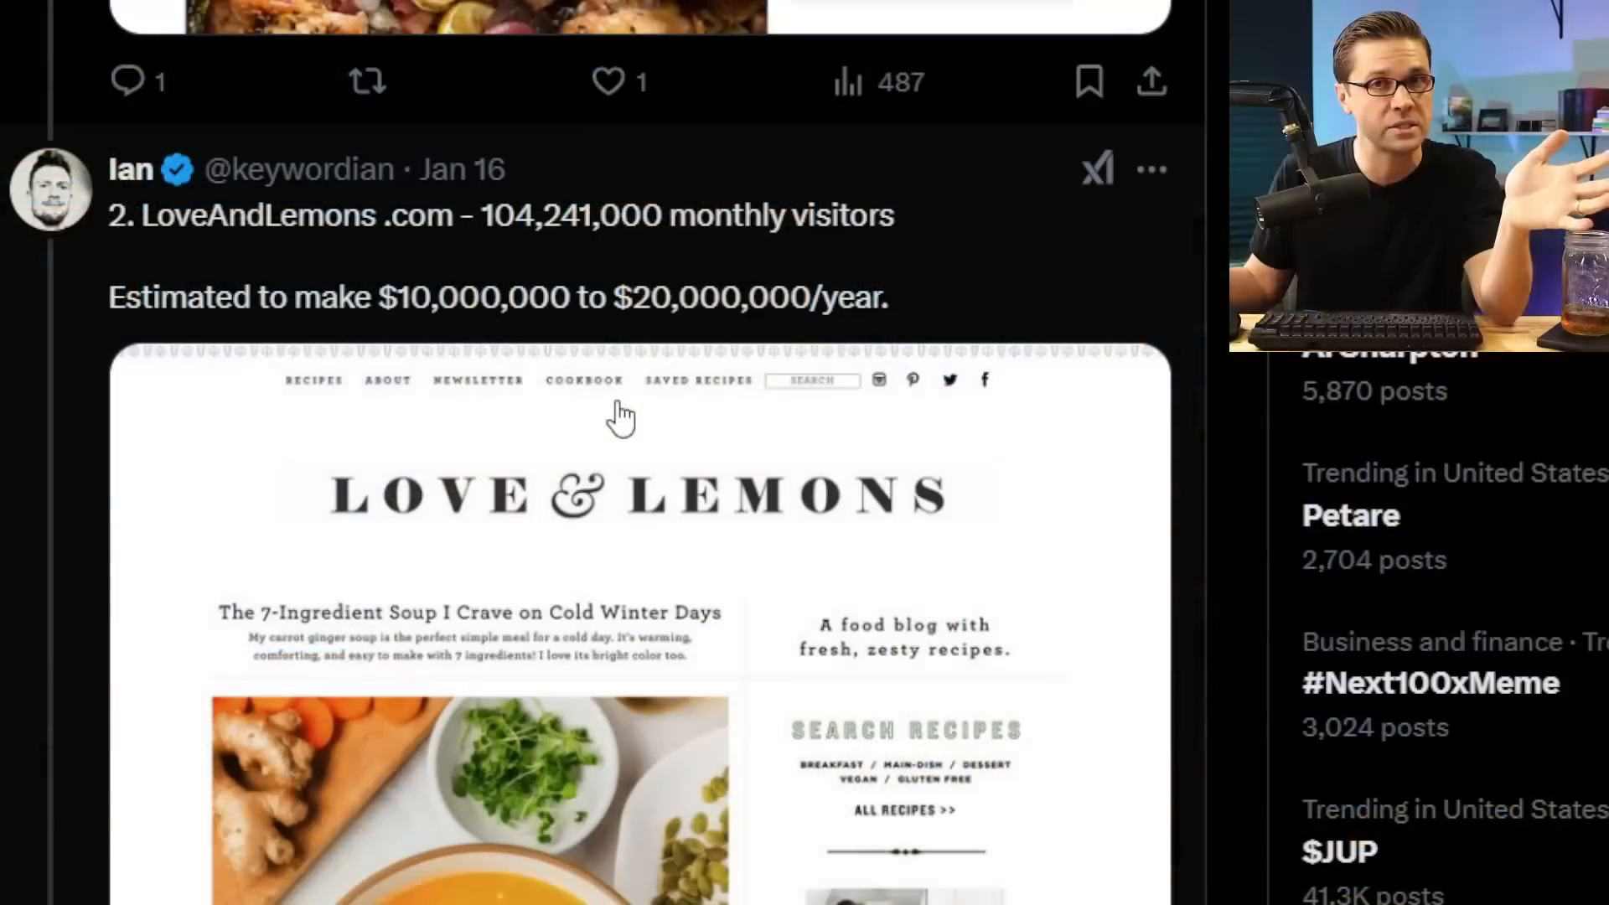
mouse_move(205, 257)
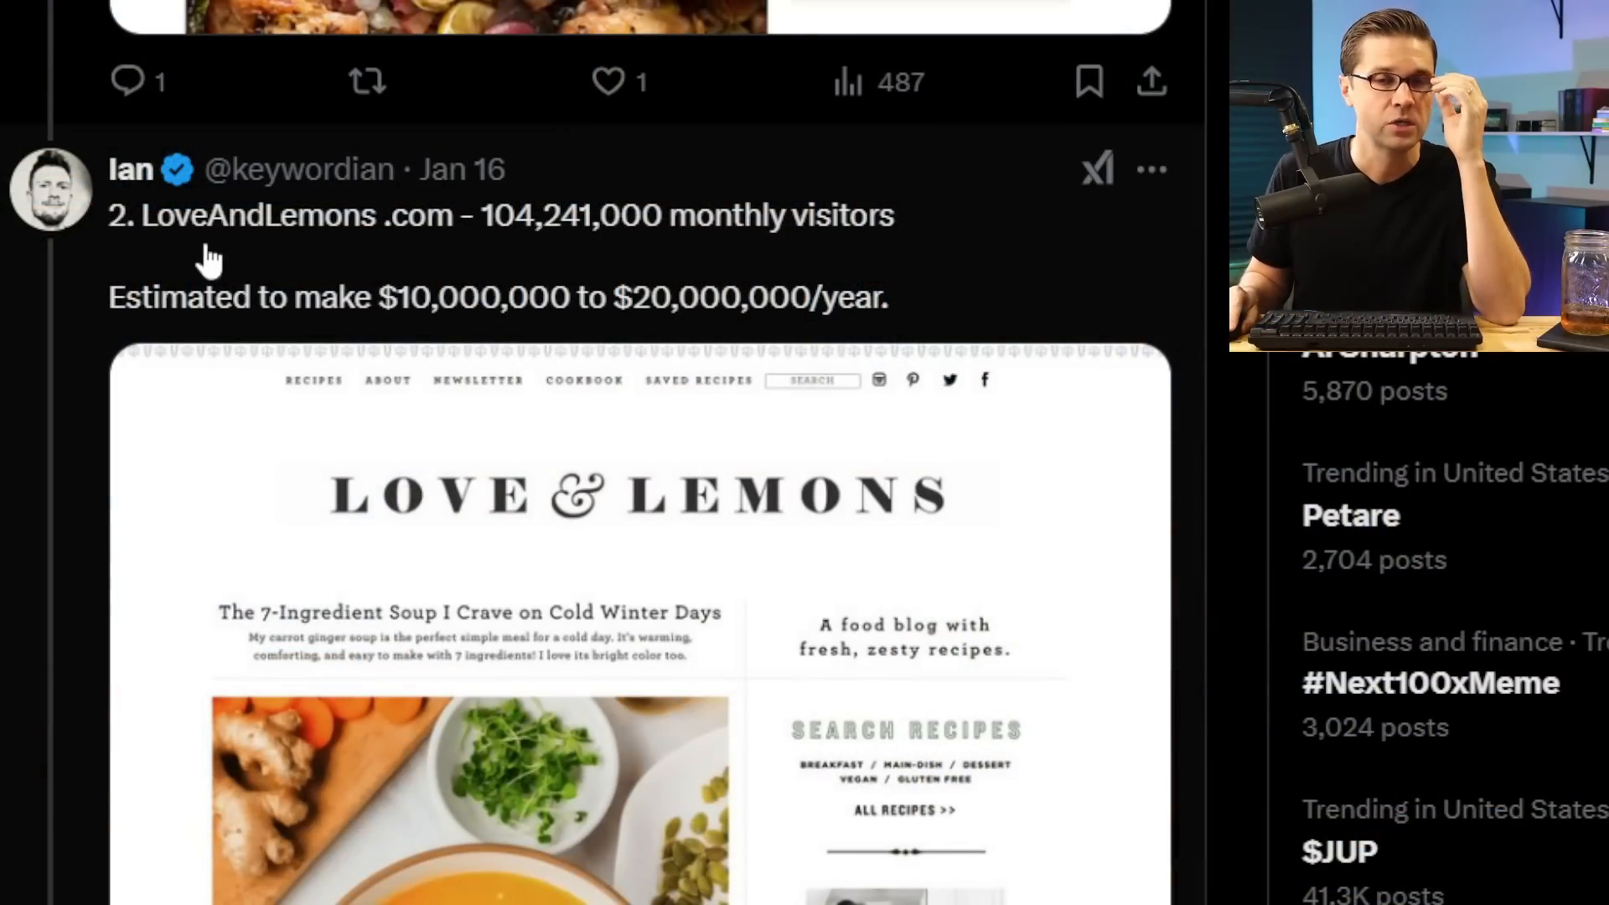
mouse_move(410, 256)
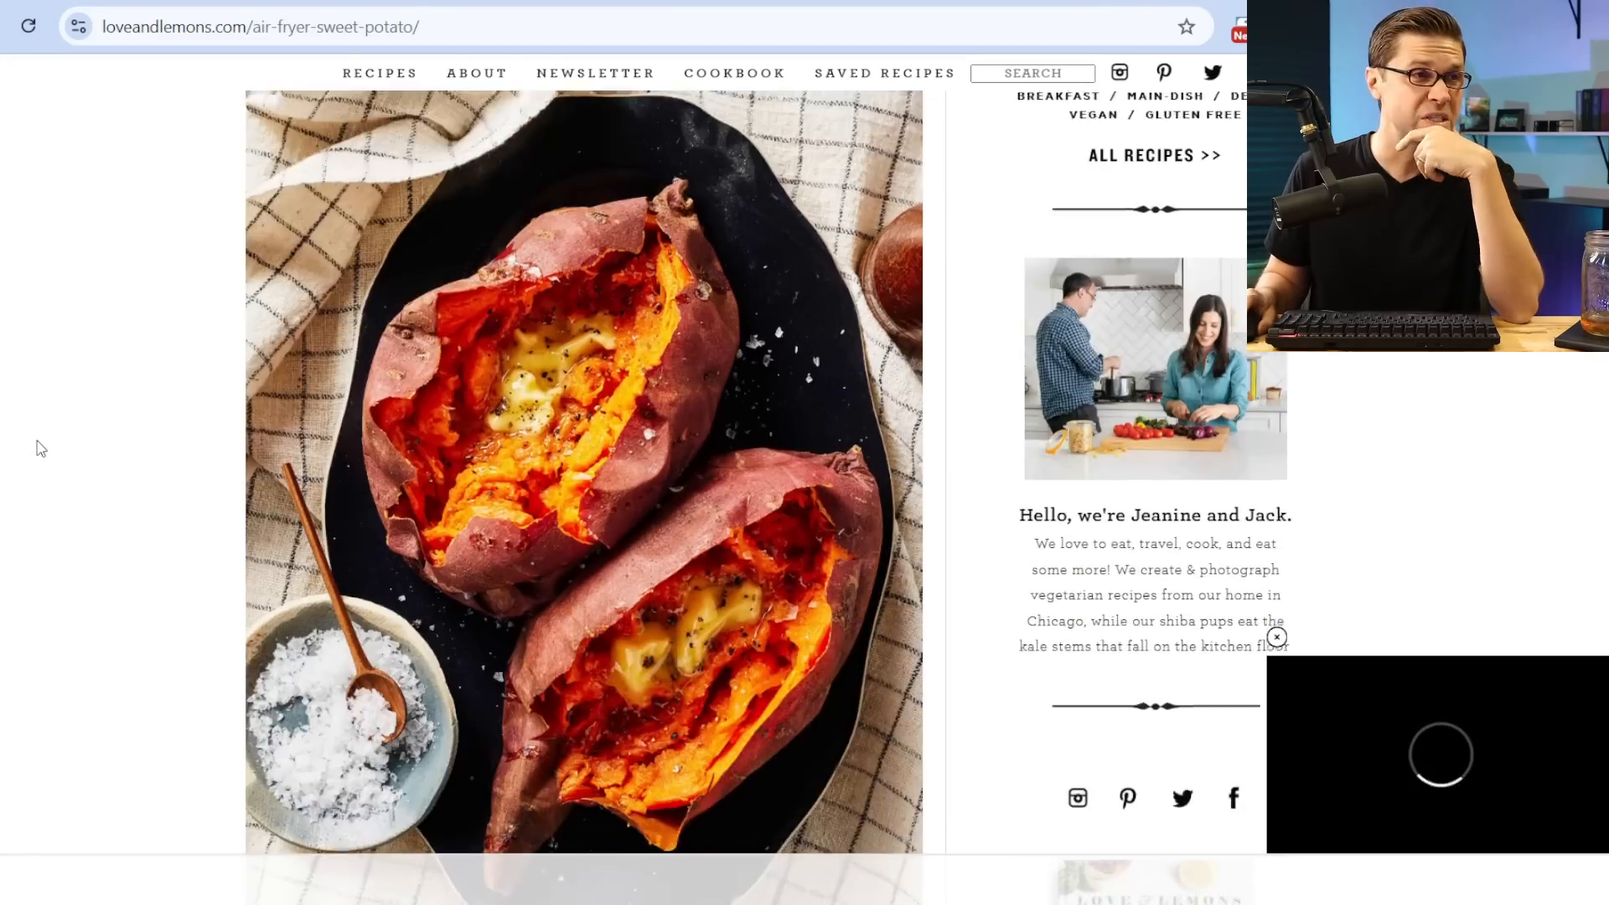
Dismiss the ad blocker popup and look over the Air Fryer Sweet Potato intro and photos
scroll(up, 3)
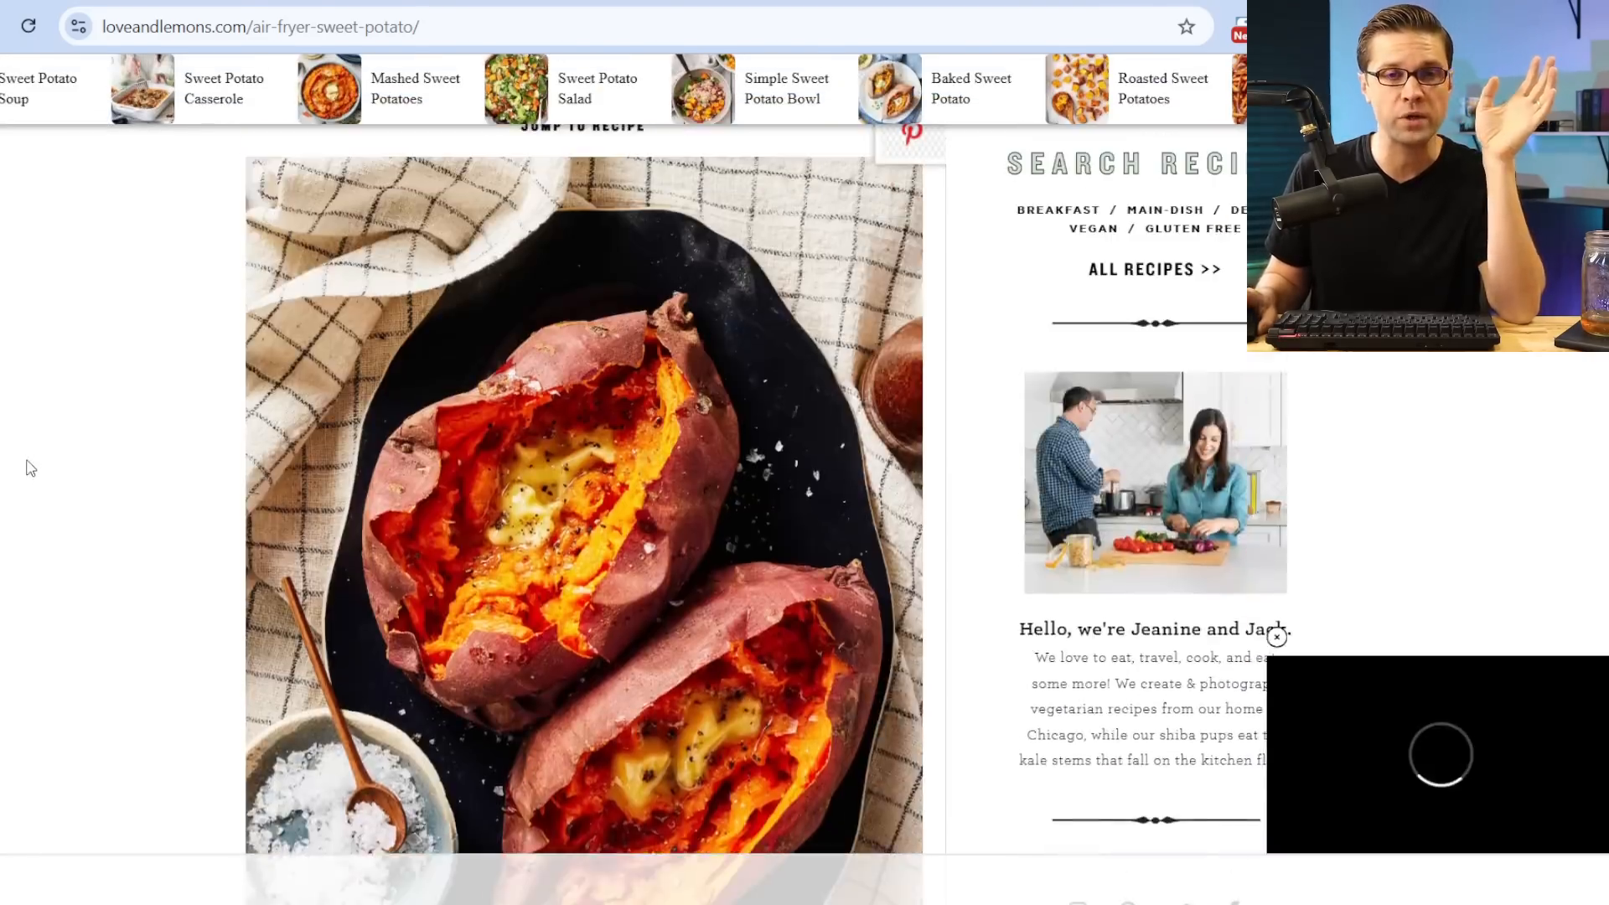
scroll(up, 3)
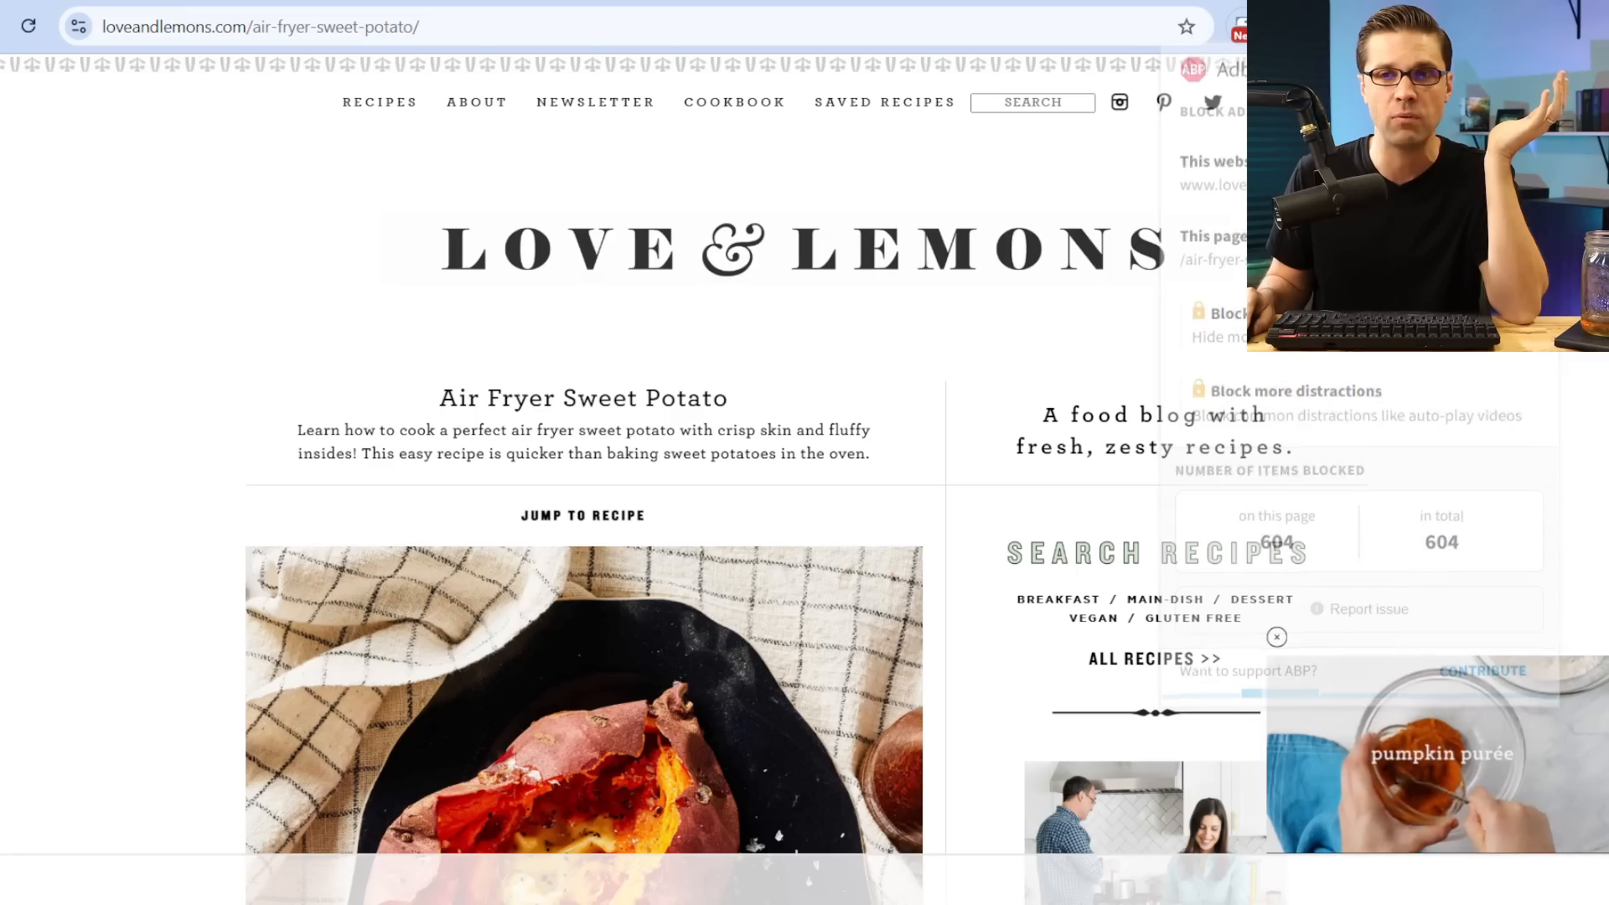
click(1277, 636)
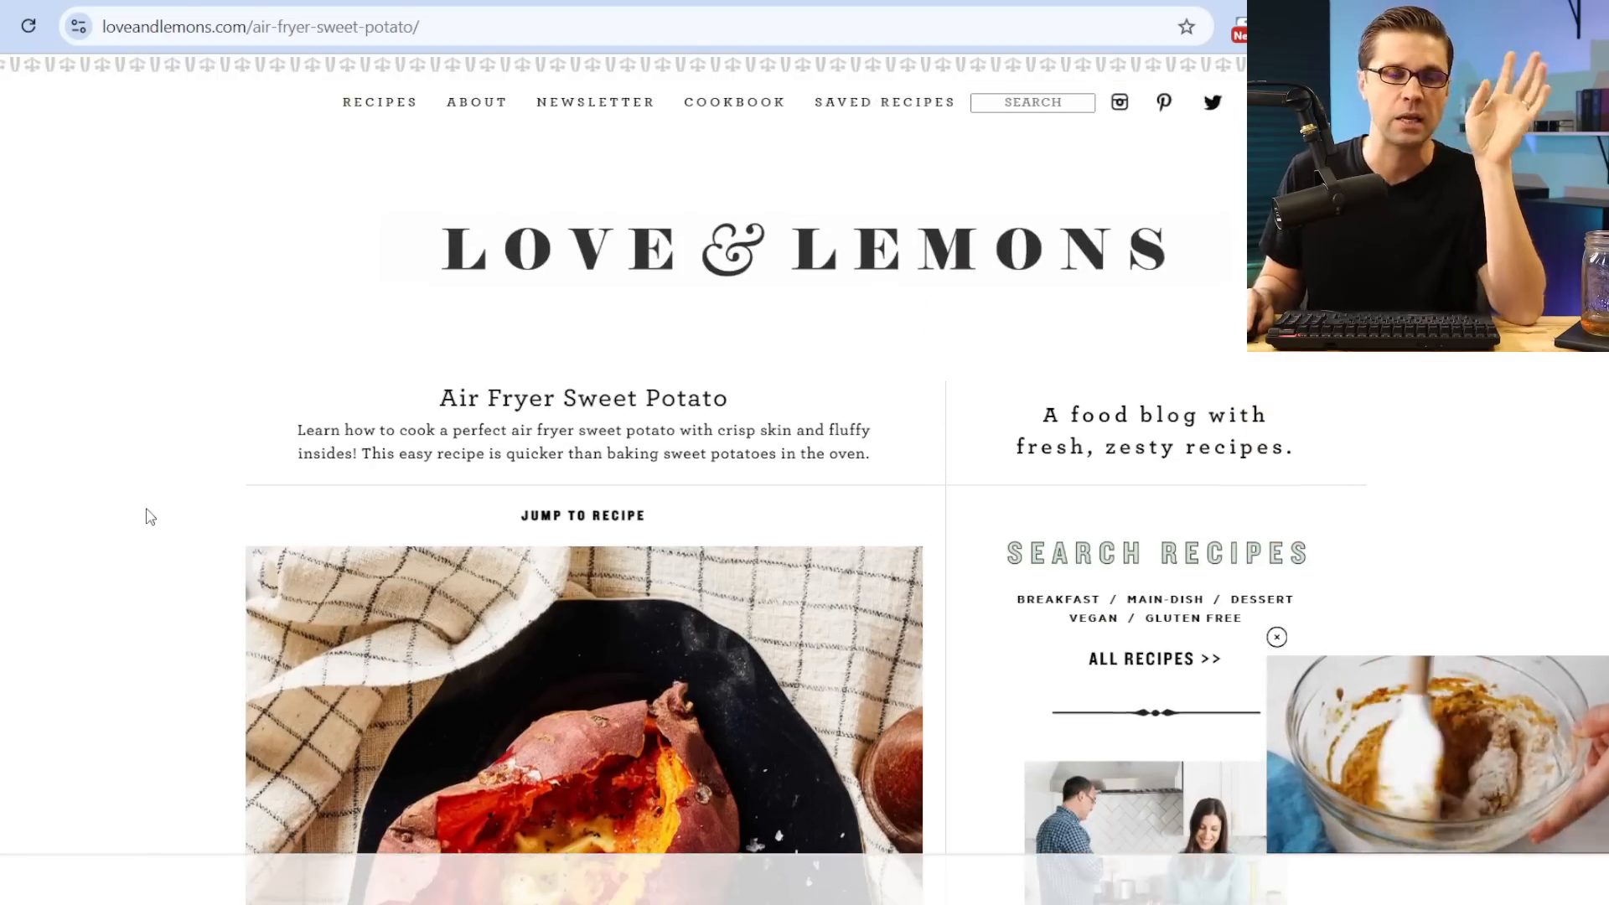
mouse_move(696, 348)
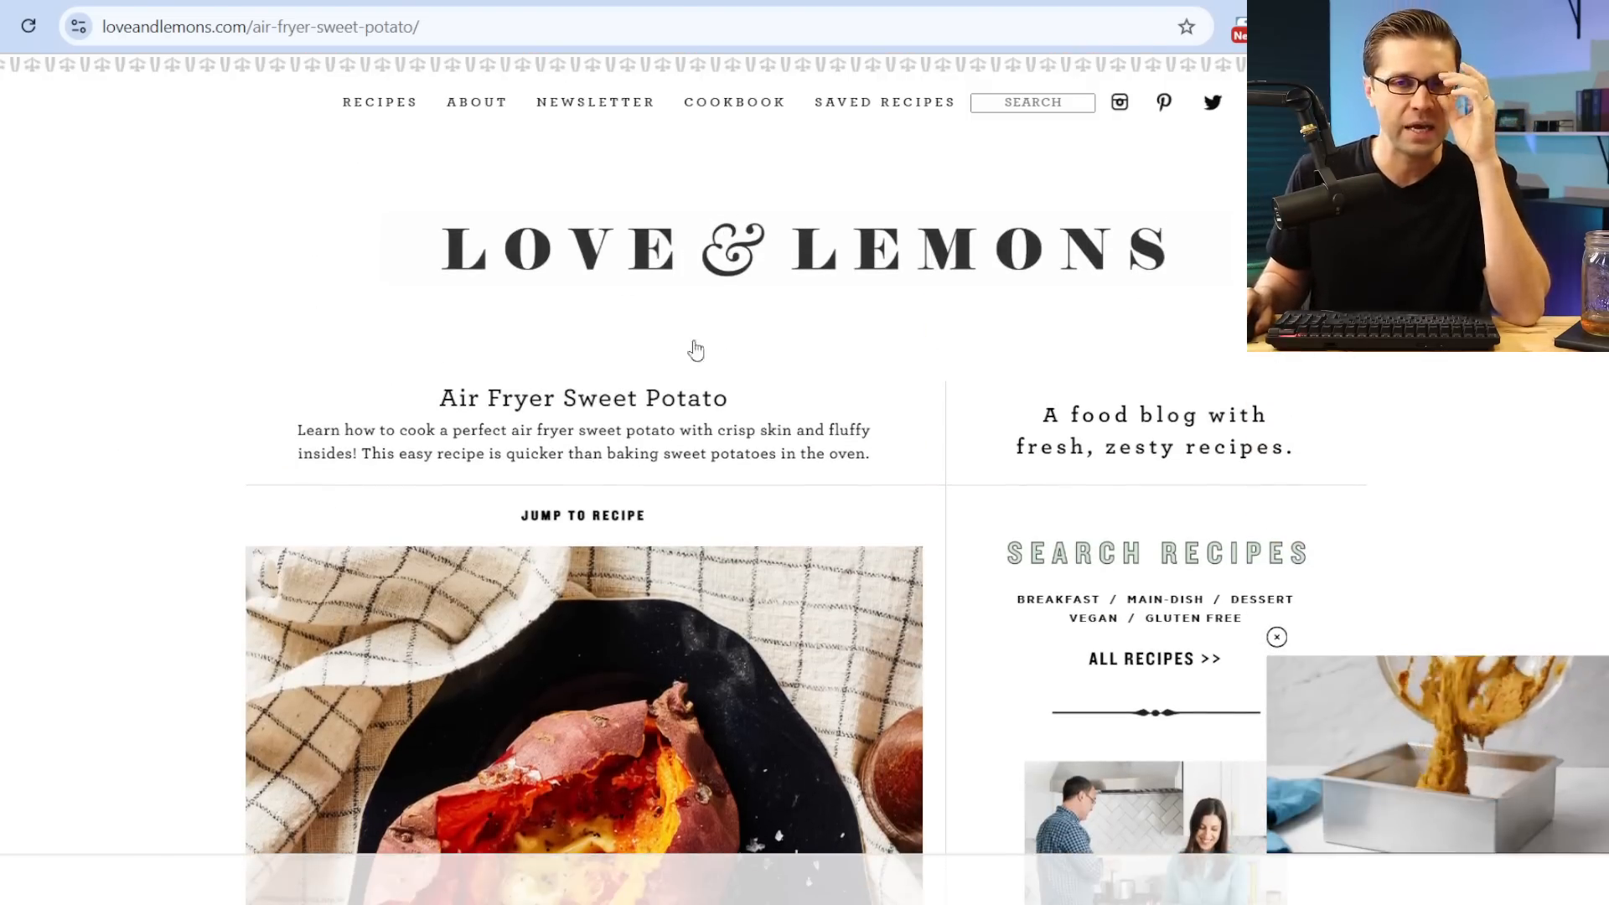
scroll(down, 3)
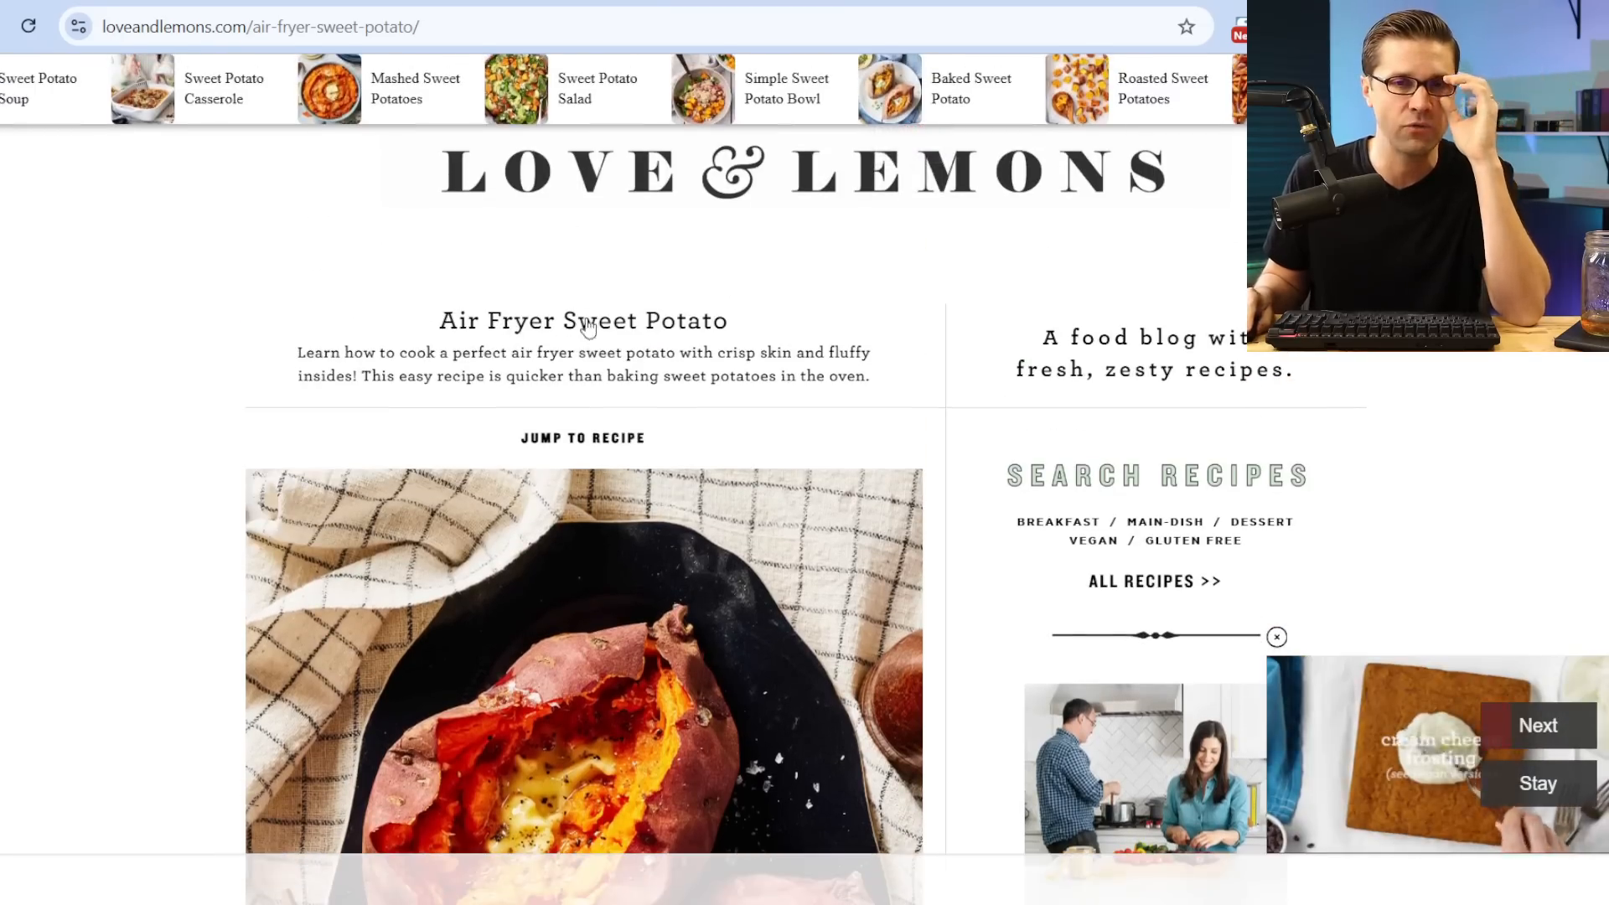
scroll(down, 3)
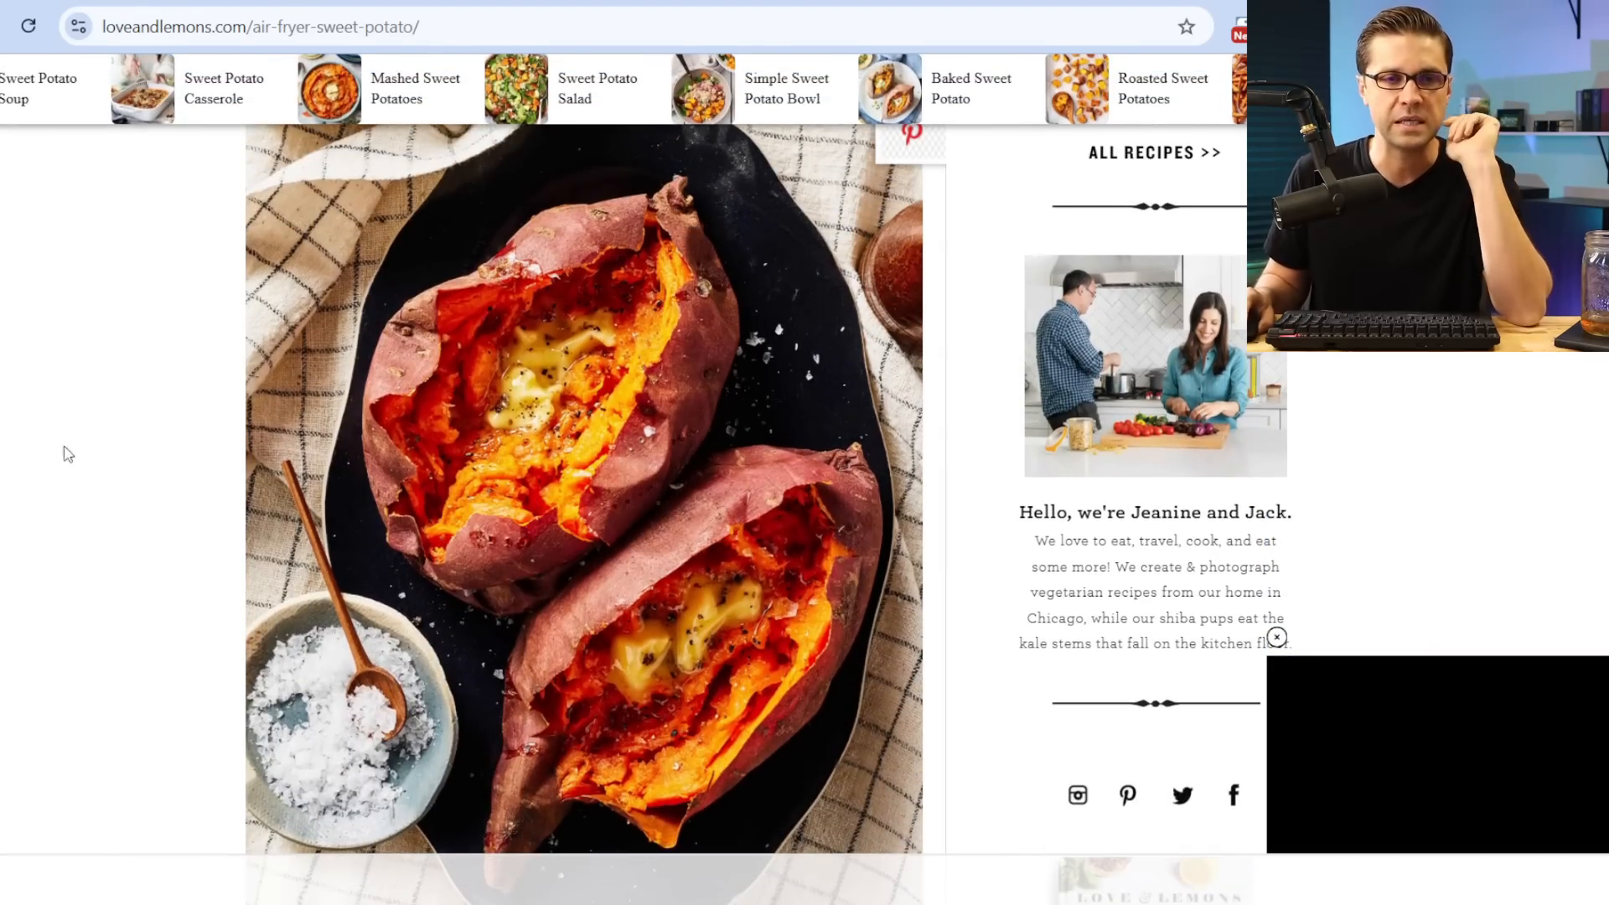
scroll(up, 3)
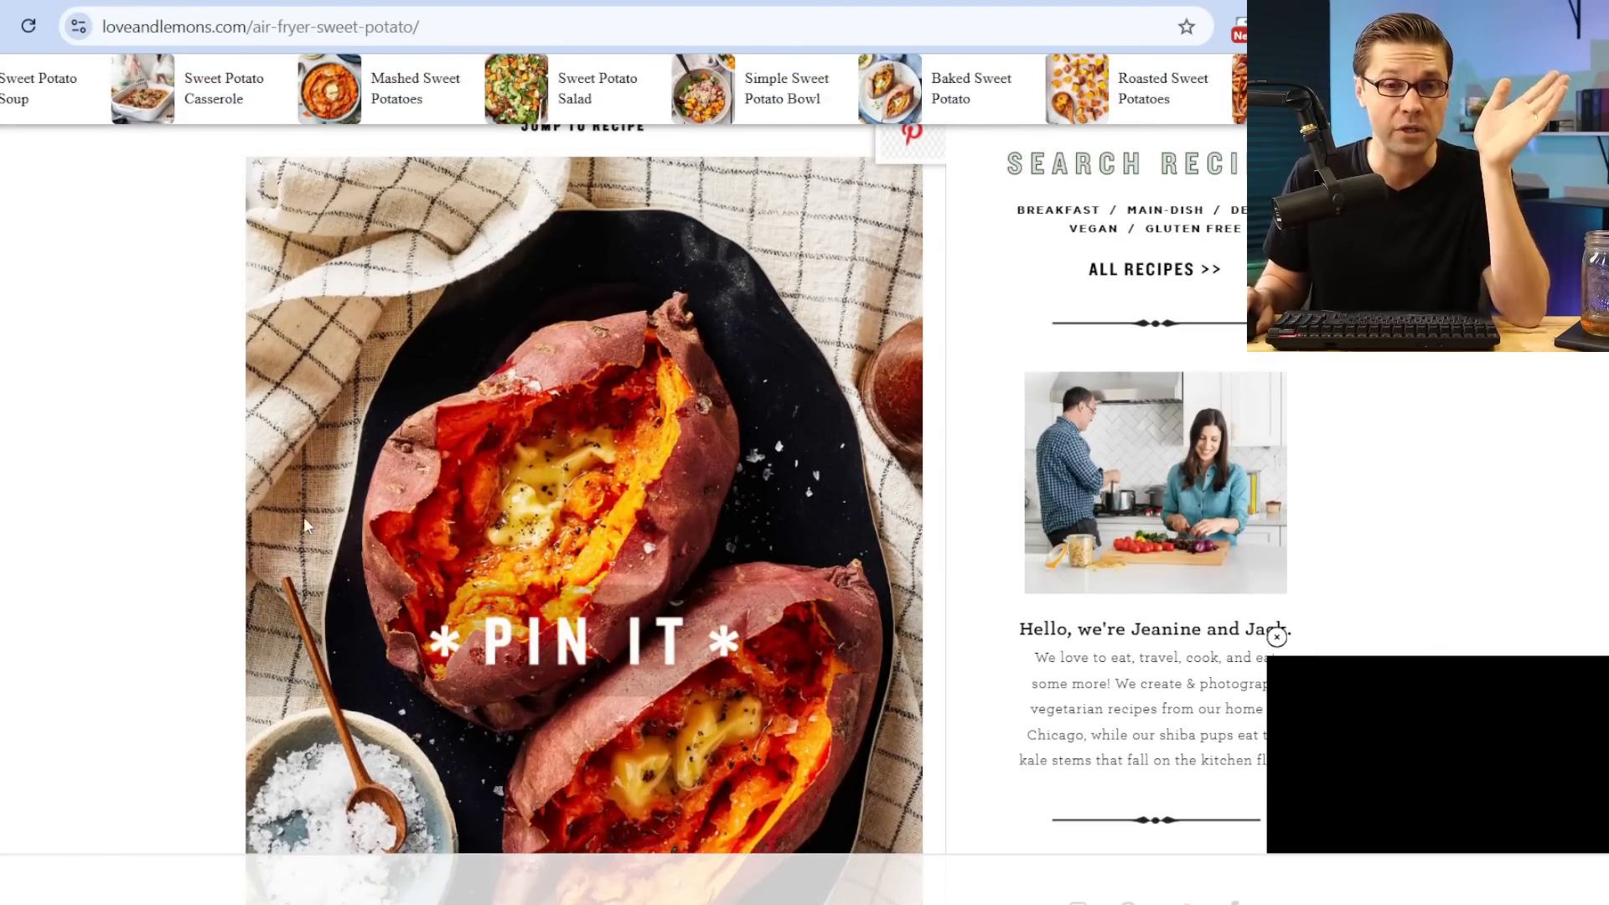
scroll(up, 3)
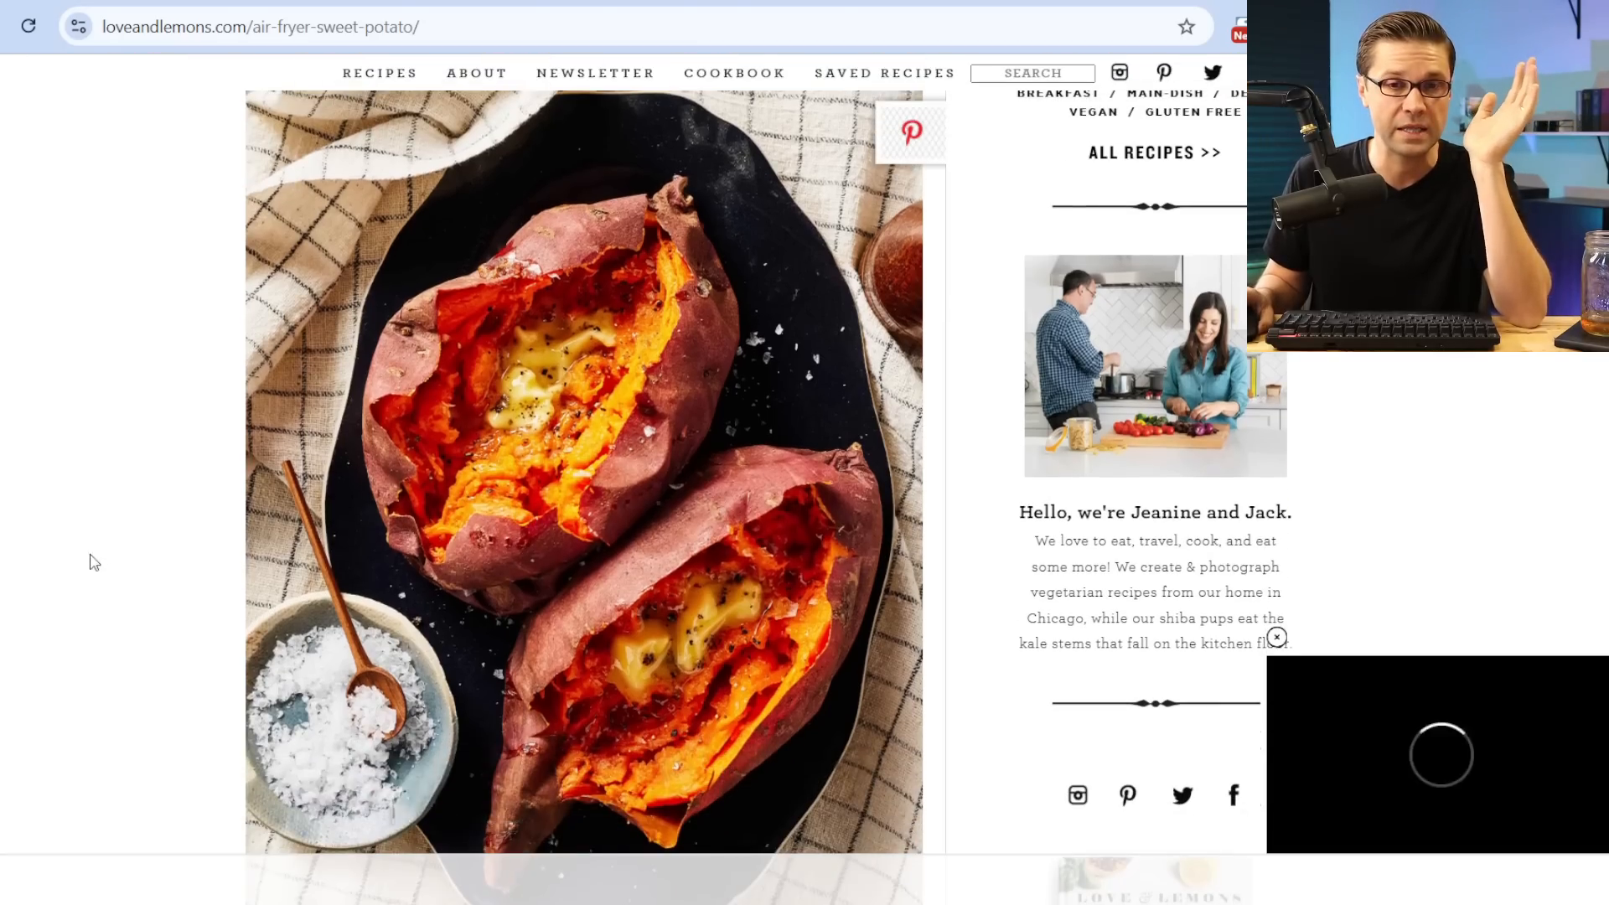
mouse_move(54, 432)
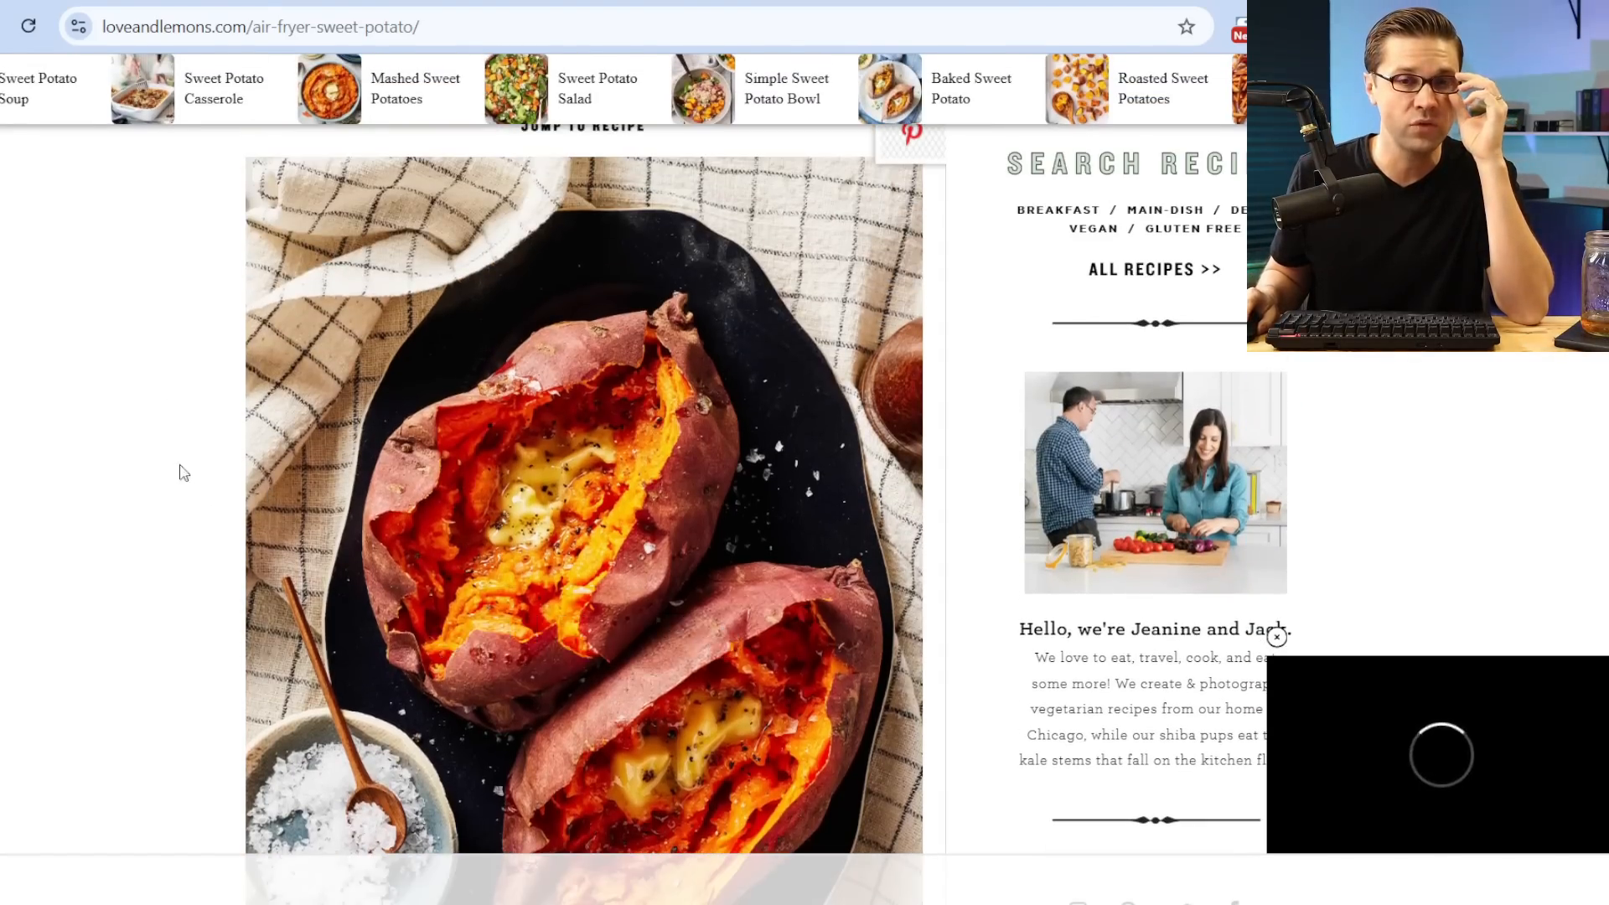
mouse_move(528, 672)
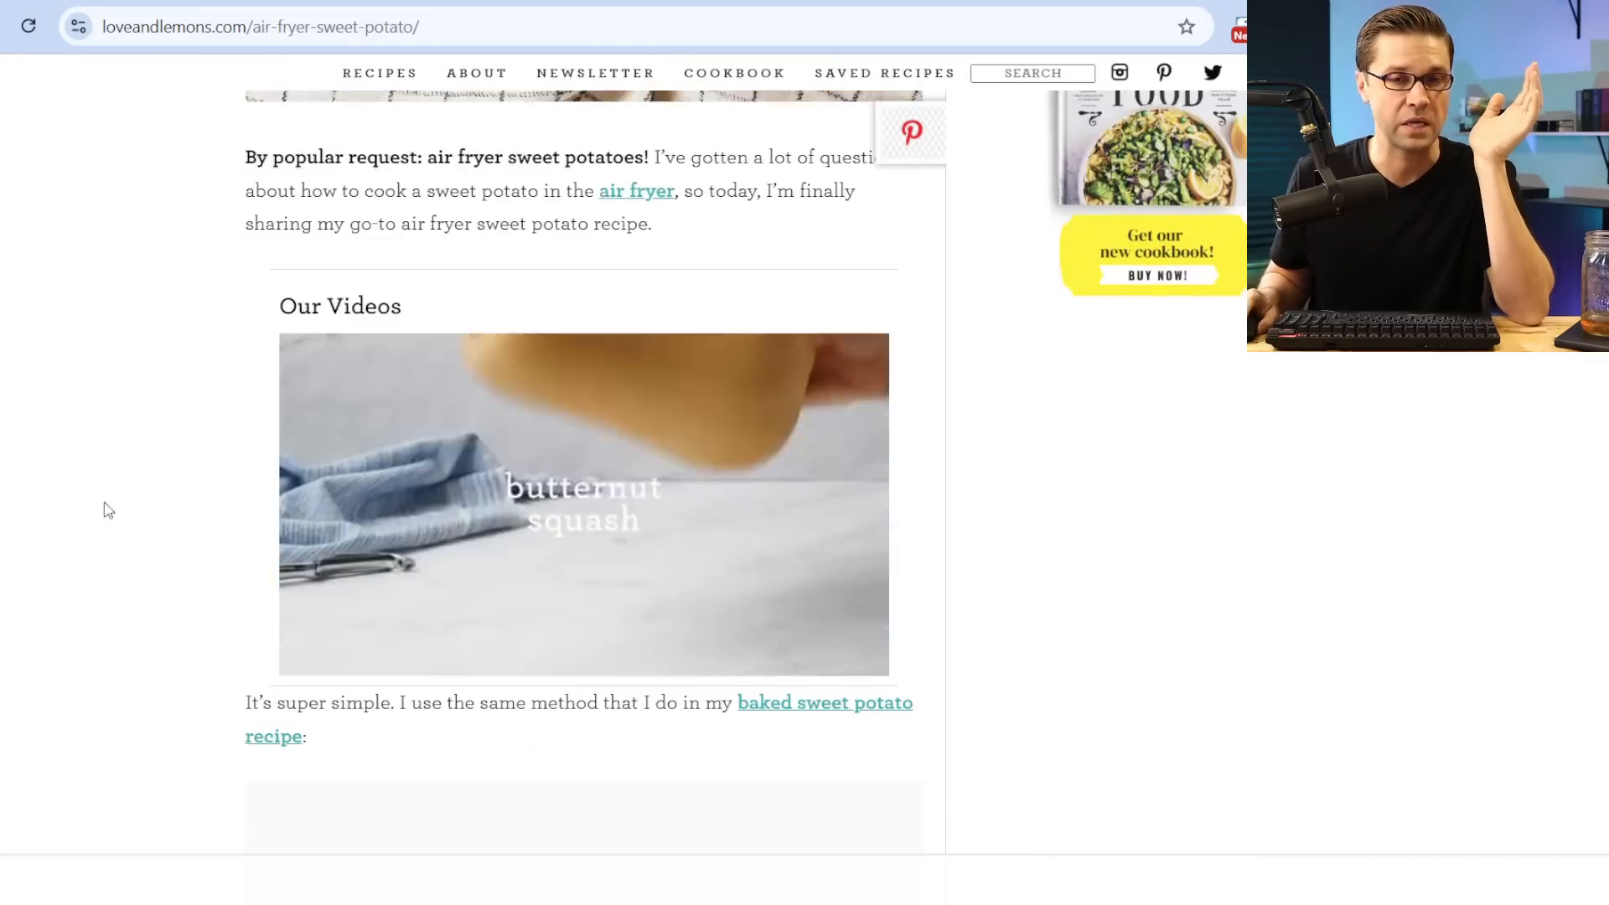
Browse down the post to its prep steps, video and air fryer FAQ
scroll(down, 3)
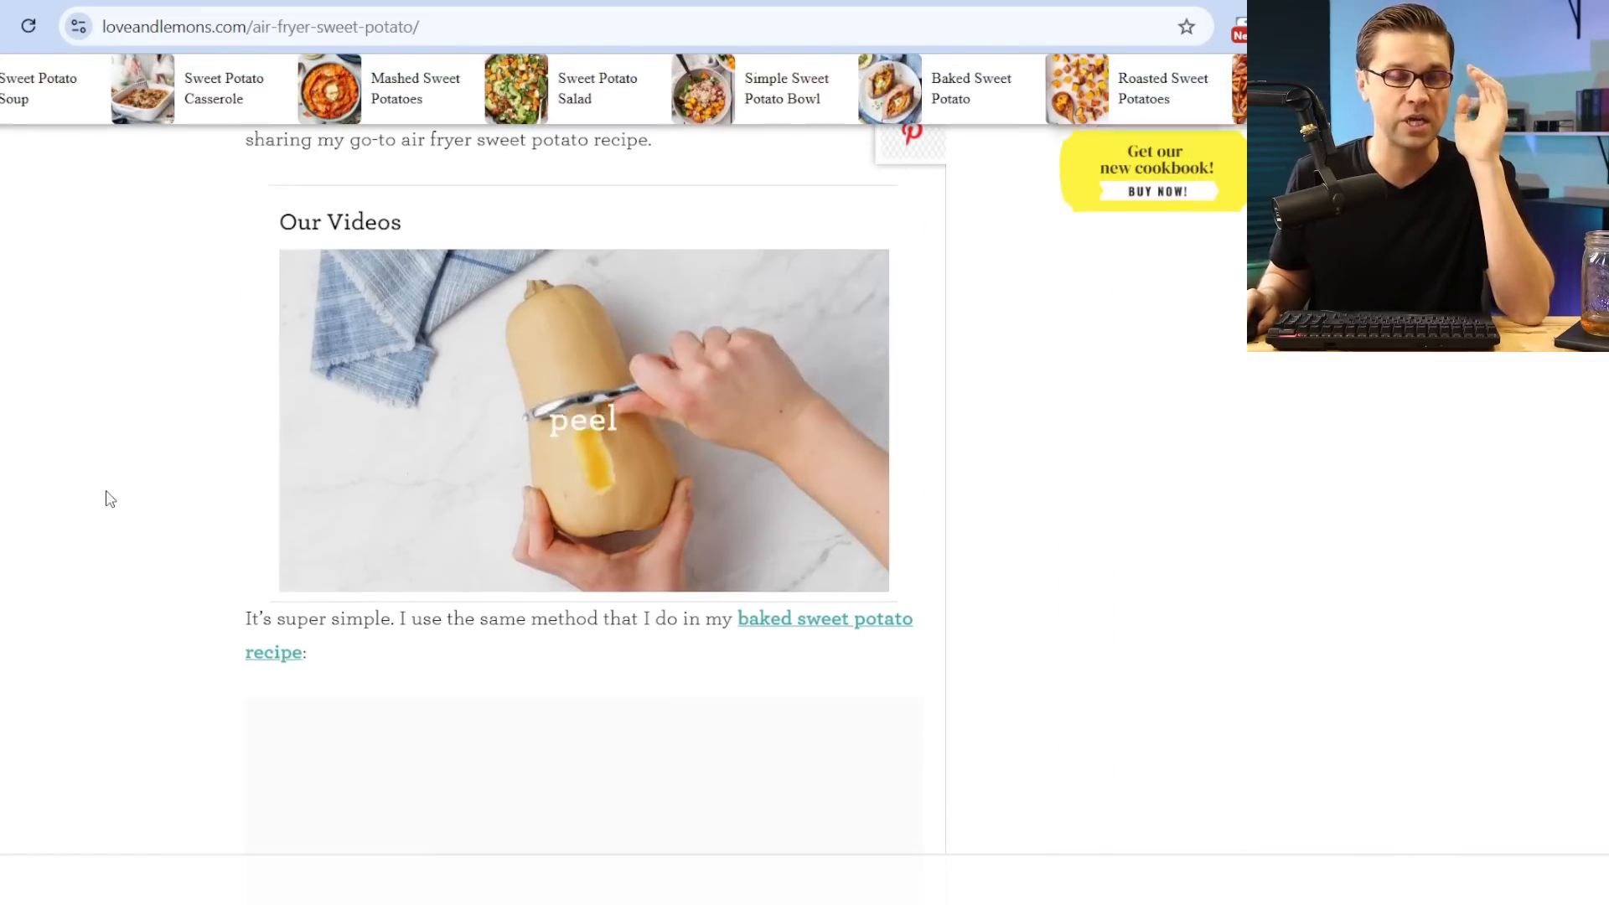
scroll(down, 3)
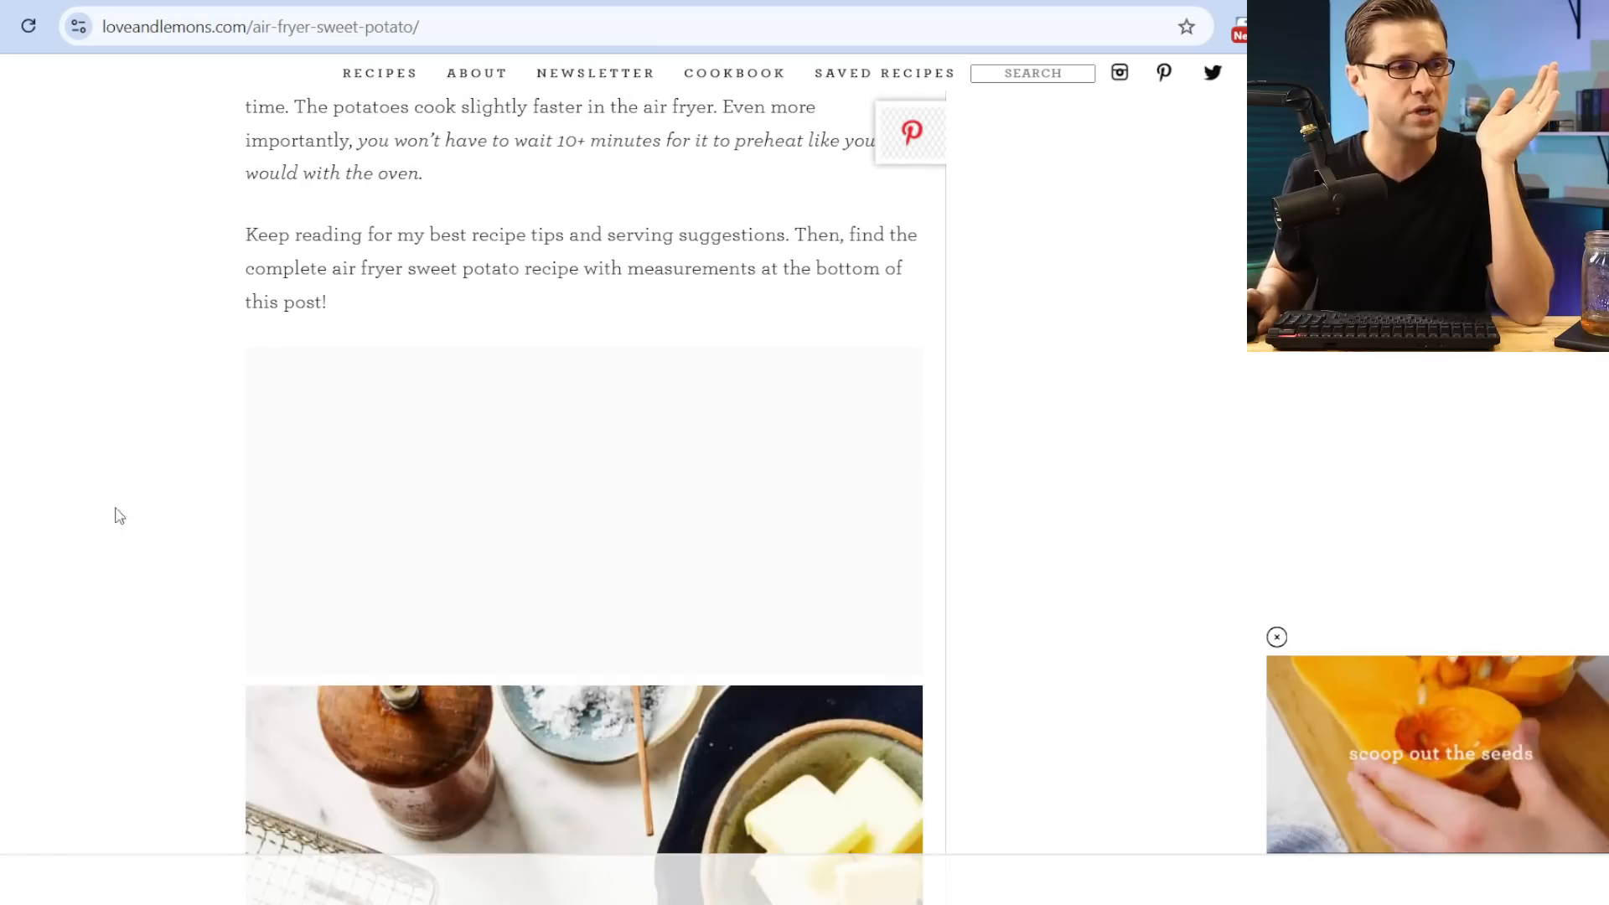
scroll(down, 3)
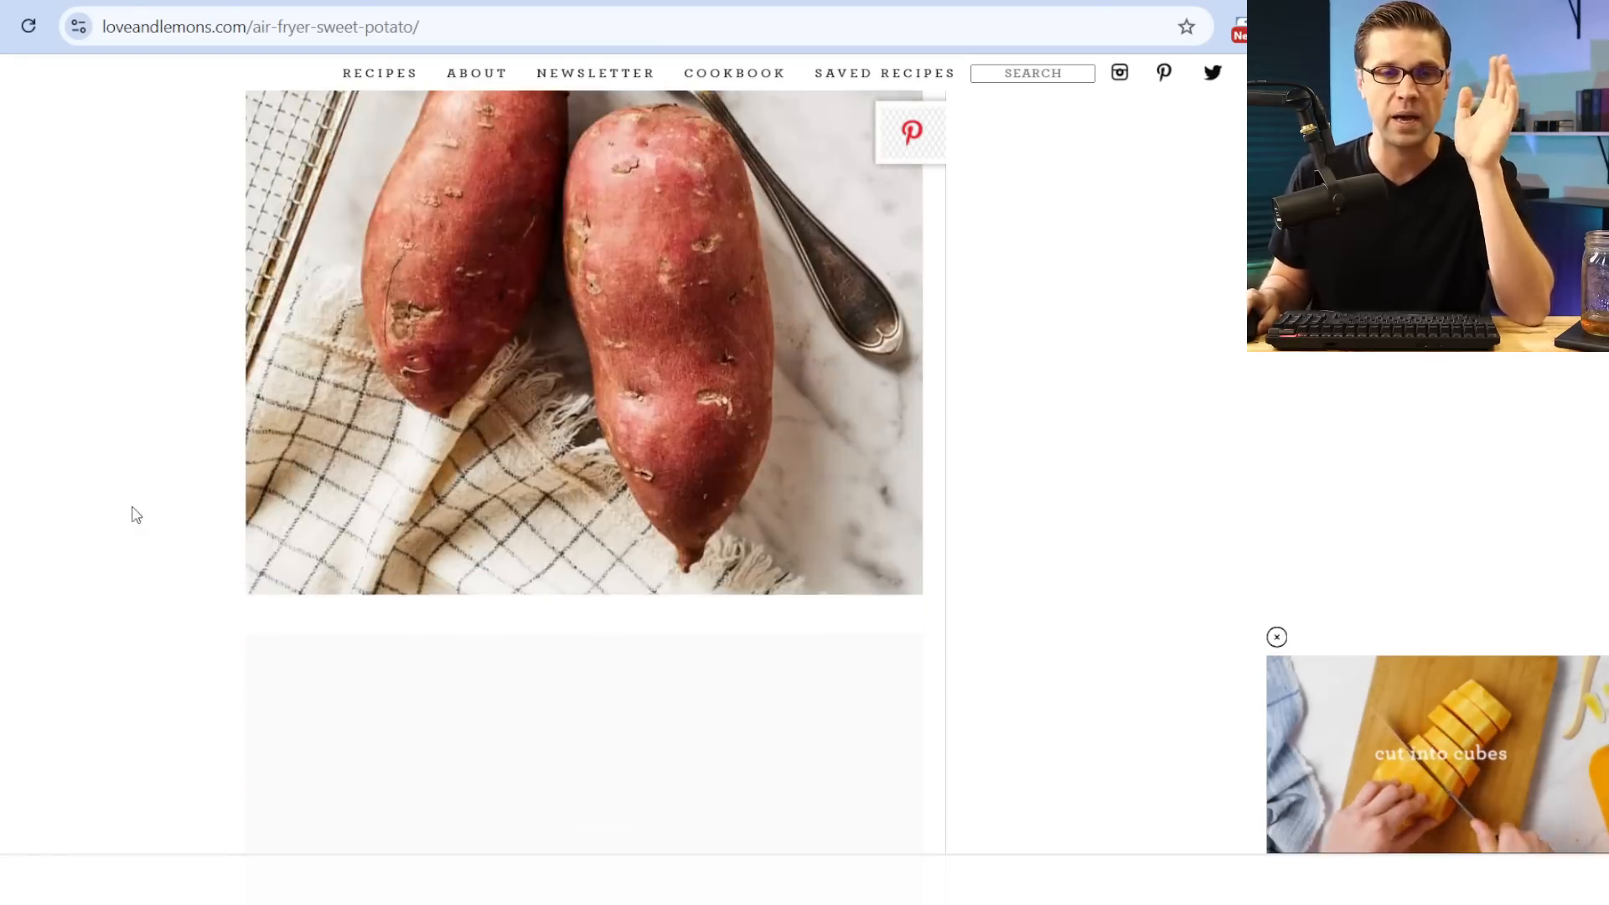
scroll(down, 3)
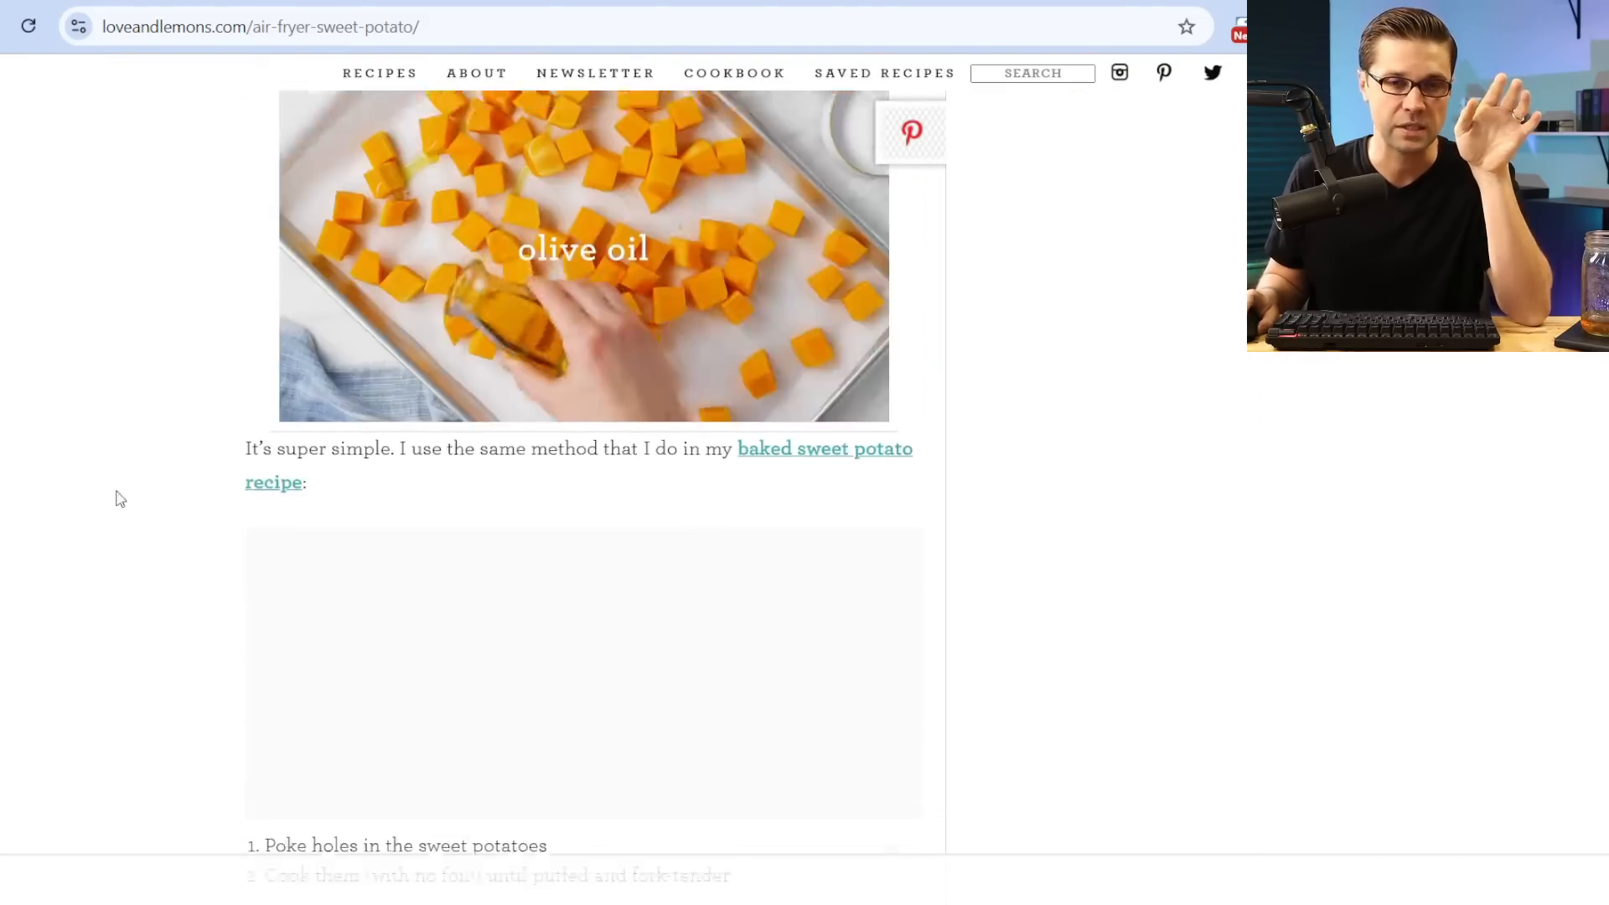
scroll(up, 3)
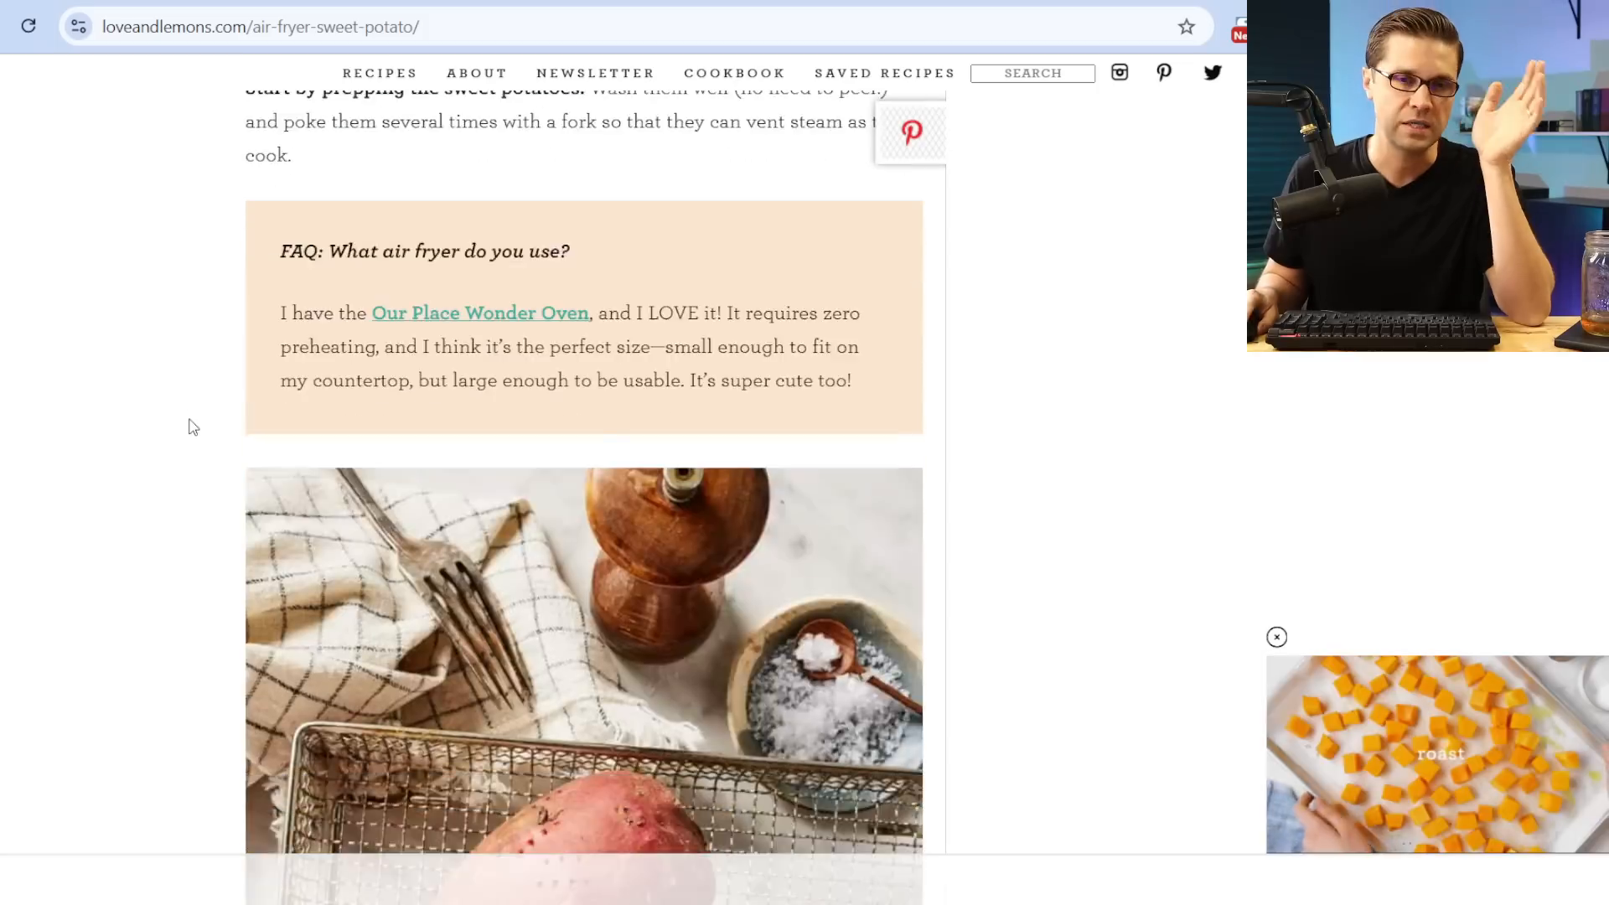
scroll(down, 3)
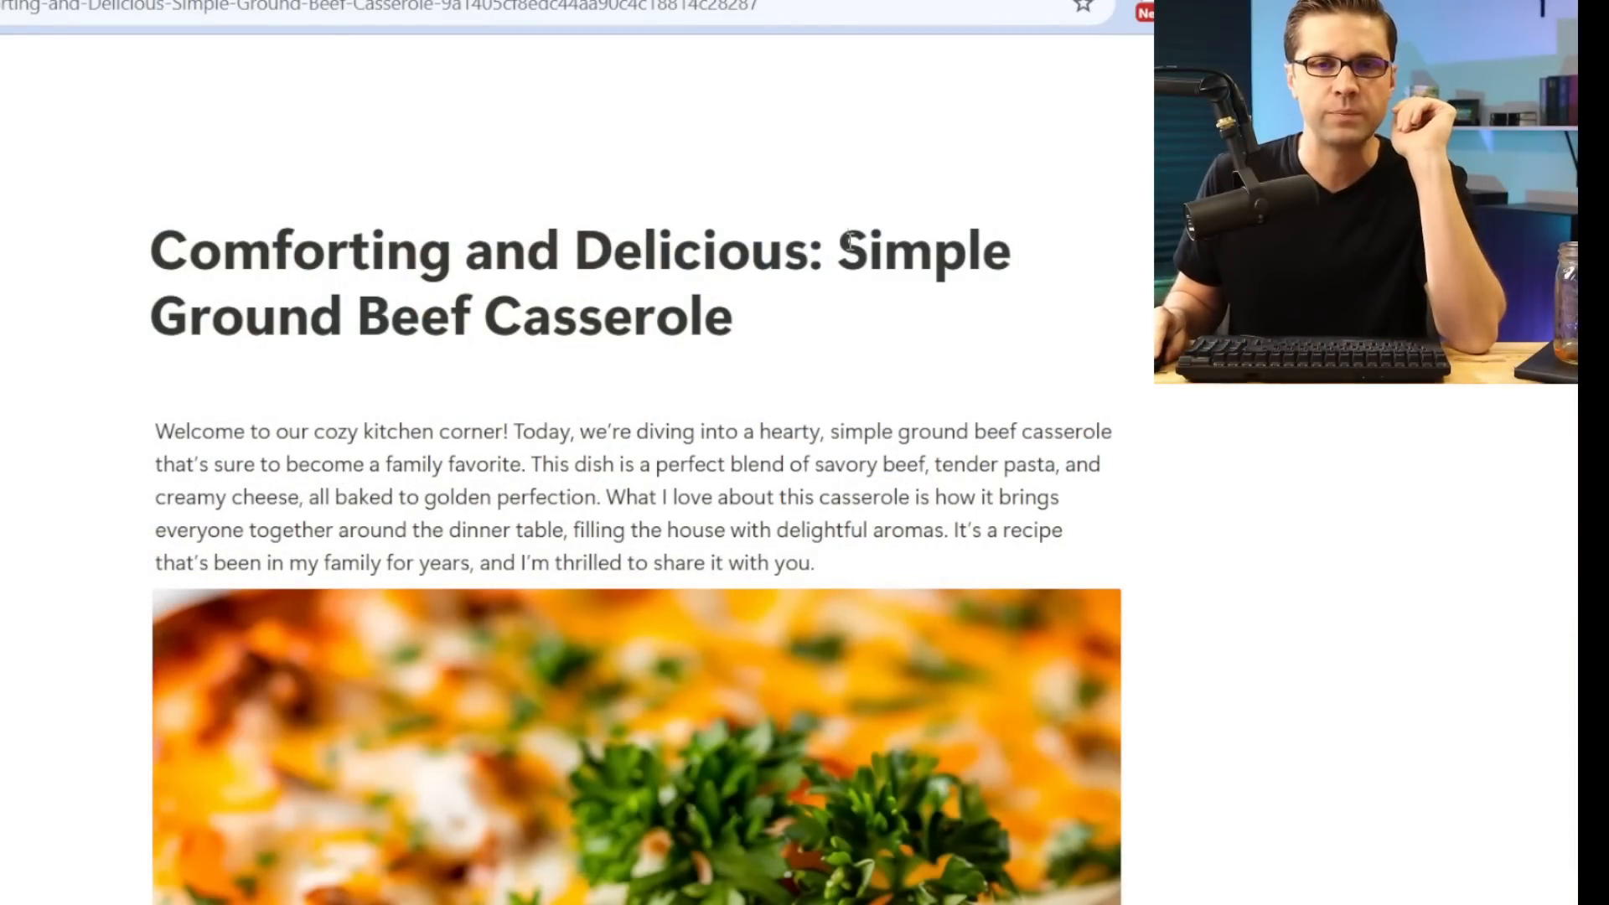
scroll(down, 3)
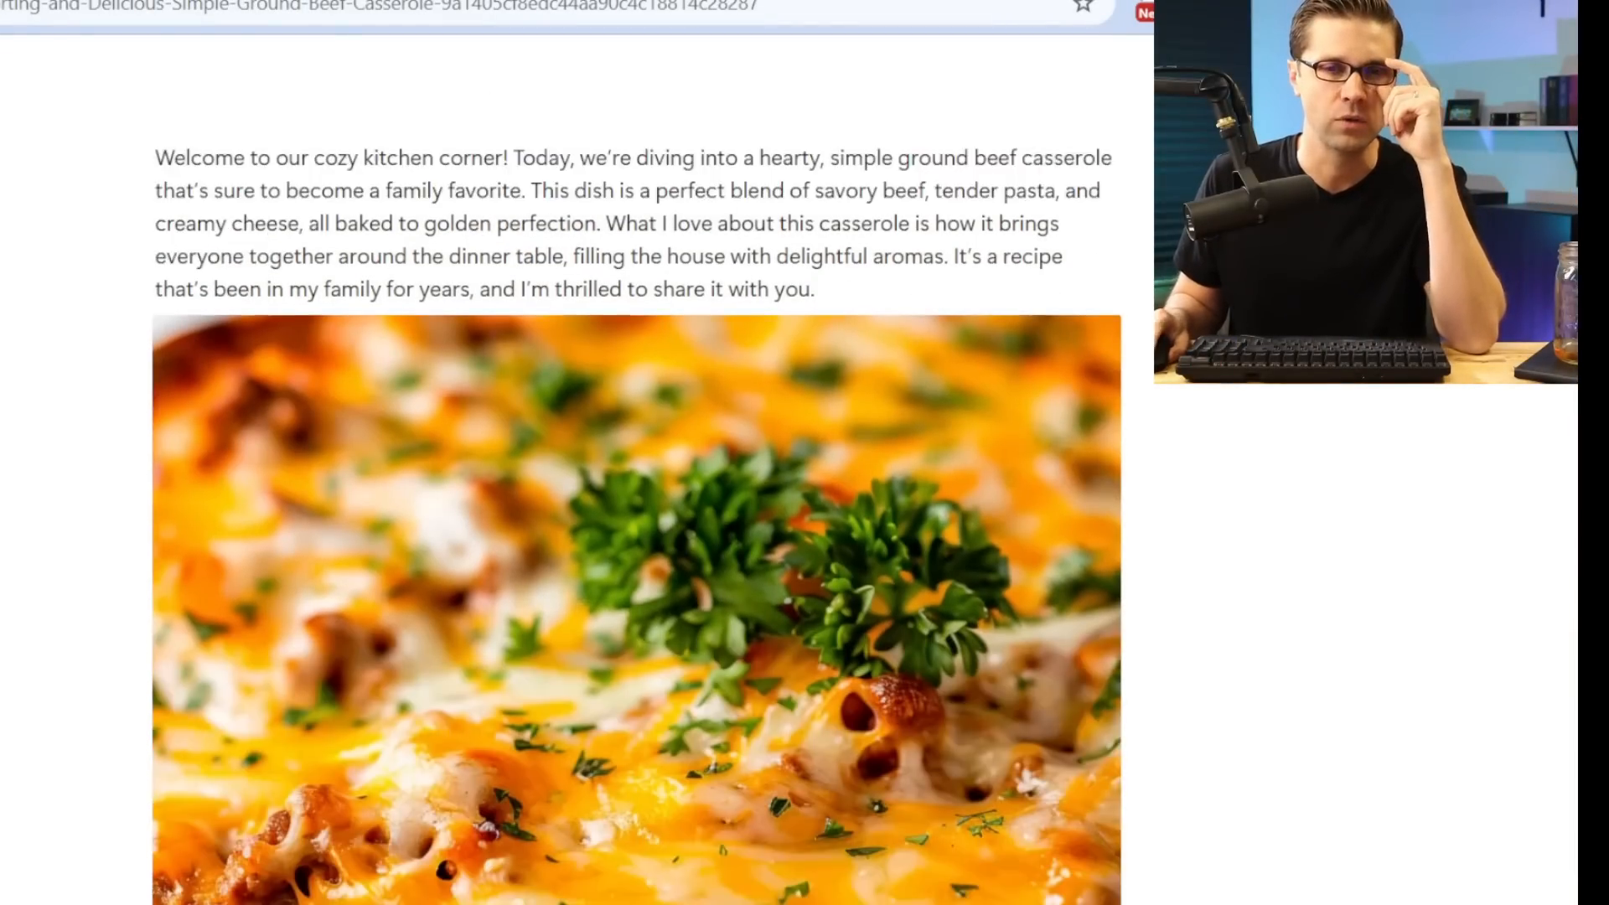
scroll(down, 3)
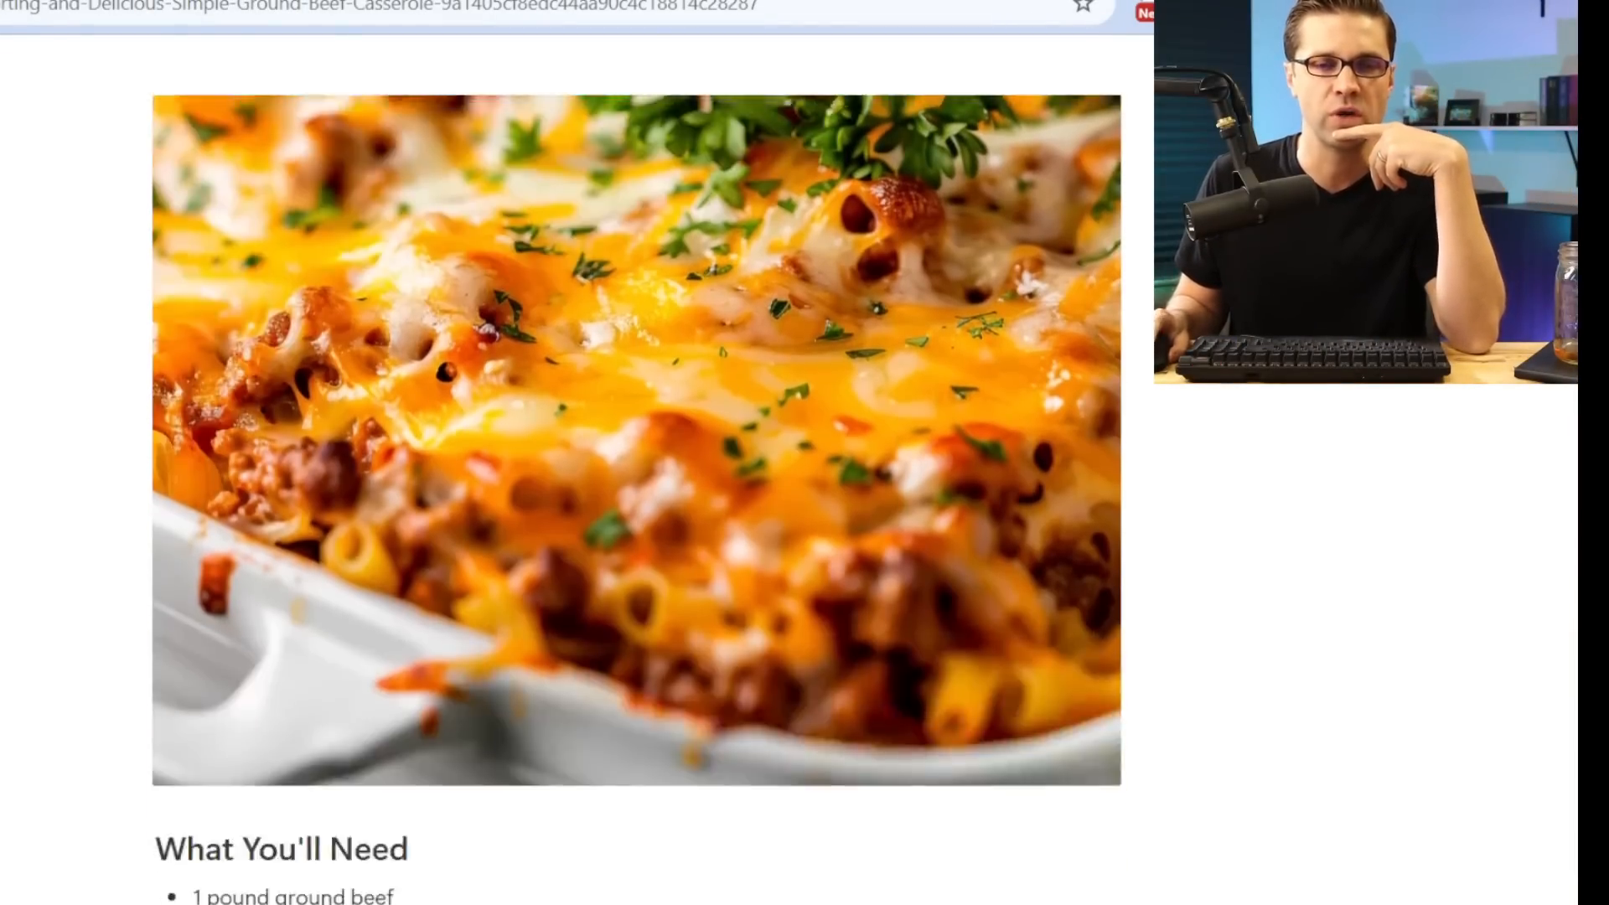
scroll(down, 3)
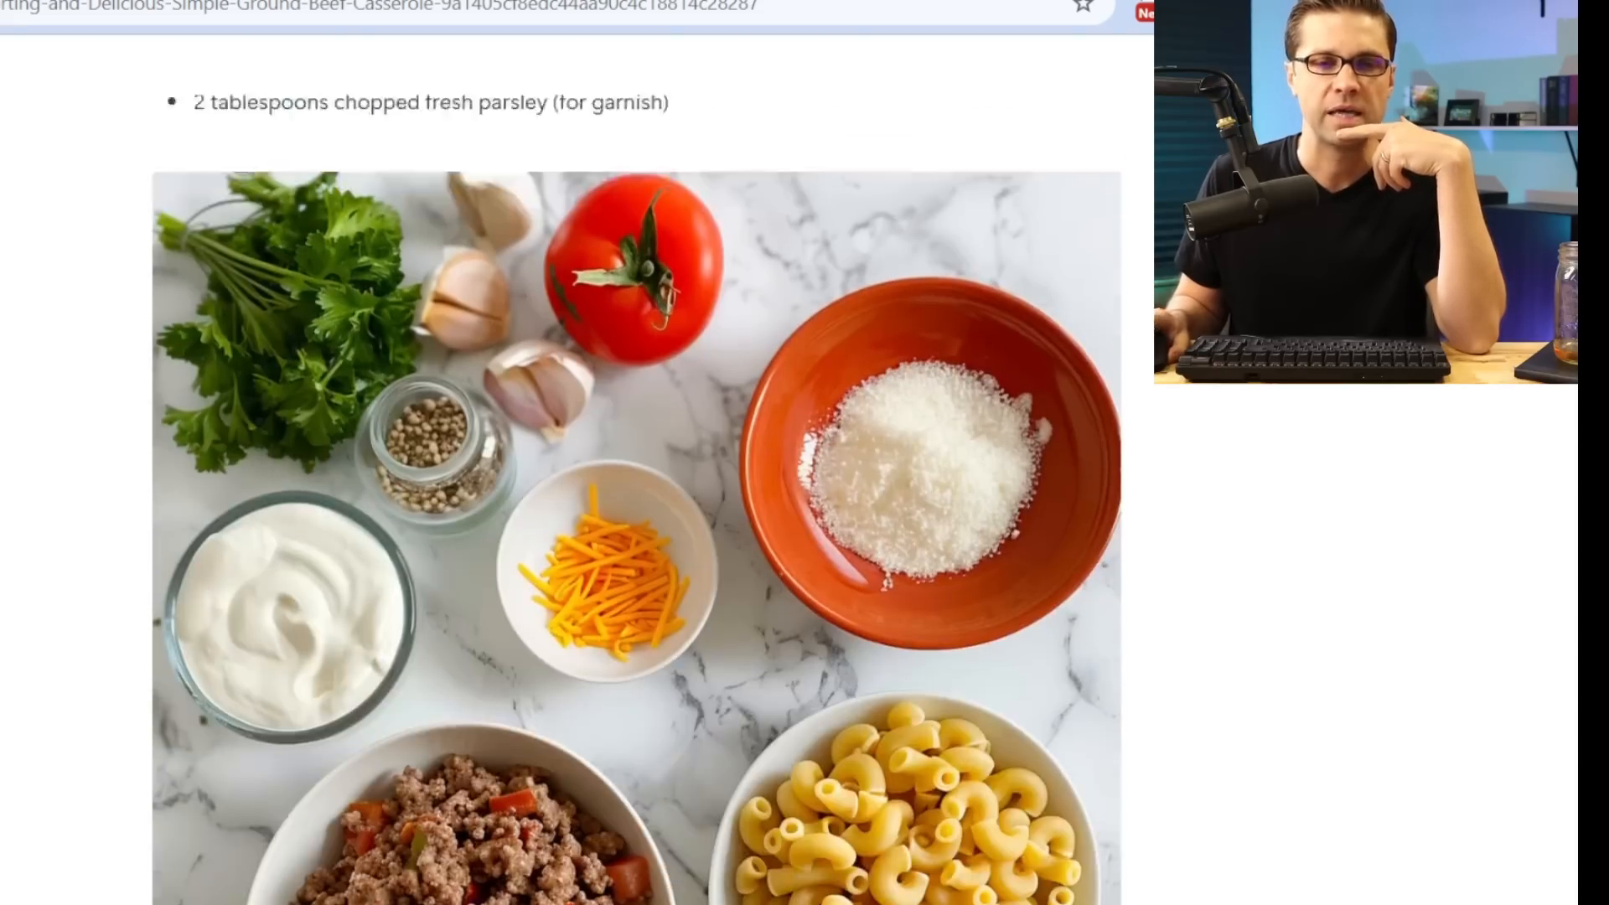
scroll(down, 3)
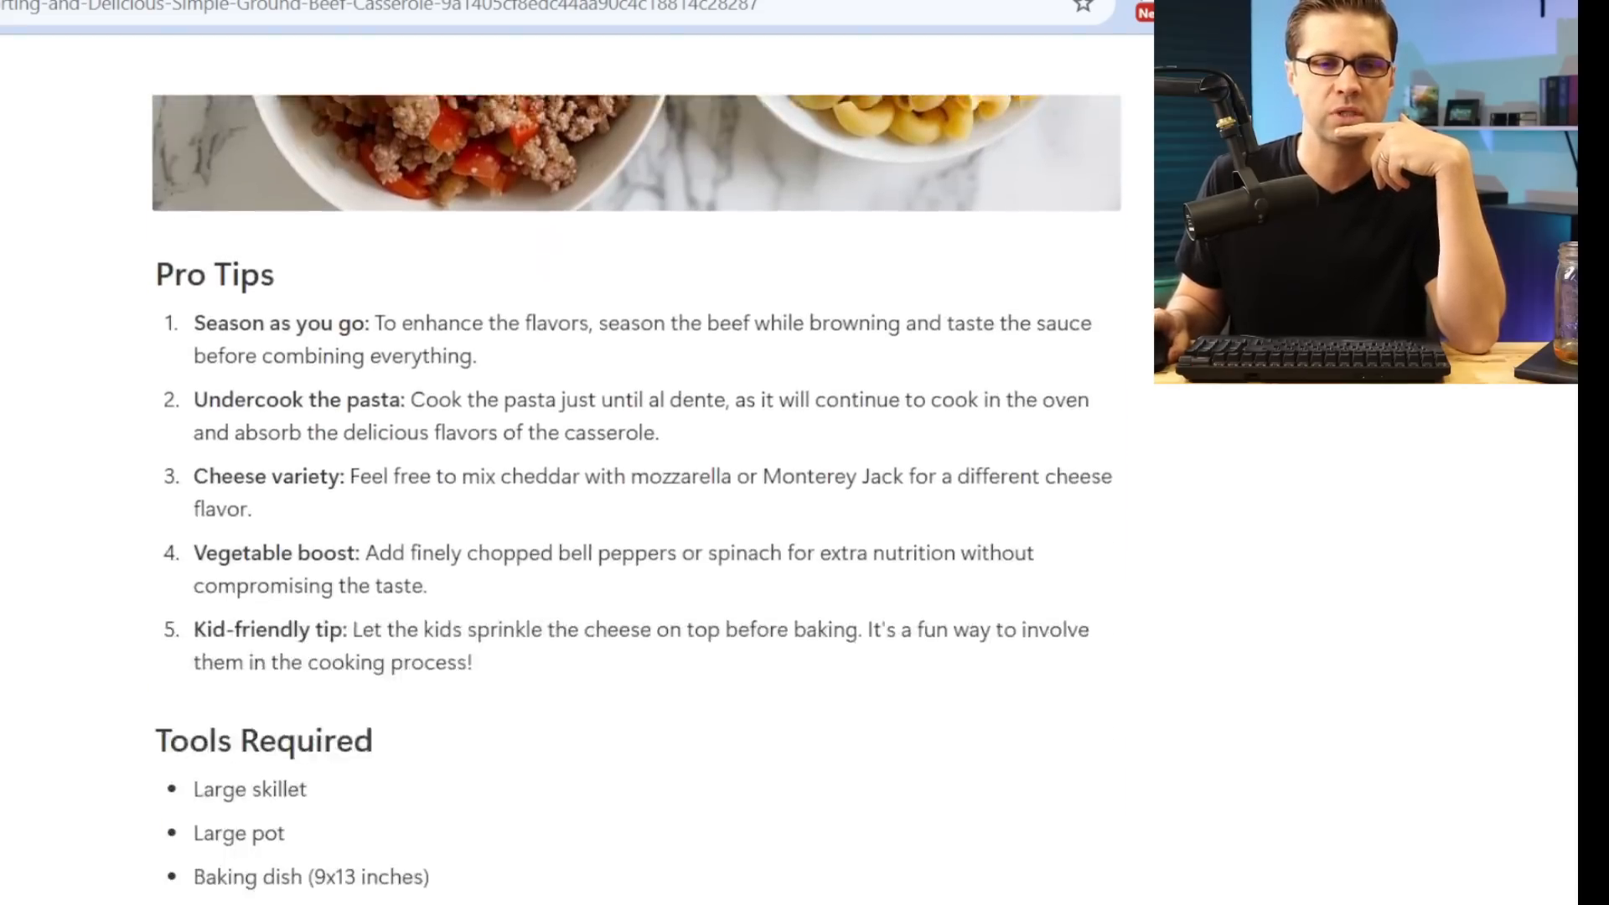
scroll(down, 3)
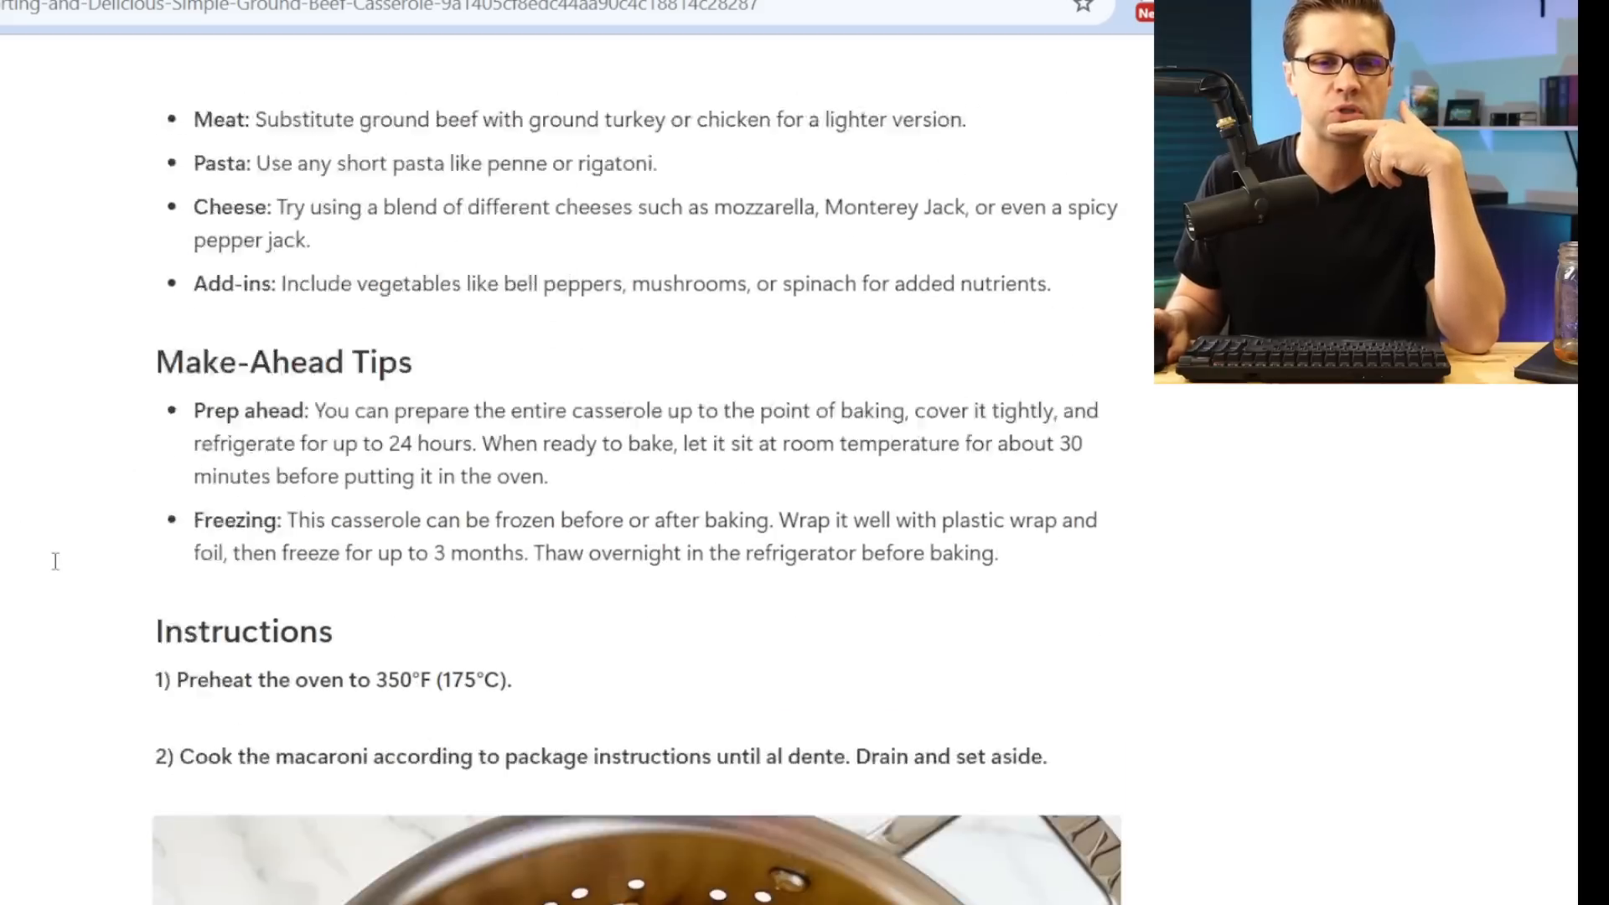
scroll(down, 3)
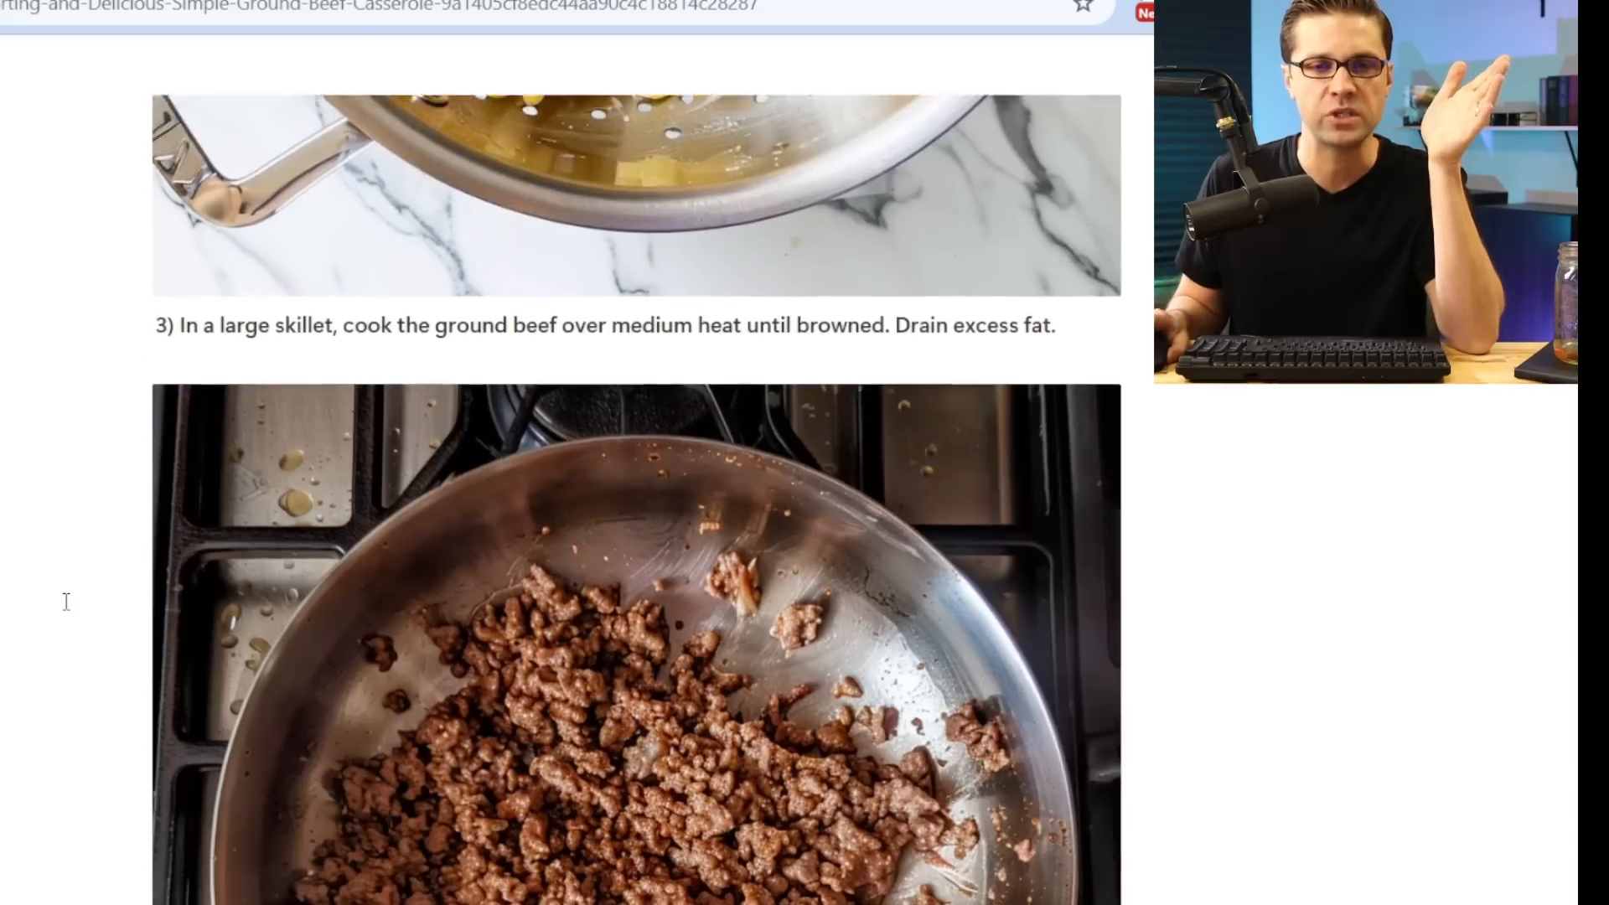
scroll(down, 3)
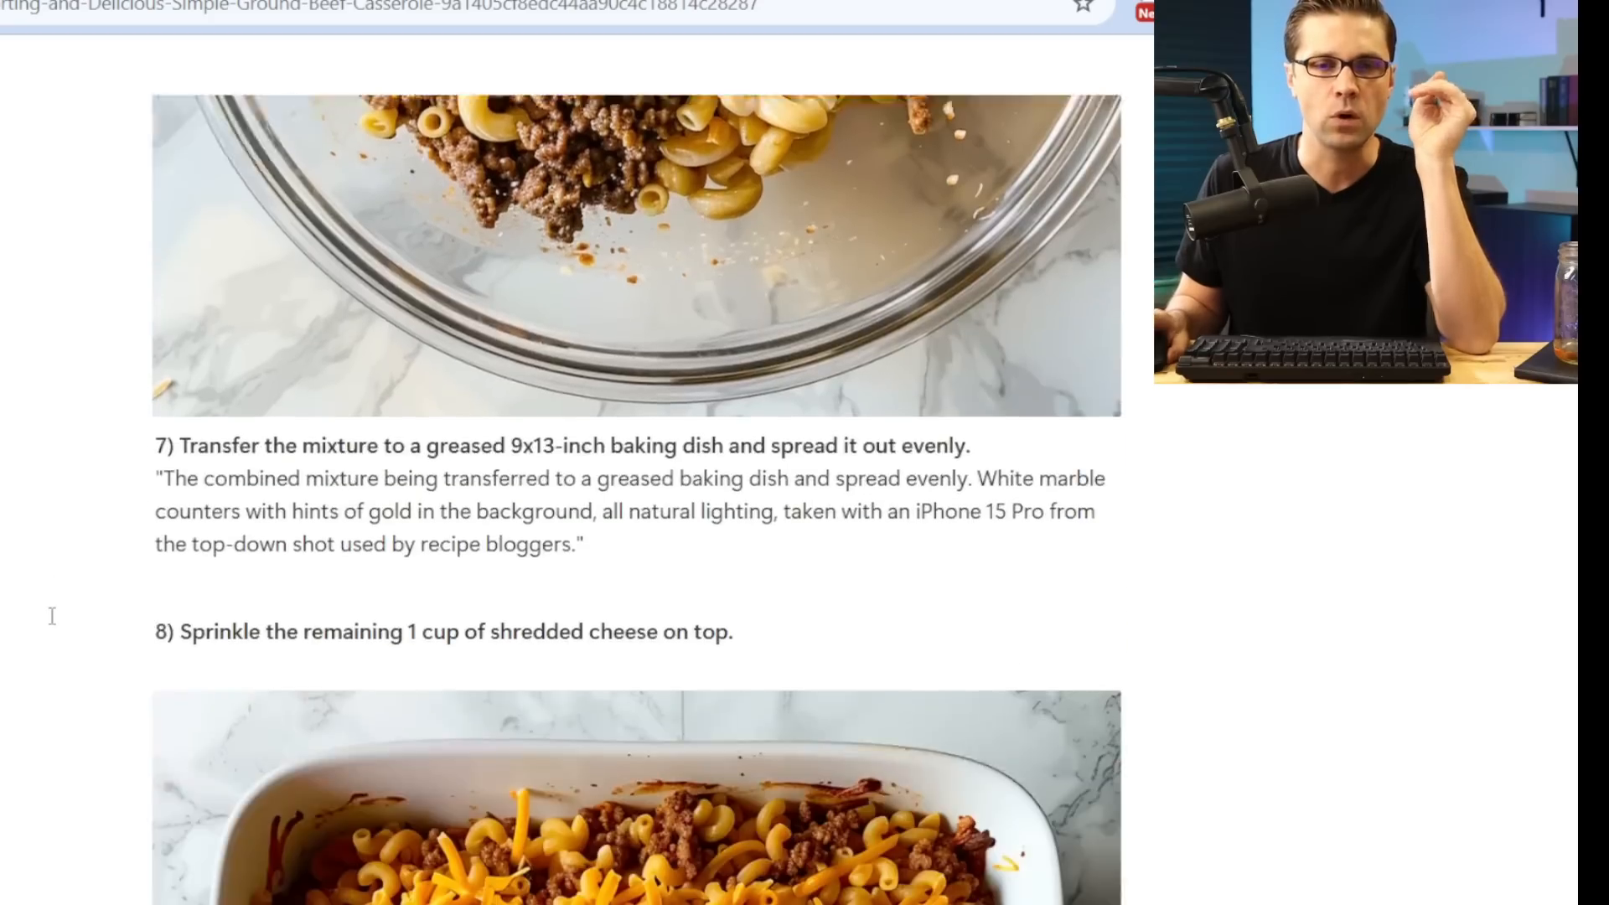
scroll(down, 3)
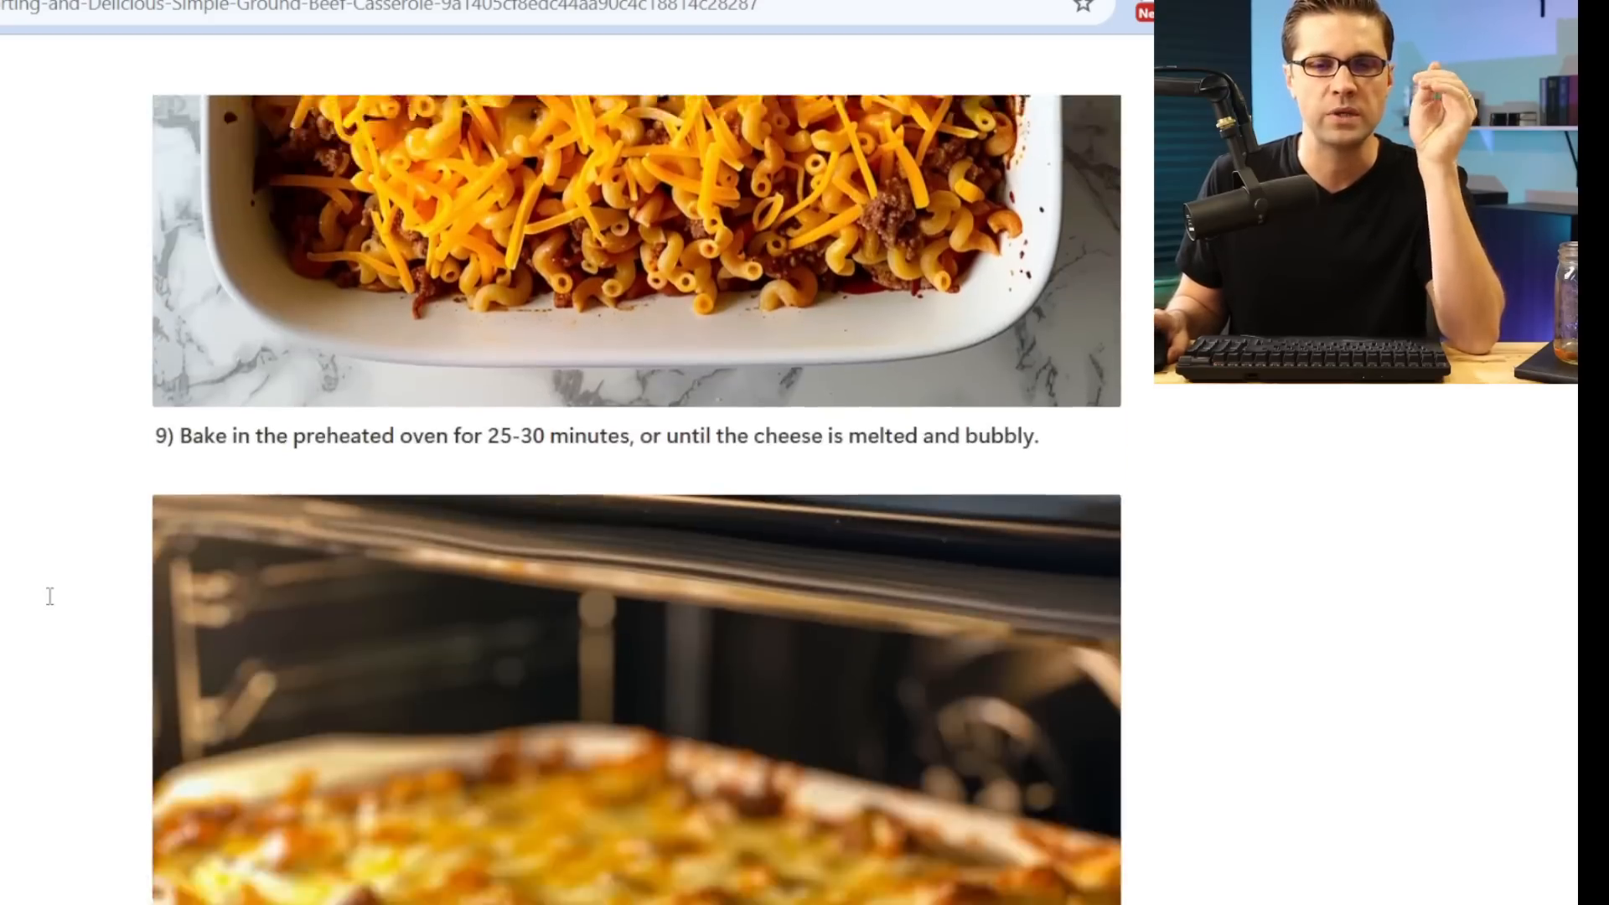
scroll(down, 3)
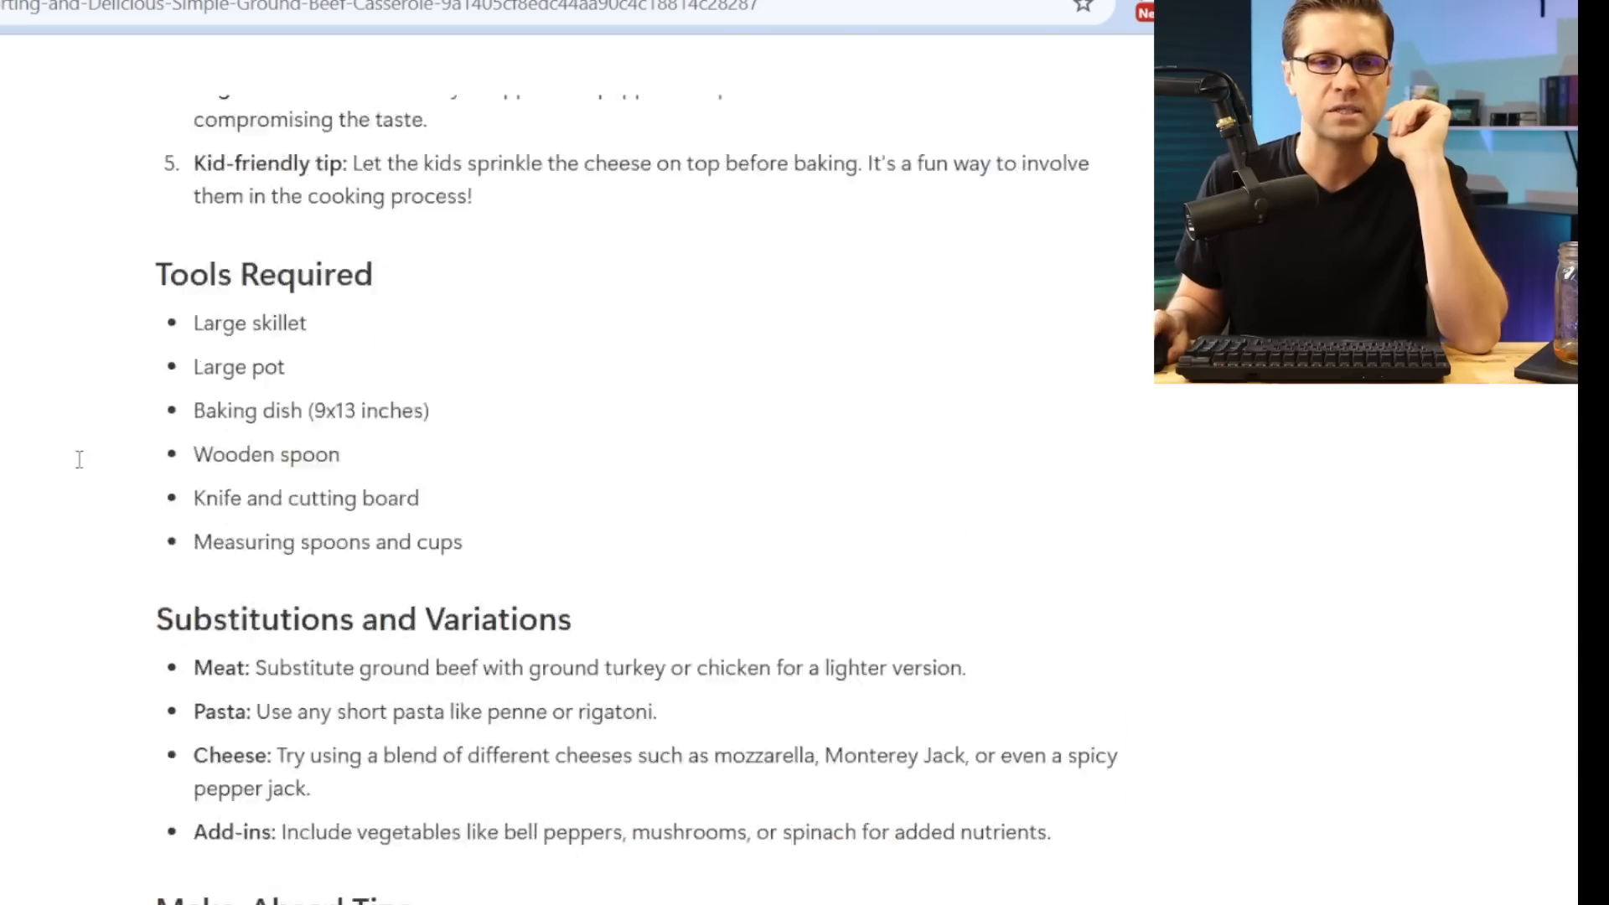
scroll(up, 3)
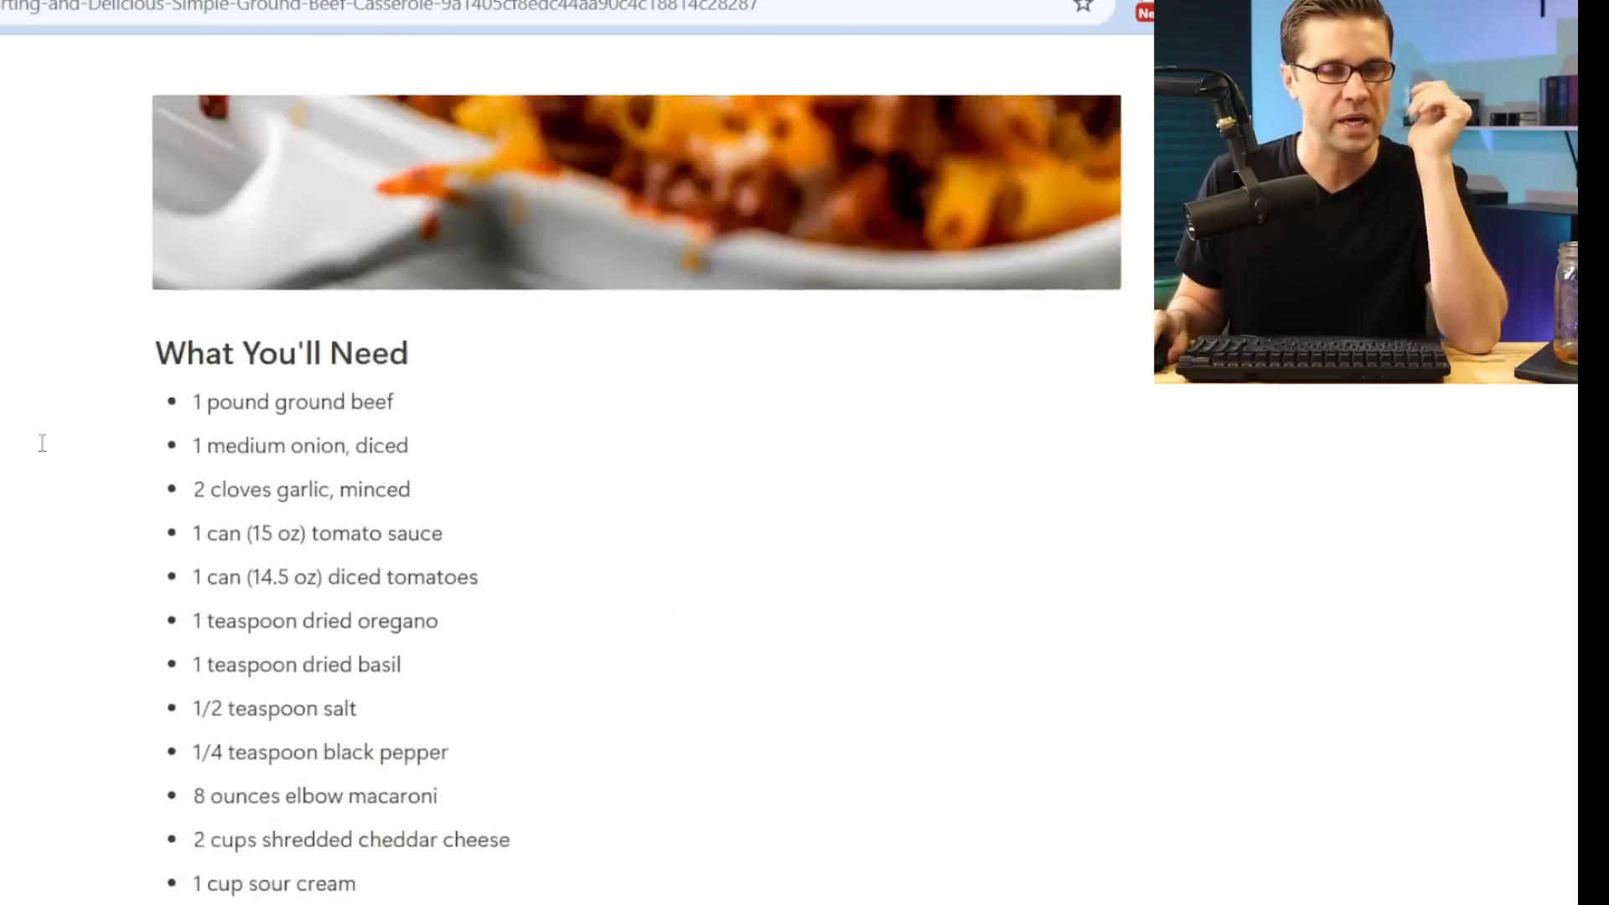
scroll(up, 3)
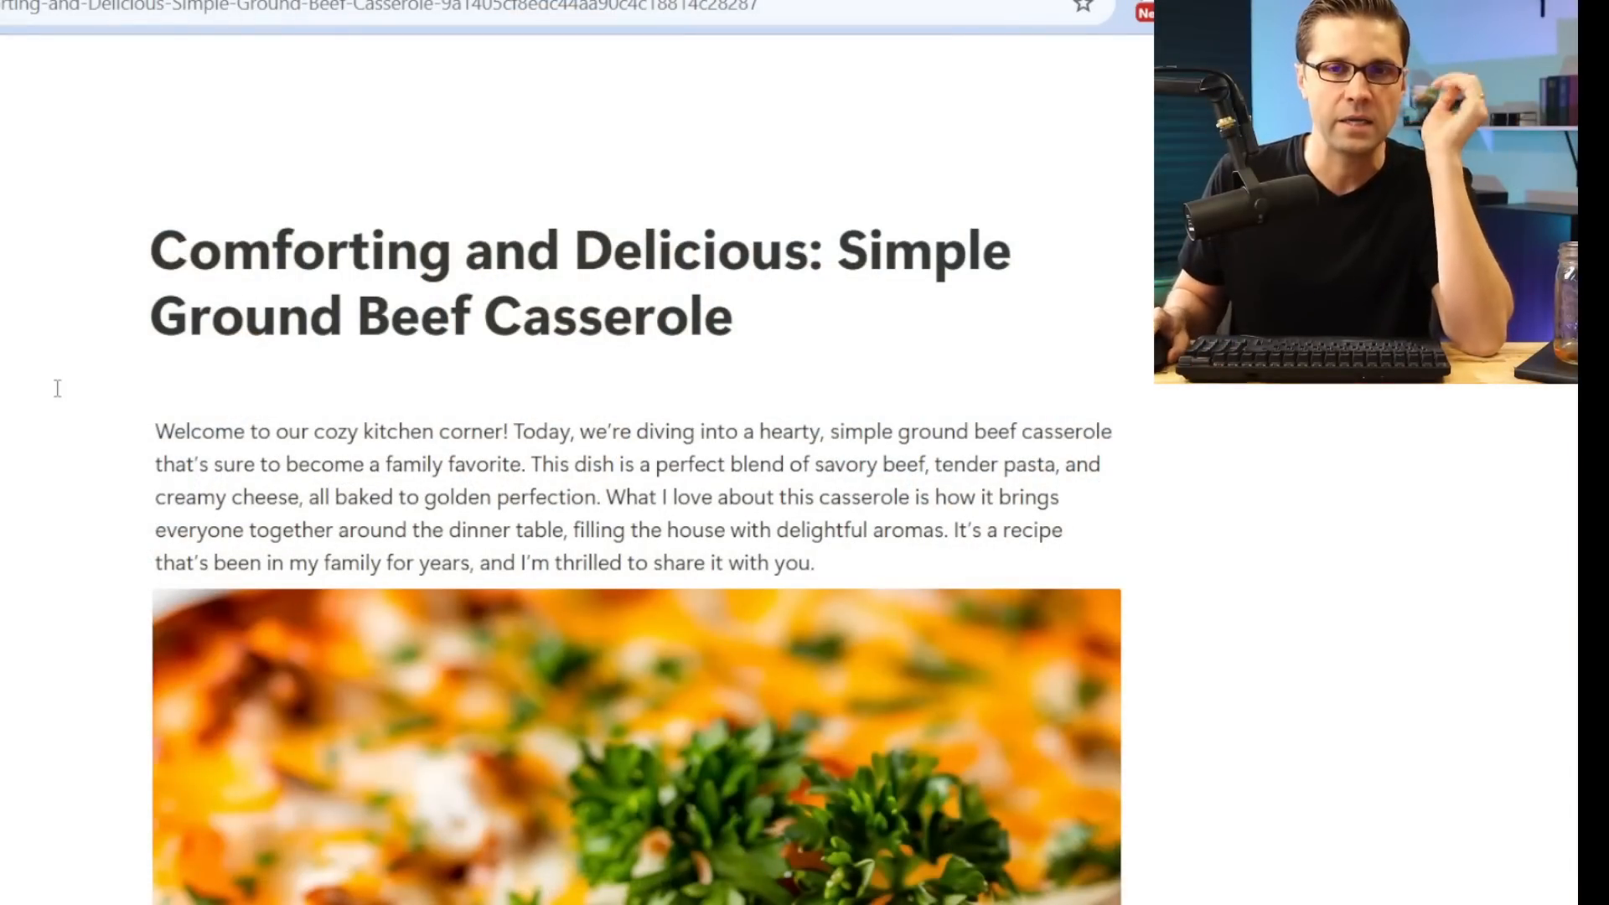
scroll(down, 3)
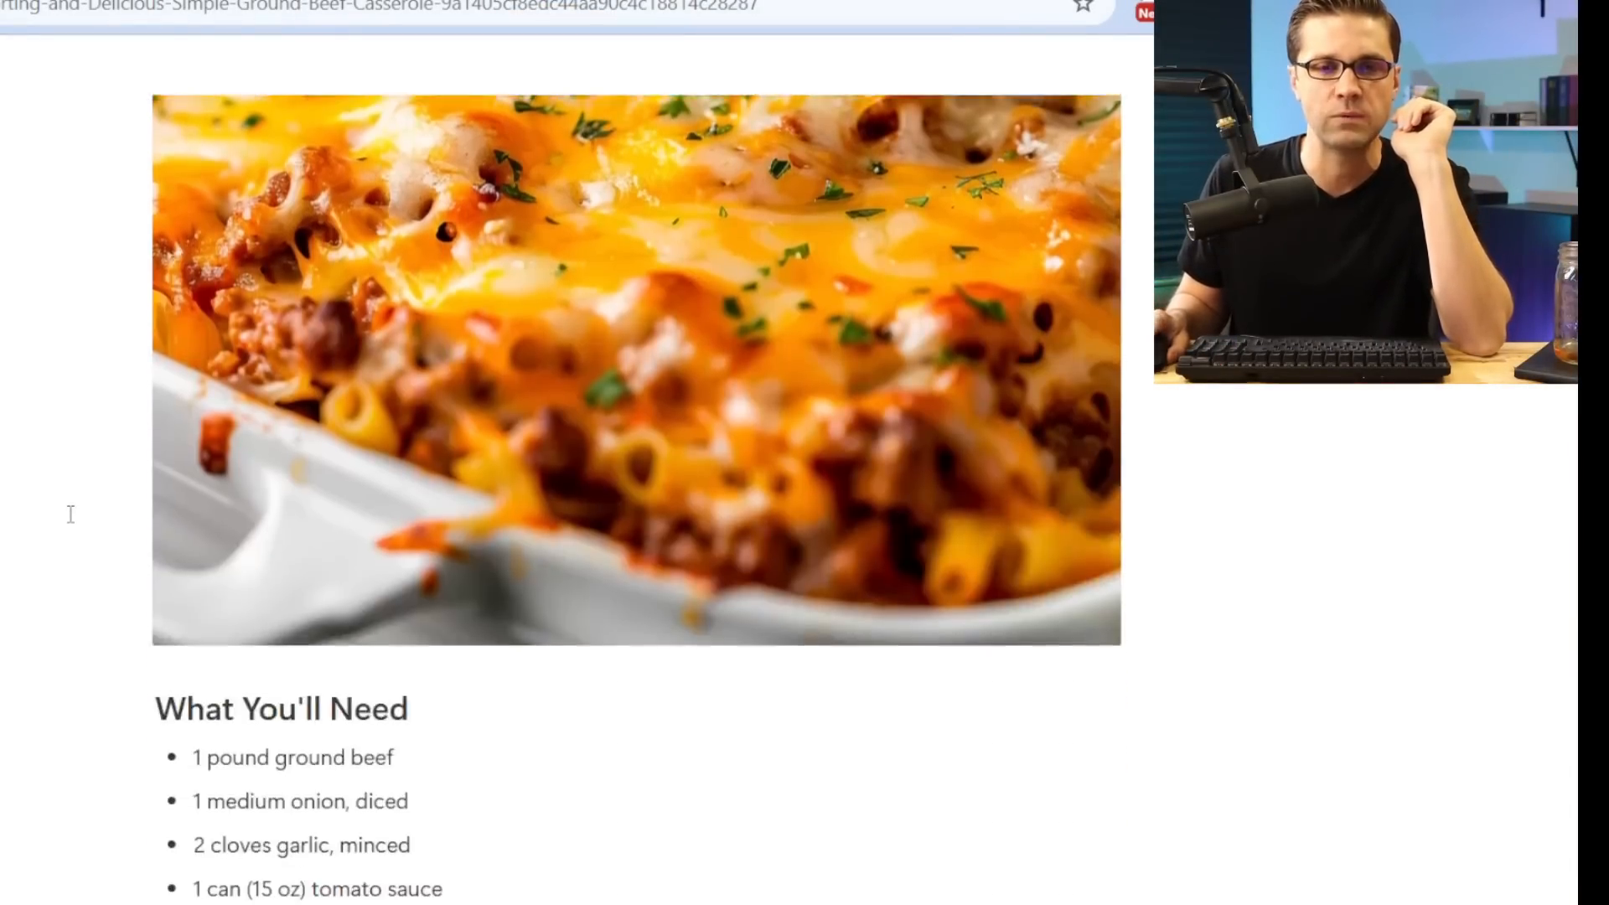
scroll(down, 3)
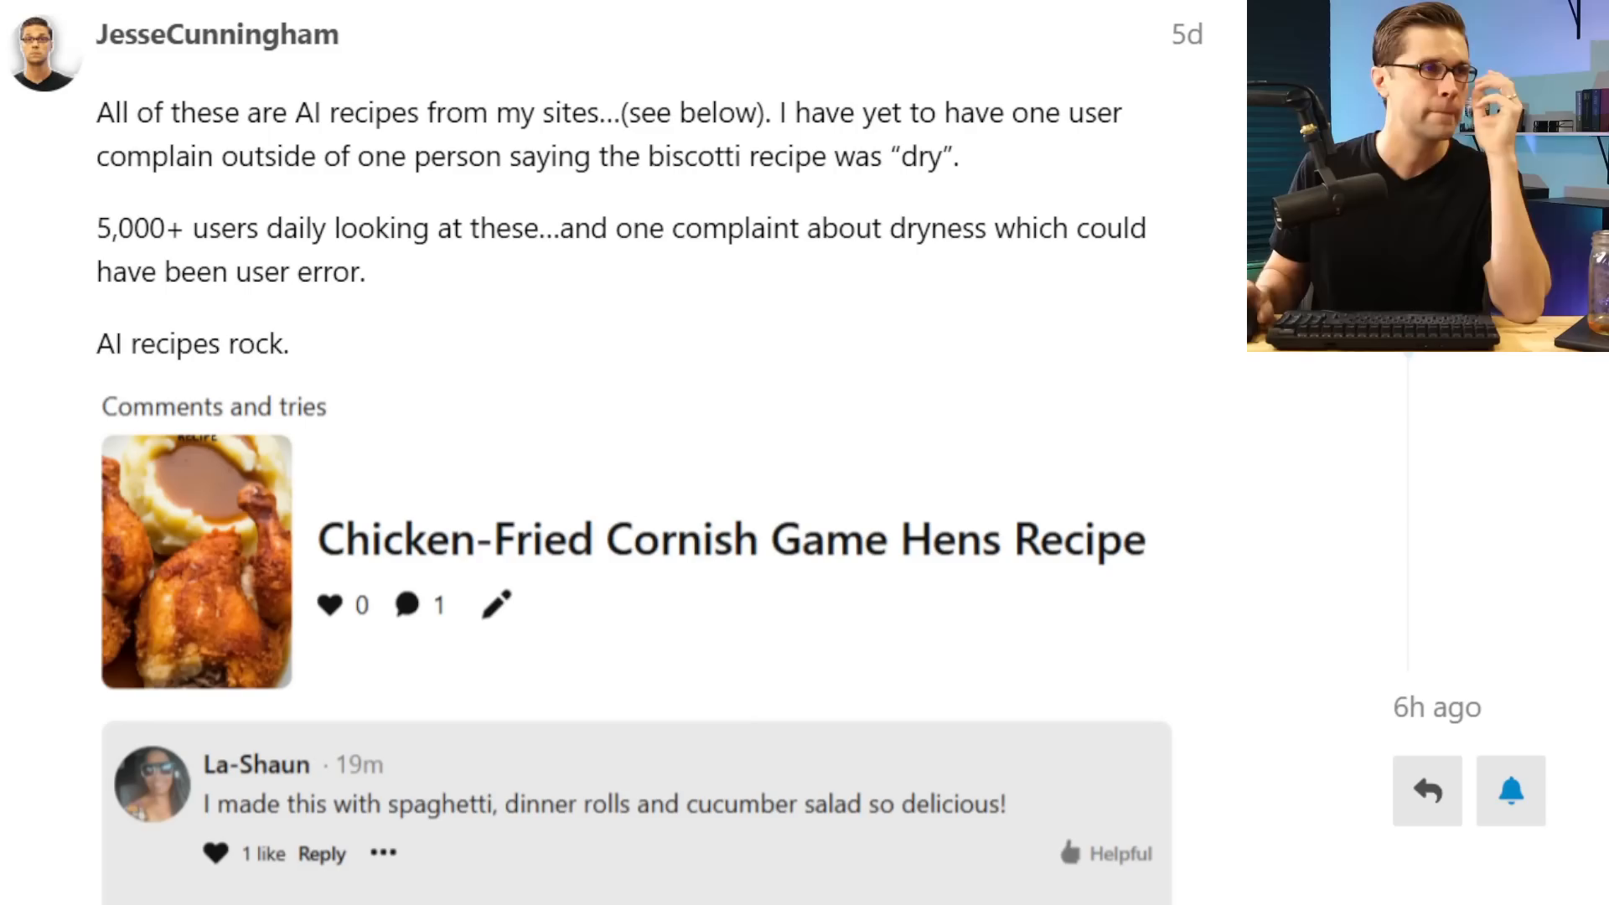
scroll(down, 3)
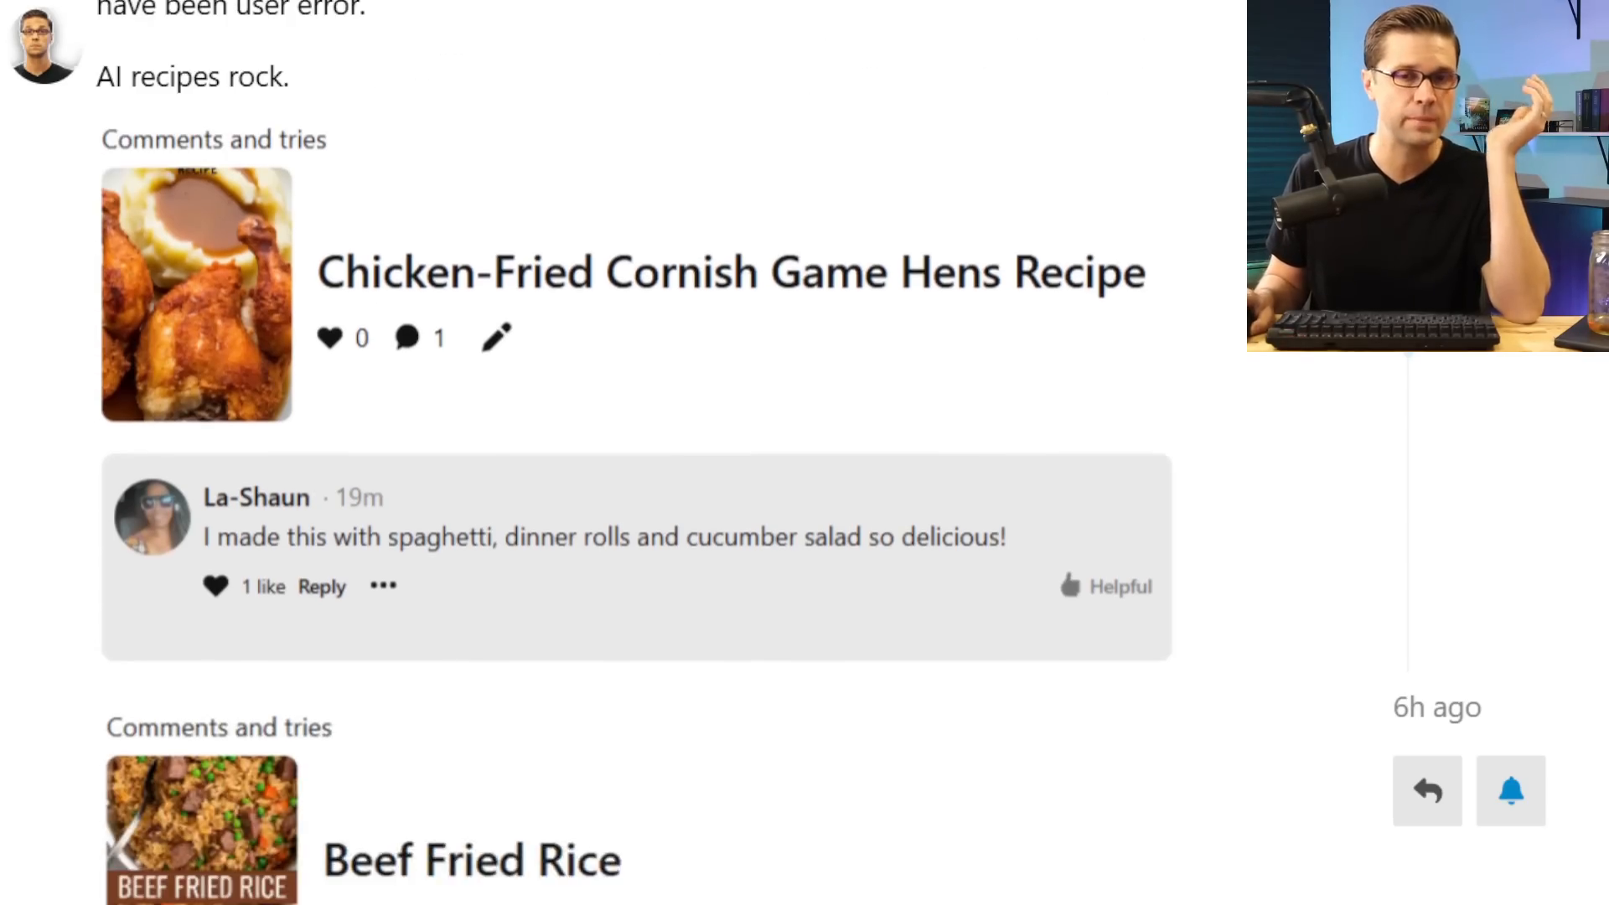
scroll(up, 3)
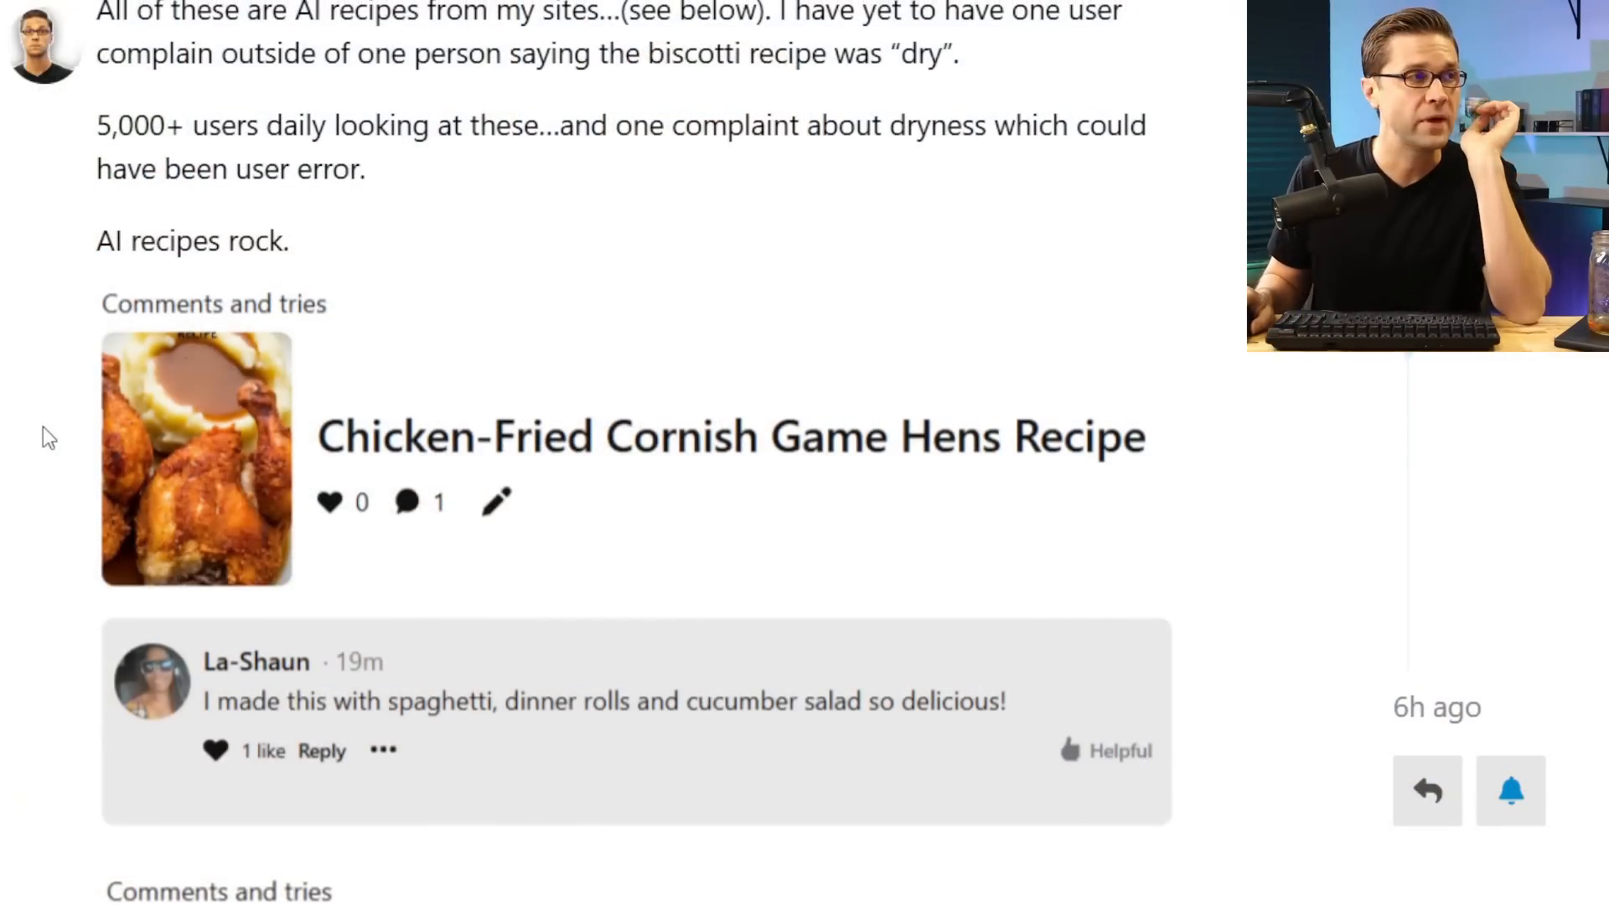
scroll(up, 3)
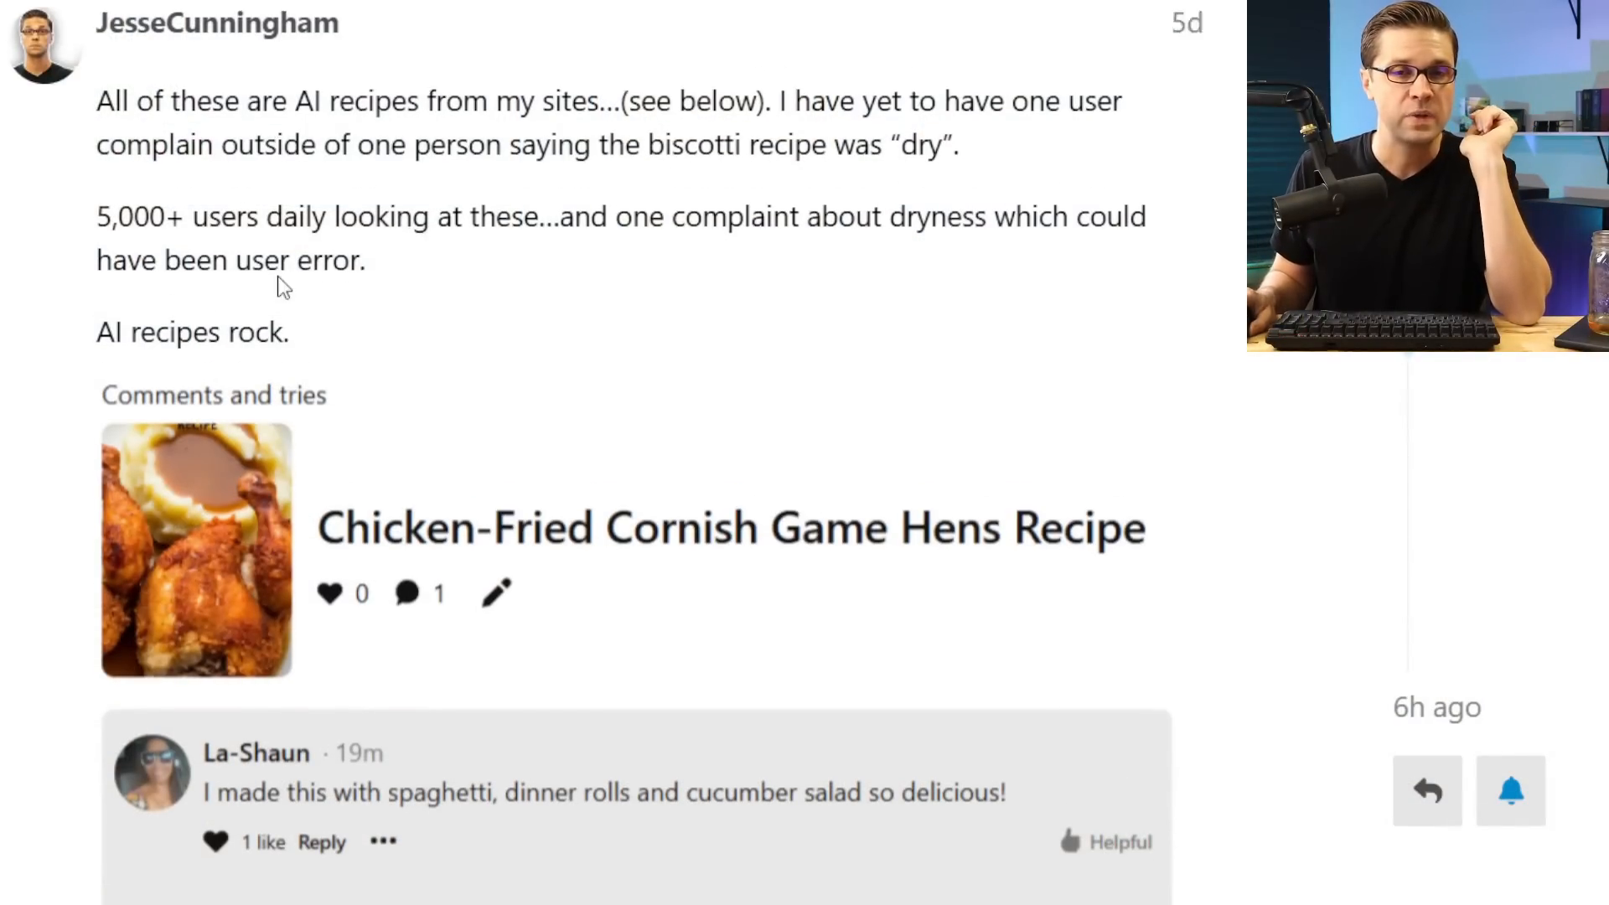
scroll(down, 3)
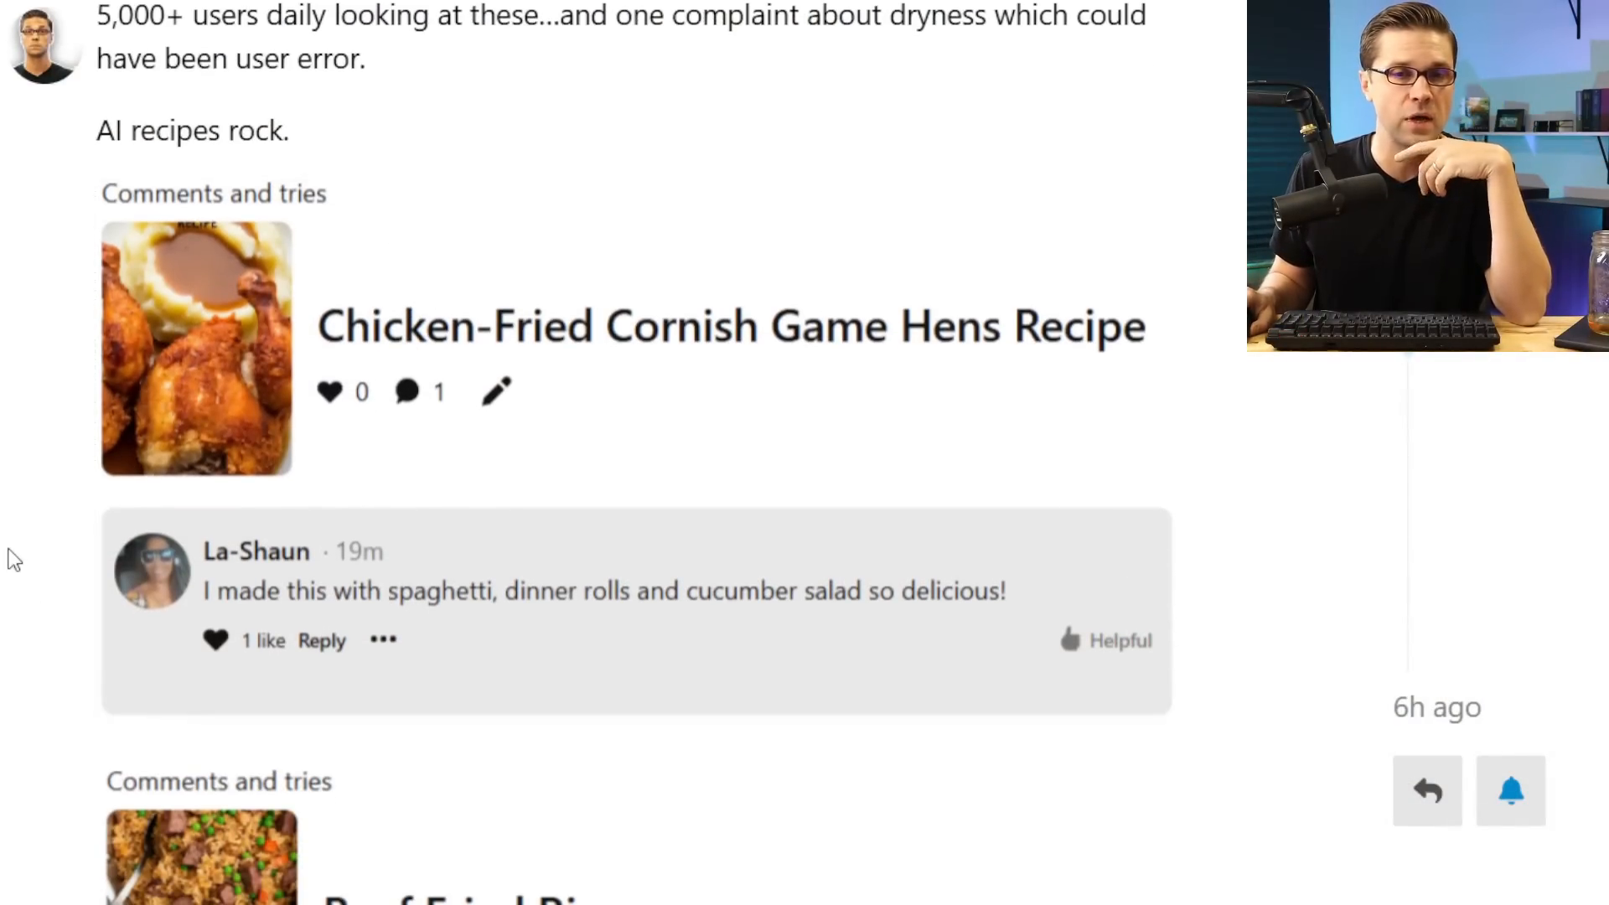
scroll(down, 3)
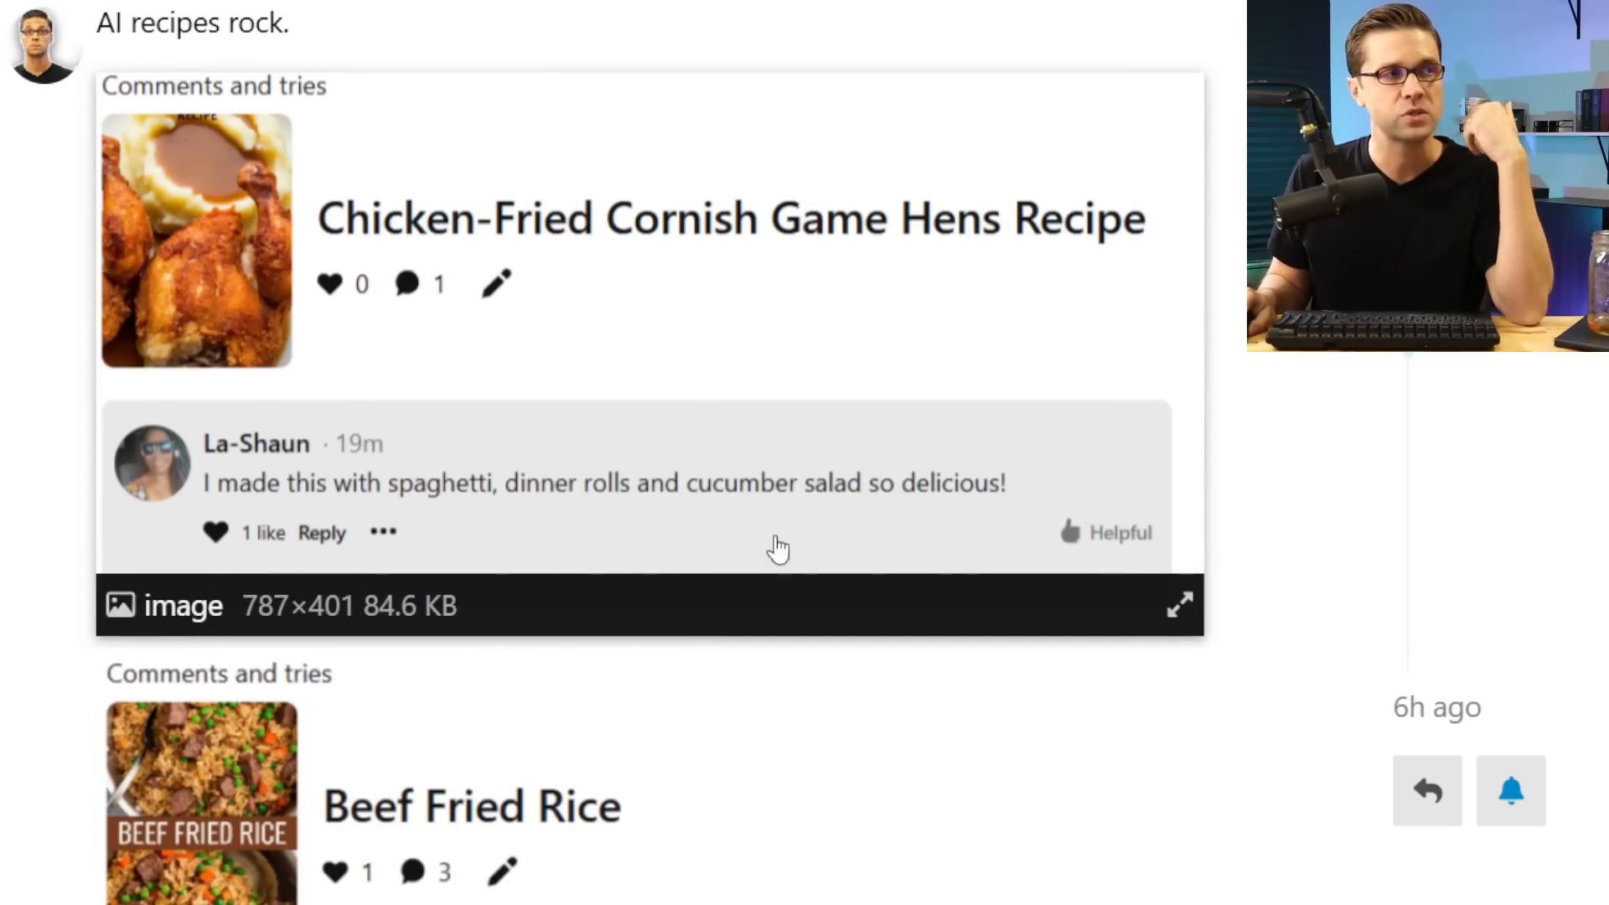
scroll(down, 3)
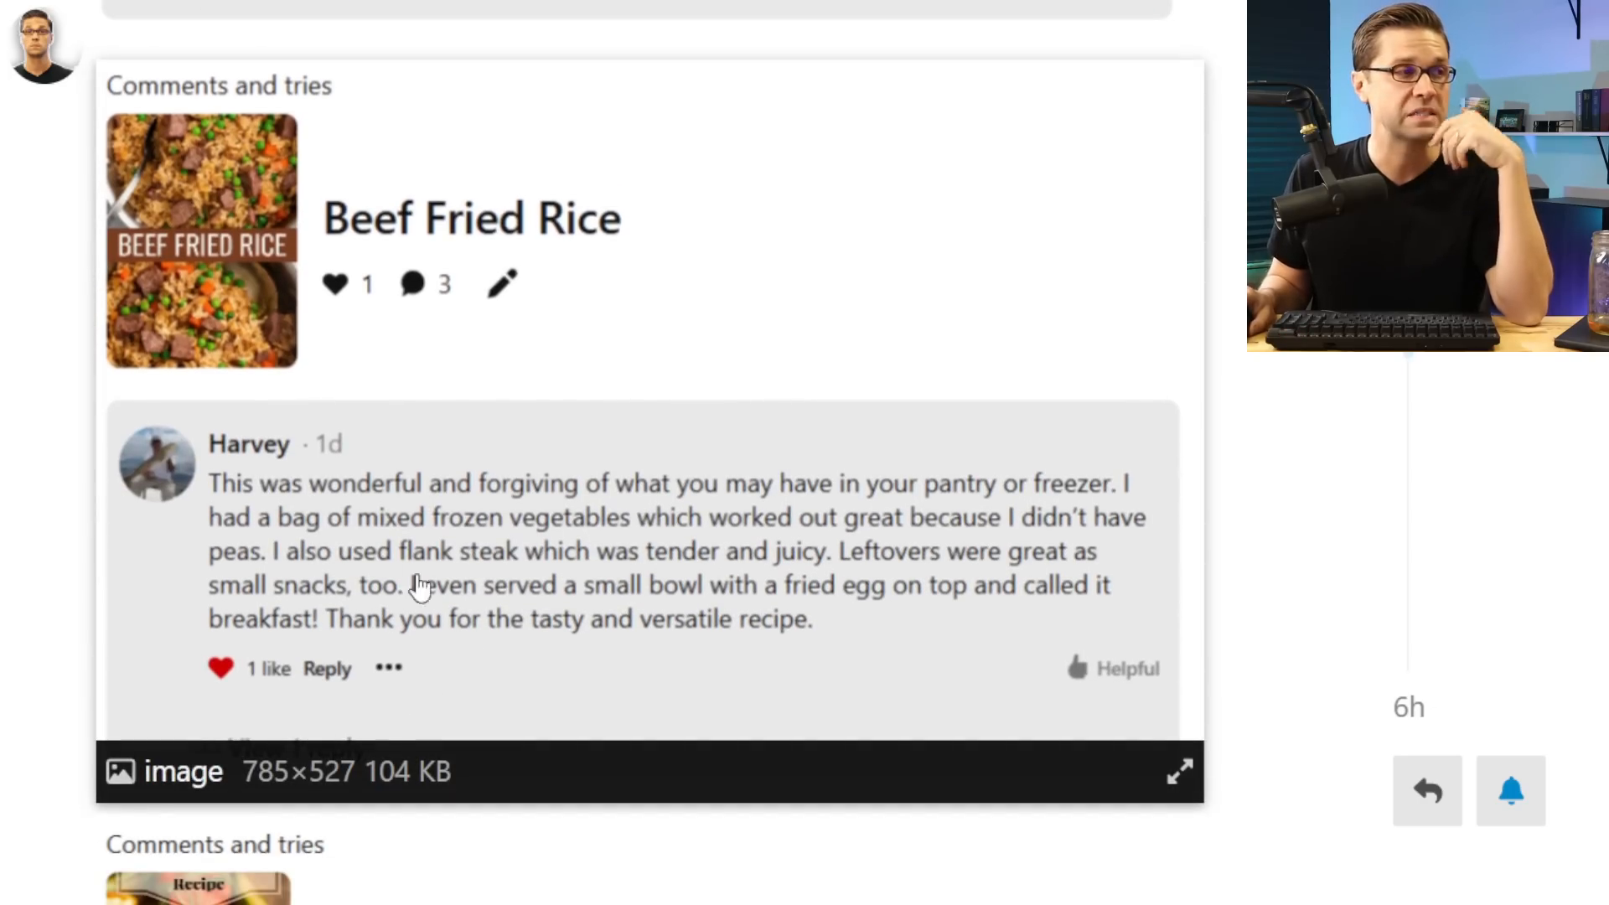
mouse_move(734, 506)
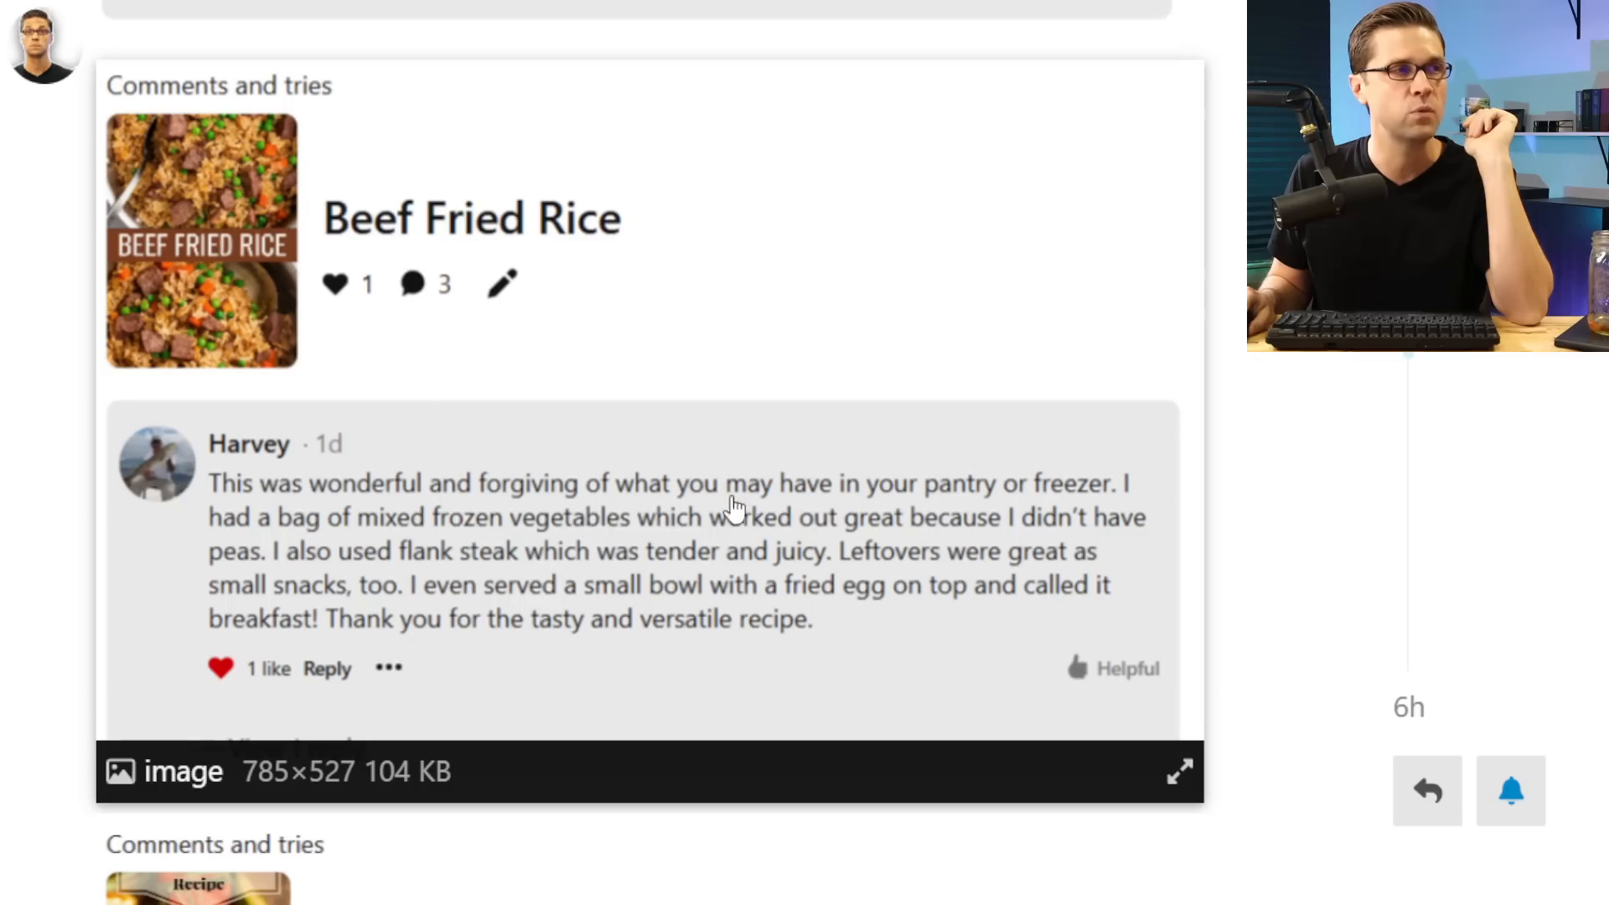
mouse_move(714, 642)
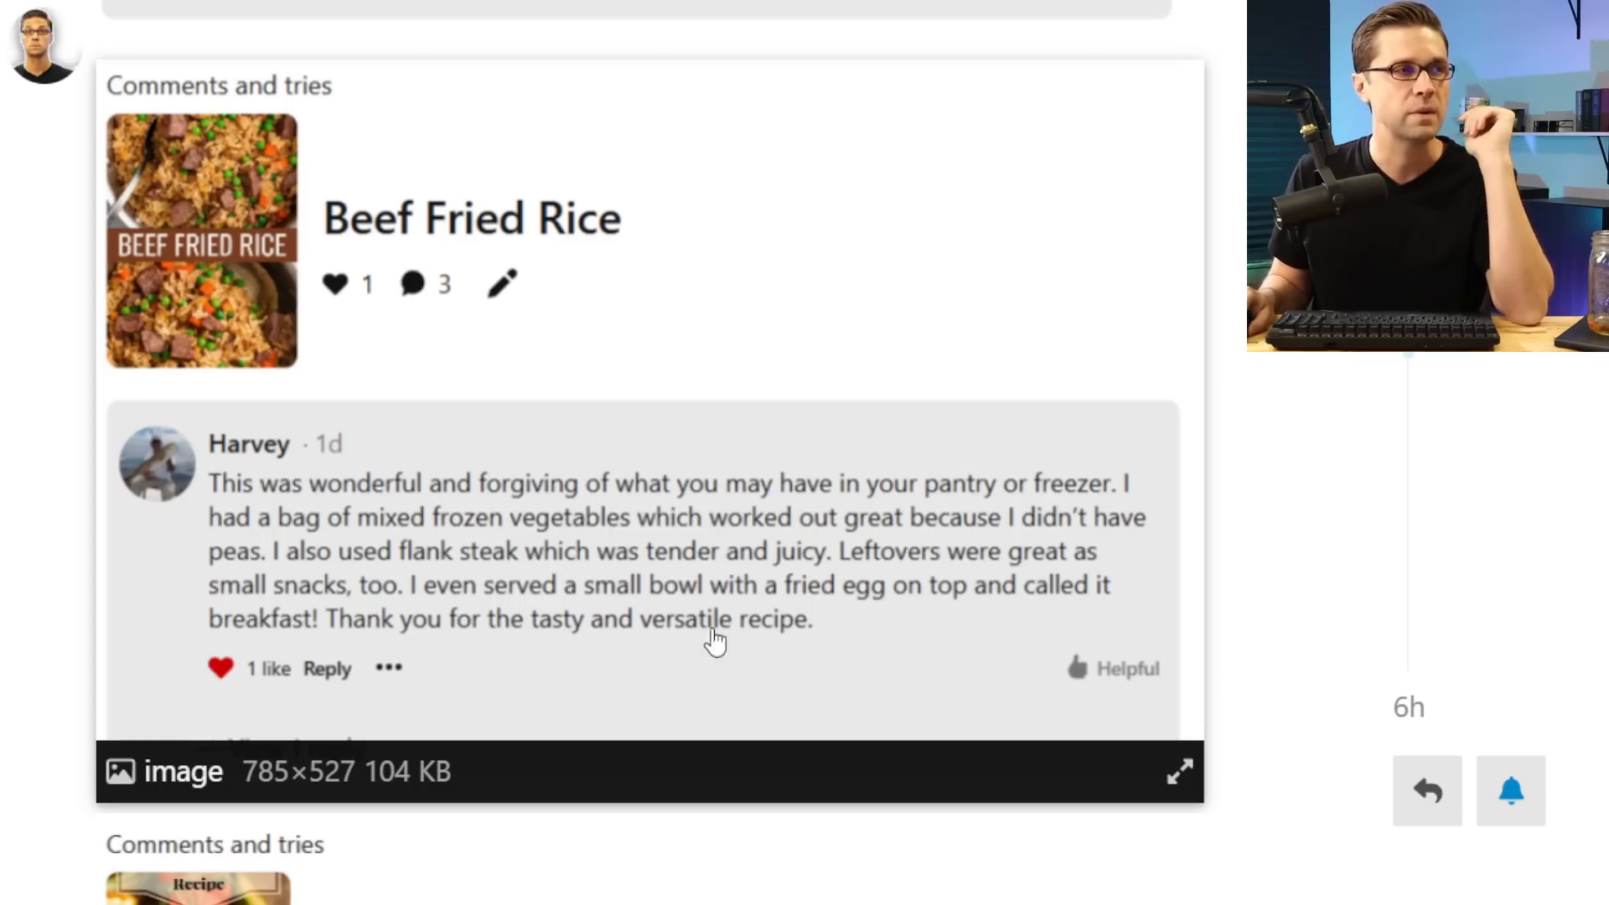
scroll(down, 3)
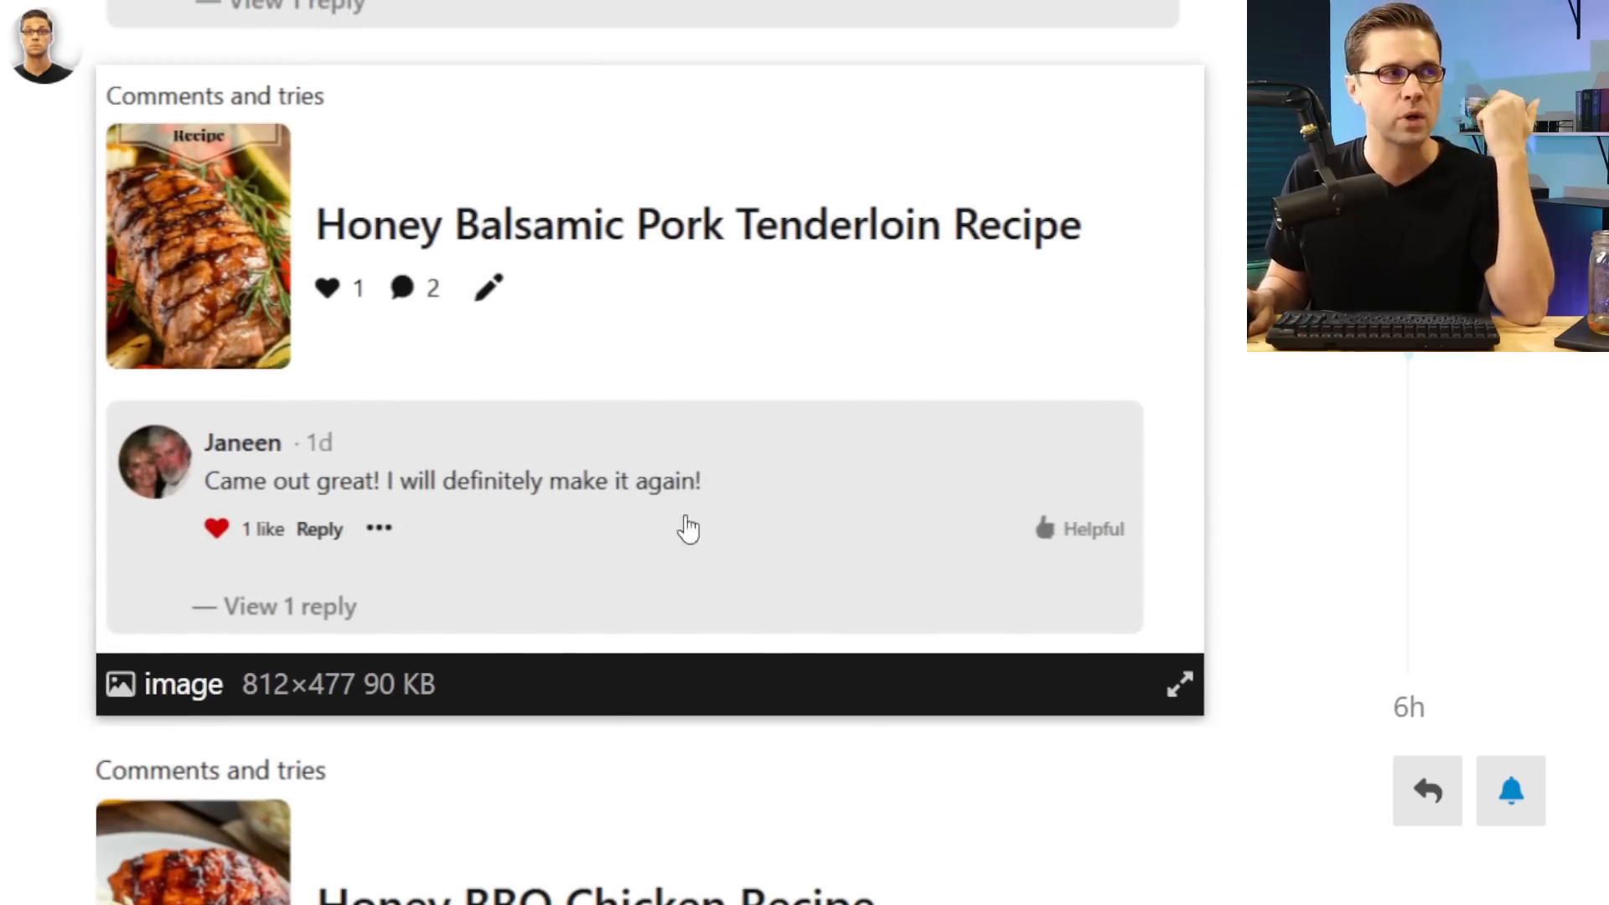
scroll(down, 3)
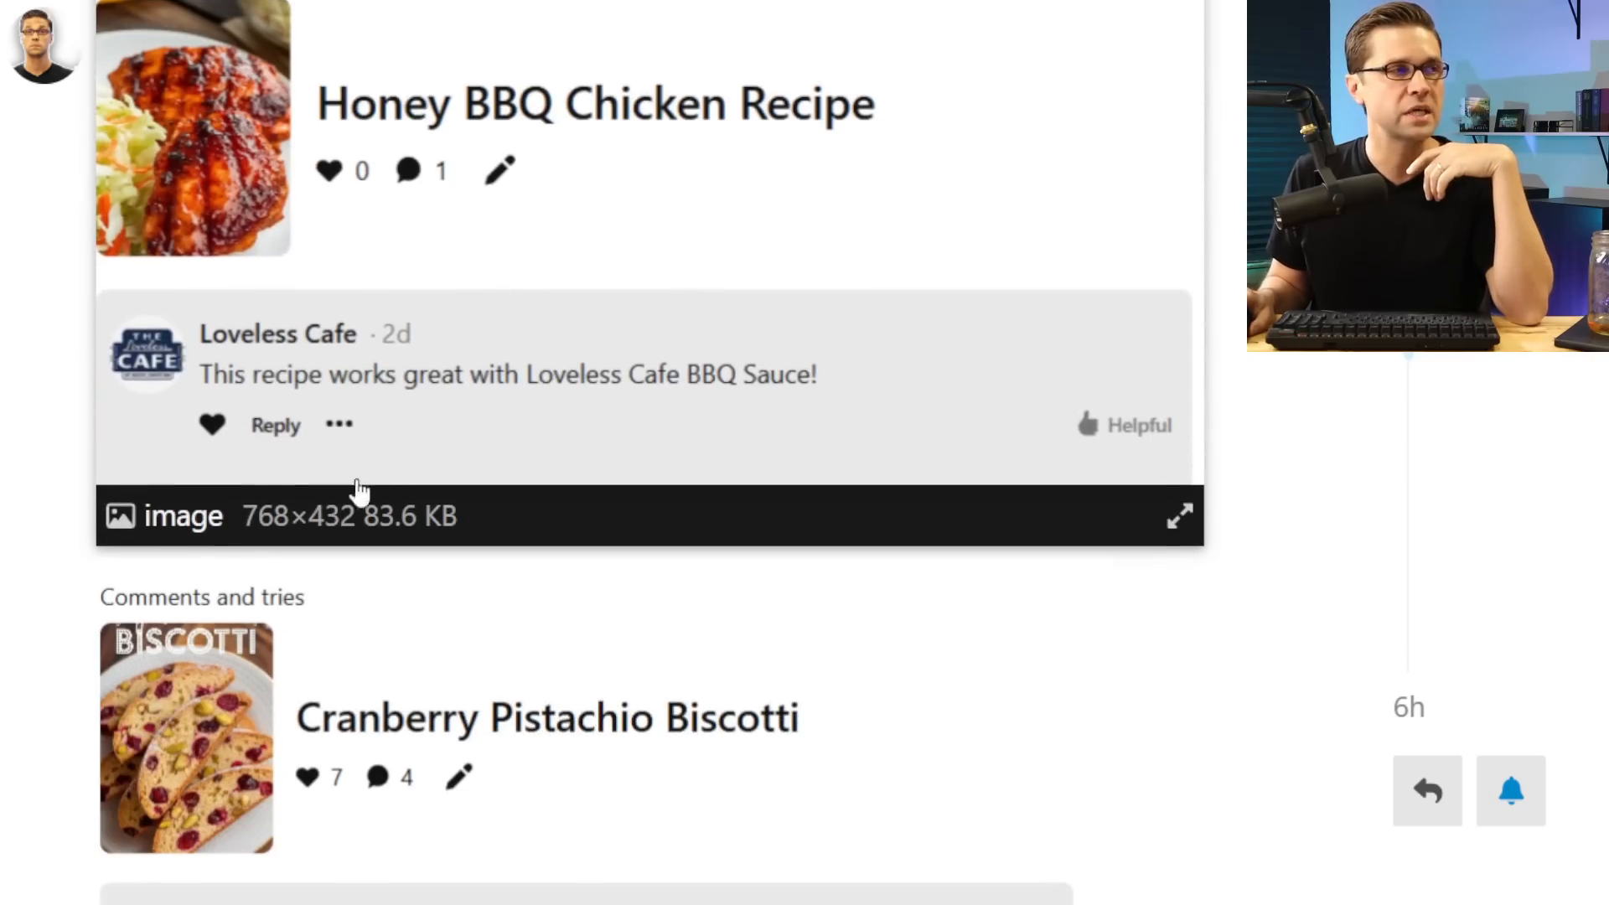
mouse_move(600, 406)
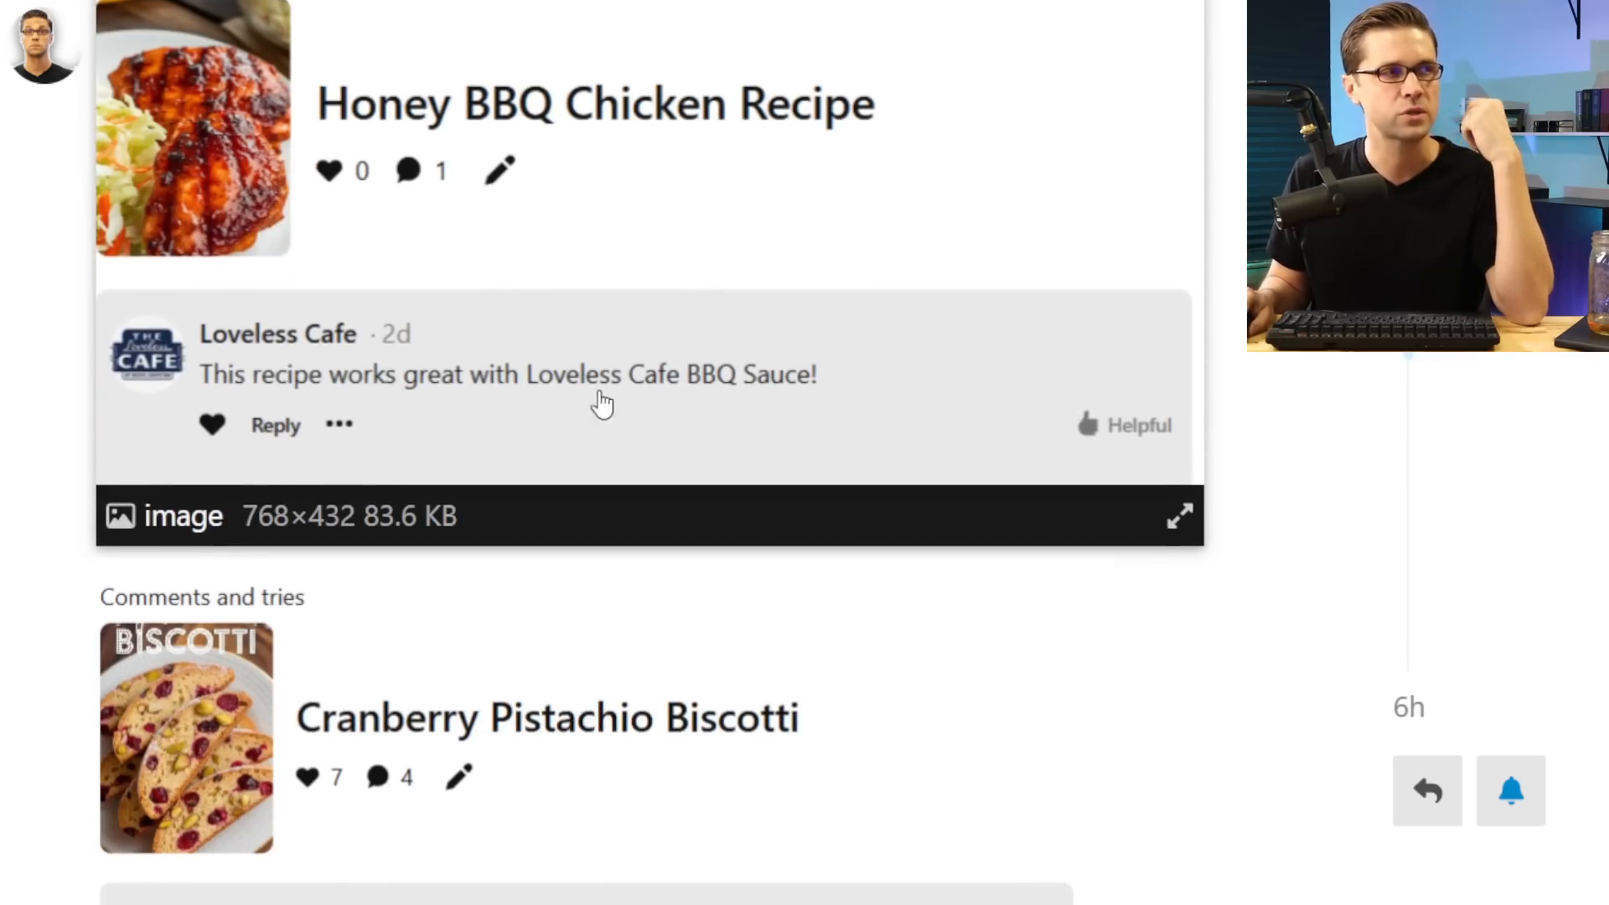
scroll(down, 3)
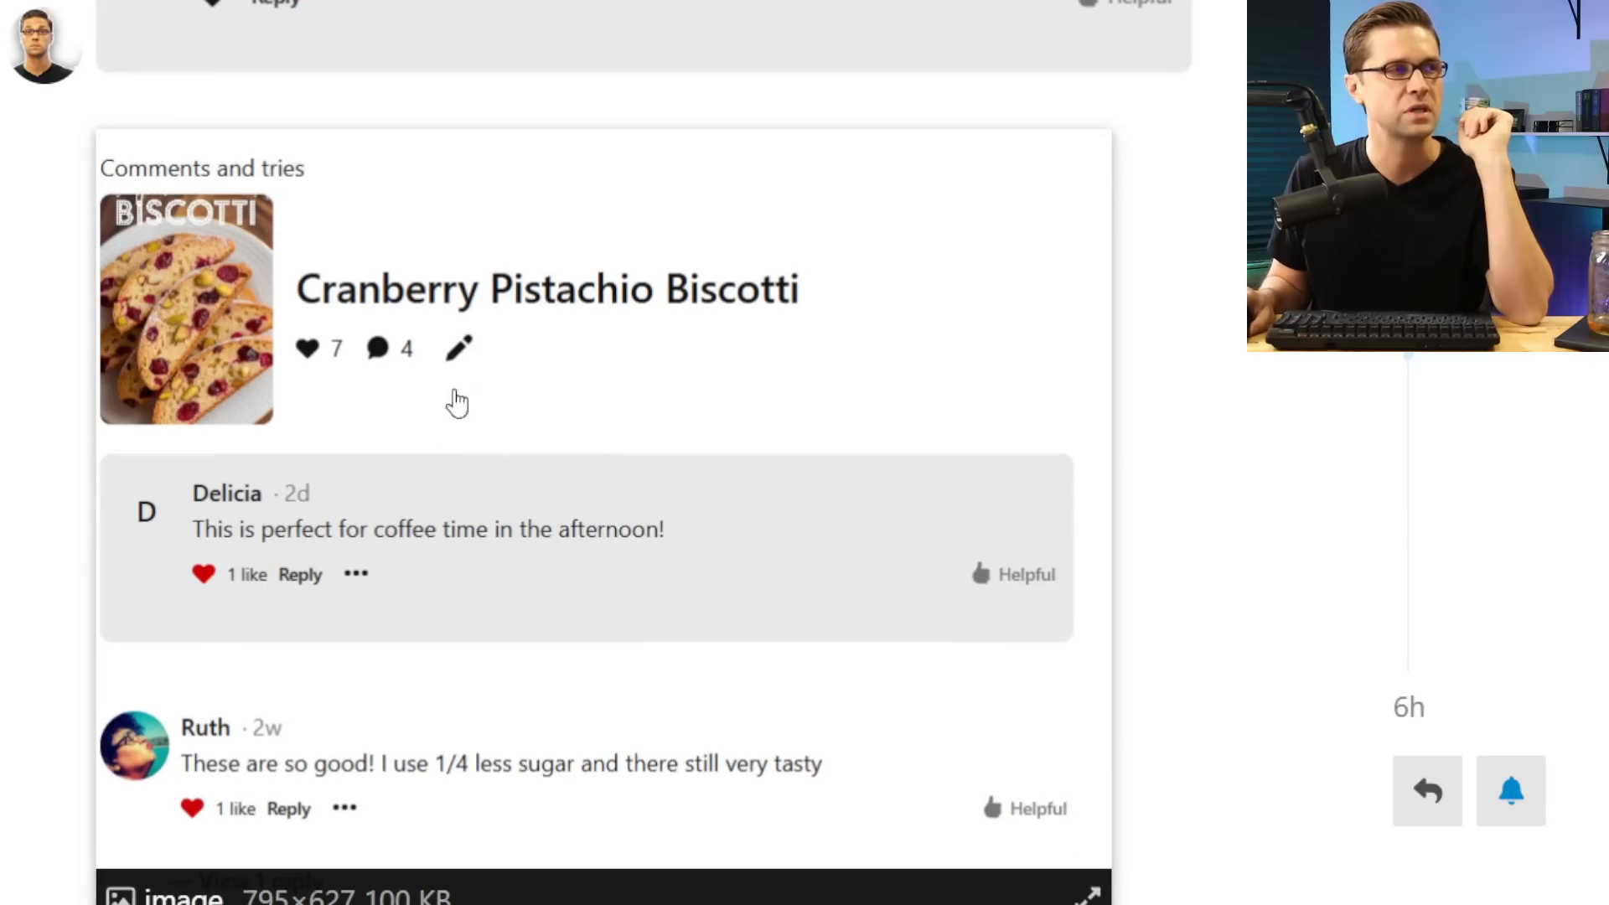
mouse_move(753, 340)
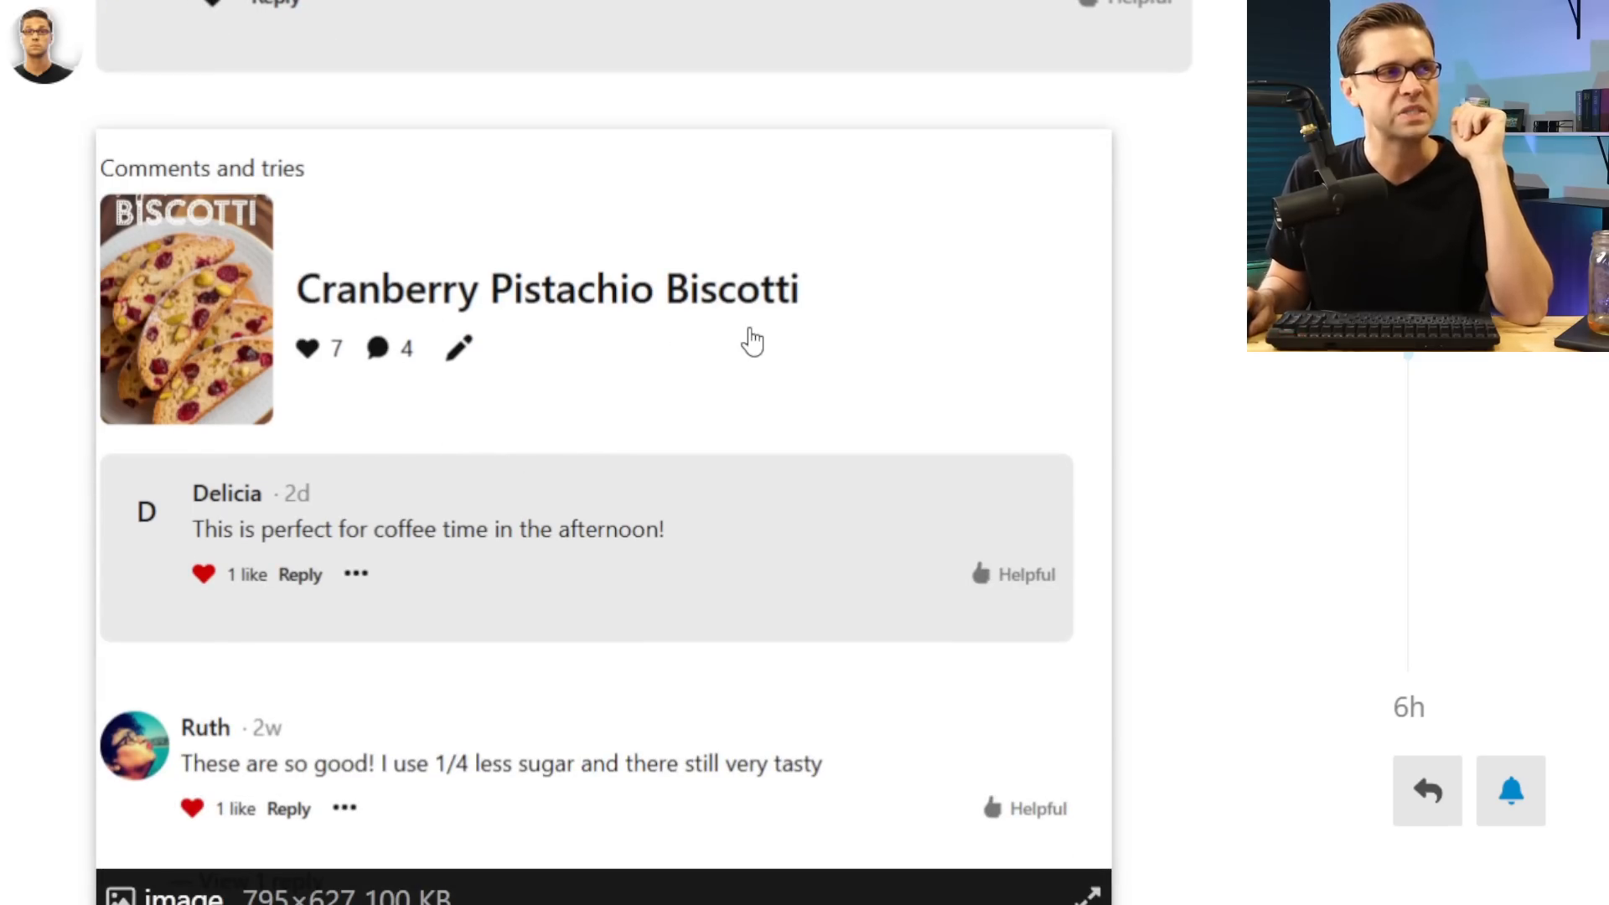
scroll(down, 3)
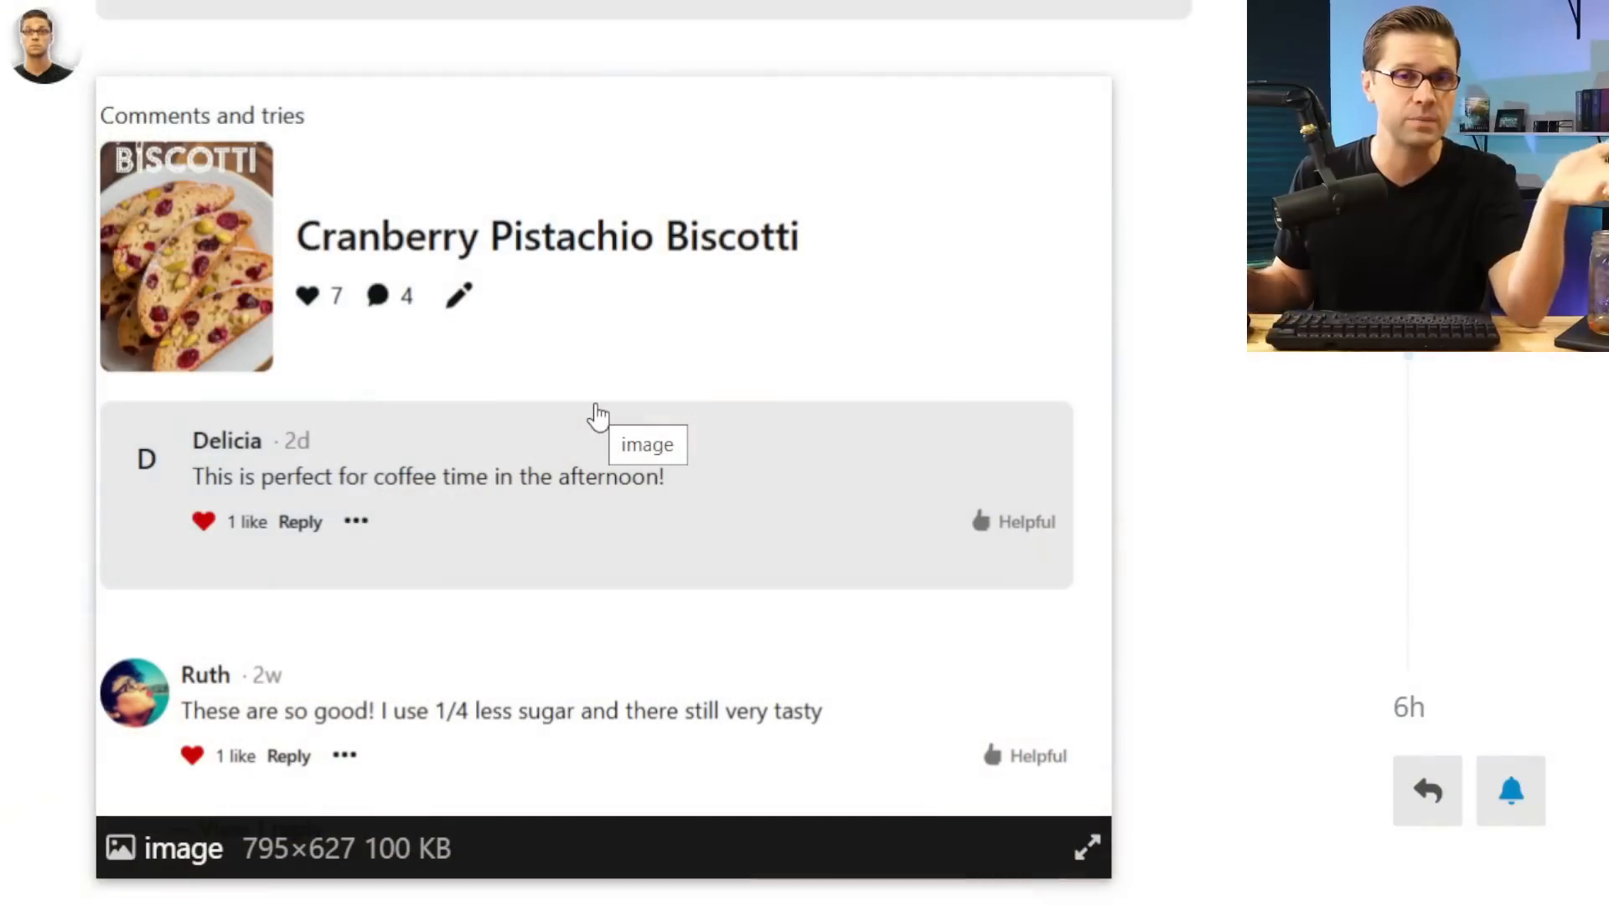
mouse_move(600, 367)
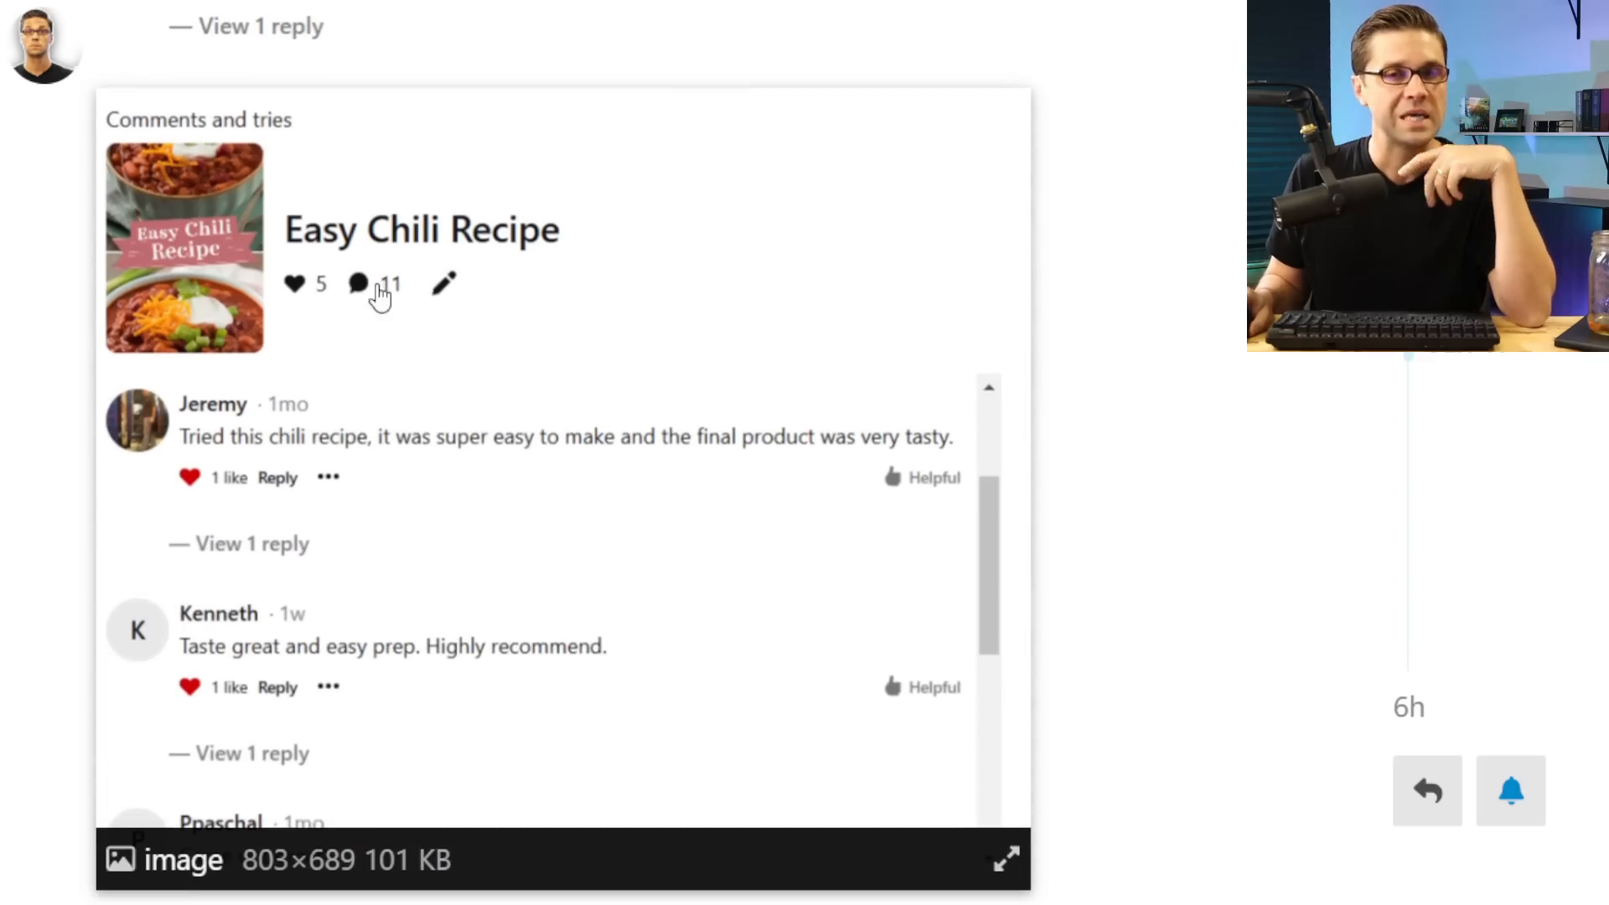
mouse_move(271, 464)
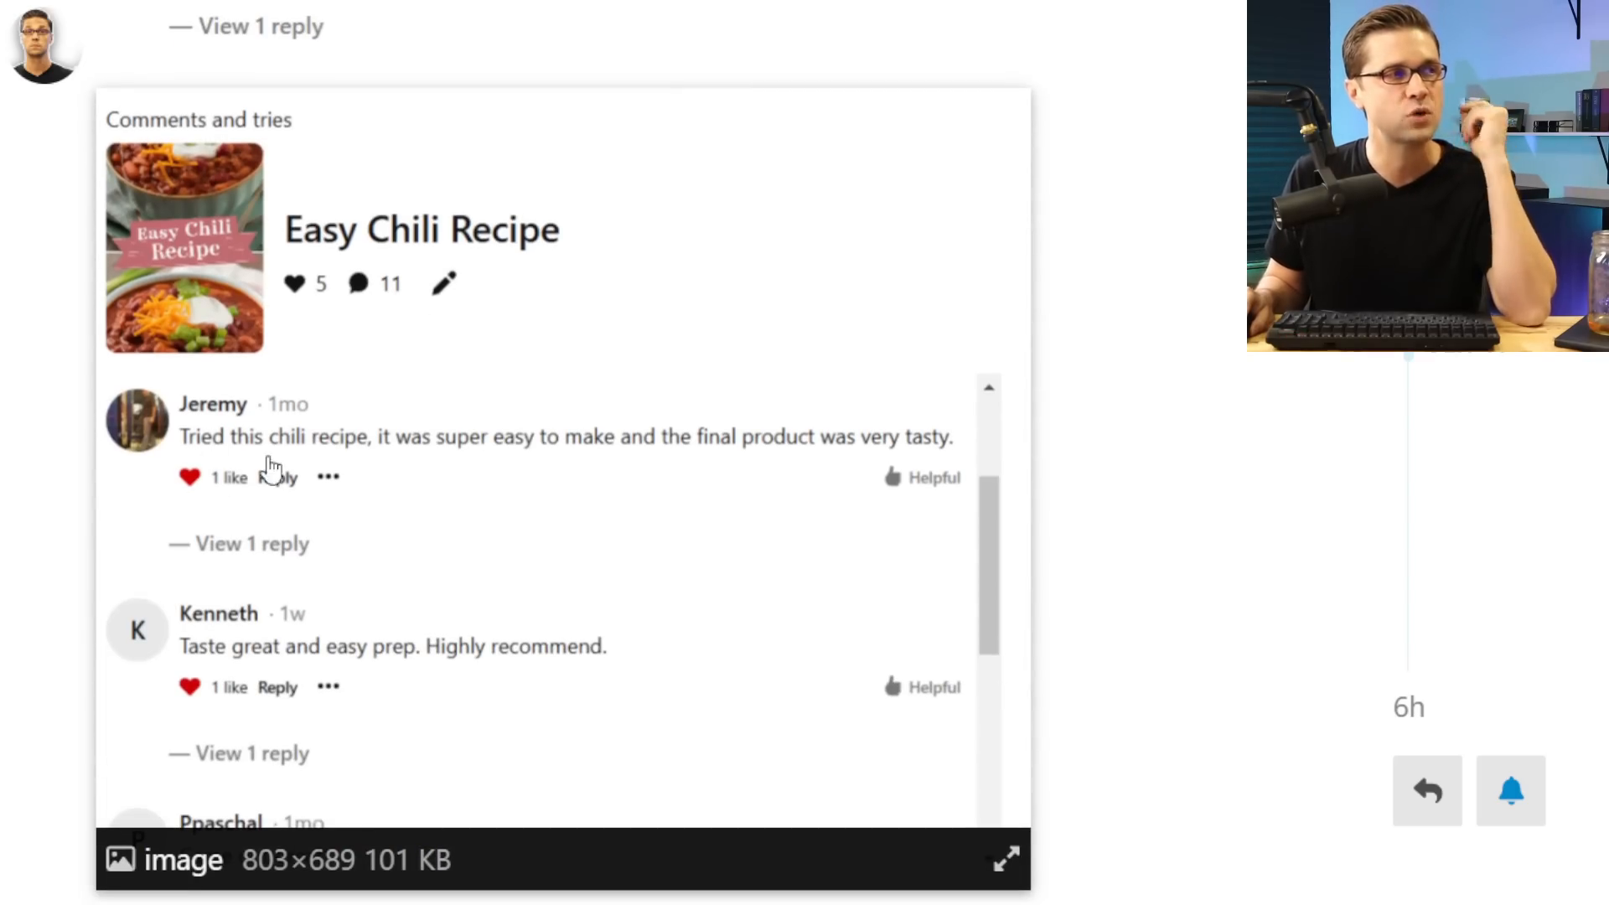
mouse_move(604, 440)
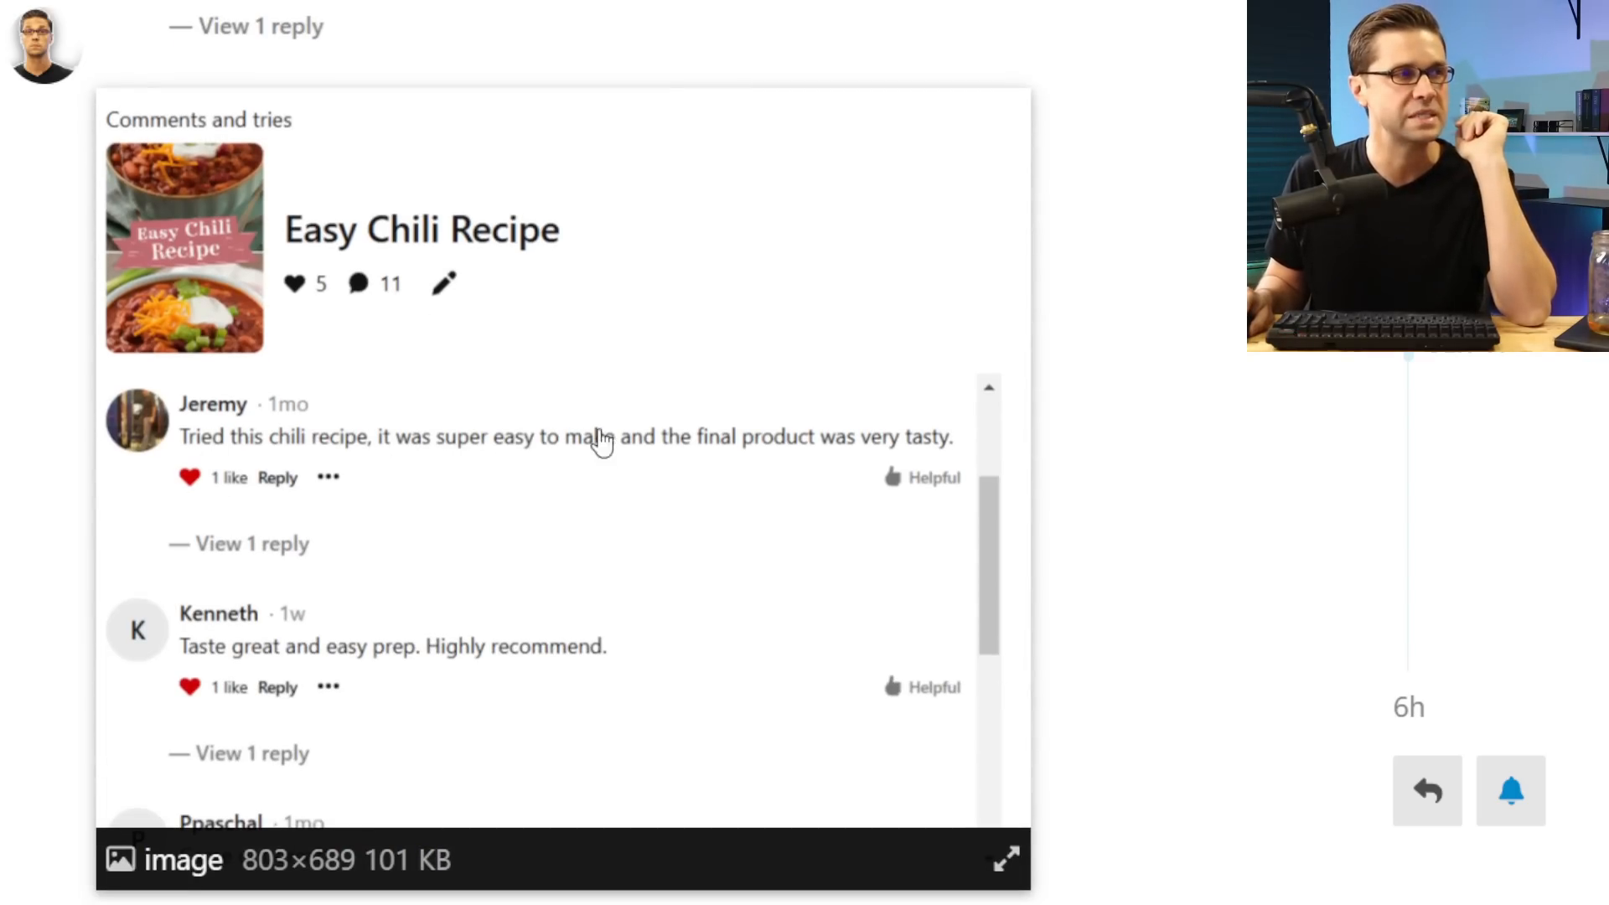
mouse_move(893, 456)
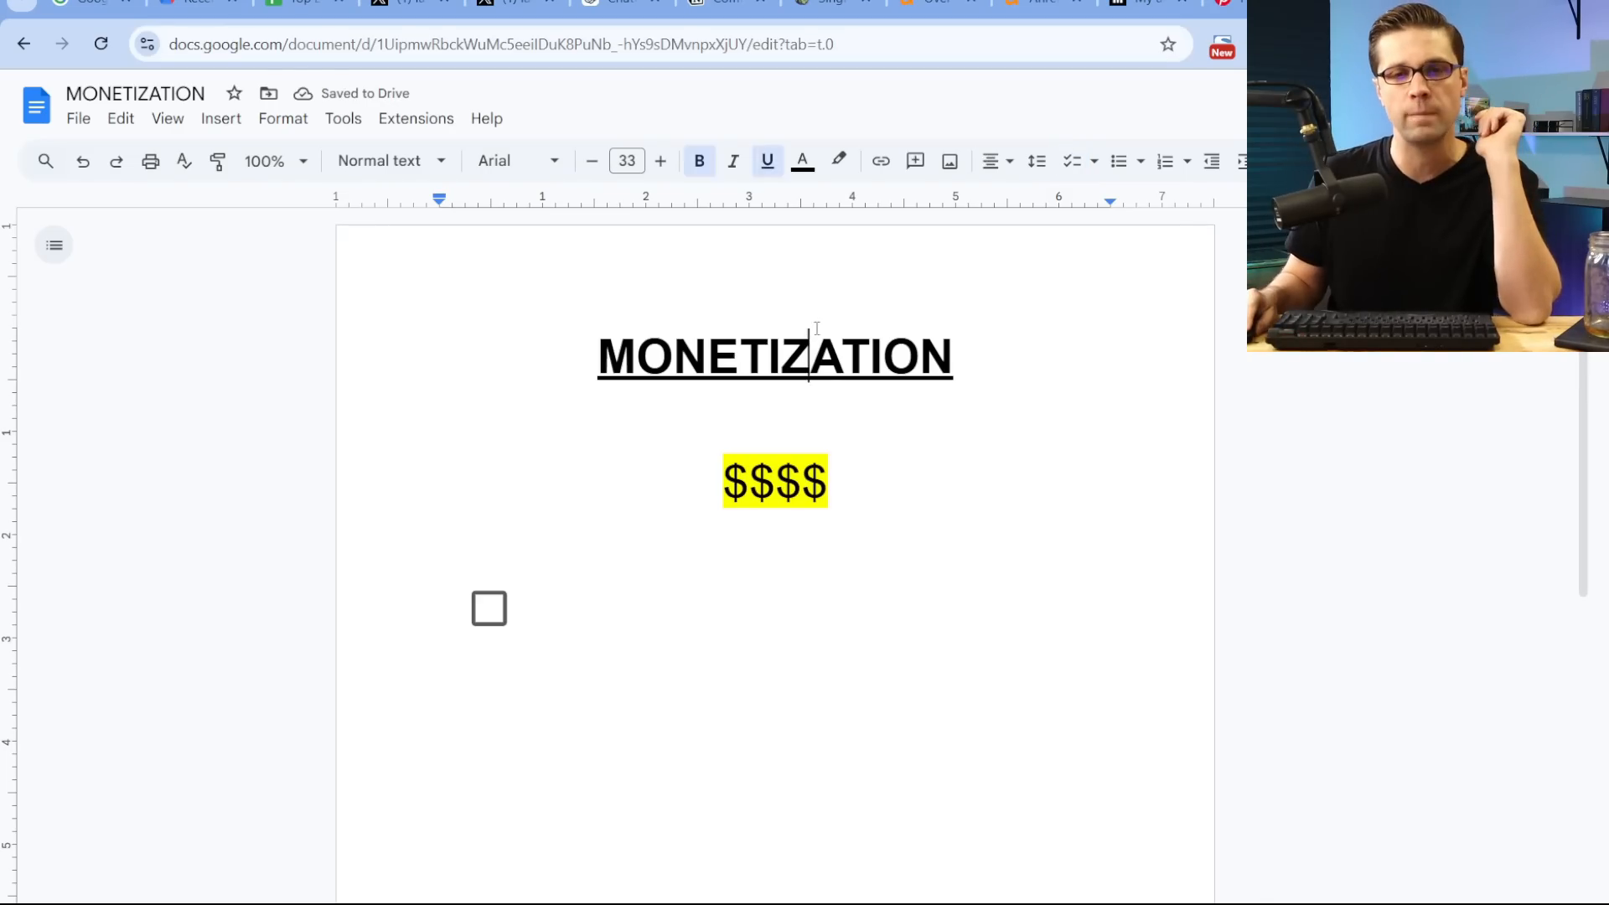
Add '1,000,000/MONTH' to the $$$$ line and a GOOGLE (DIFFICULT) checklist item
click(776, 424)
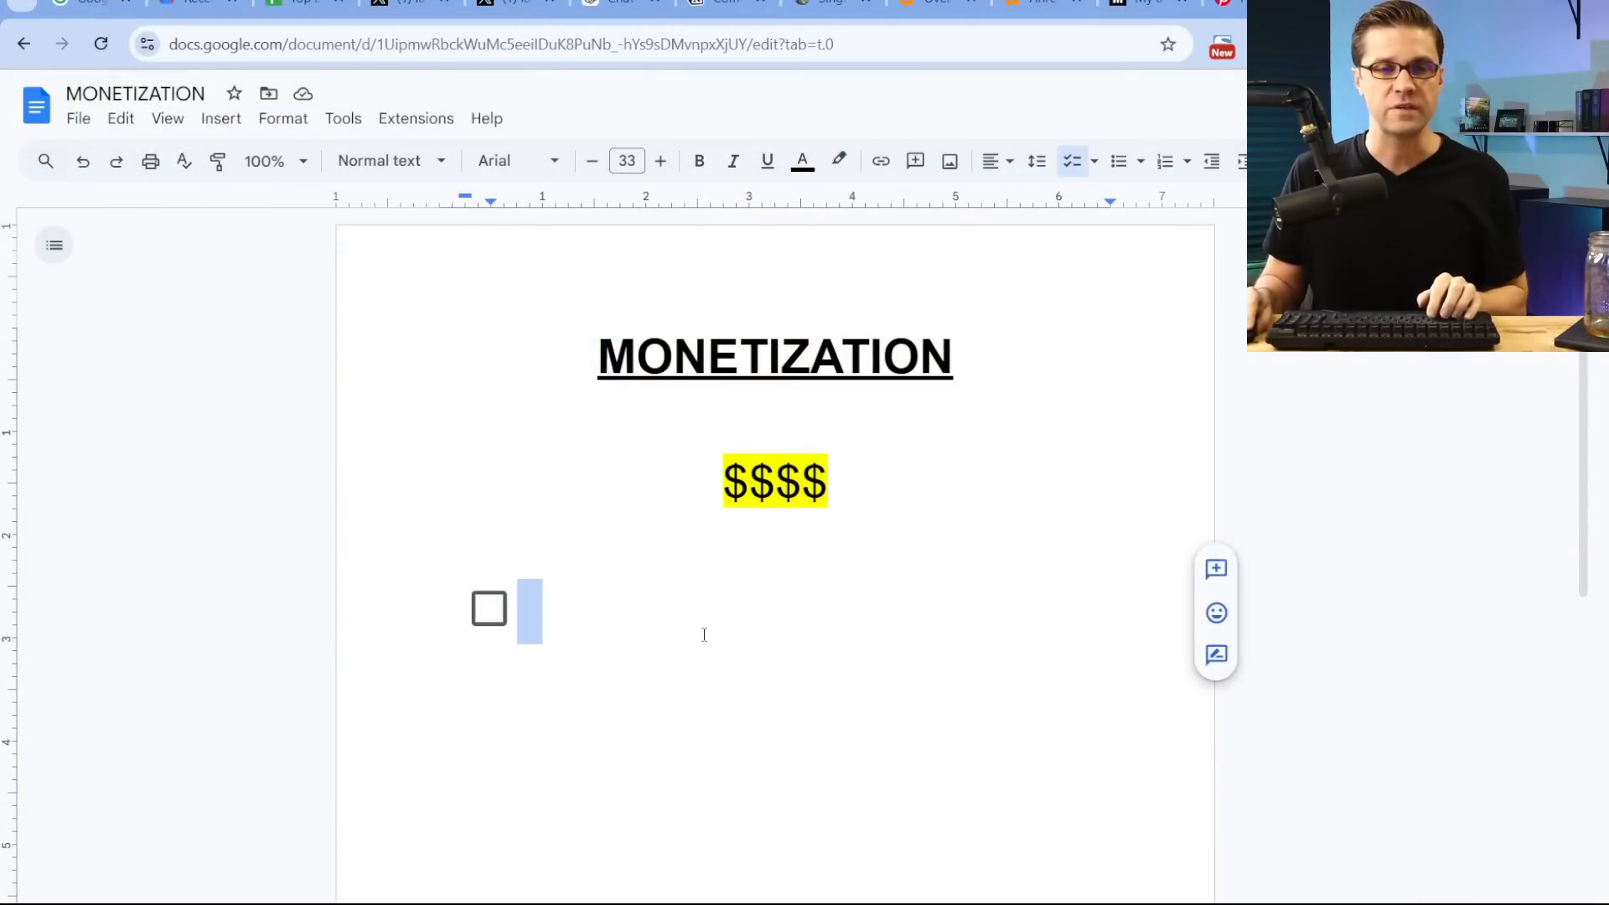
text(1,00)
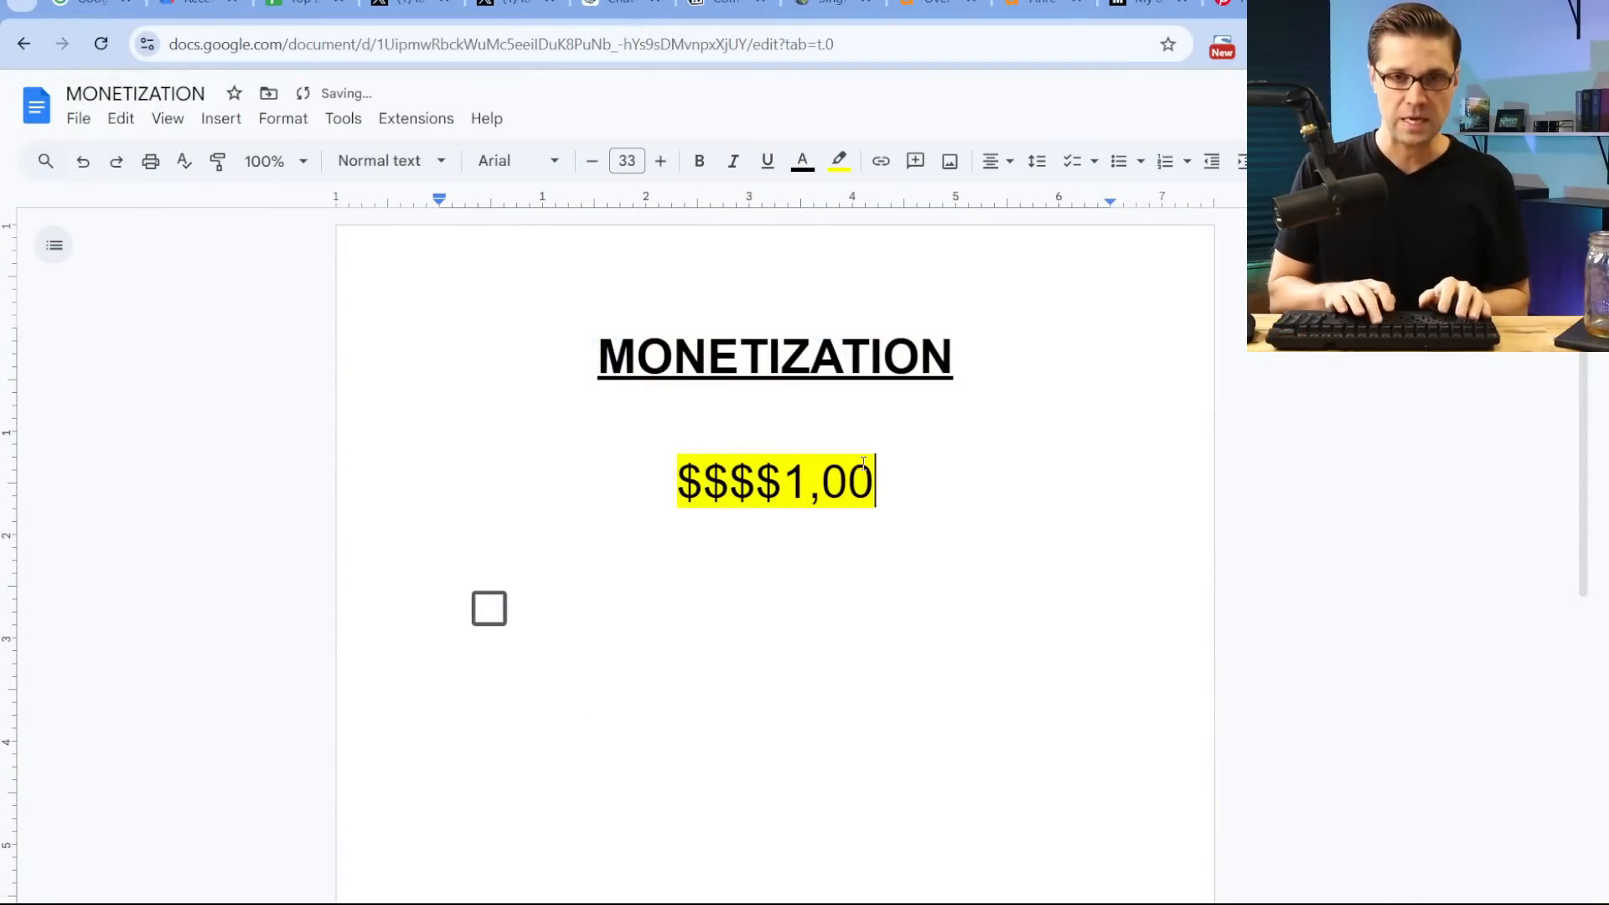
text(0,000/MO)
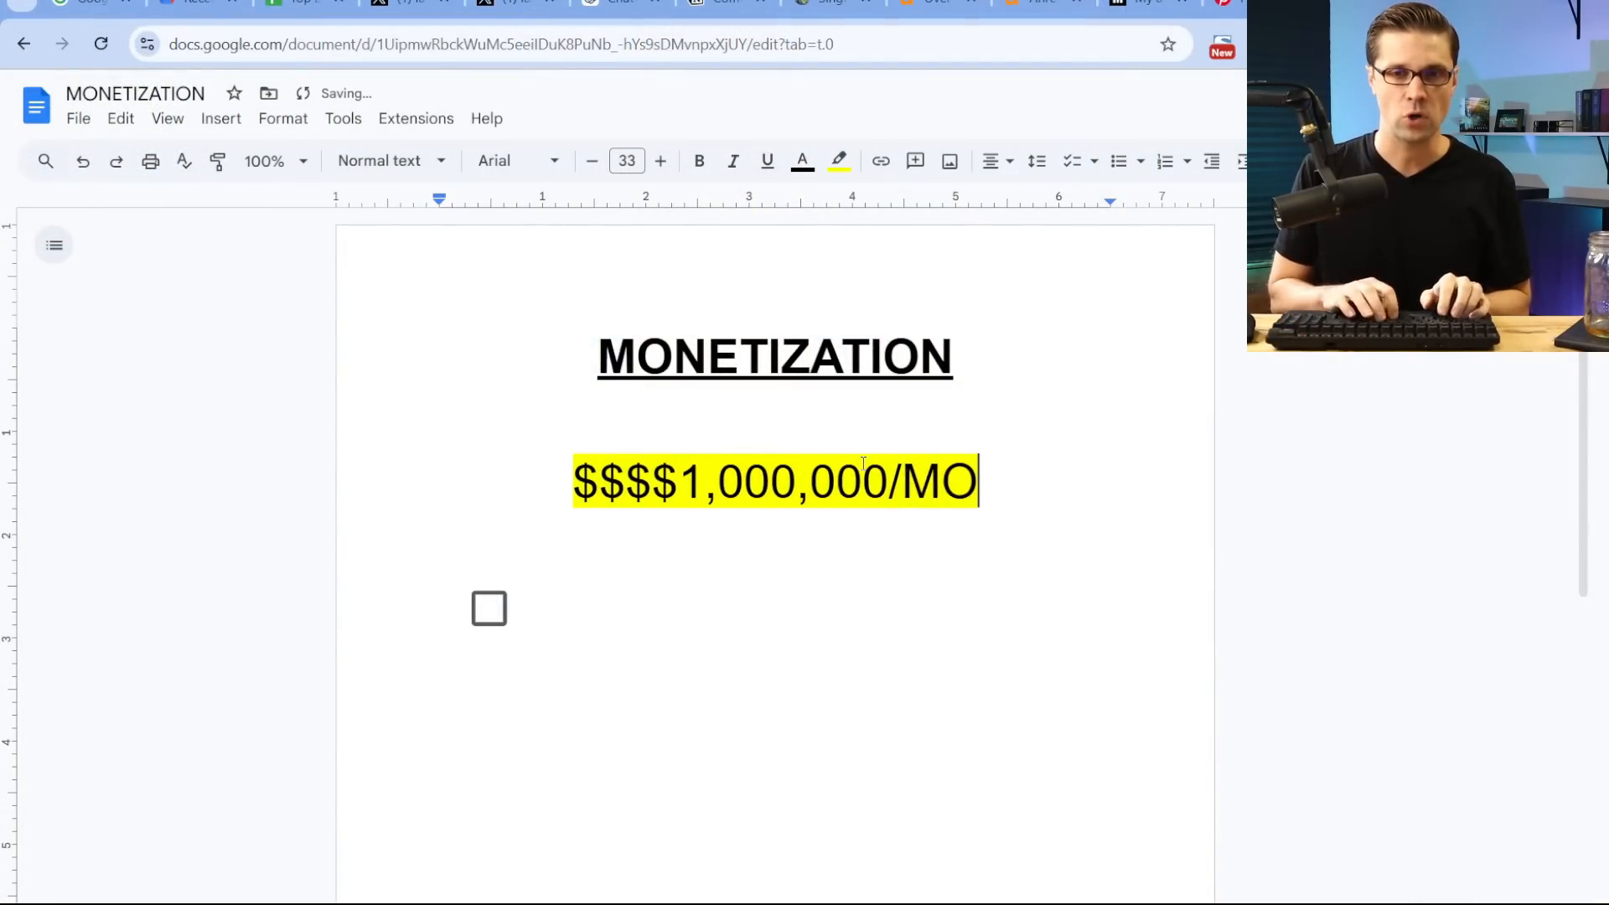
text(NTH)
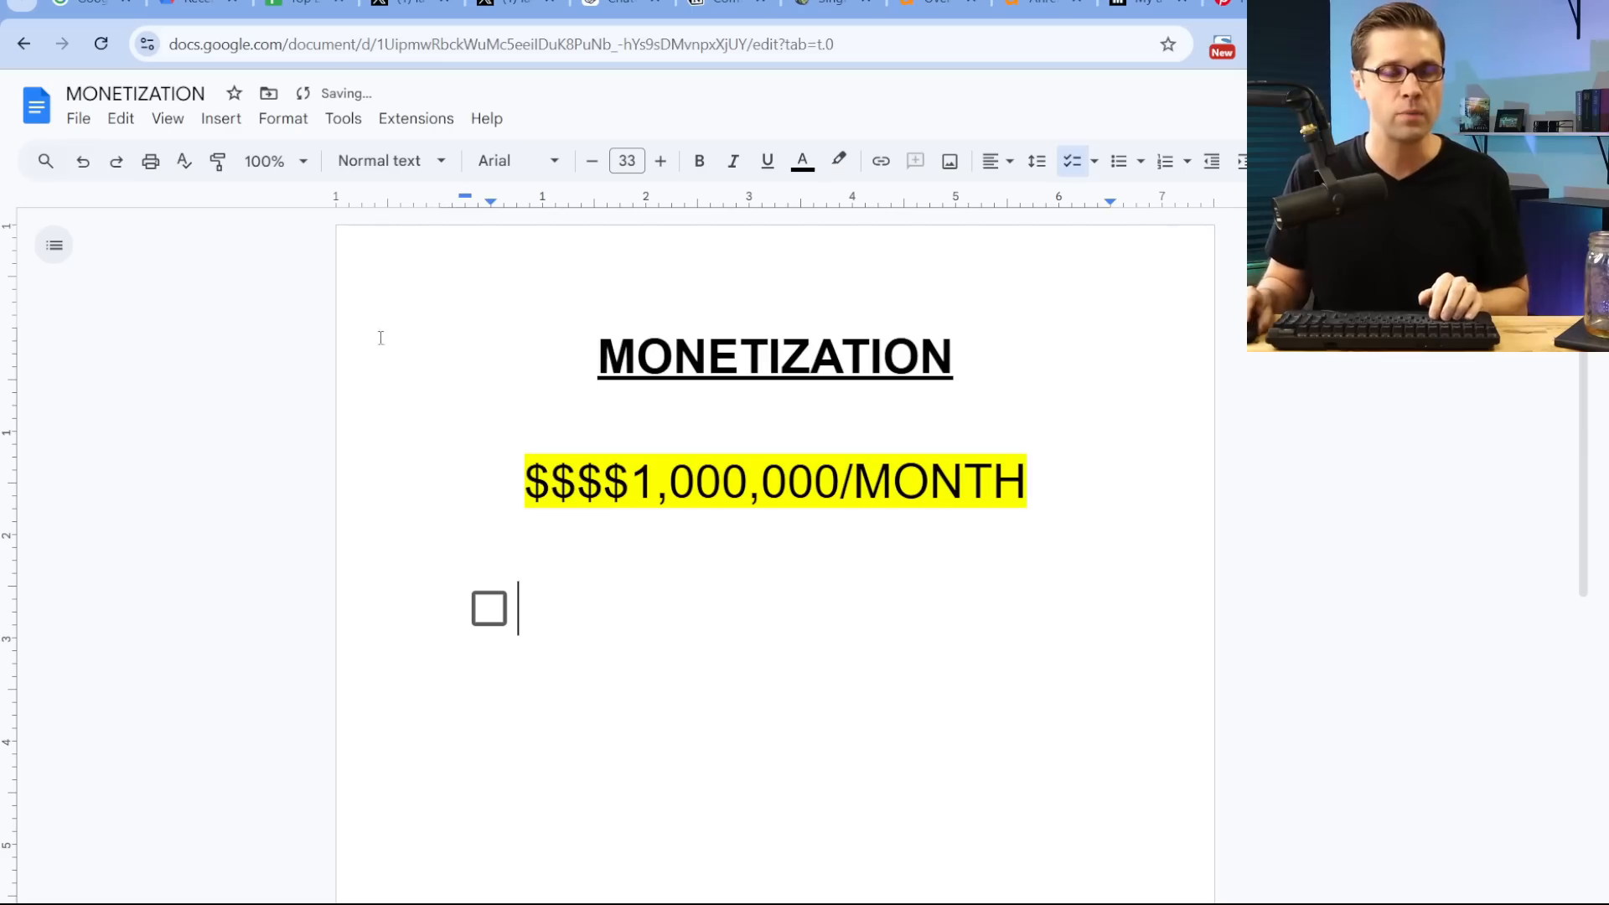
text(GOOGLE)
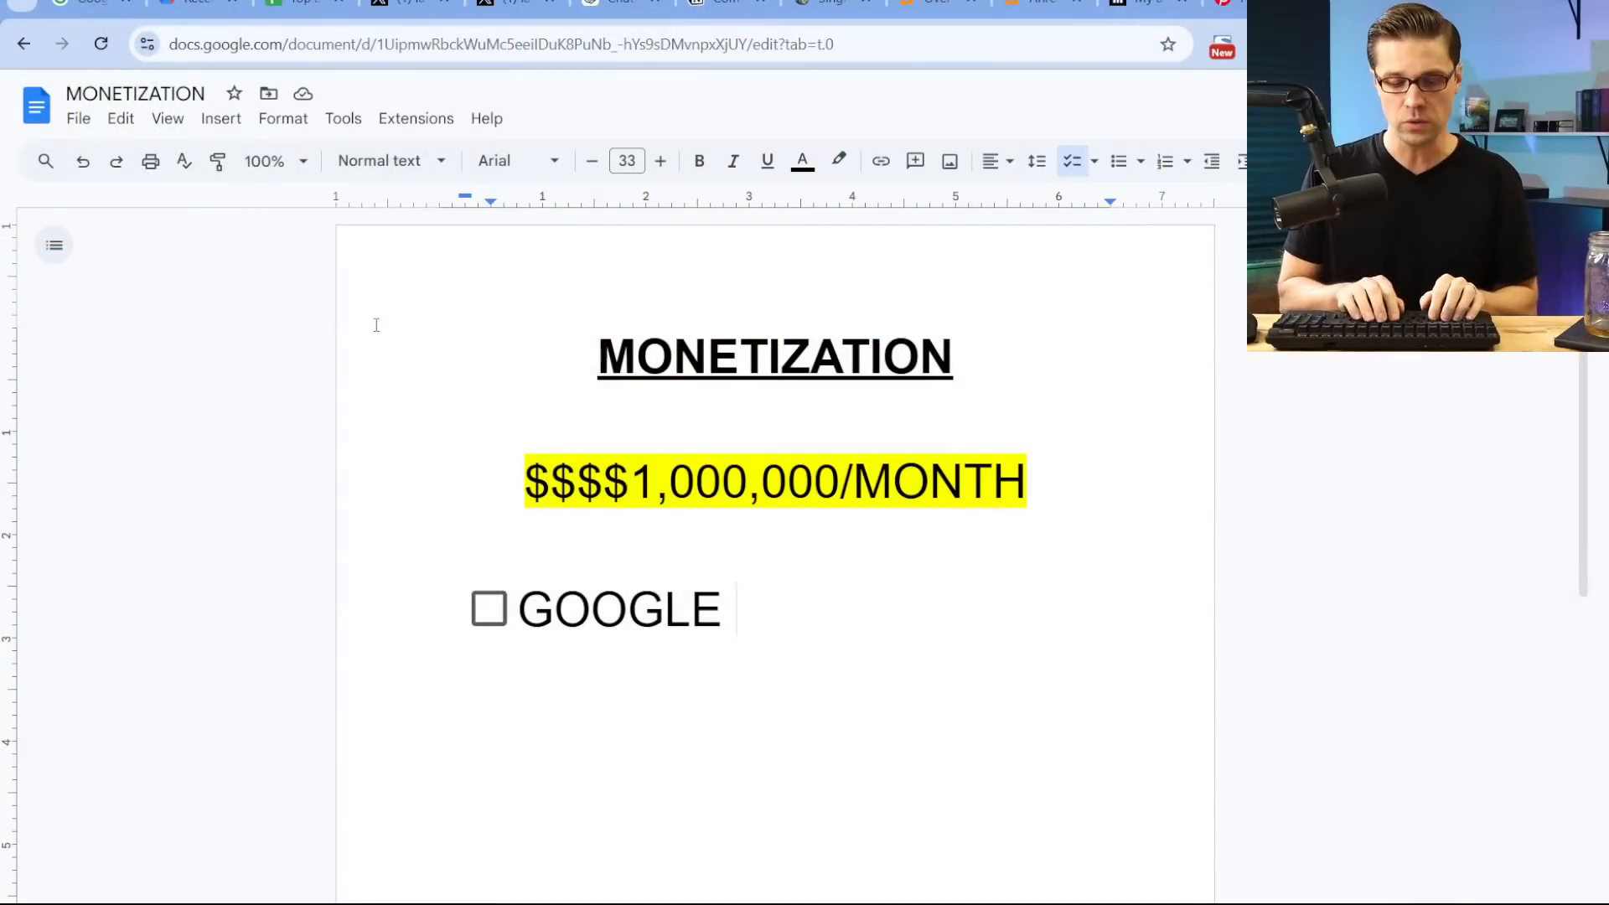
text((DIFFICULT))
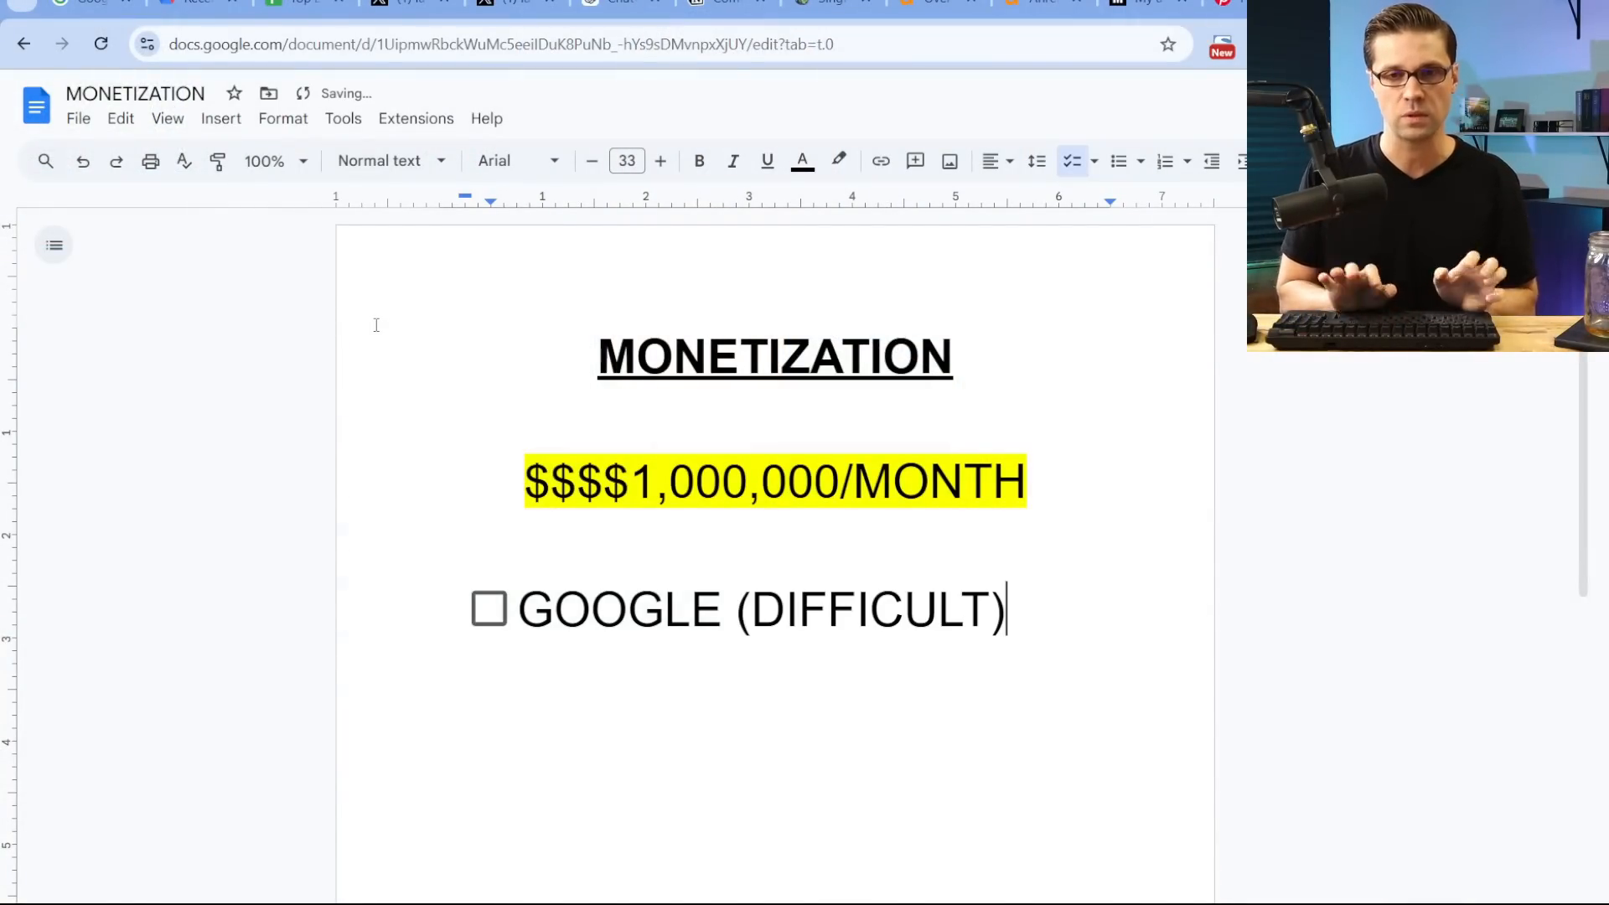
Add FACEBOOK (MEDIUM) and PINTEREST (EASY MODE) checklist items
text(FACEBOO)
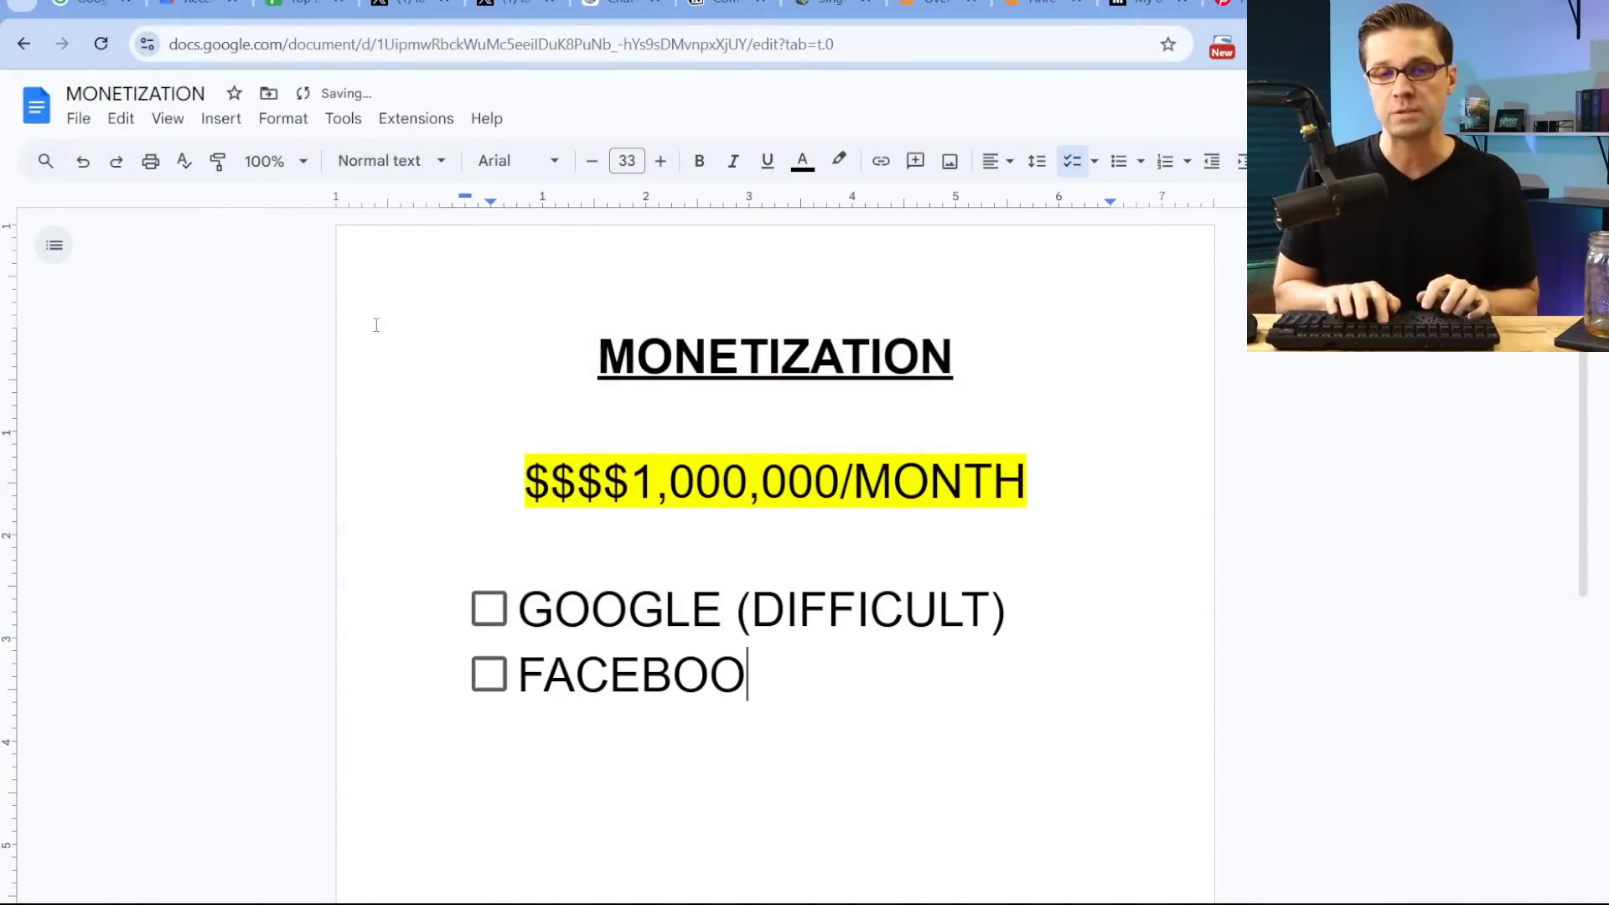
text(K (MEDIUM)
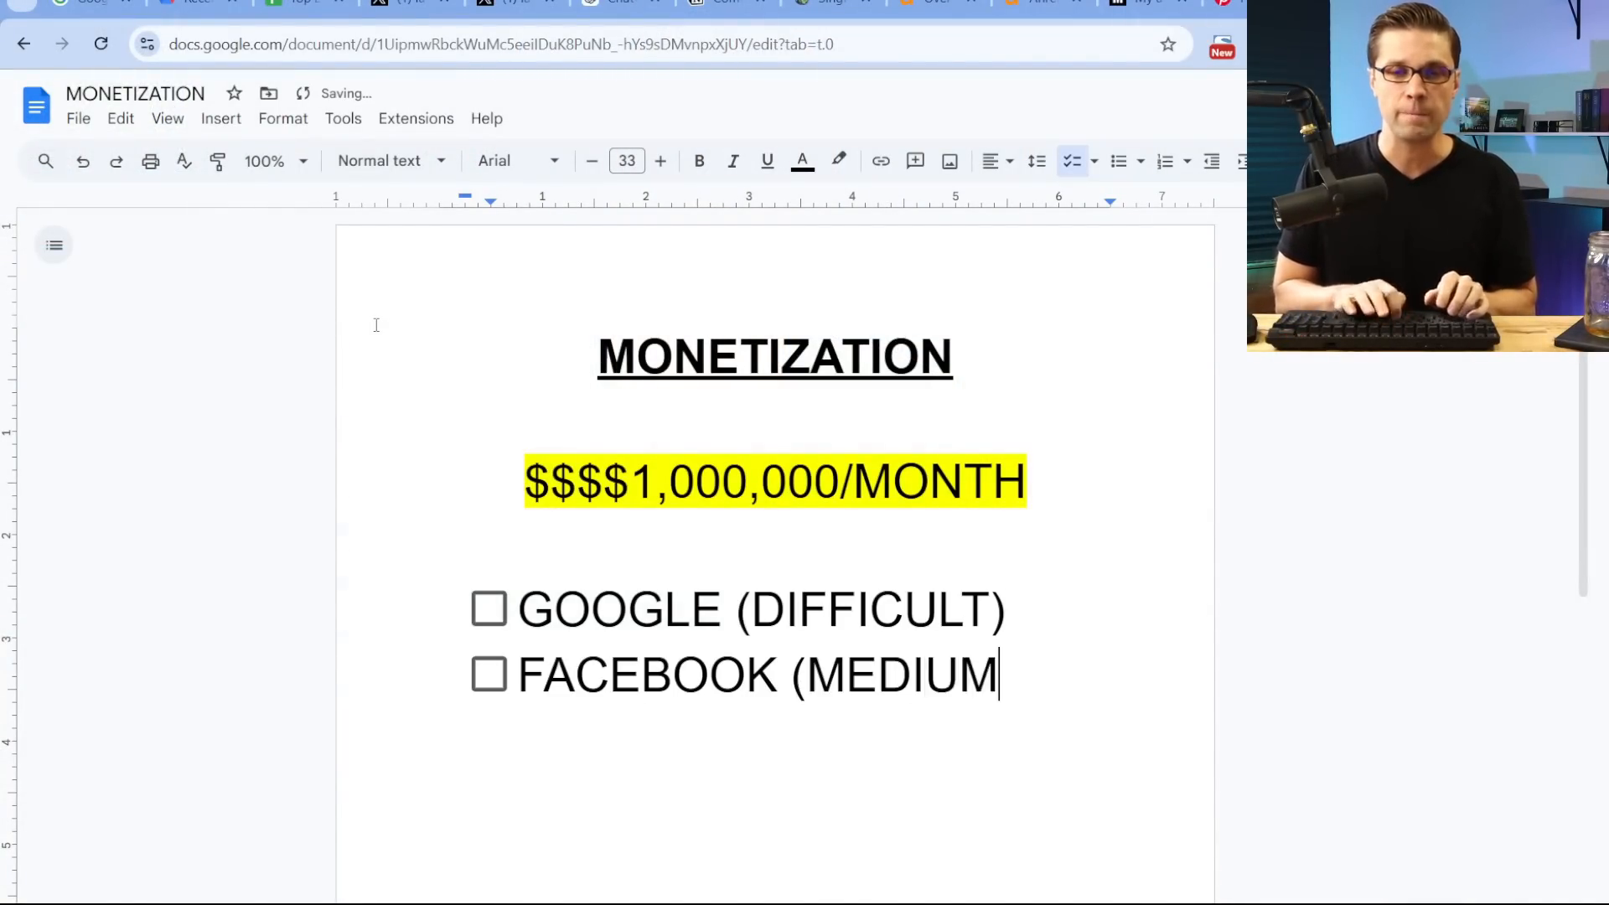
text())
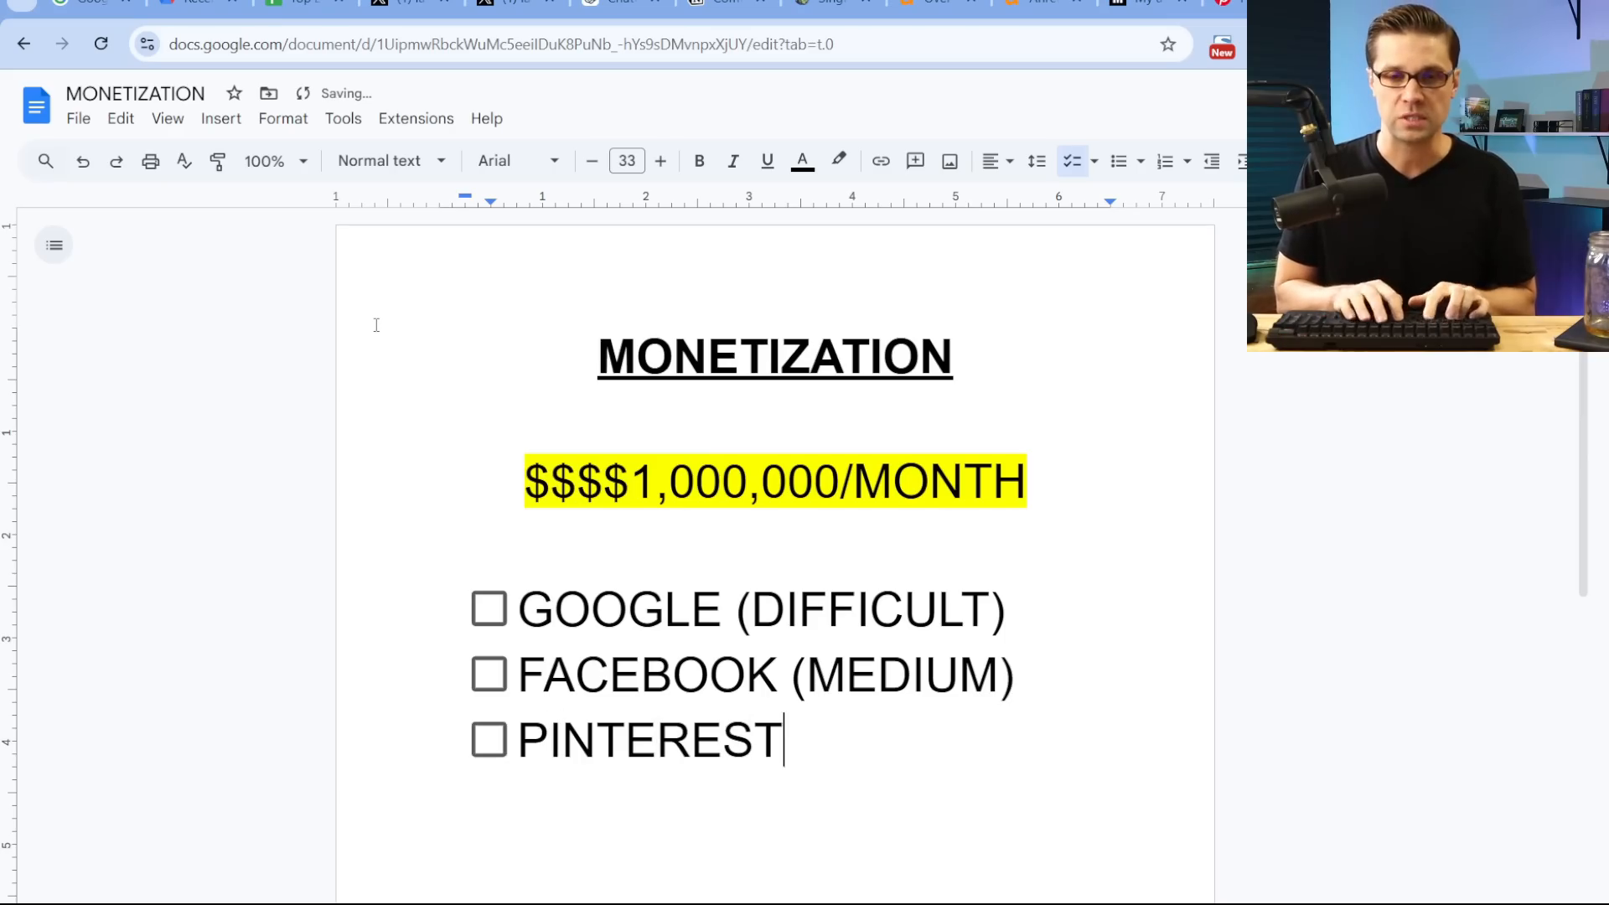
text((EASY)
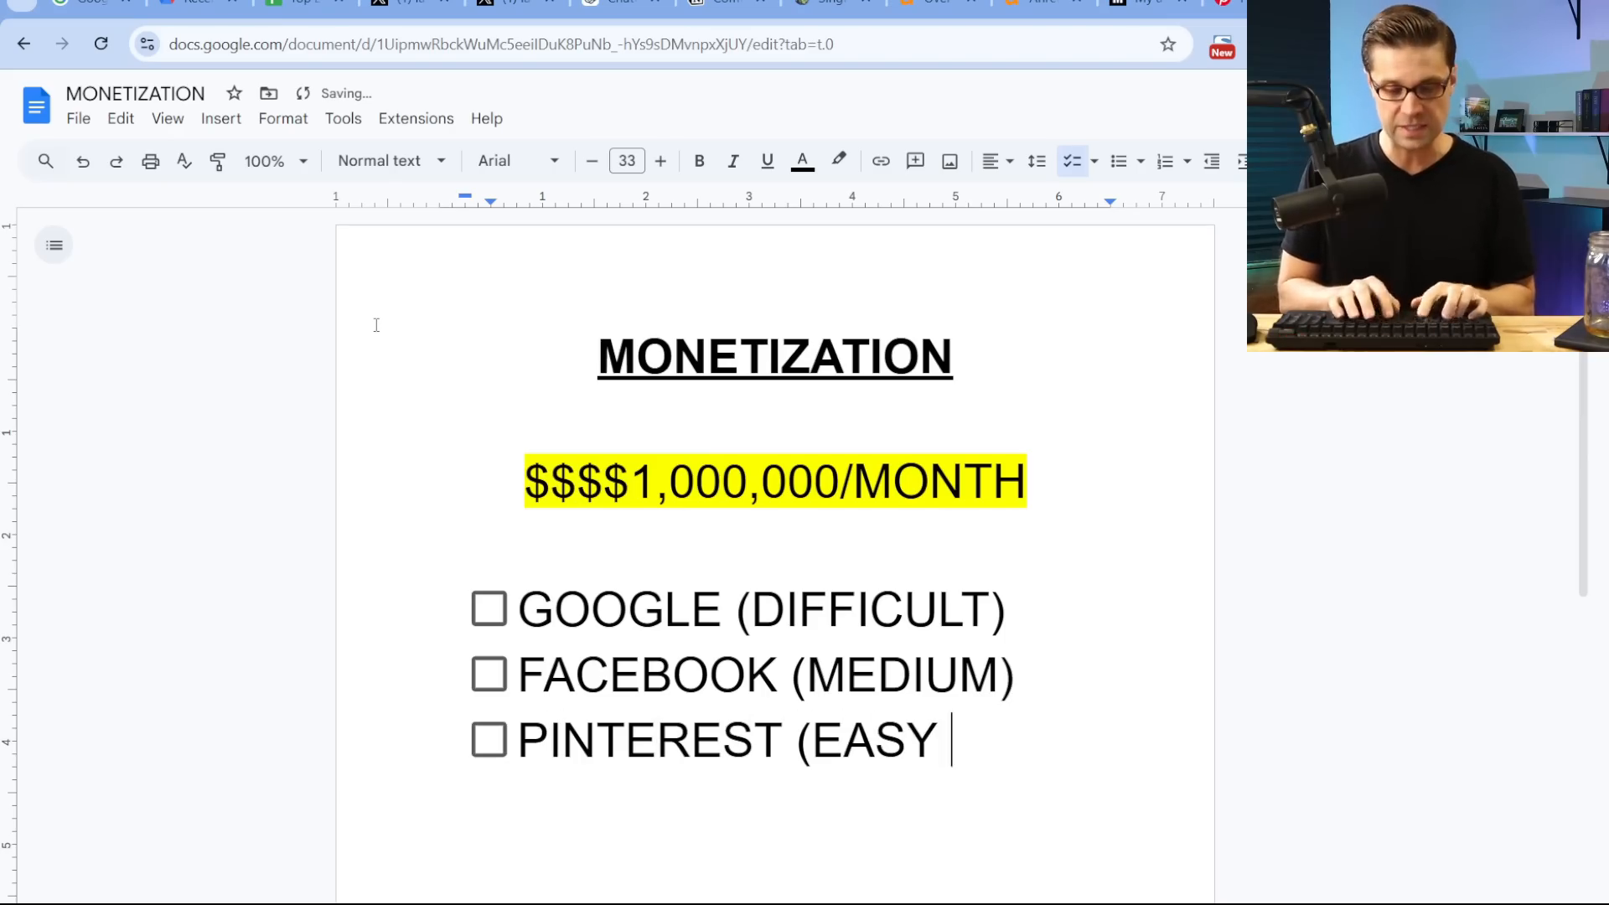
text(MODE))
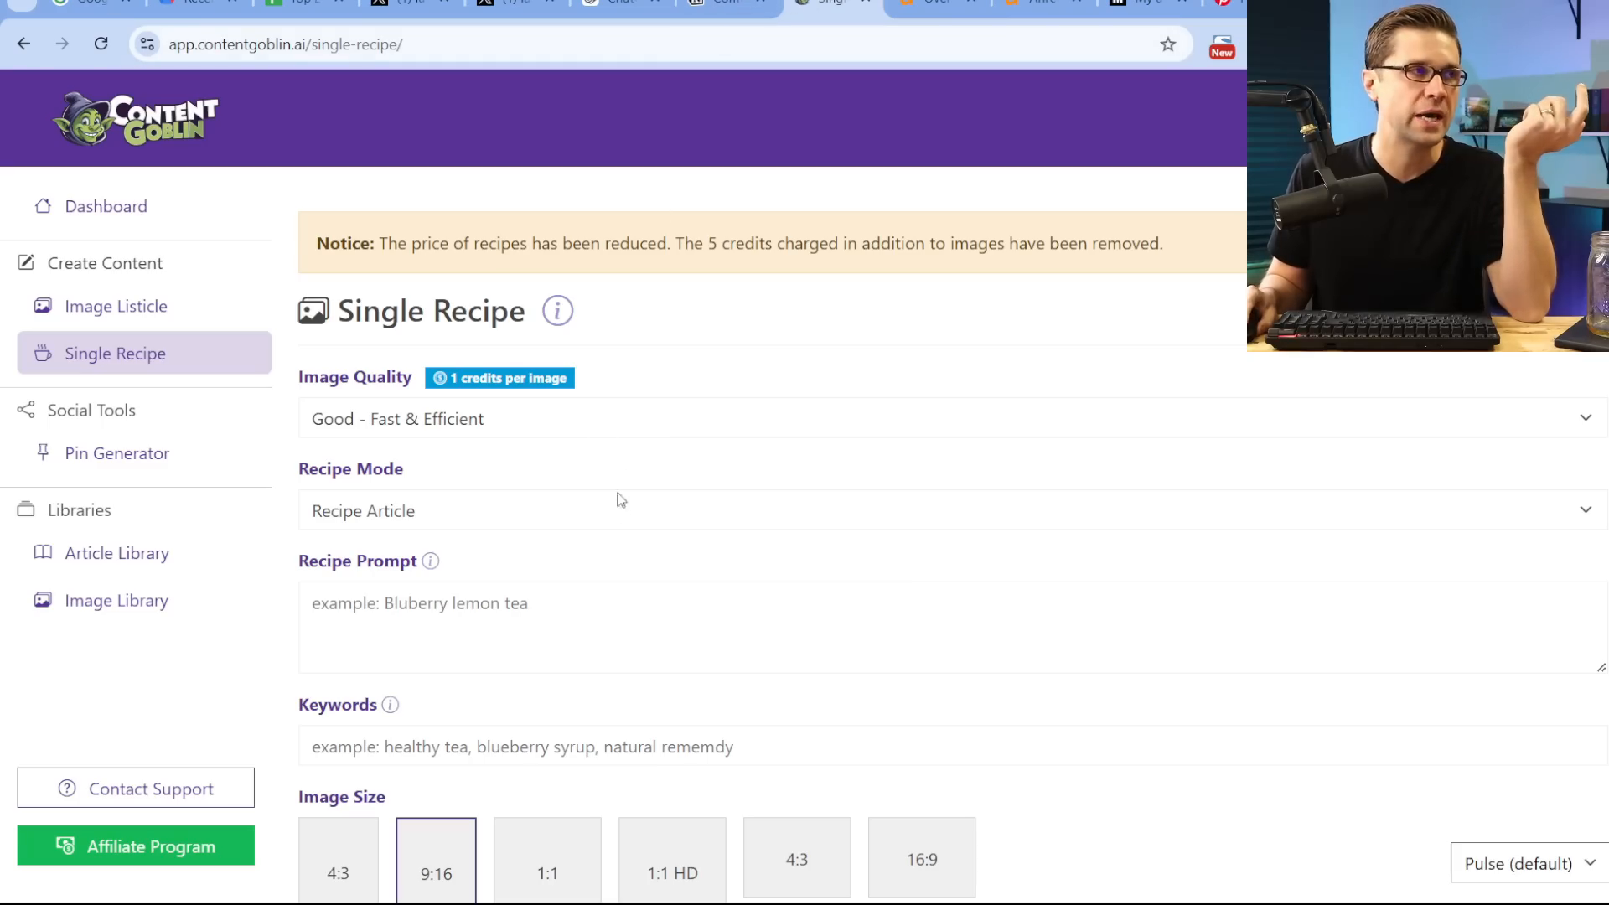
mouse_move(972, 156)
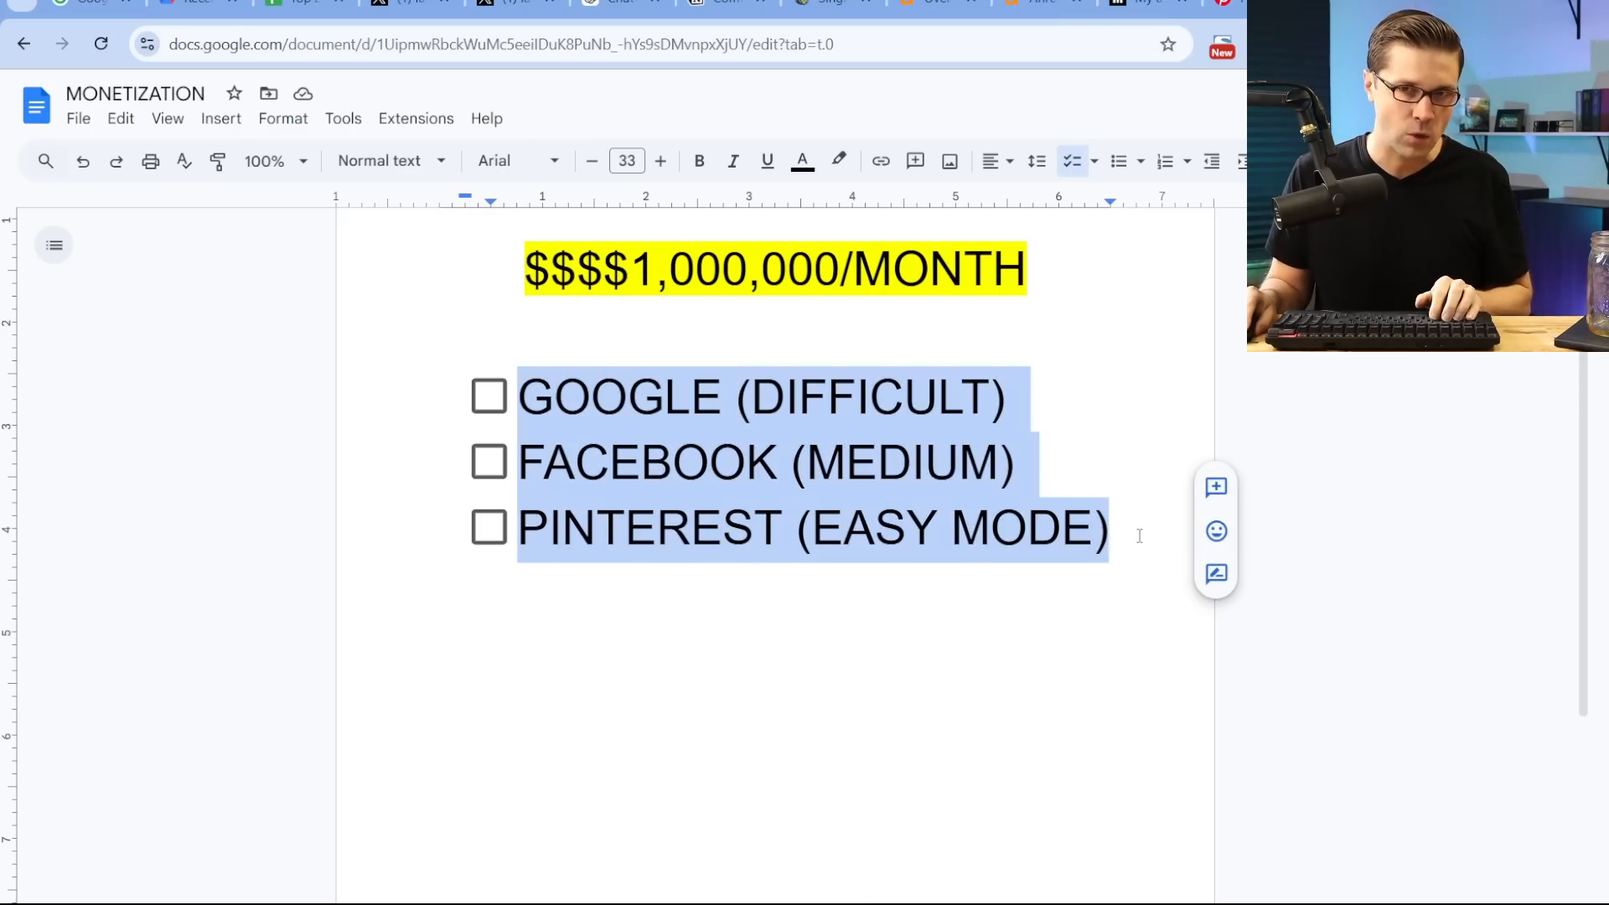
List IG, TIKTOK, YOUTUBE, then bullets DISPLAY ADS, AFFILIATE and DIGITAL DOWNLOADS
text(IG)
text(YOUTUB)
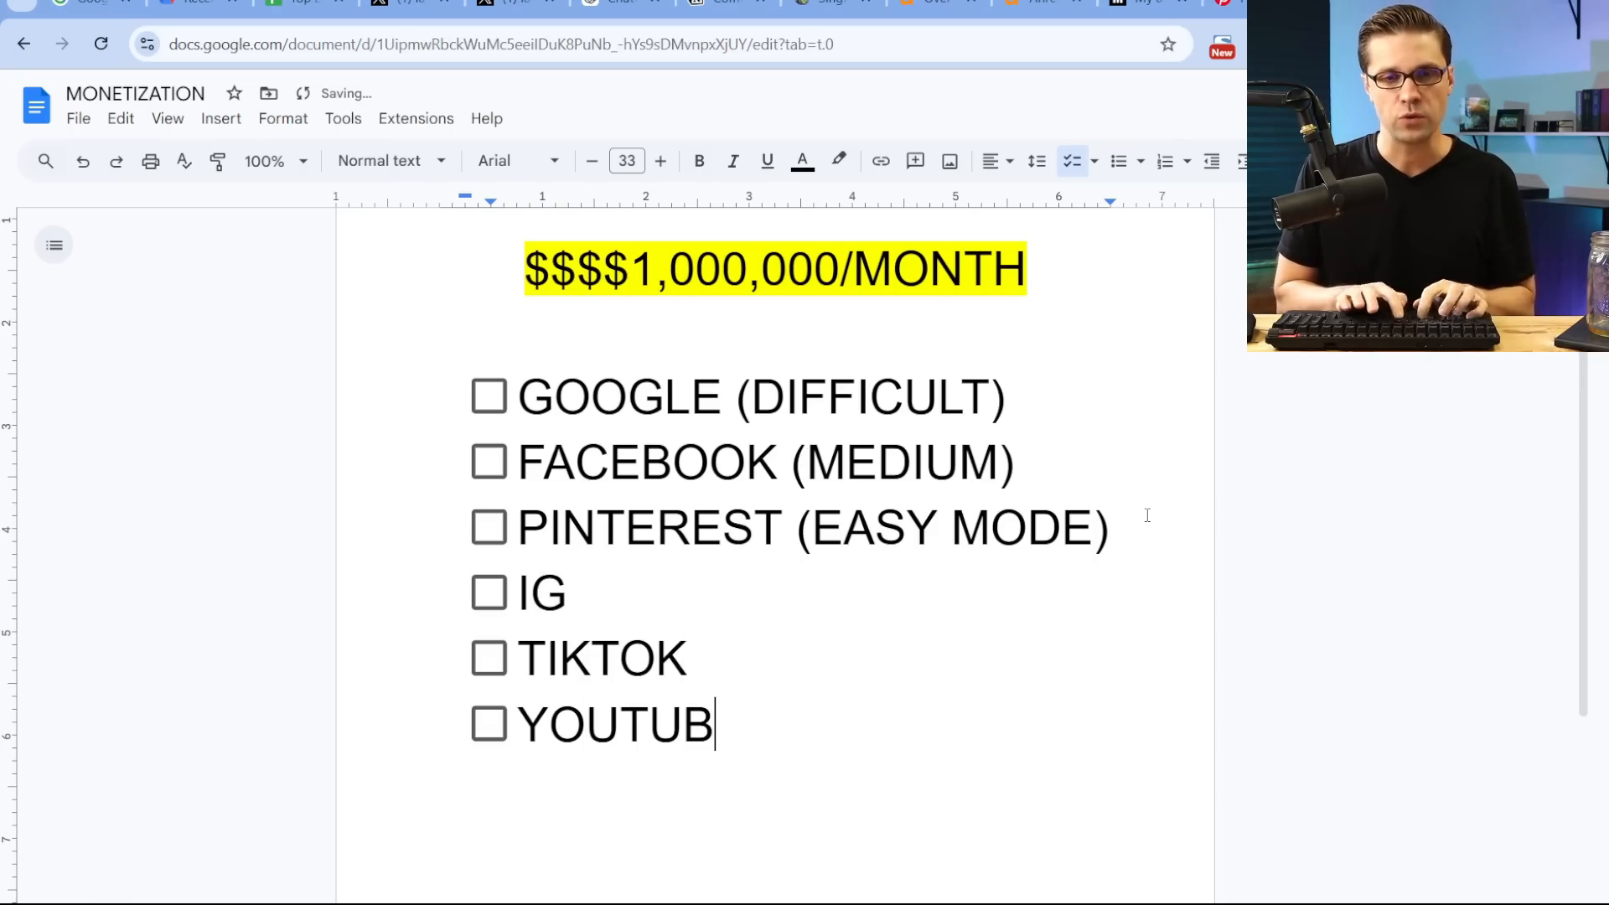
text(E)
text(DISP)
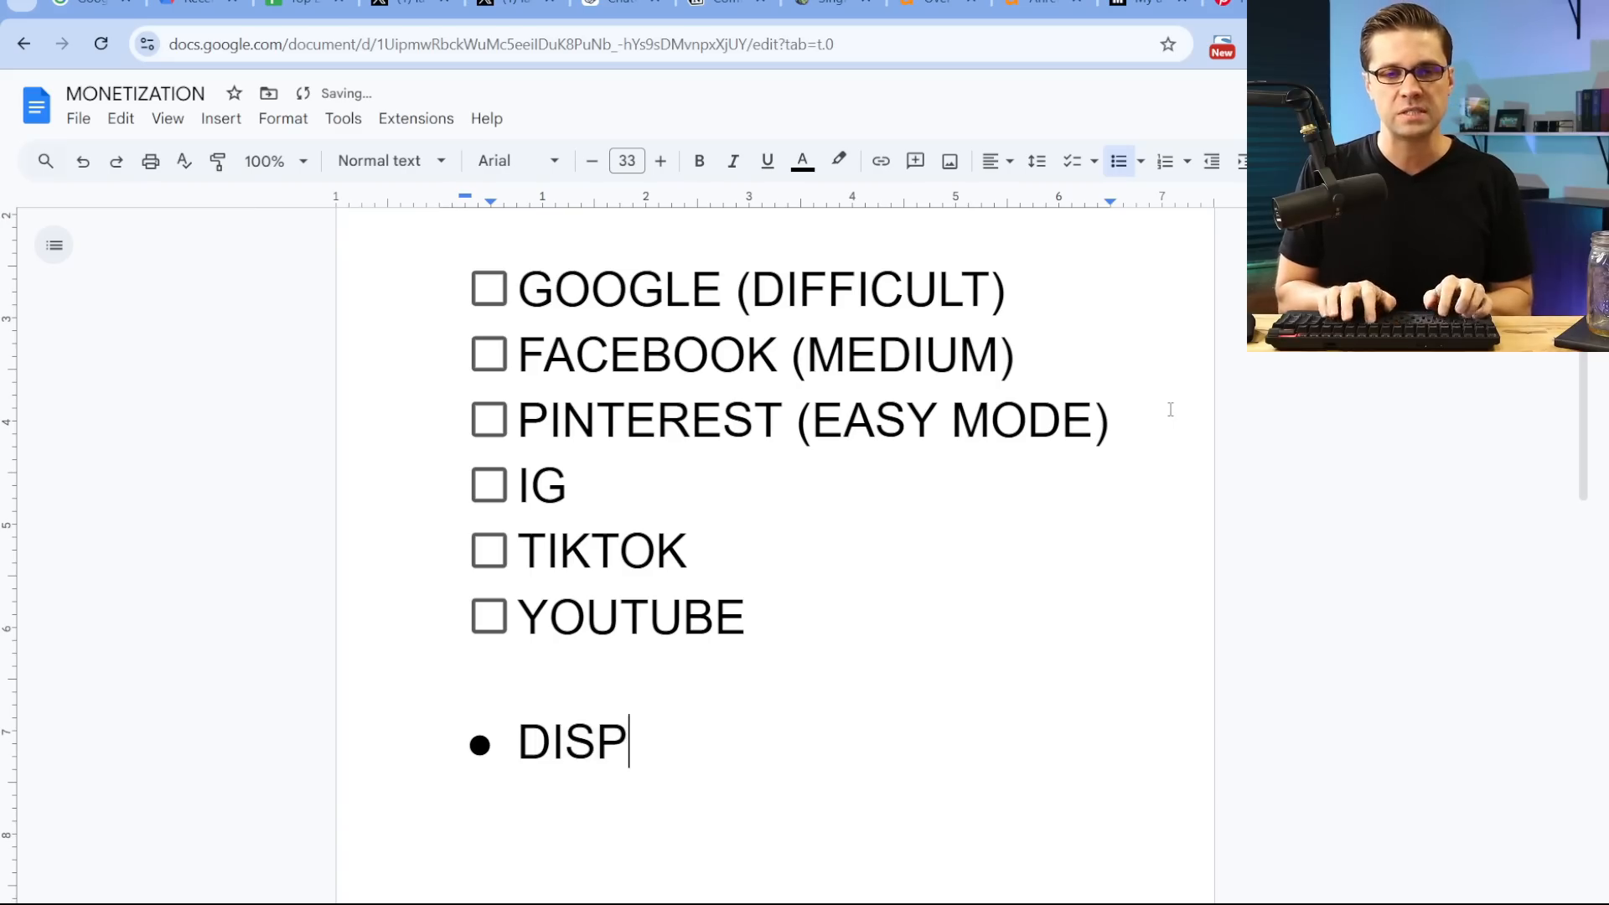
text(LAY ADS)
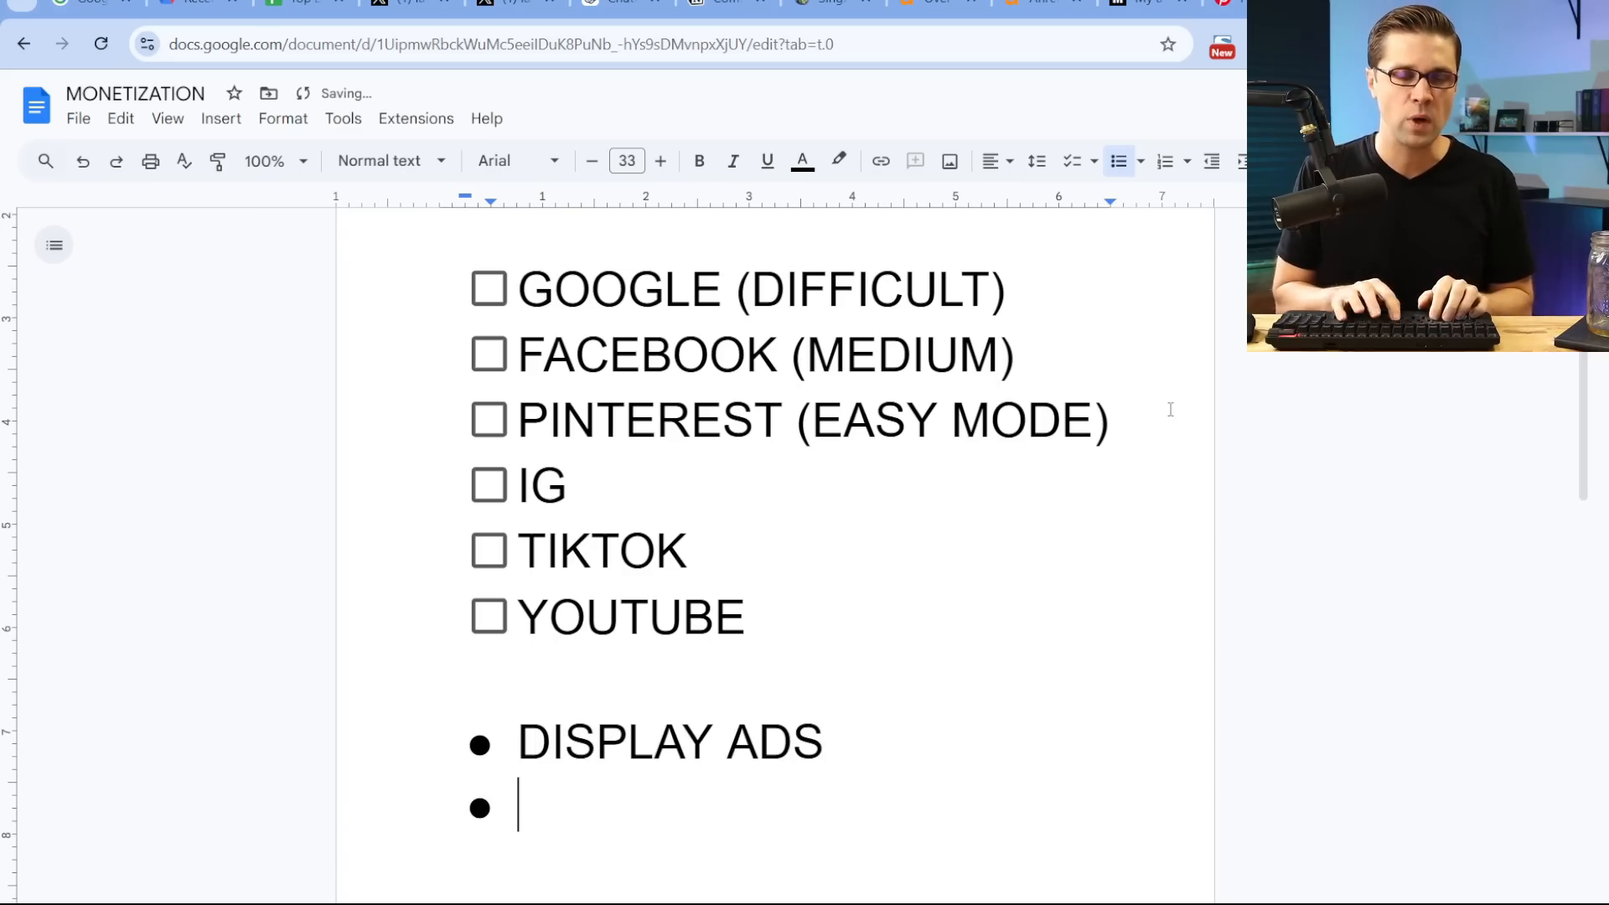
text(AFFILIATE)
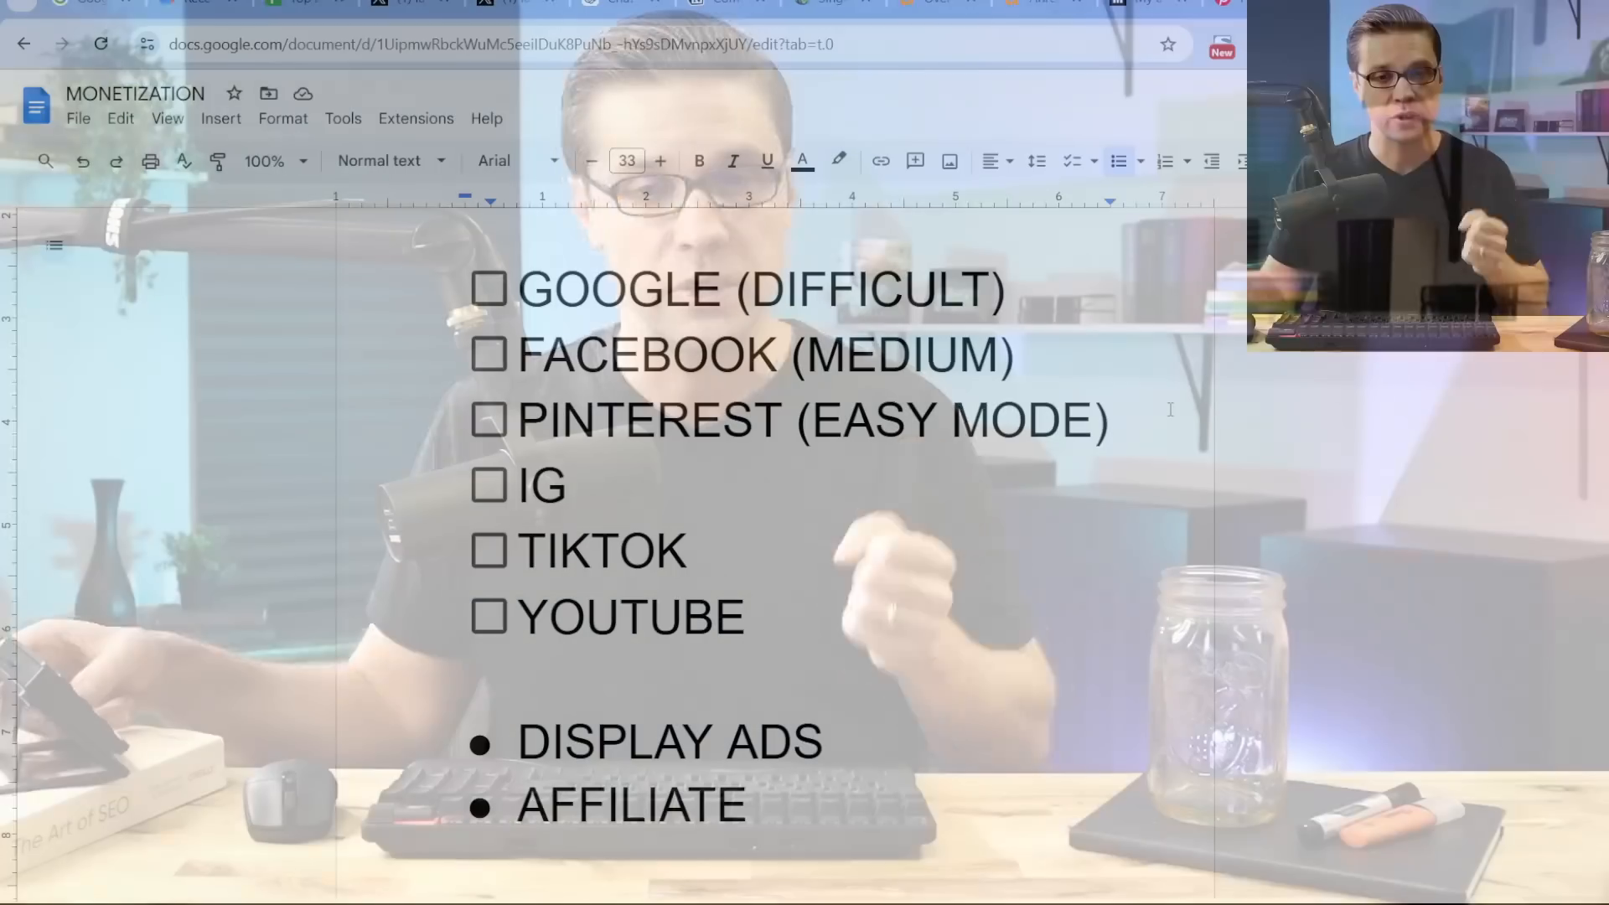
key(enter)
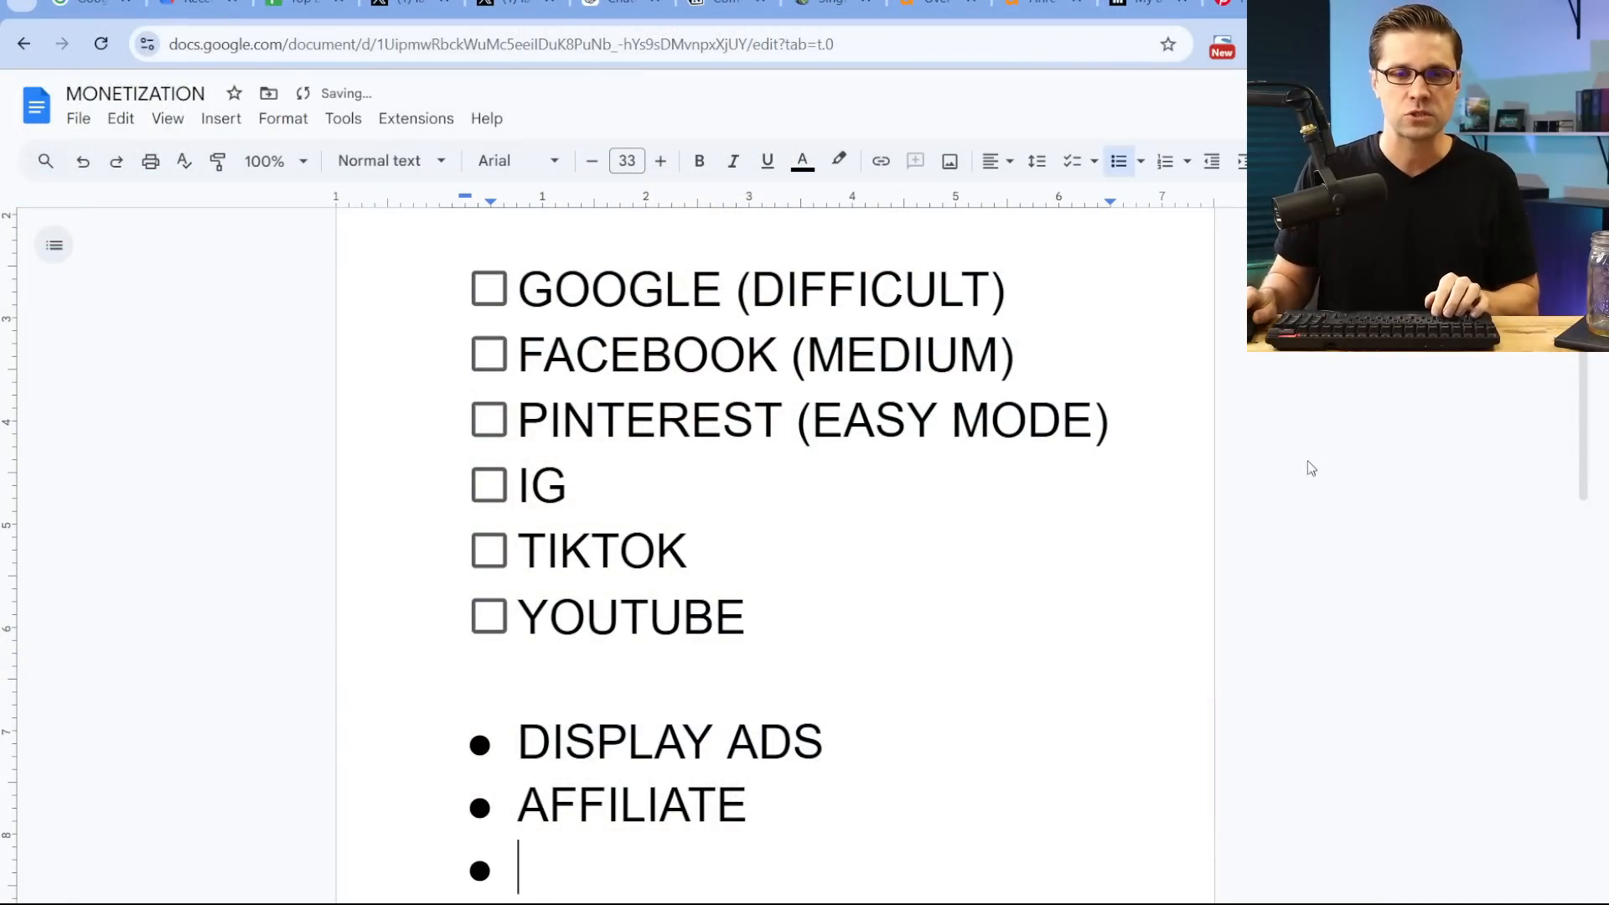
text(DIGITA)
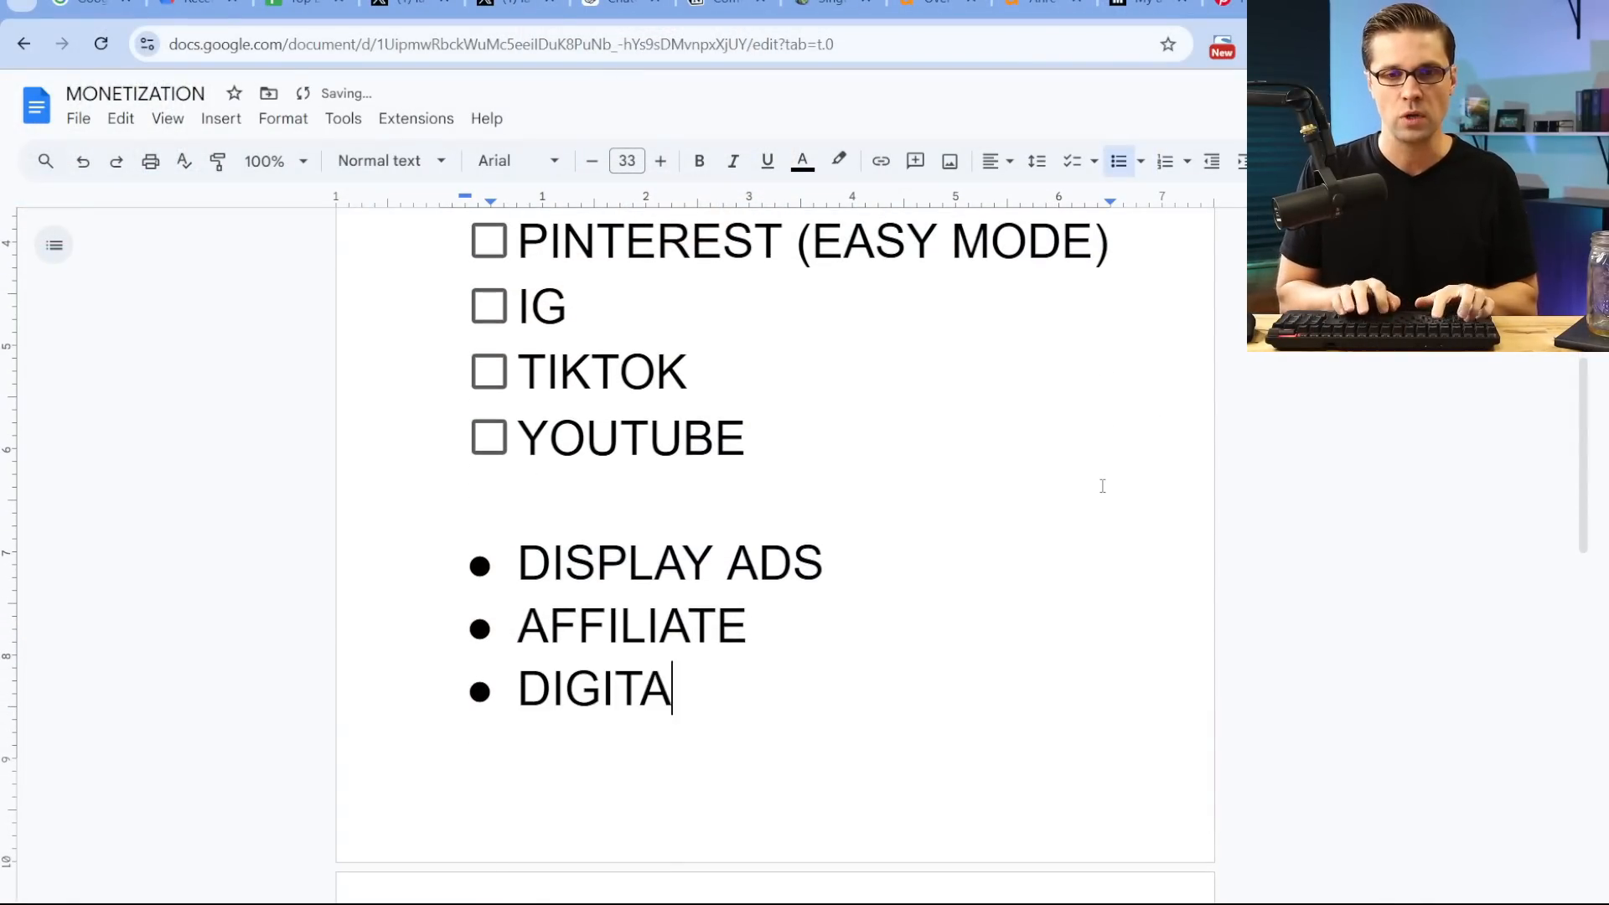
text(L DOWNLOADS)
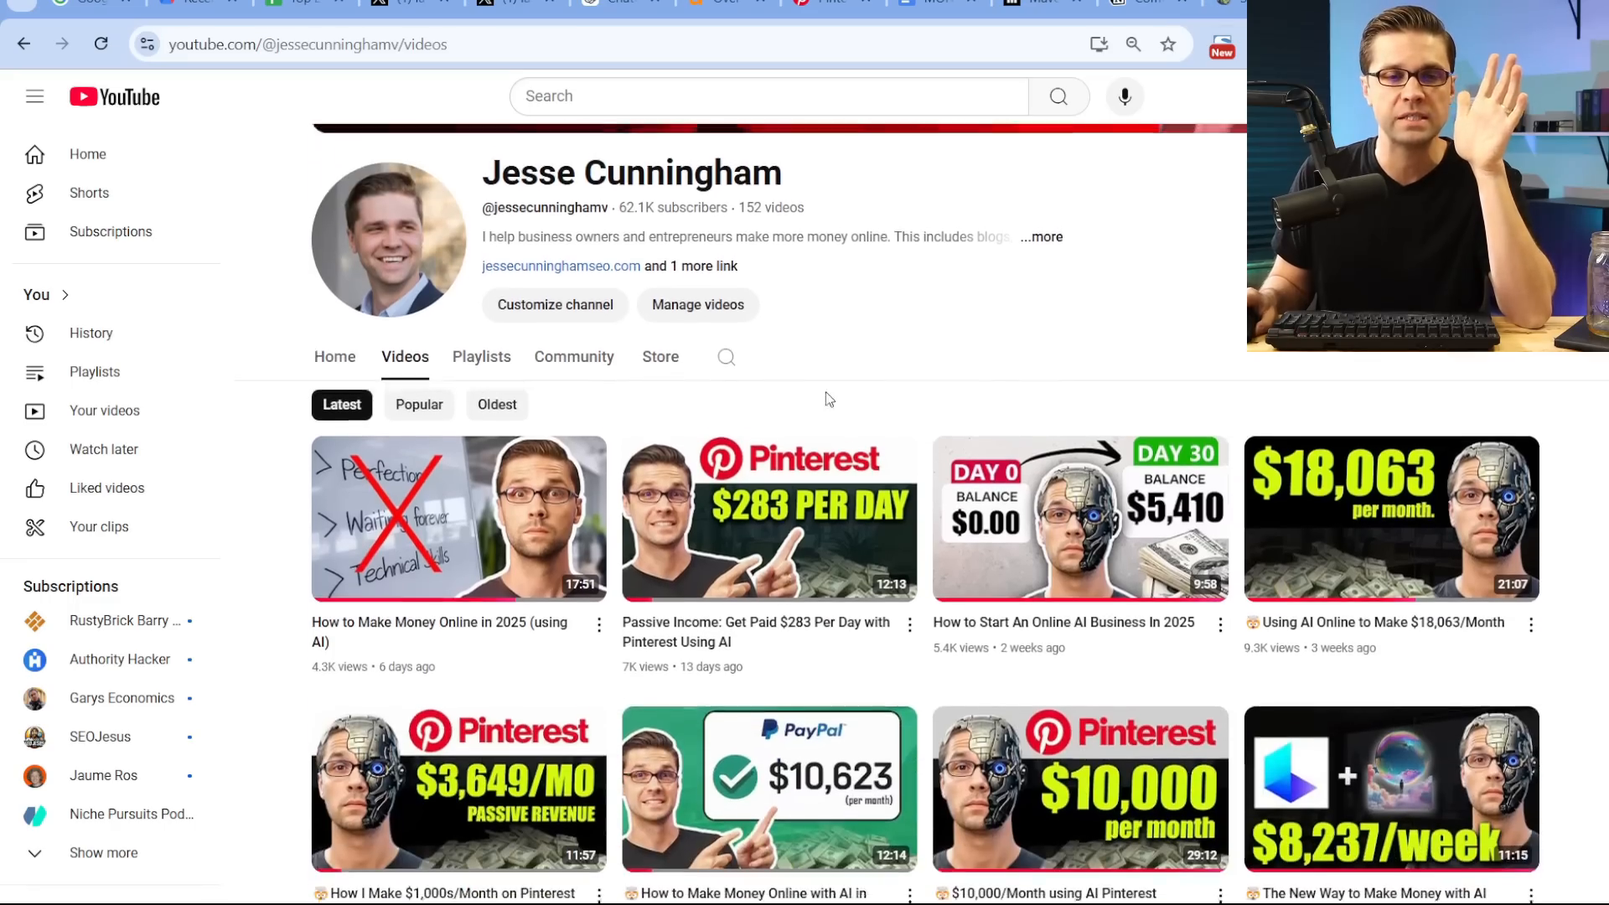
scroll(down, 3)
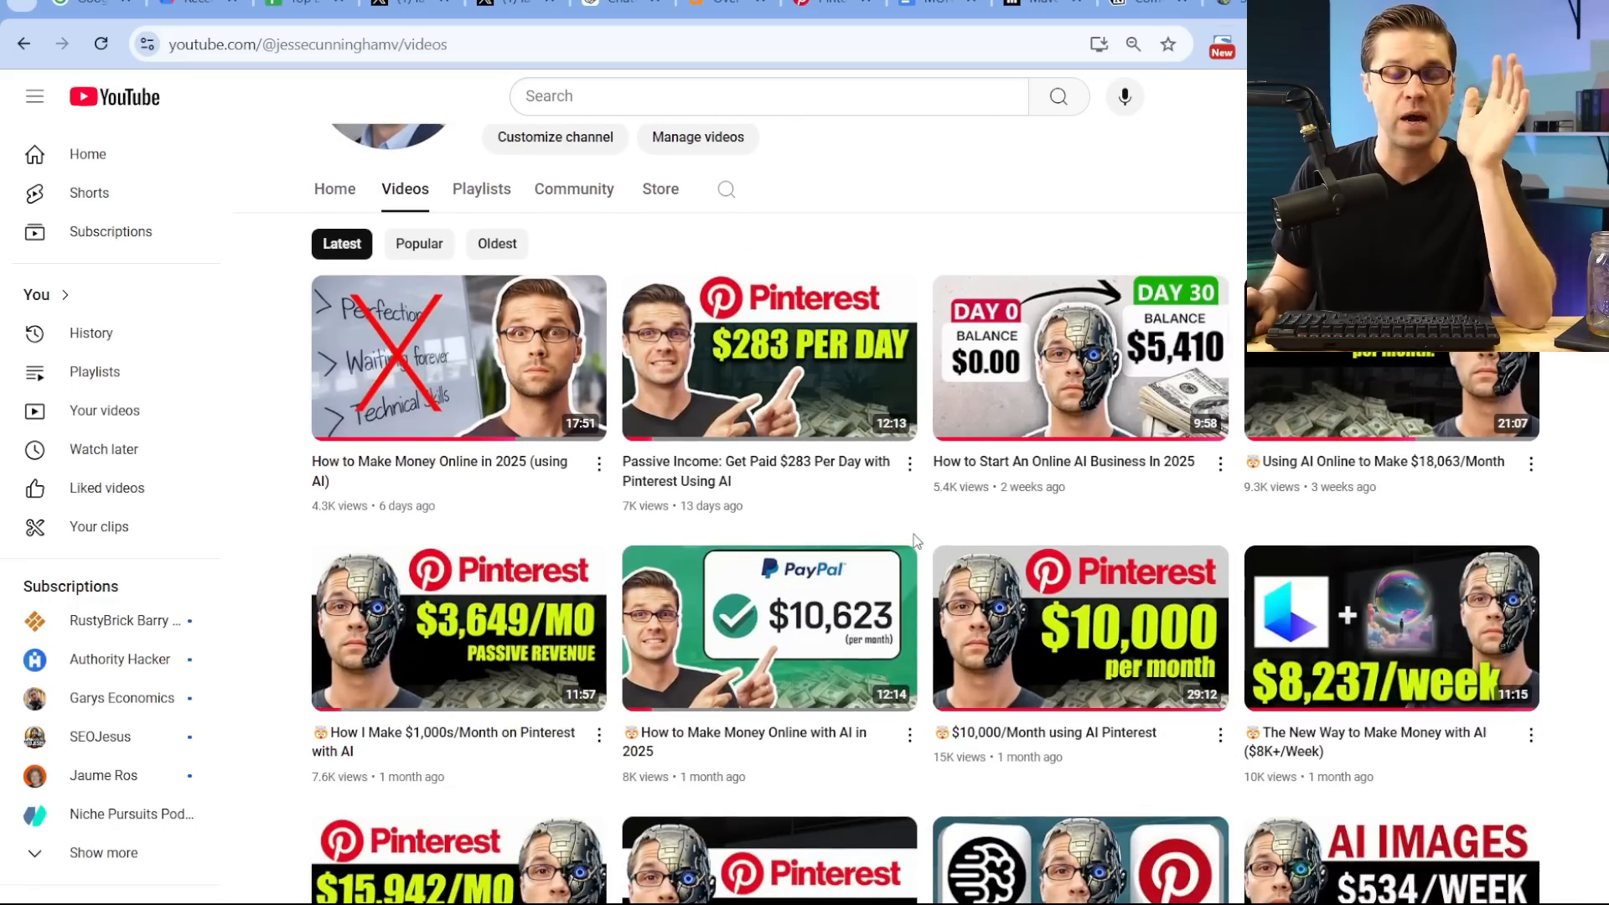
scroll(up, 3)
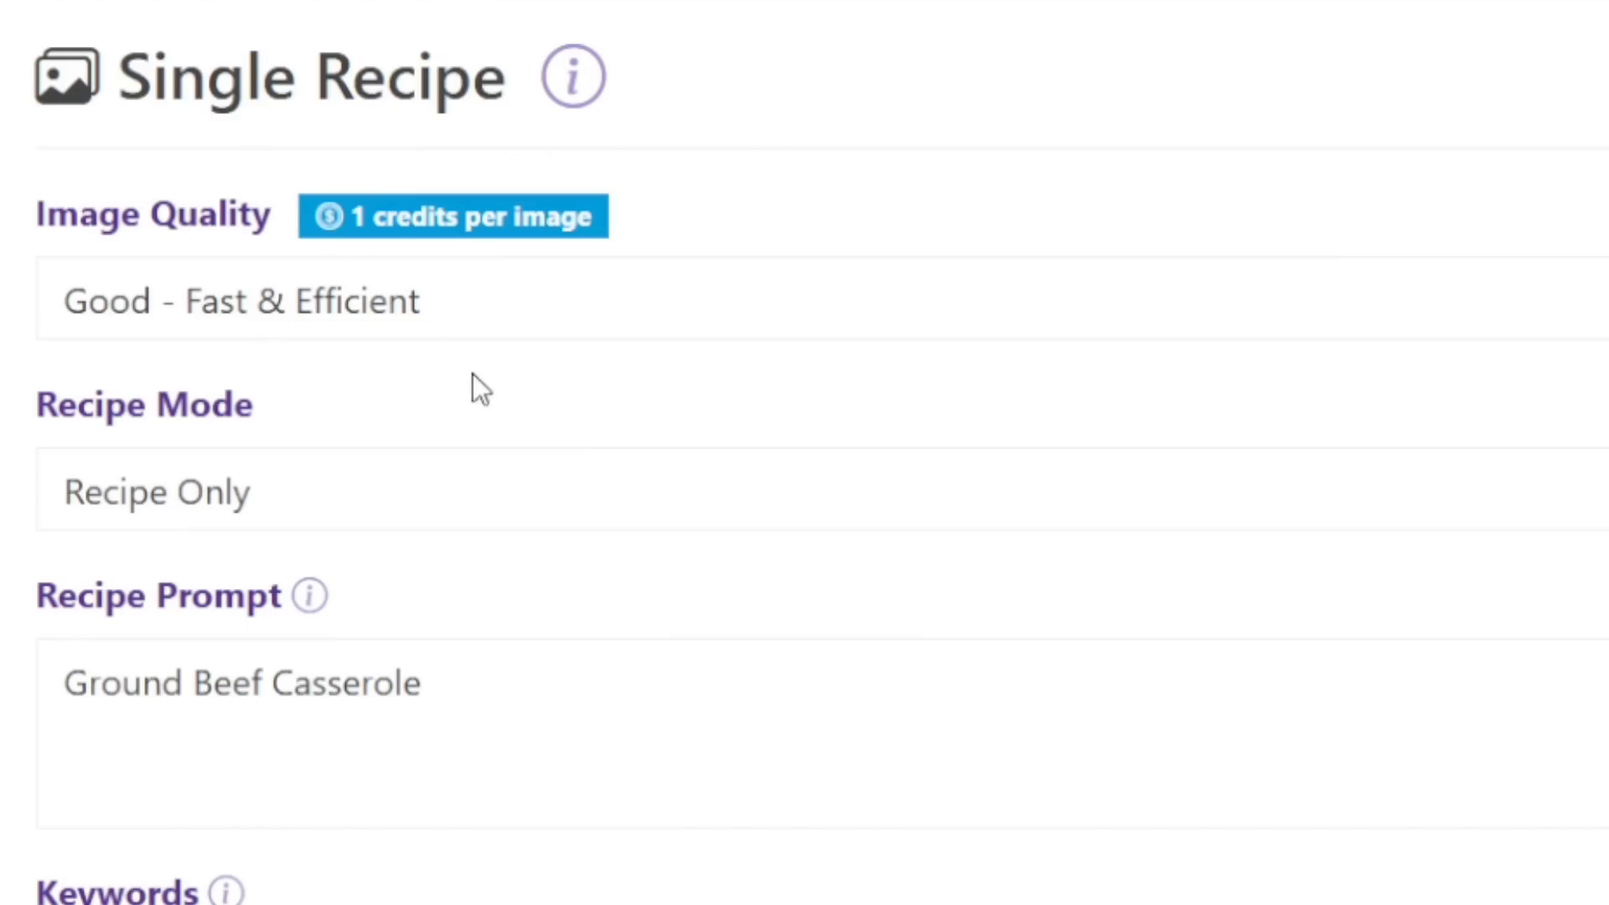
Generate the recipe-only output for the Ground Beef Casserole prompt
click(256, 682)
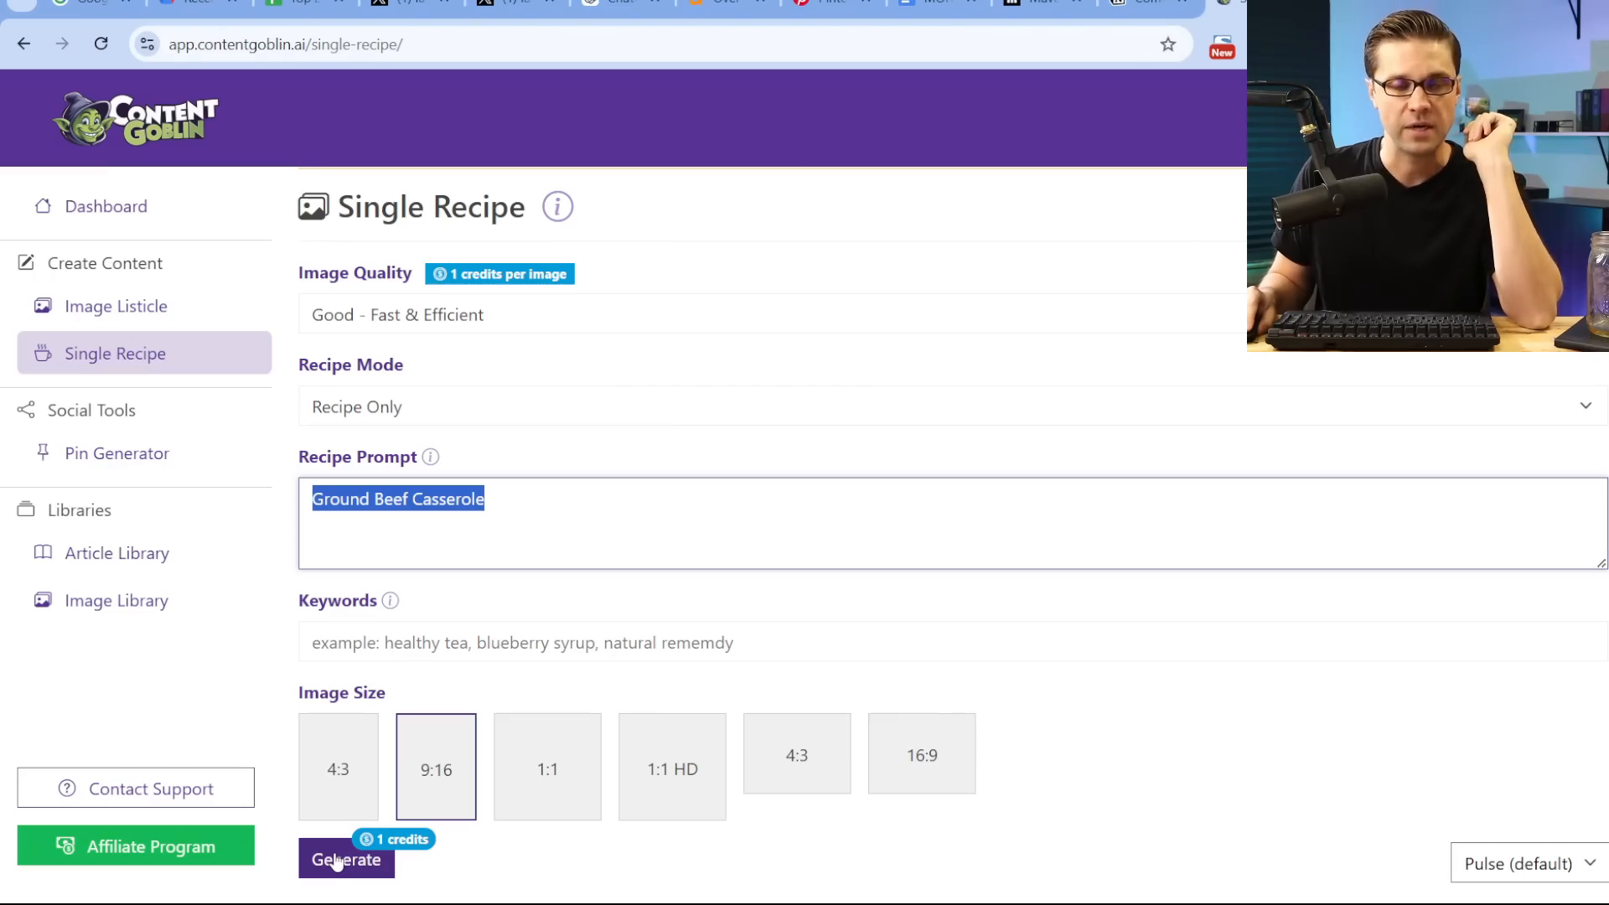
click(345, 858)
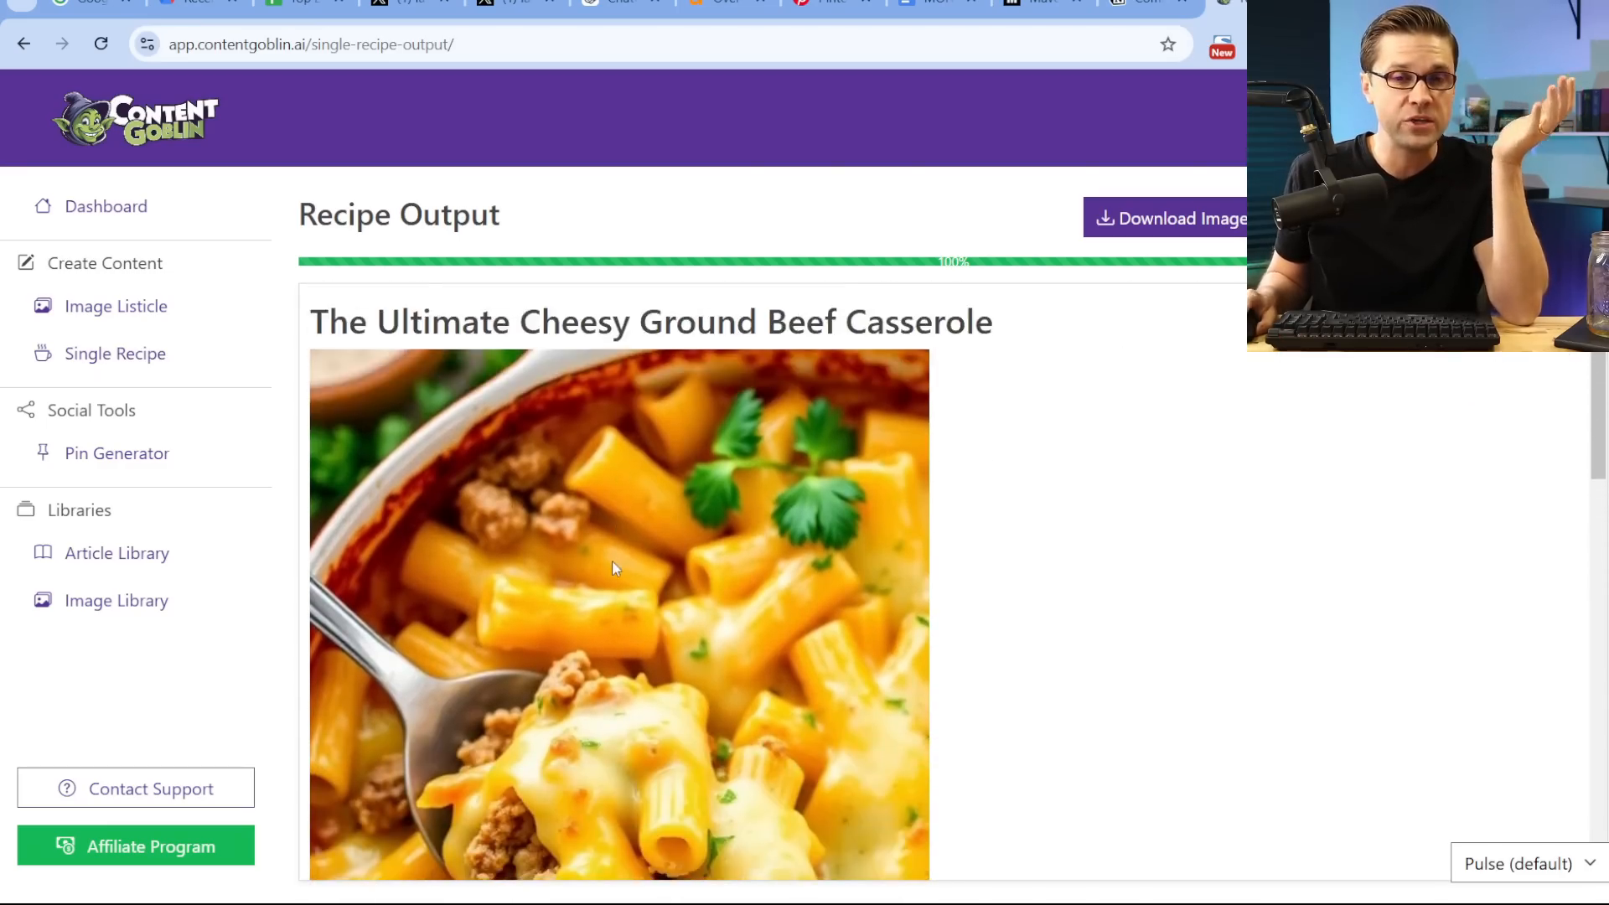
scroll(down, 3)
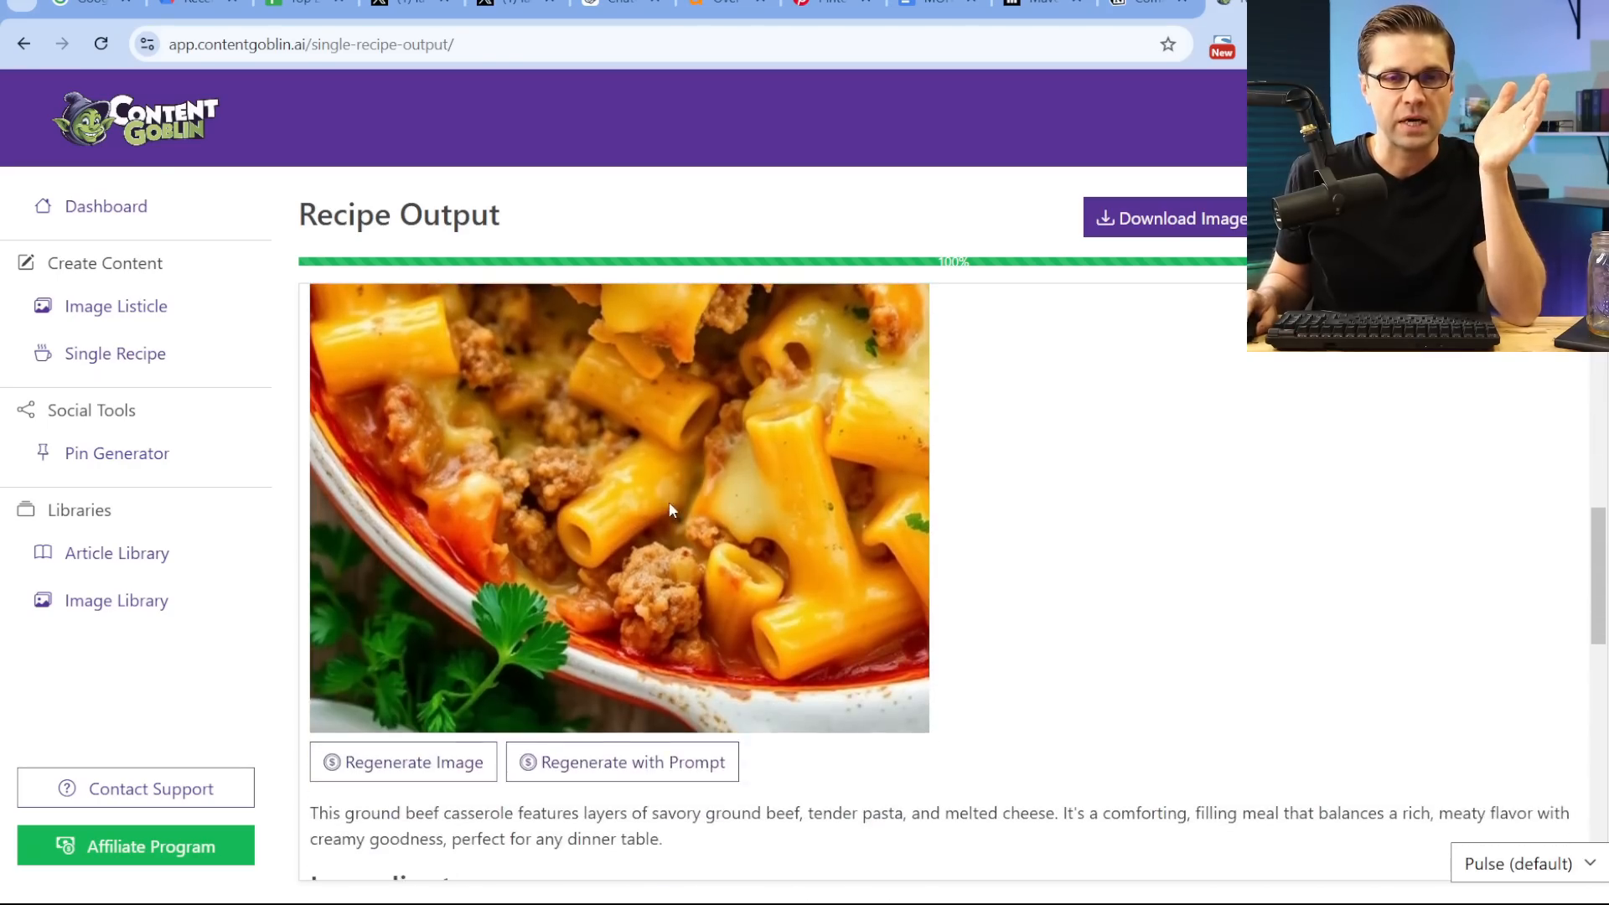
scroll(down, 3)
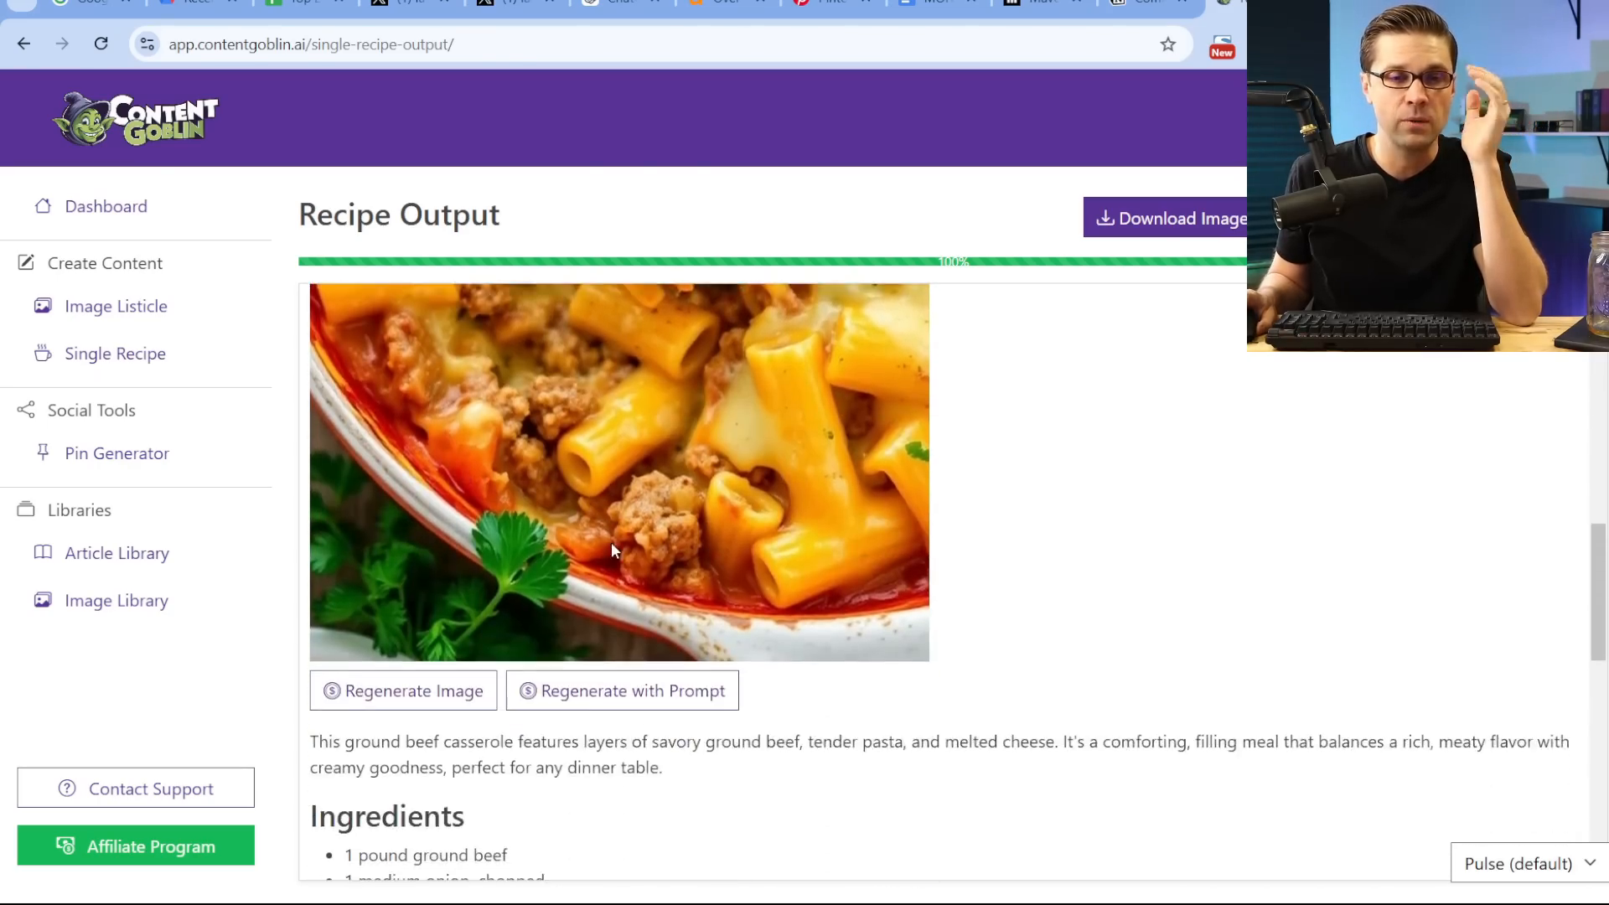
scroll(down, 3)
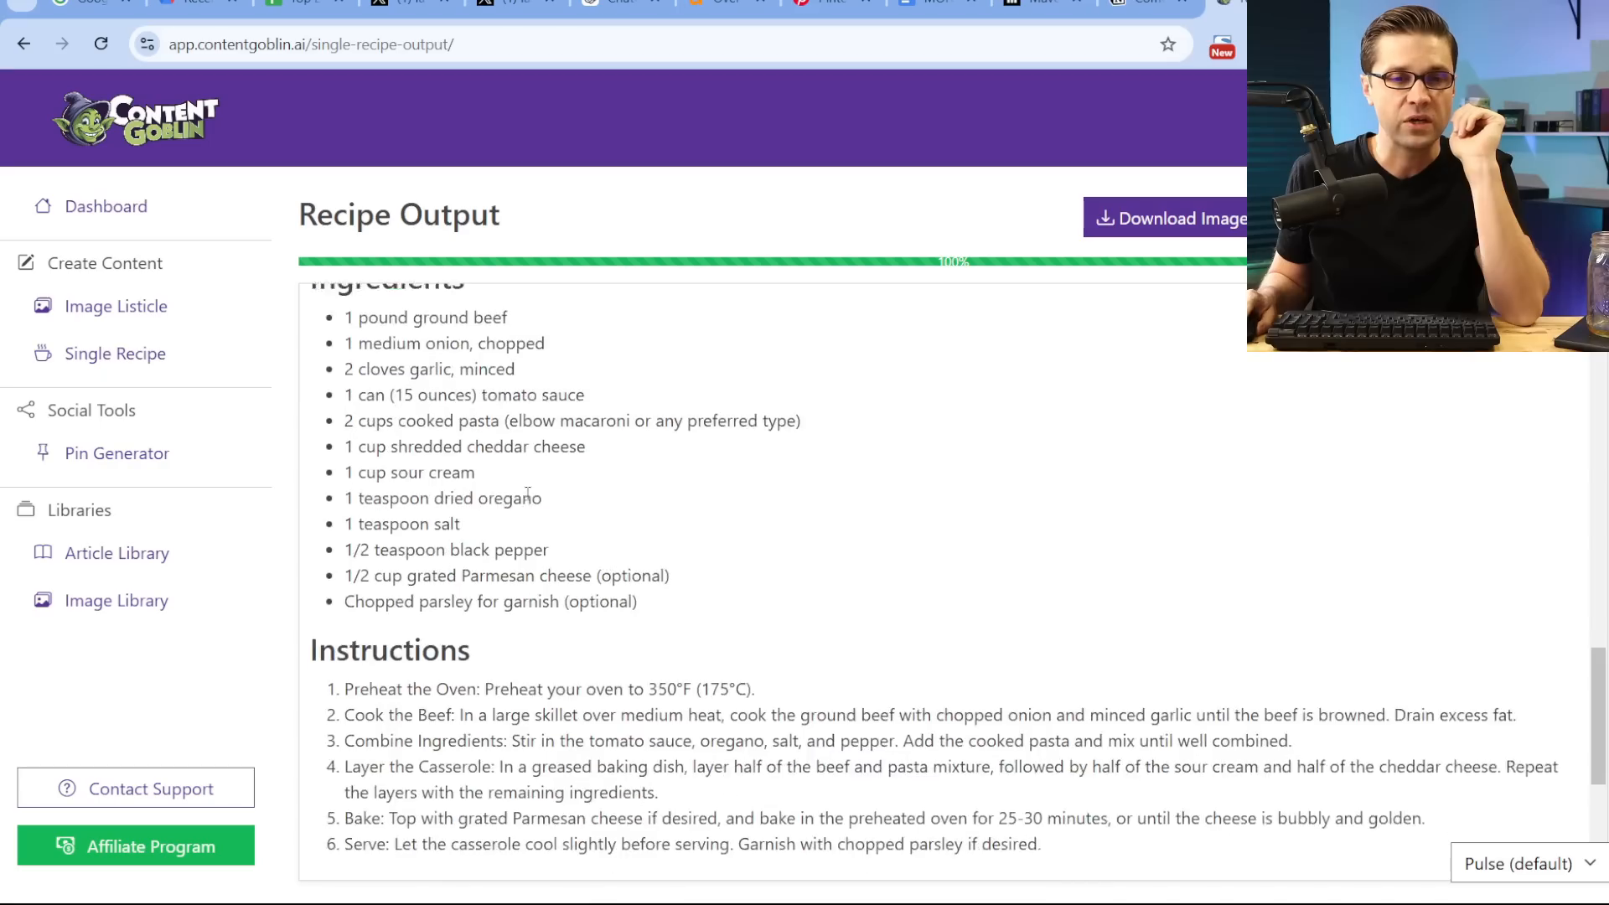
scroll(down, 3)
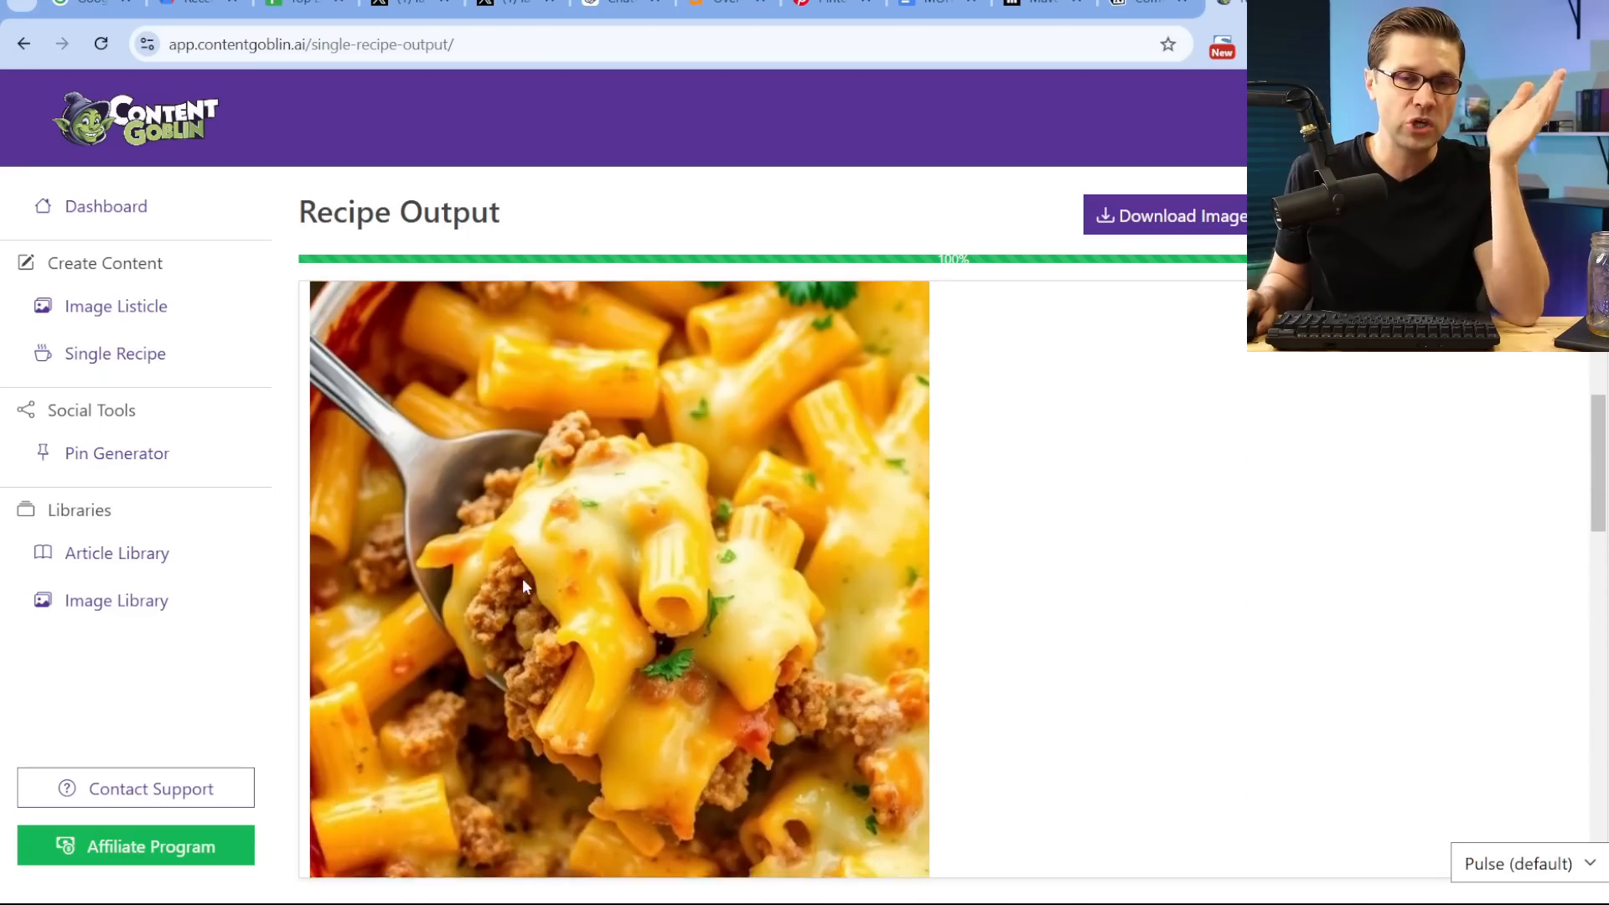
scroll(up, 3)
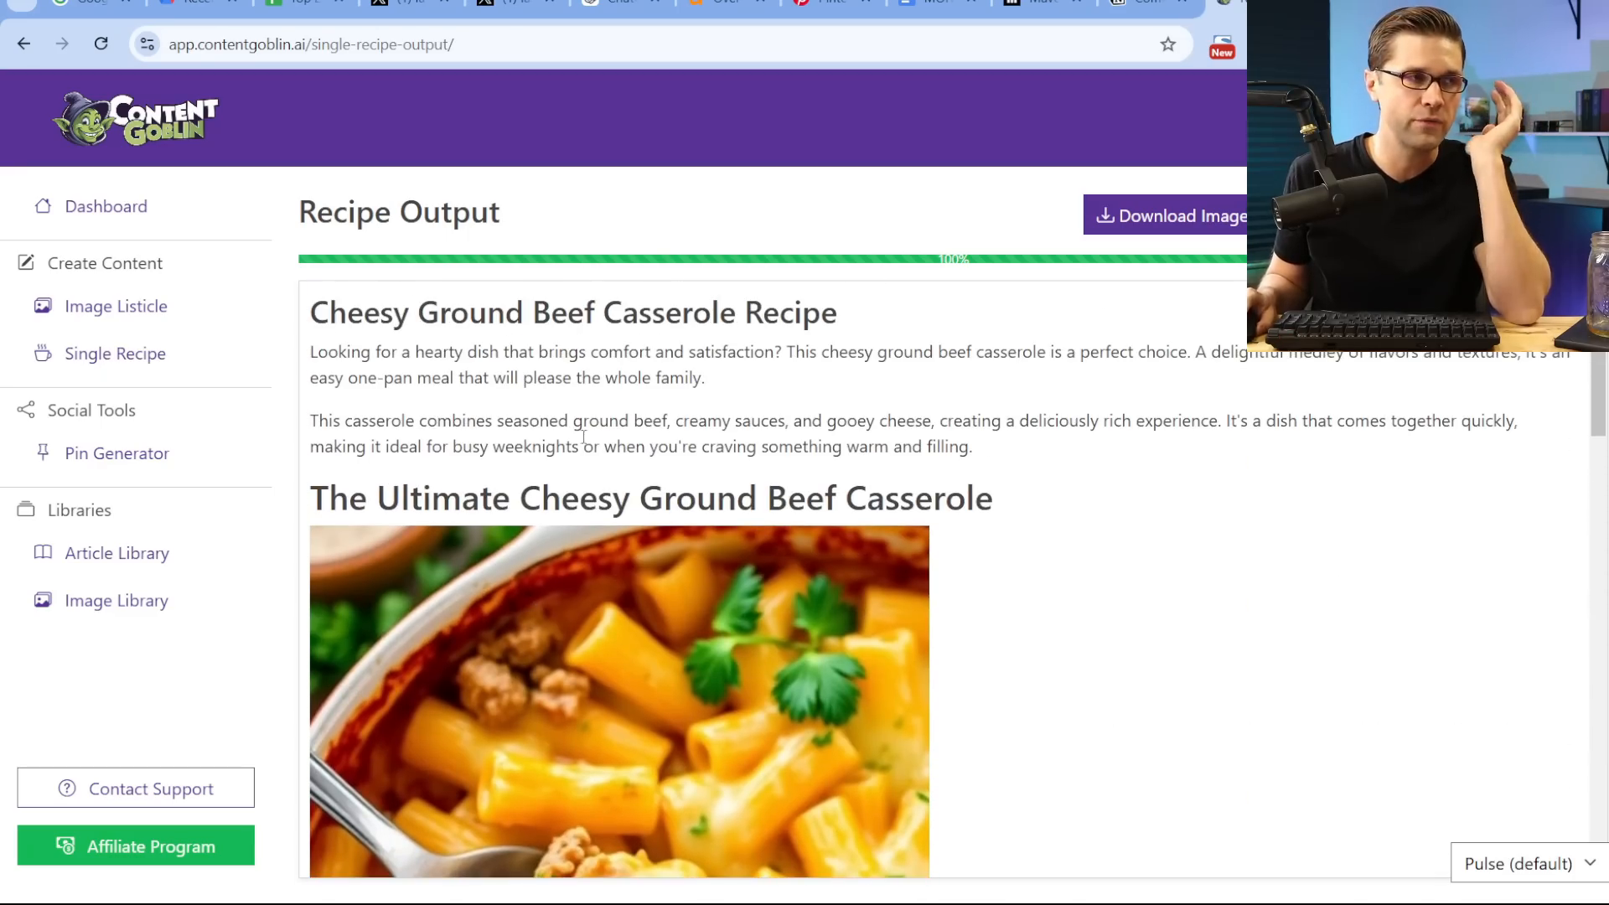
scroll(down, 3)
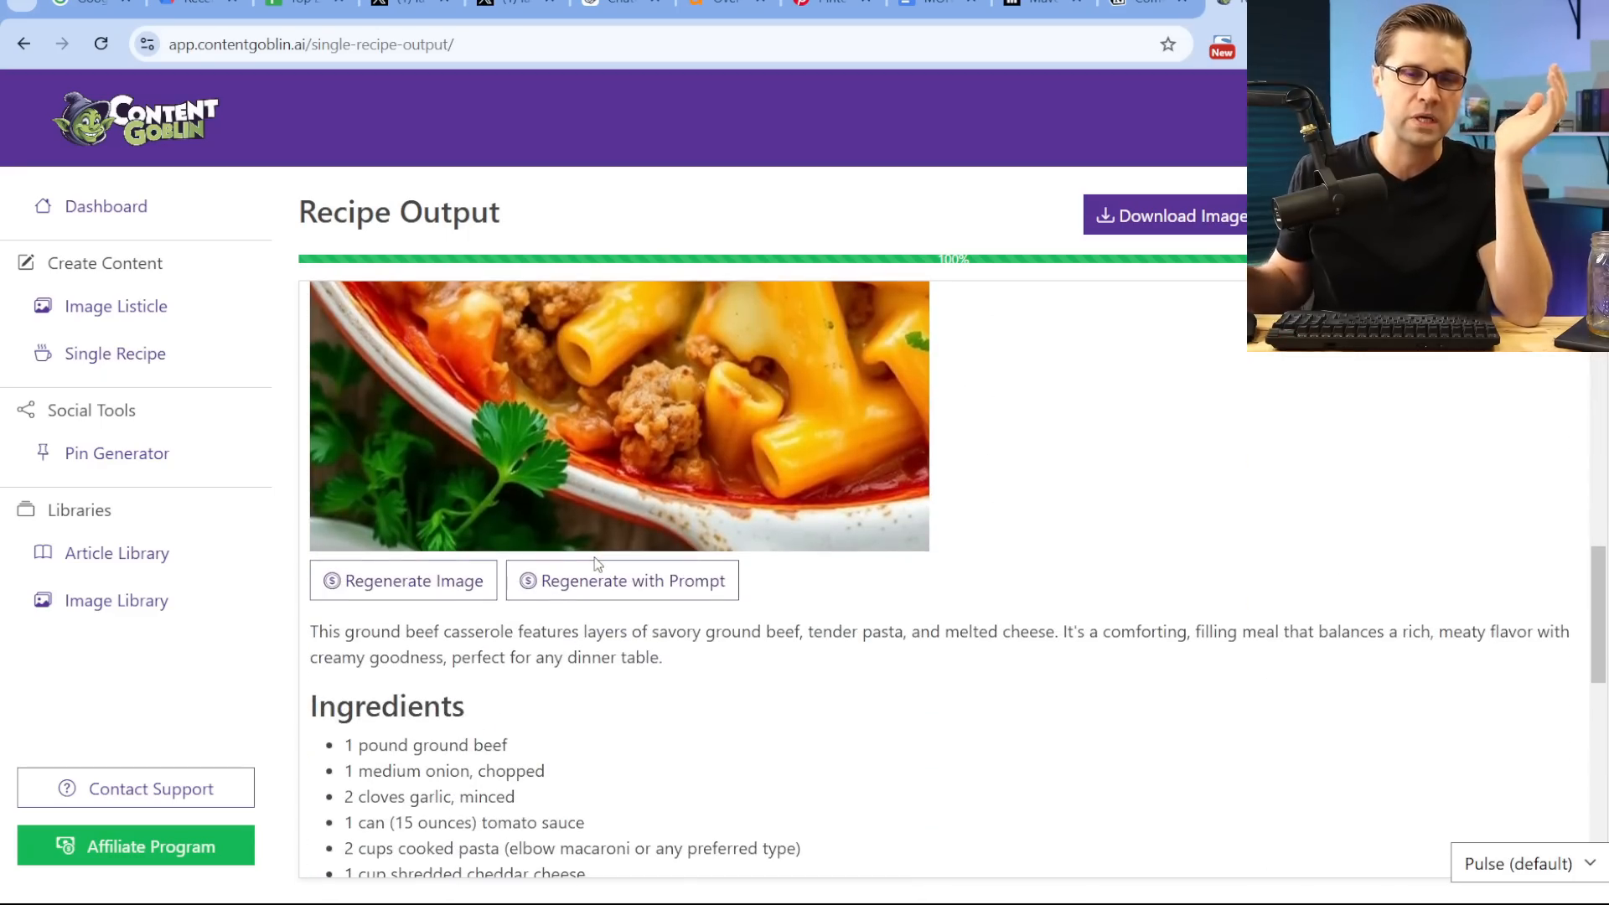
scroll(down, 3)
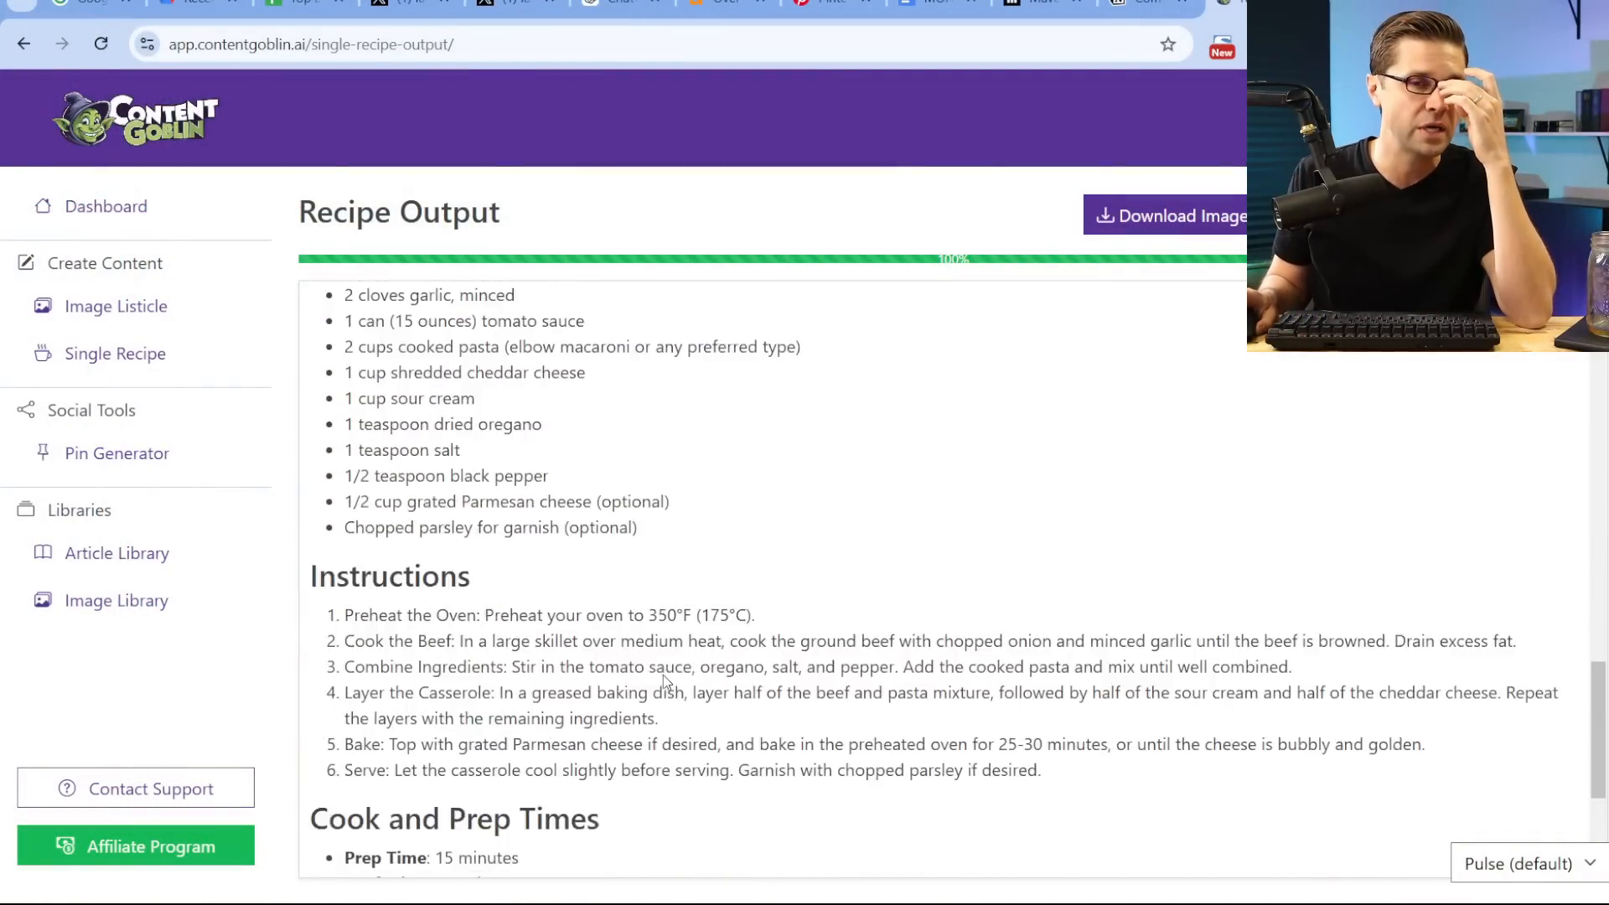
scroll(up, 3)
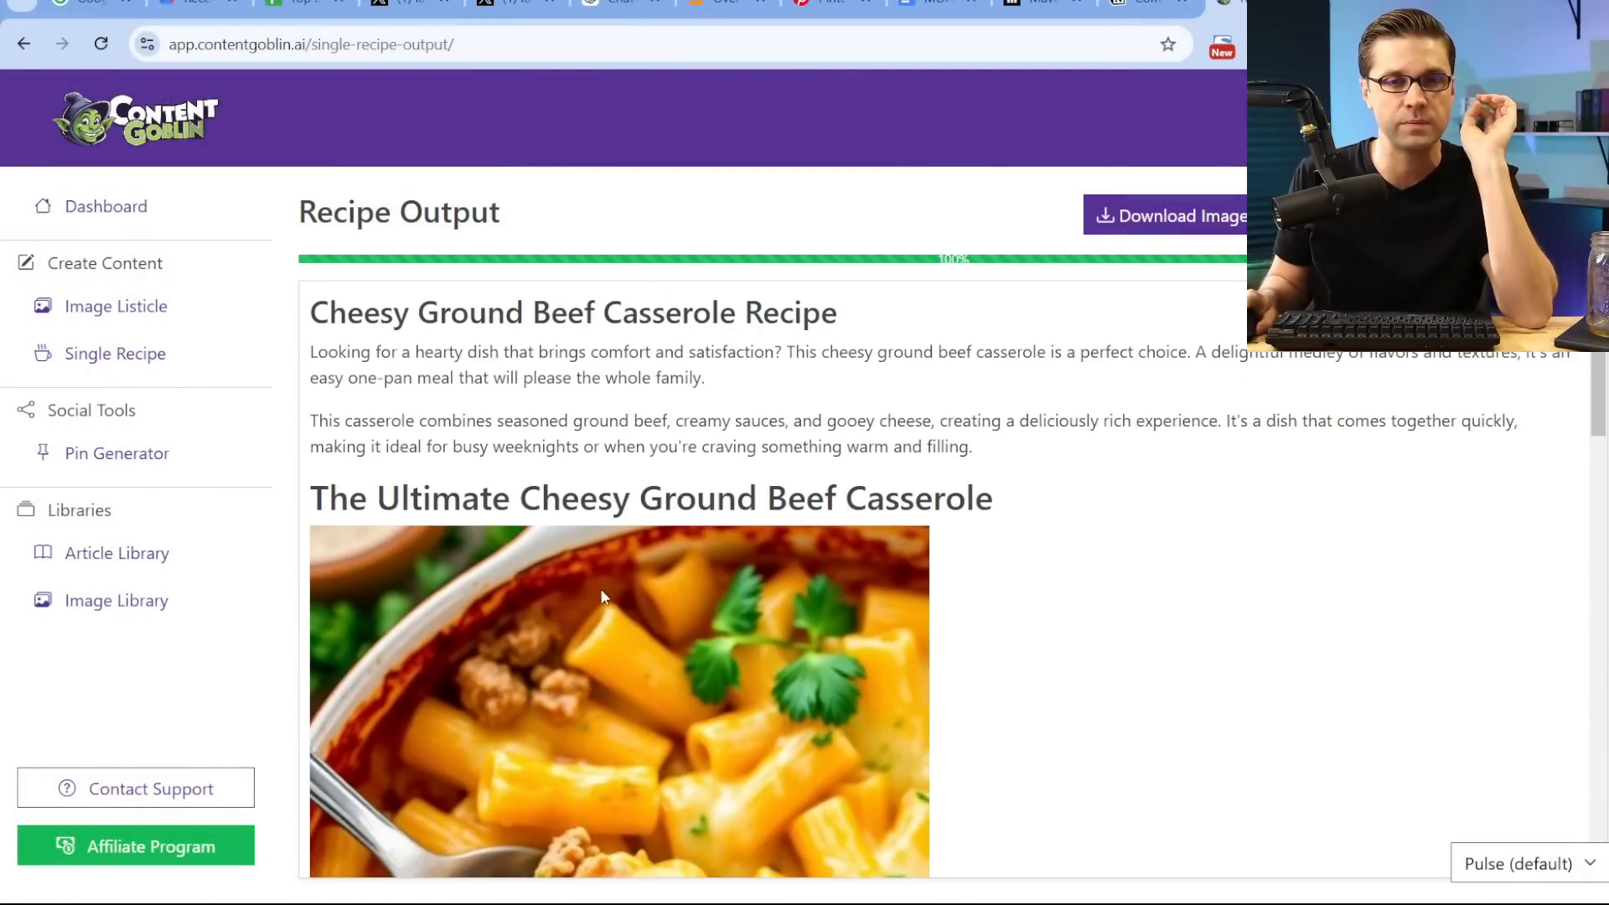
scroll(down, 3)
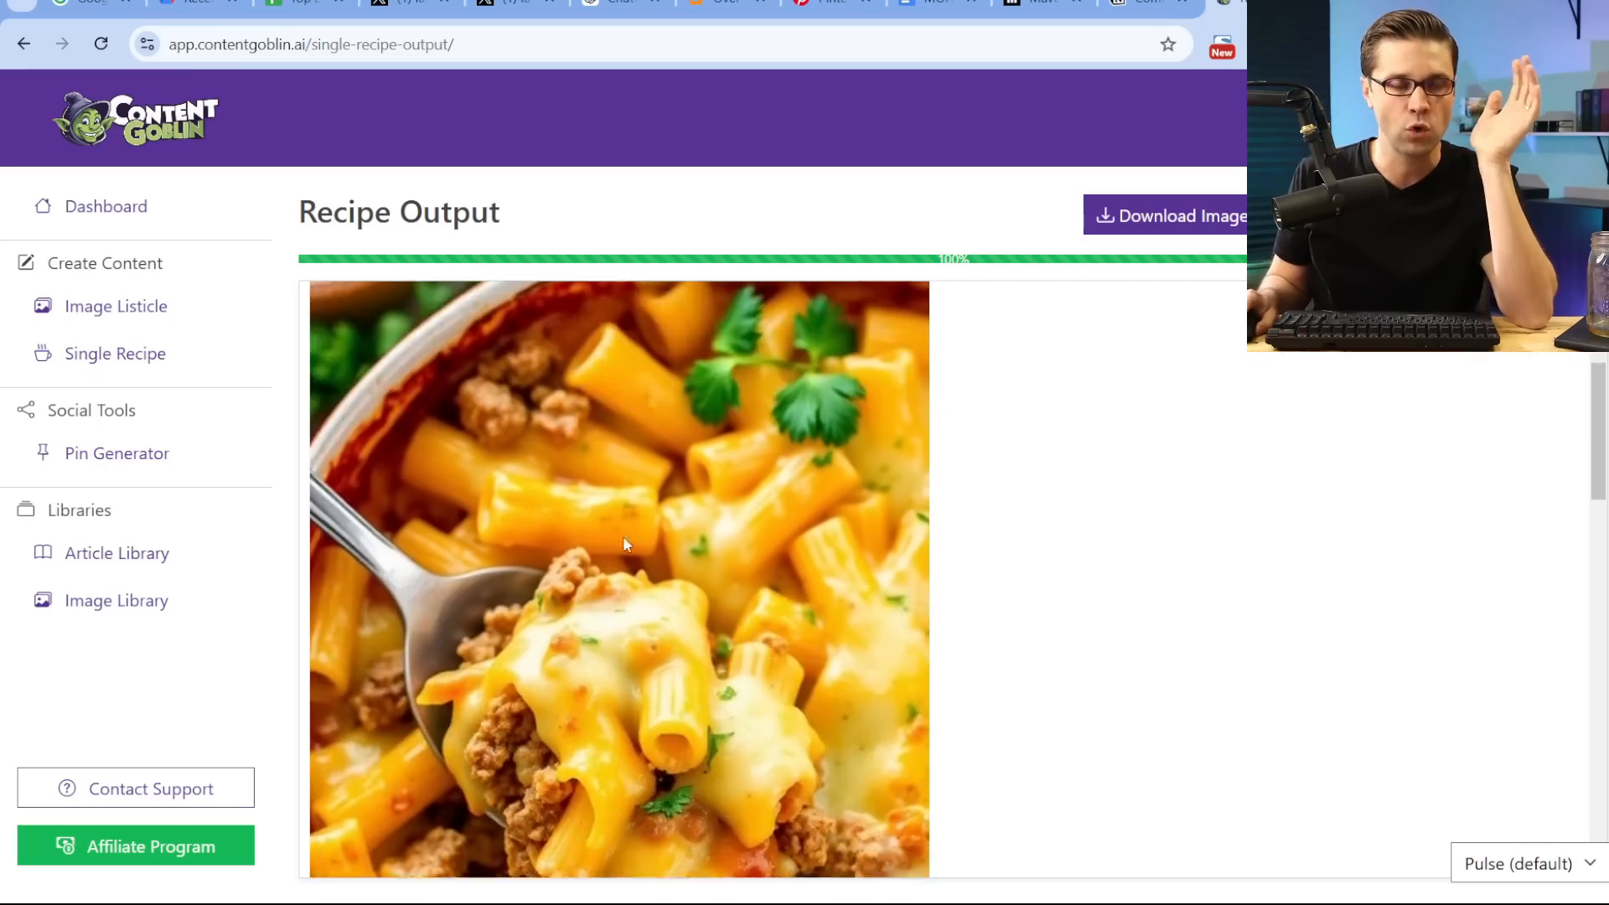
scroll(down, 3)
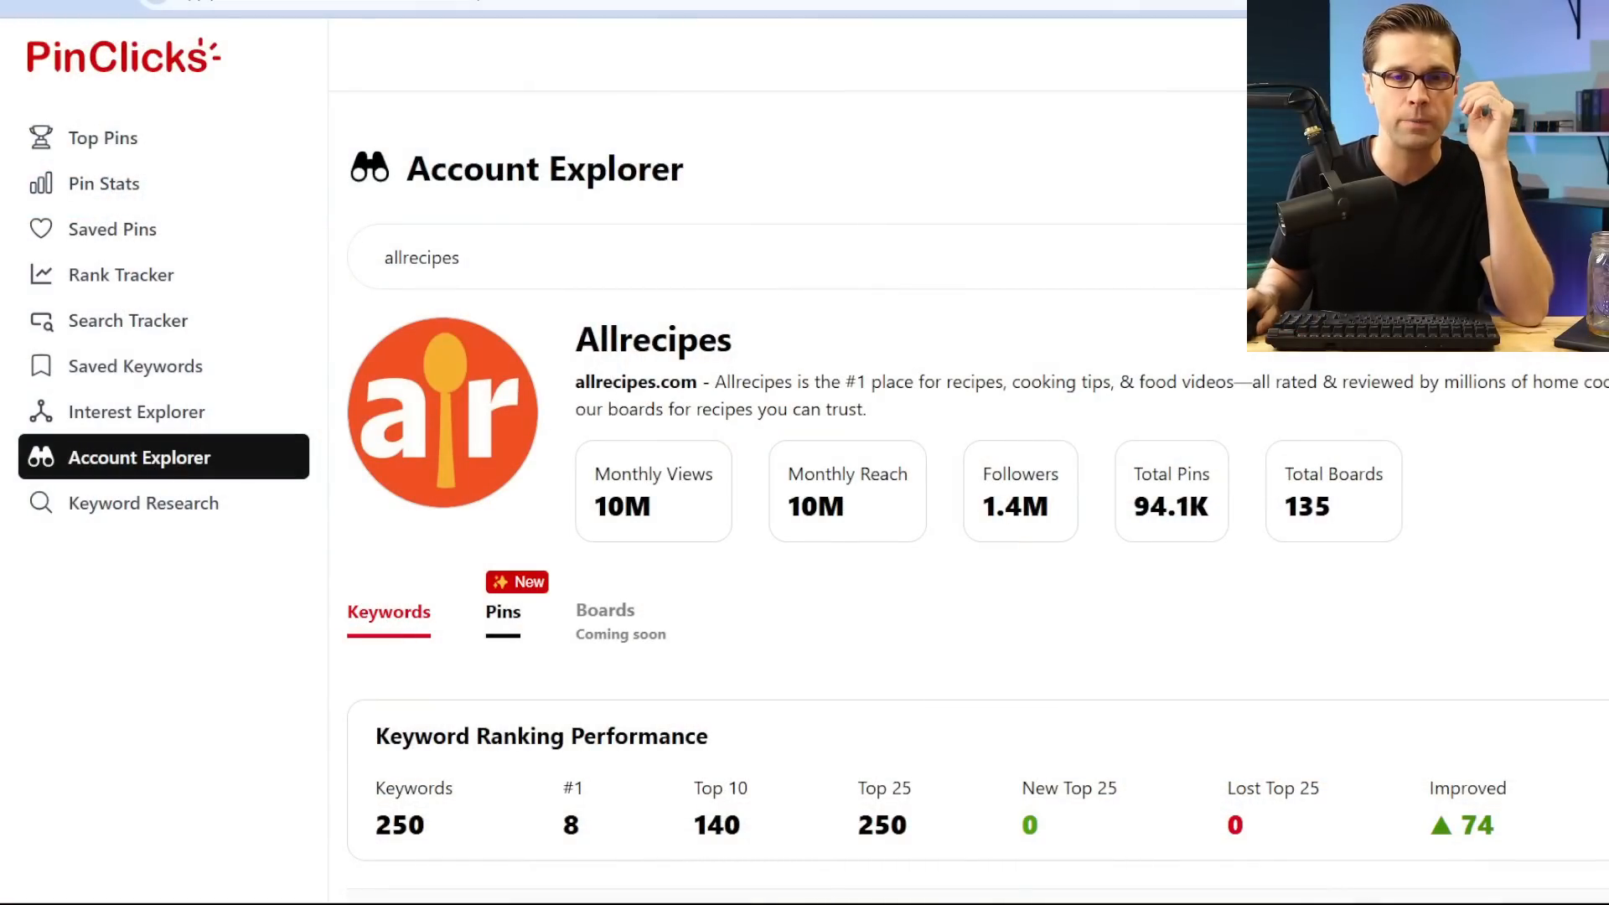
Scroll the Allrecipes overview to its keyword ranking summary: 250 keywords, 8 at #1, 140 in top 10
scroll(down, 3)
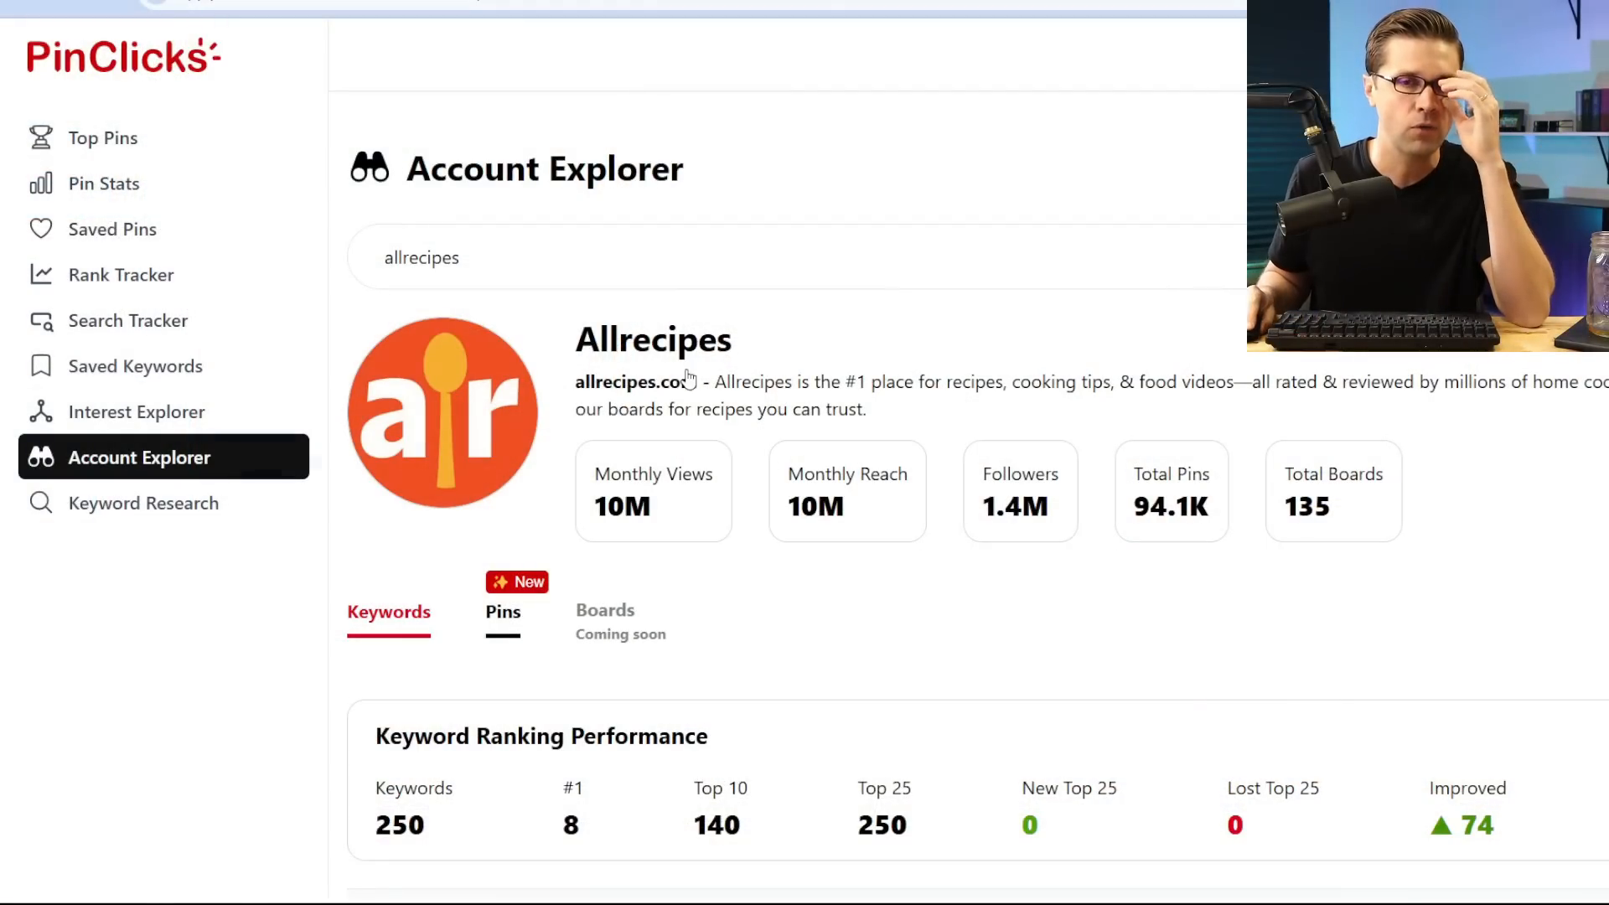
mouse_move(702, 405)
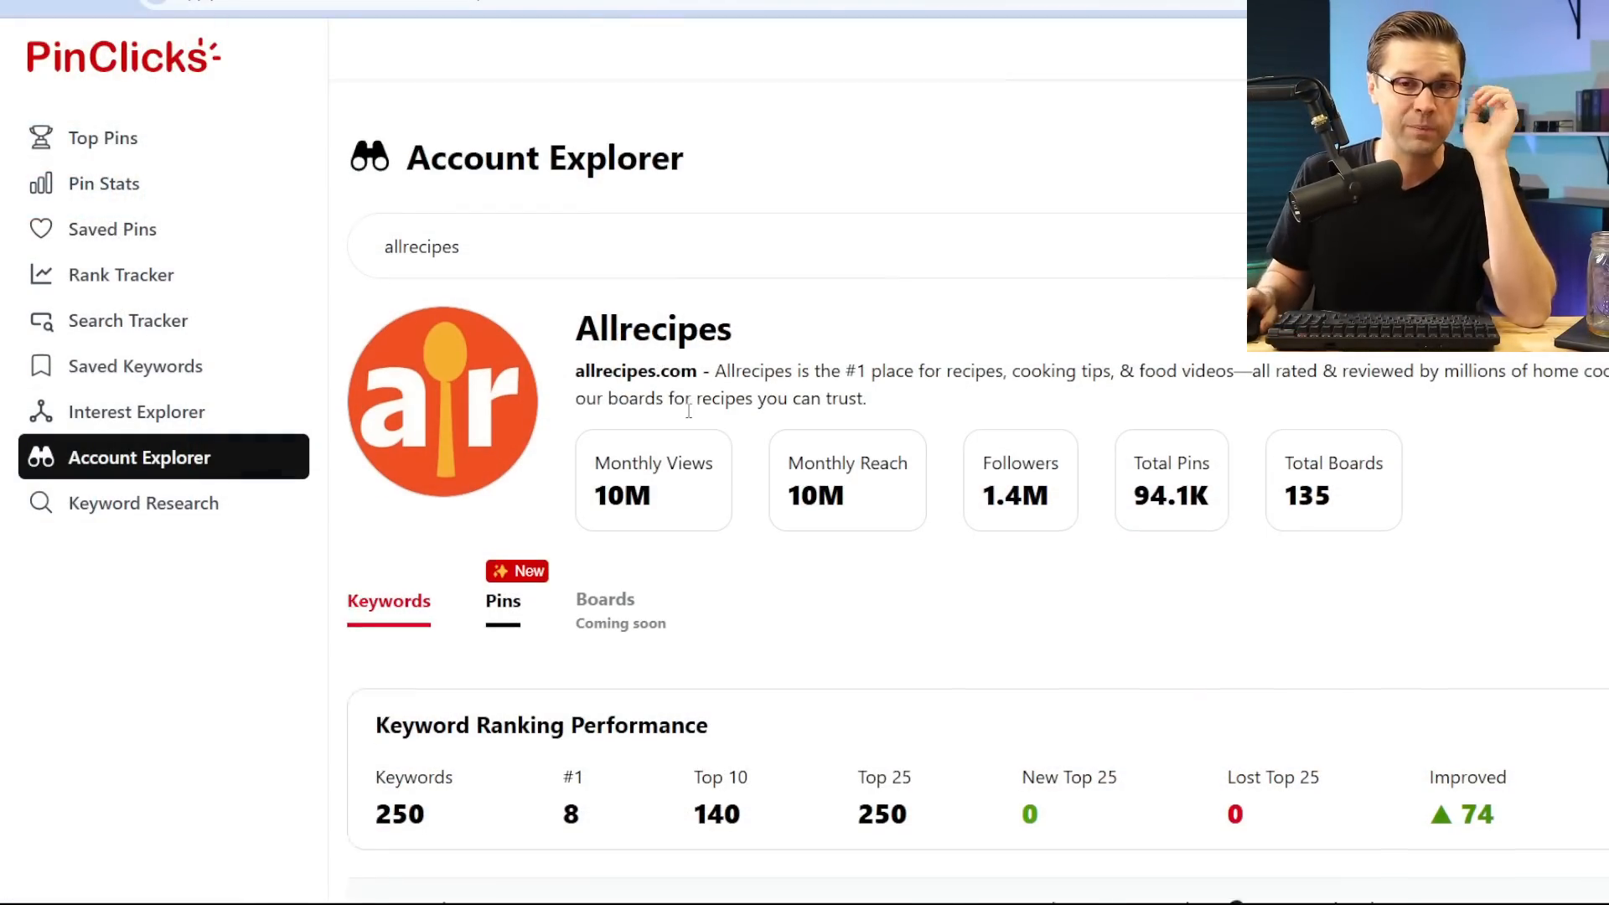
scroll(down, 3)
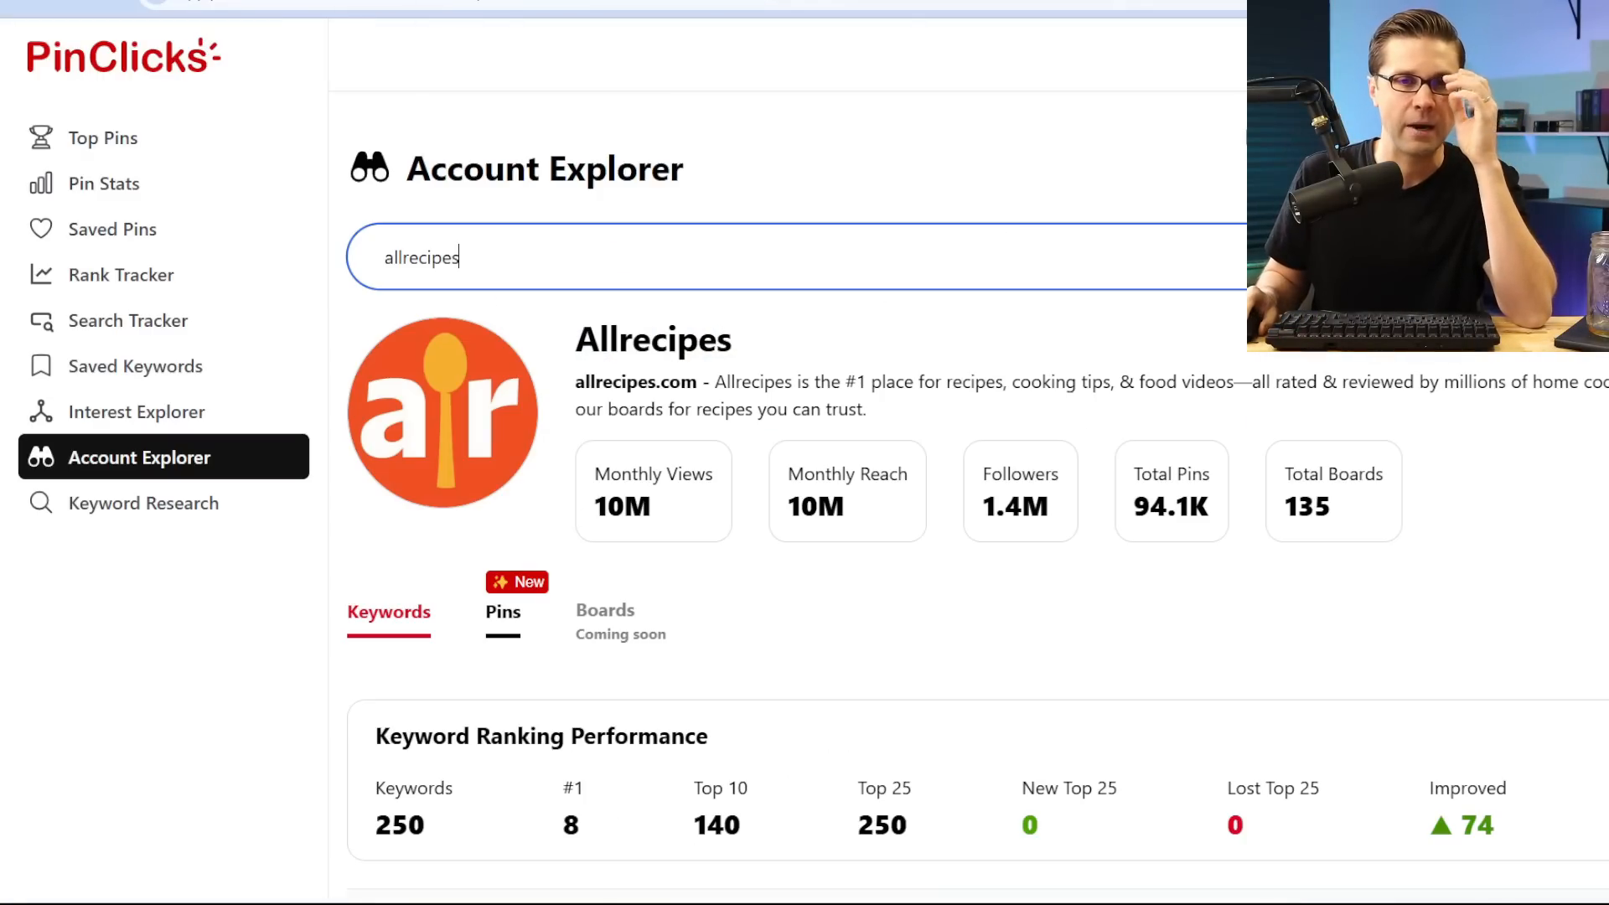
mouse_move(864, 338)
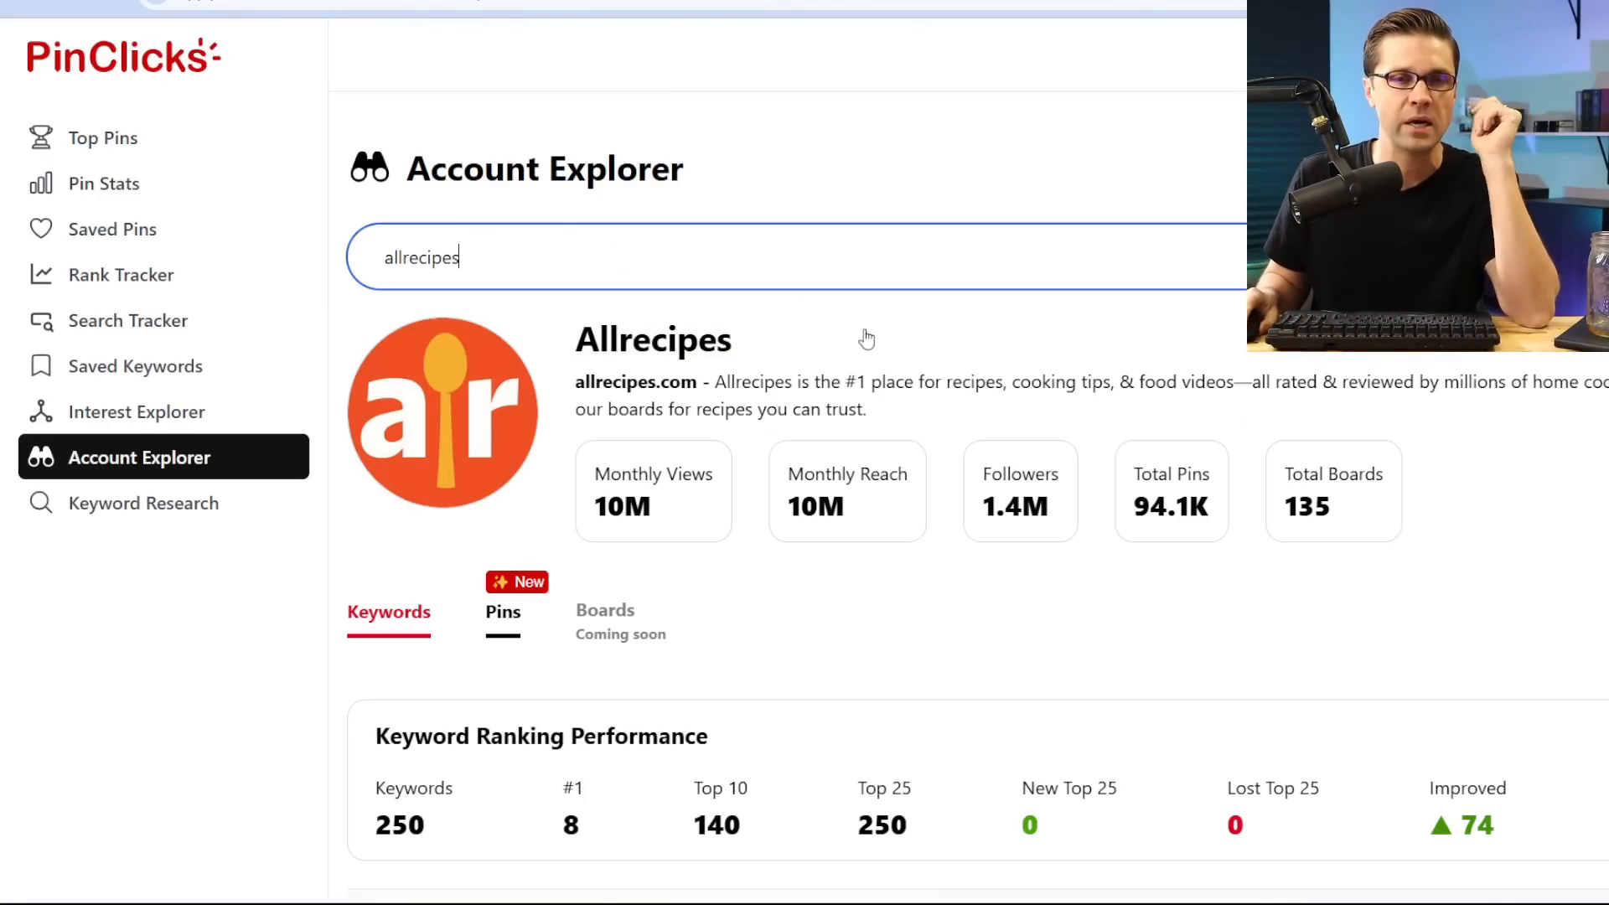
scroll(down, 3)
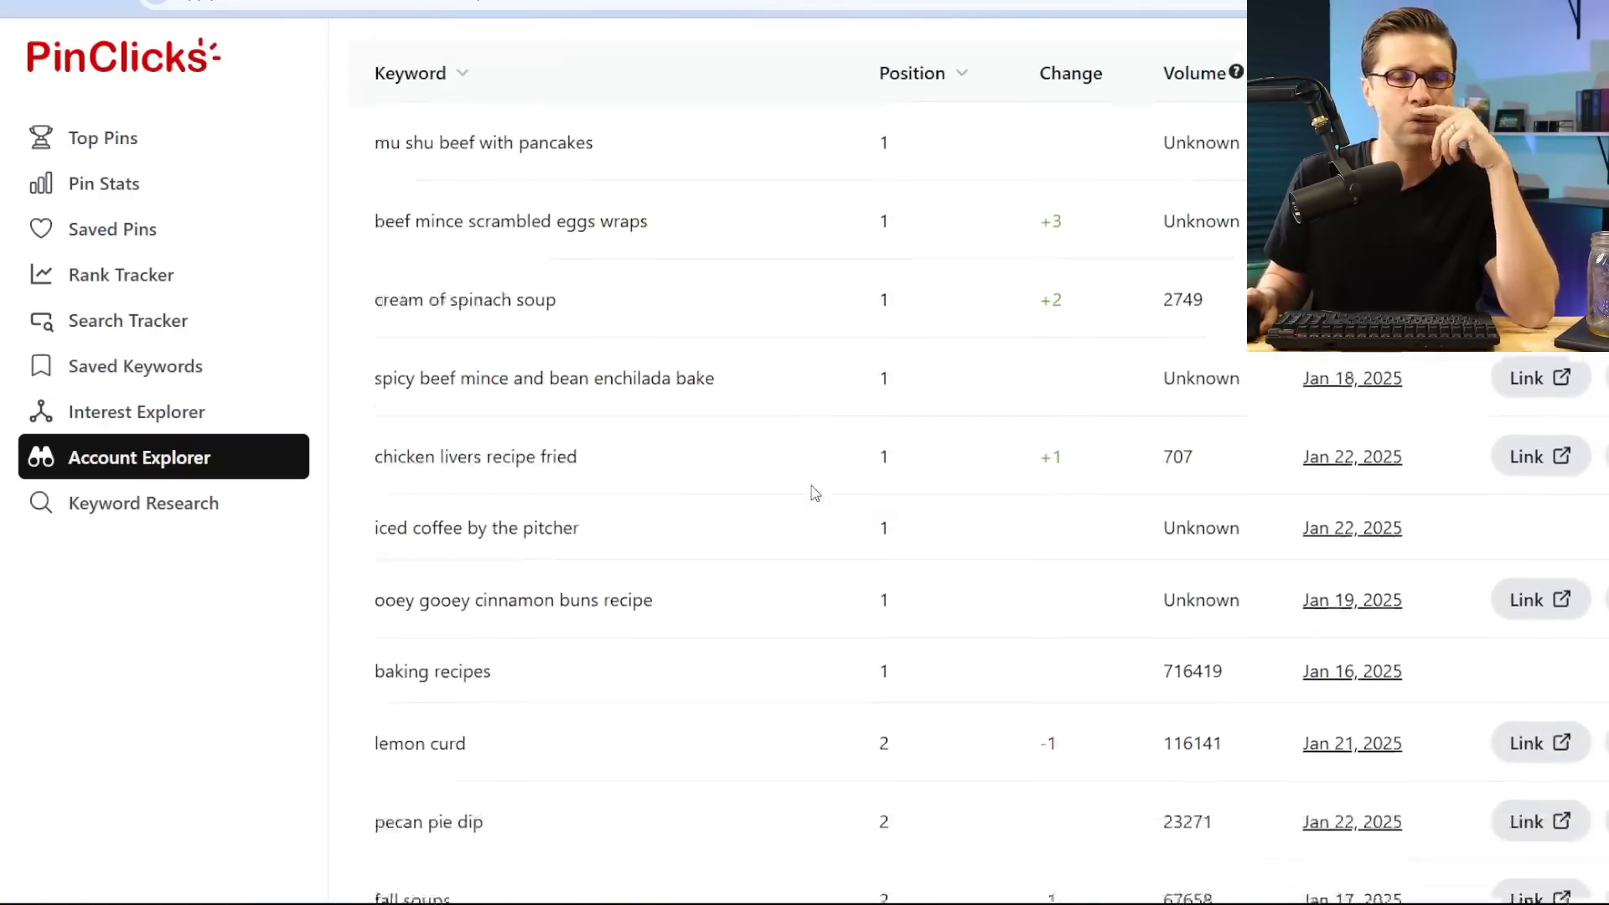
scroll(down, 3)
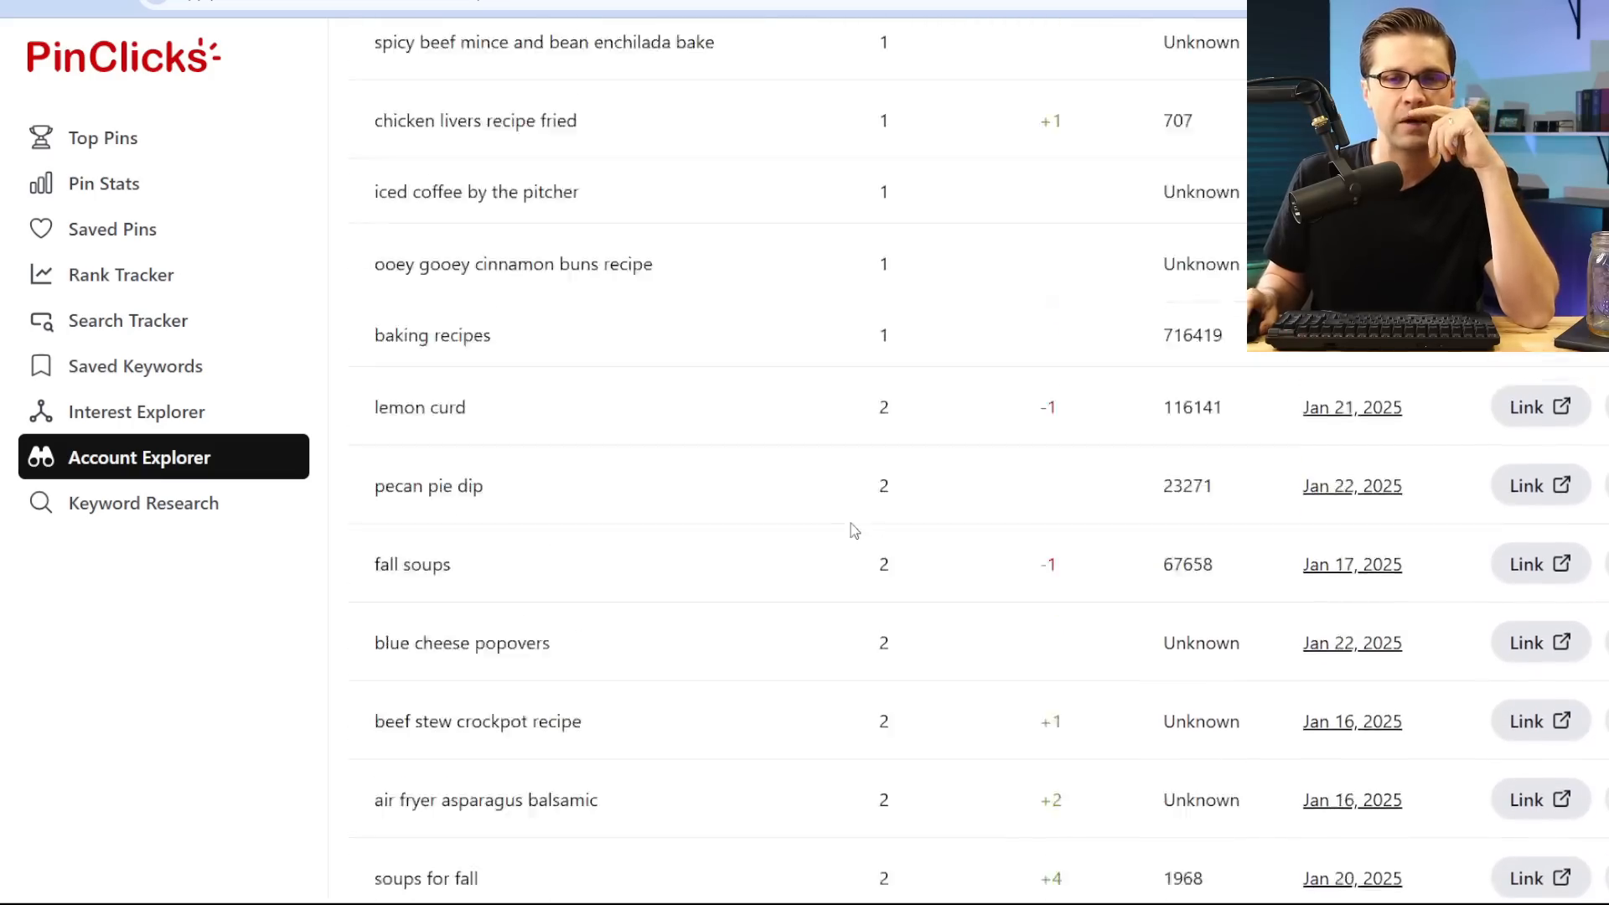
scroll(up, 3)
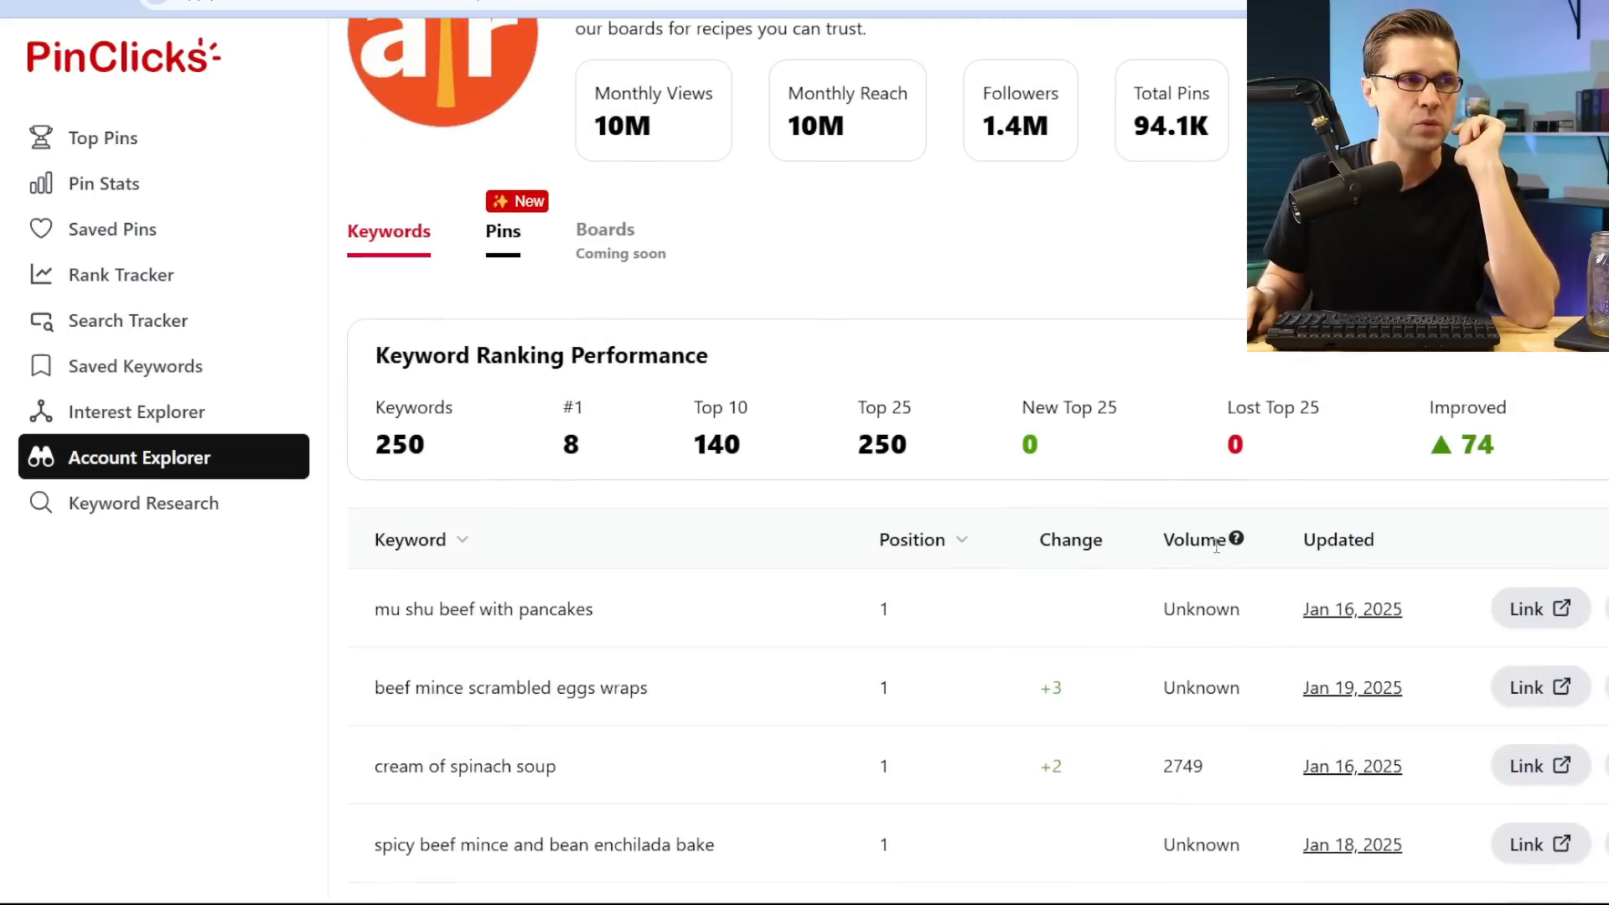
scroll(down, 3)
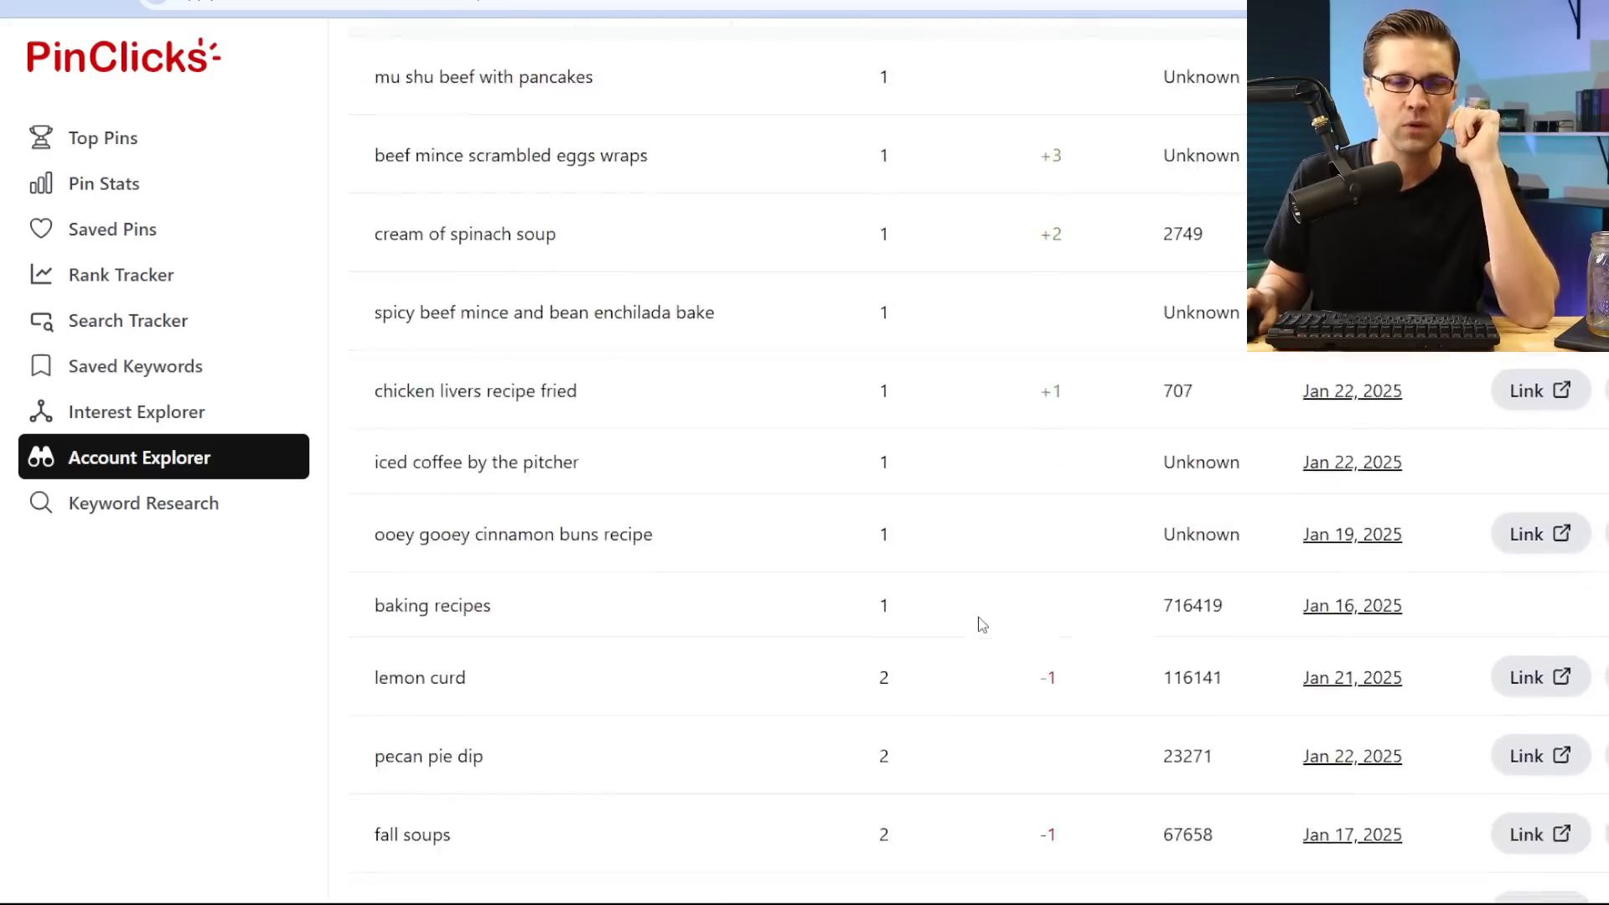
scroll(down, 3)
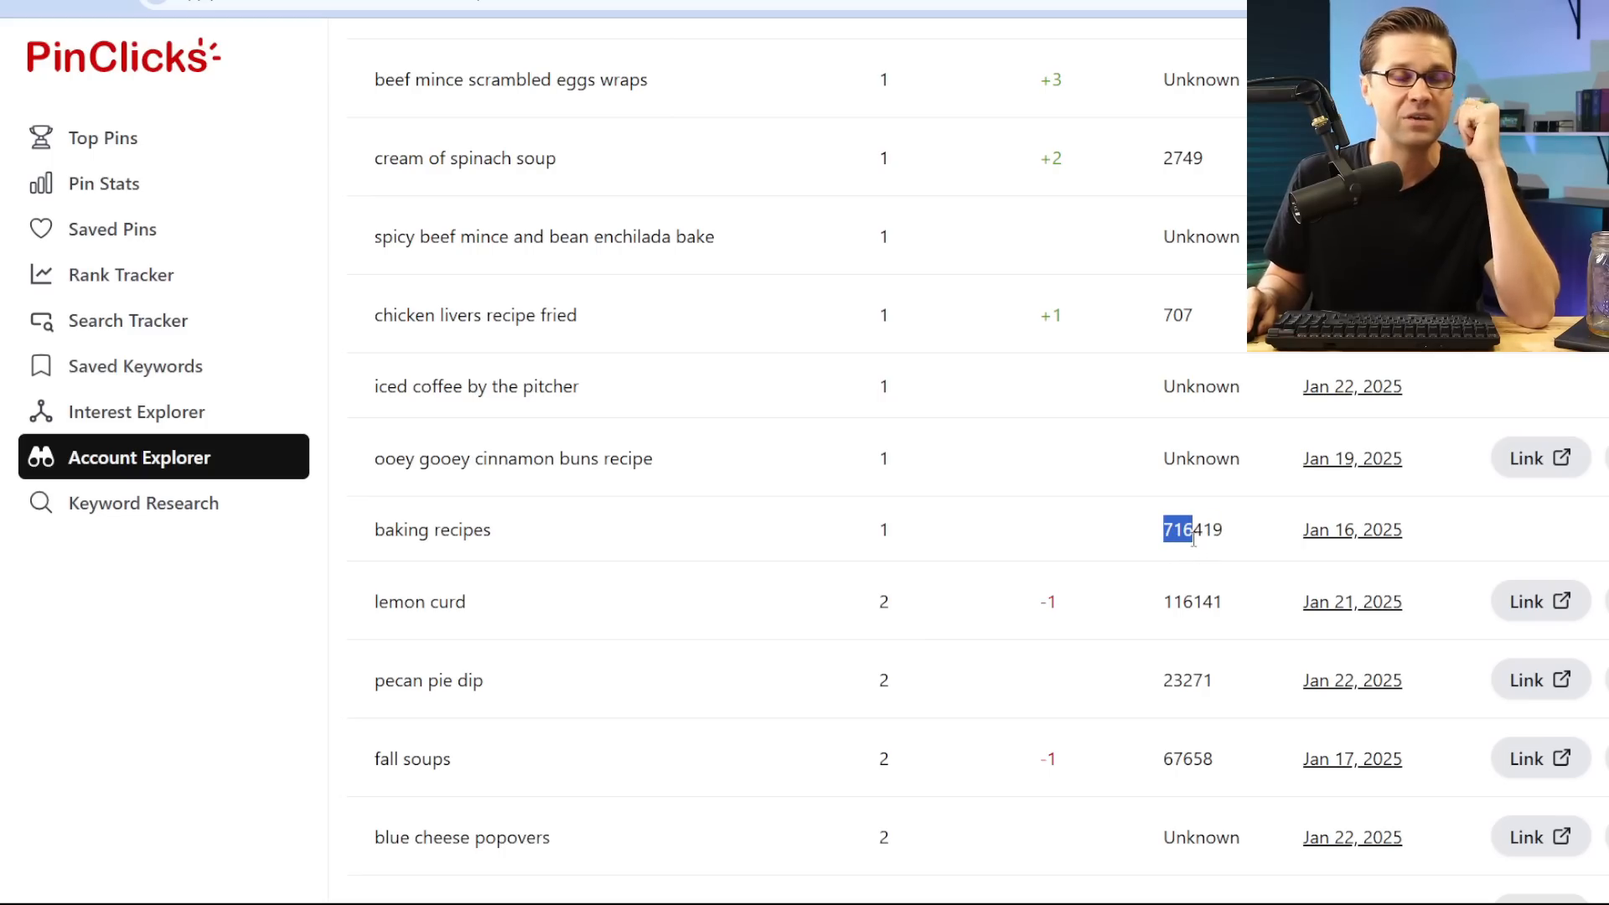
double_click(1190, 530)
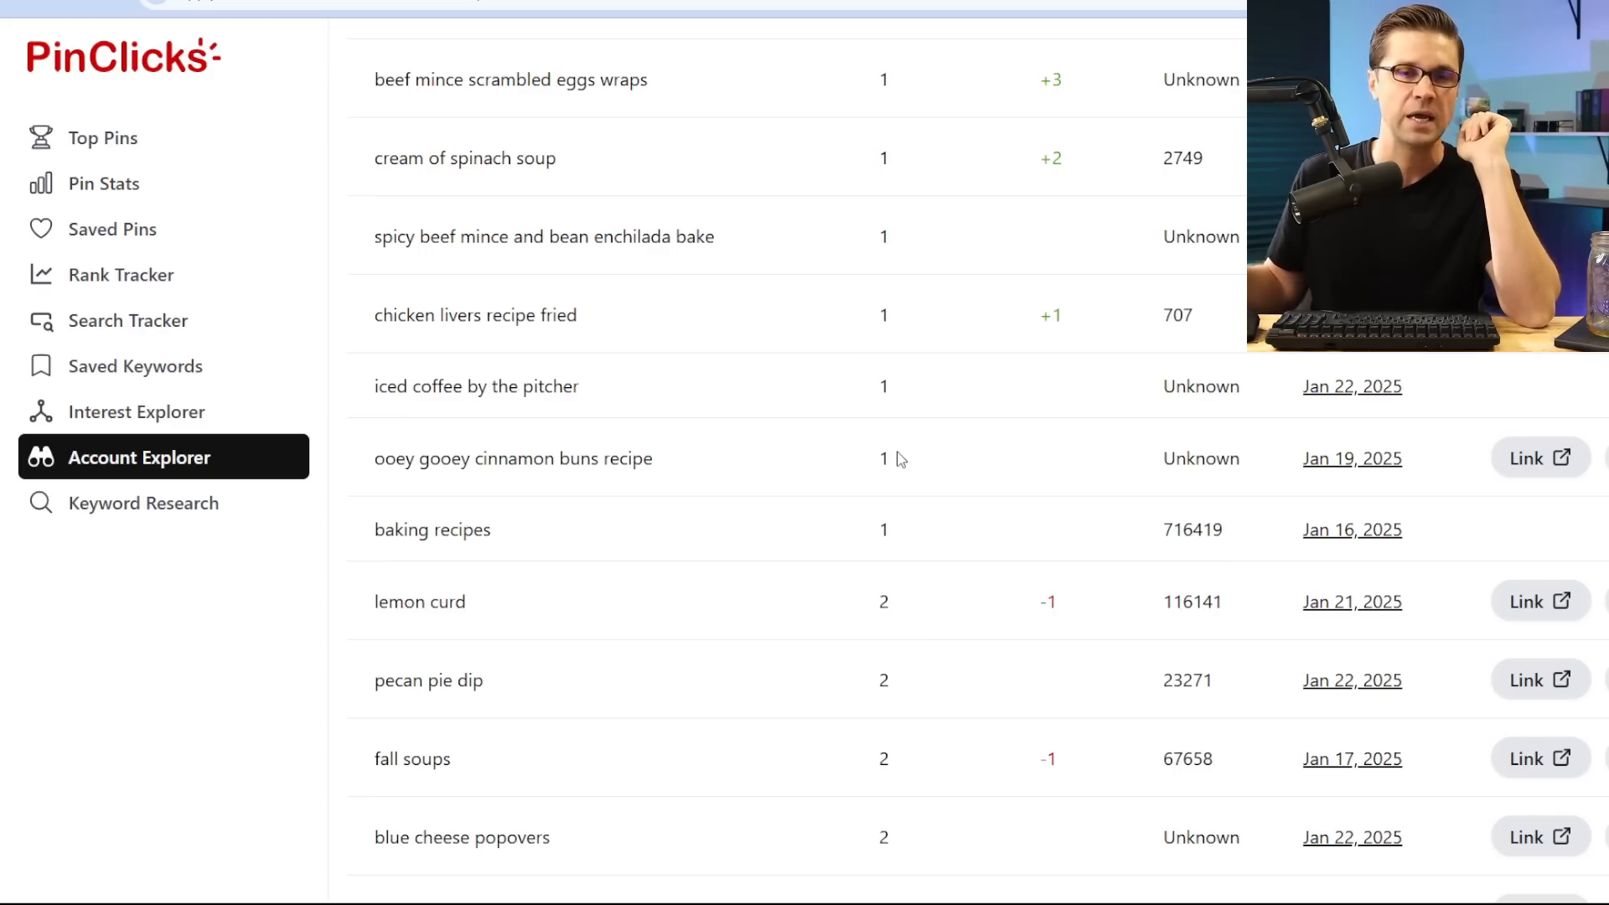
scroll(down, 3)
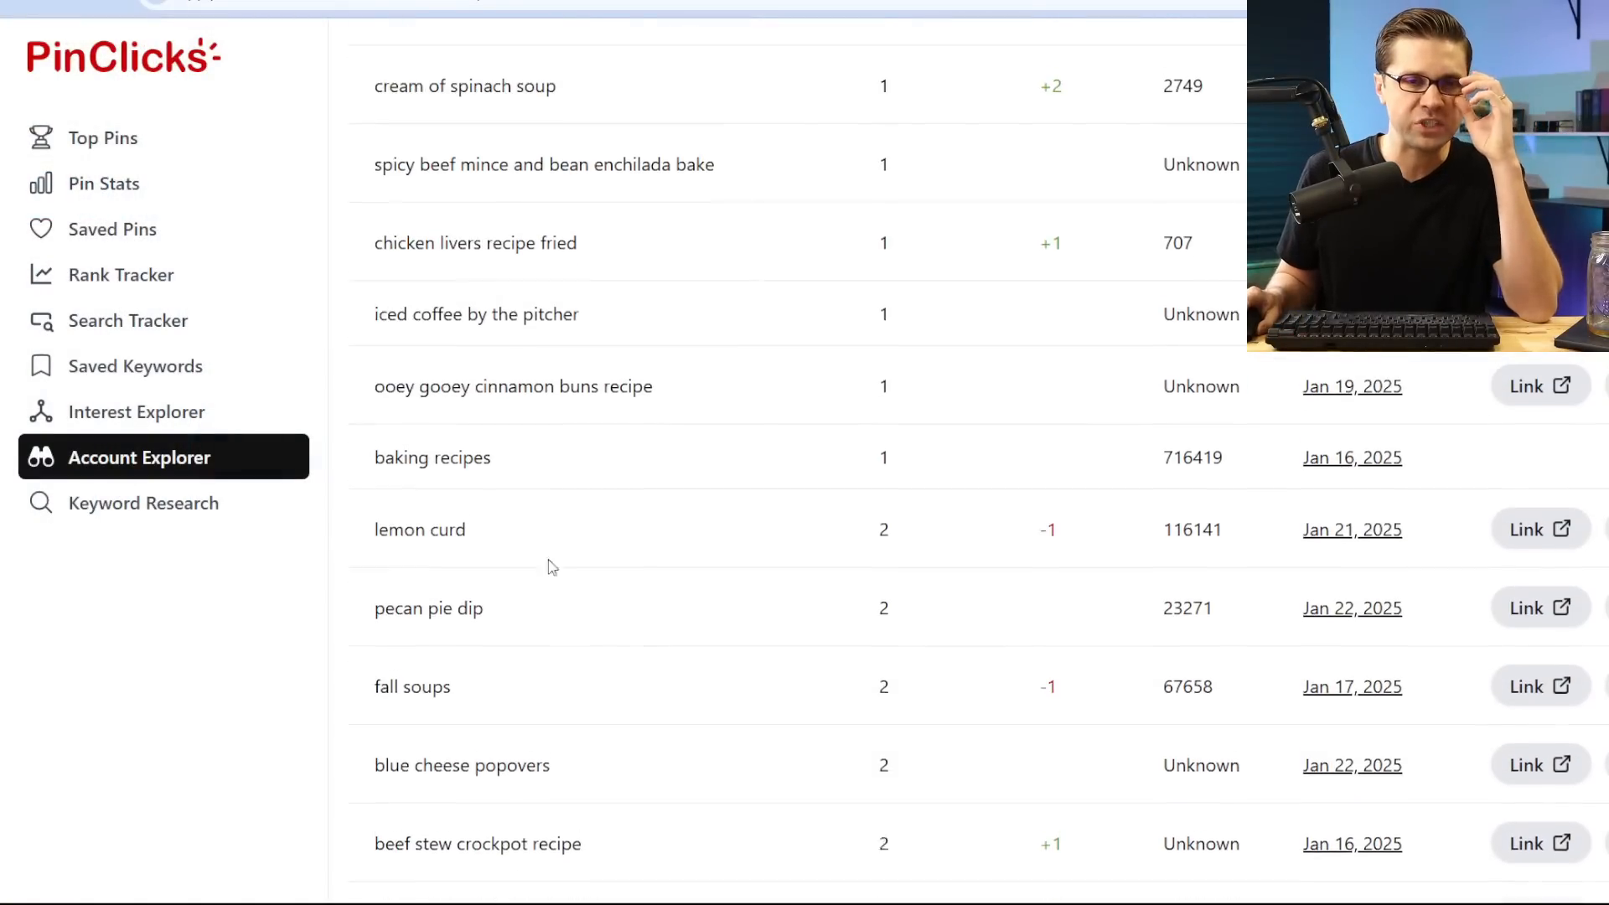
double_click(419, 530)
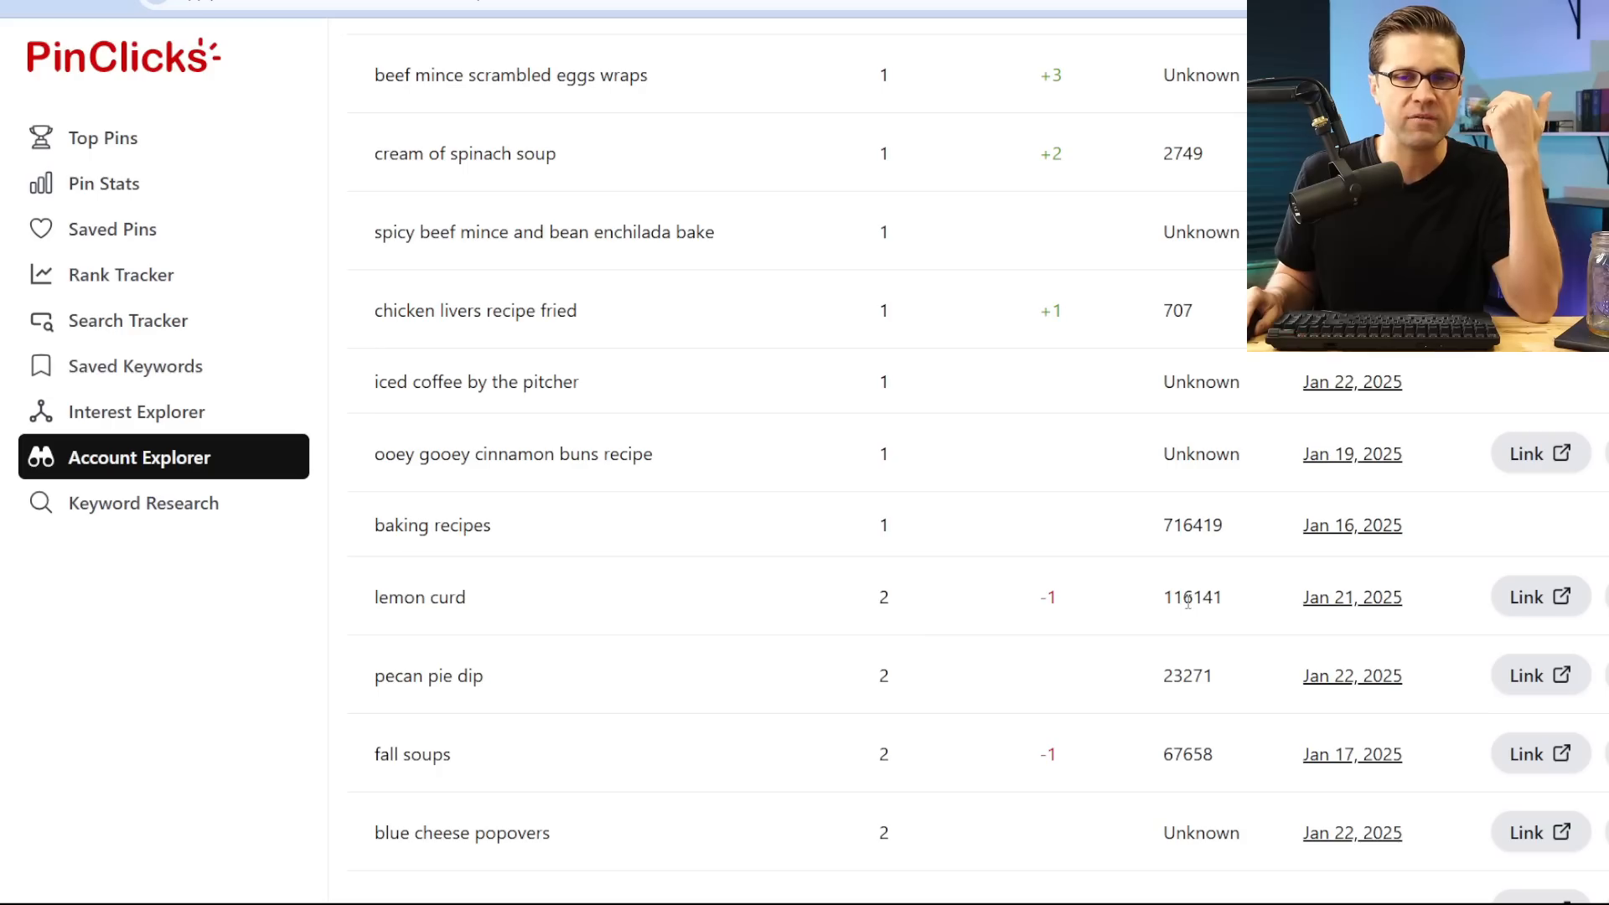
double_click(1191, 596)
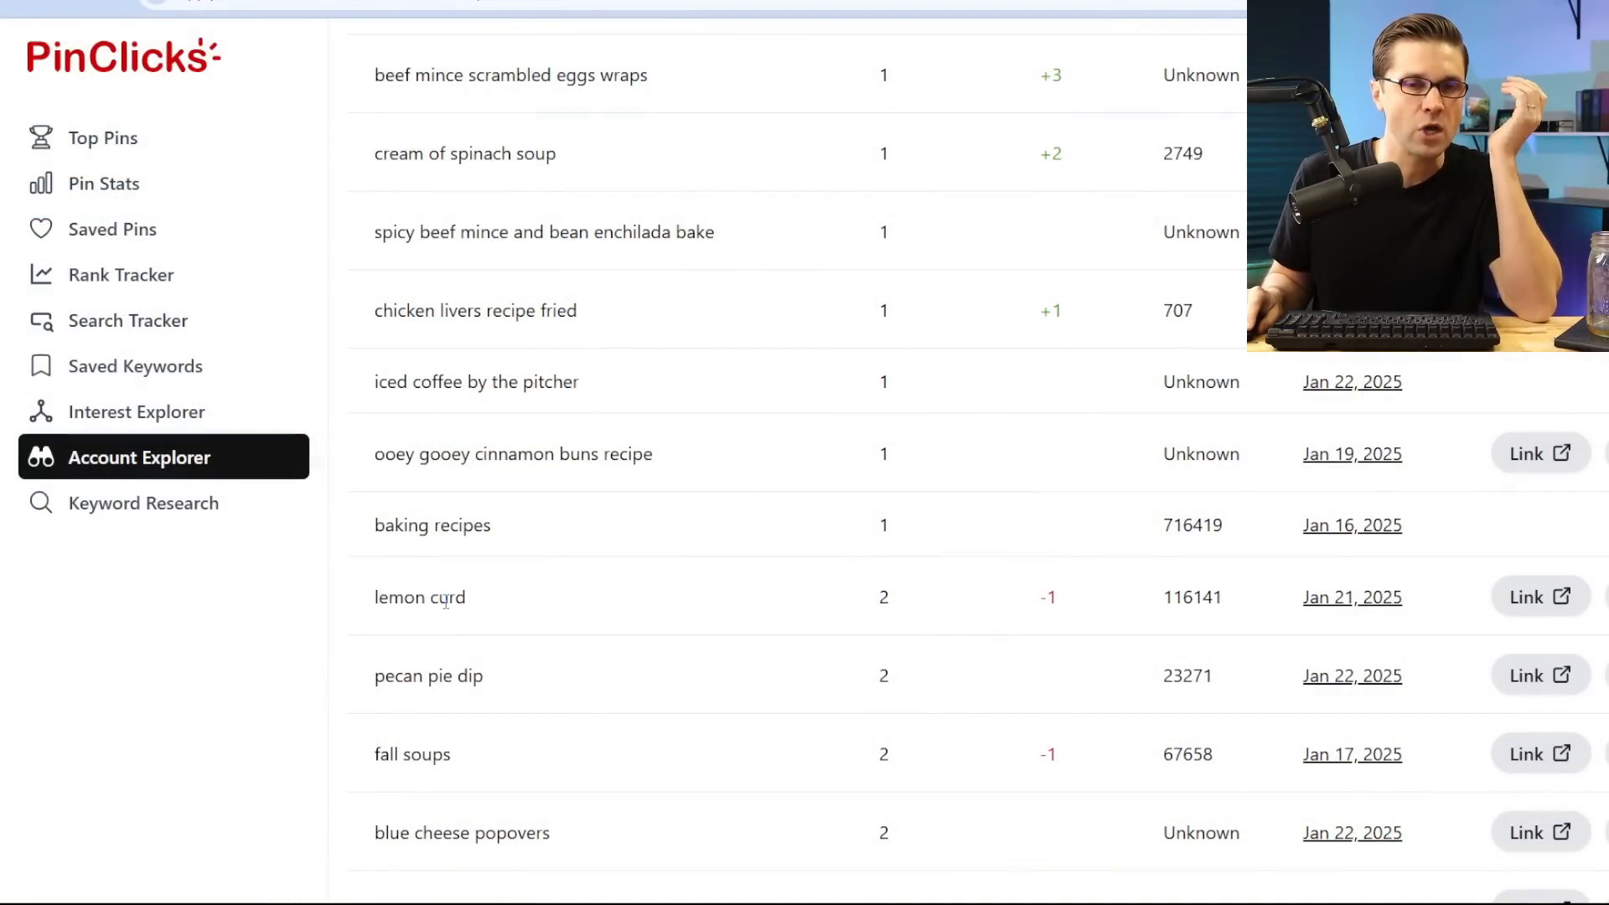
double_click(418, 596)
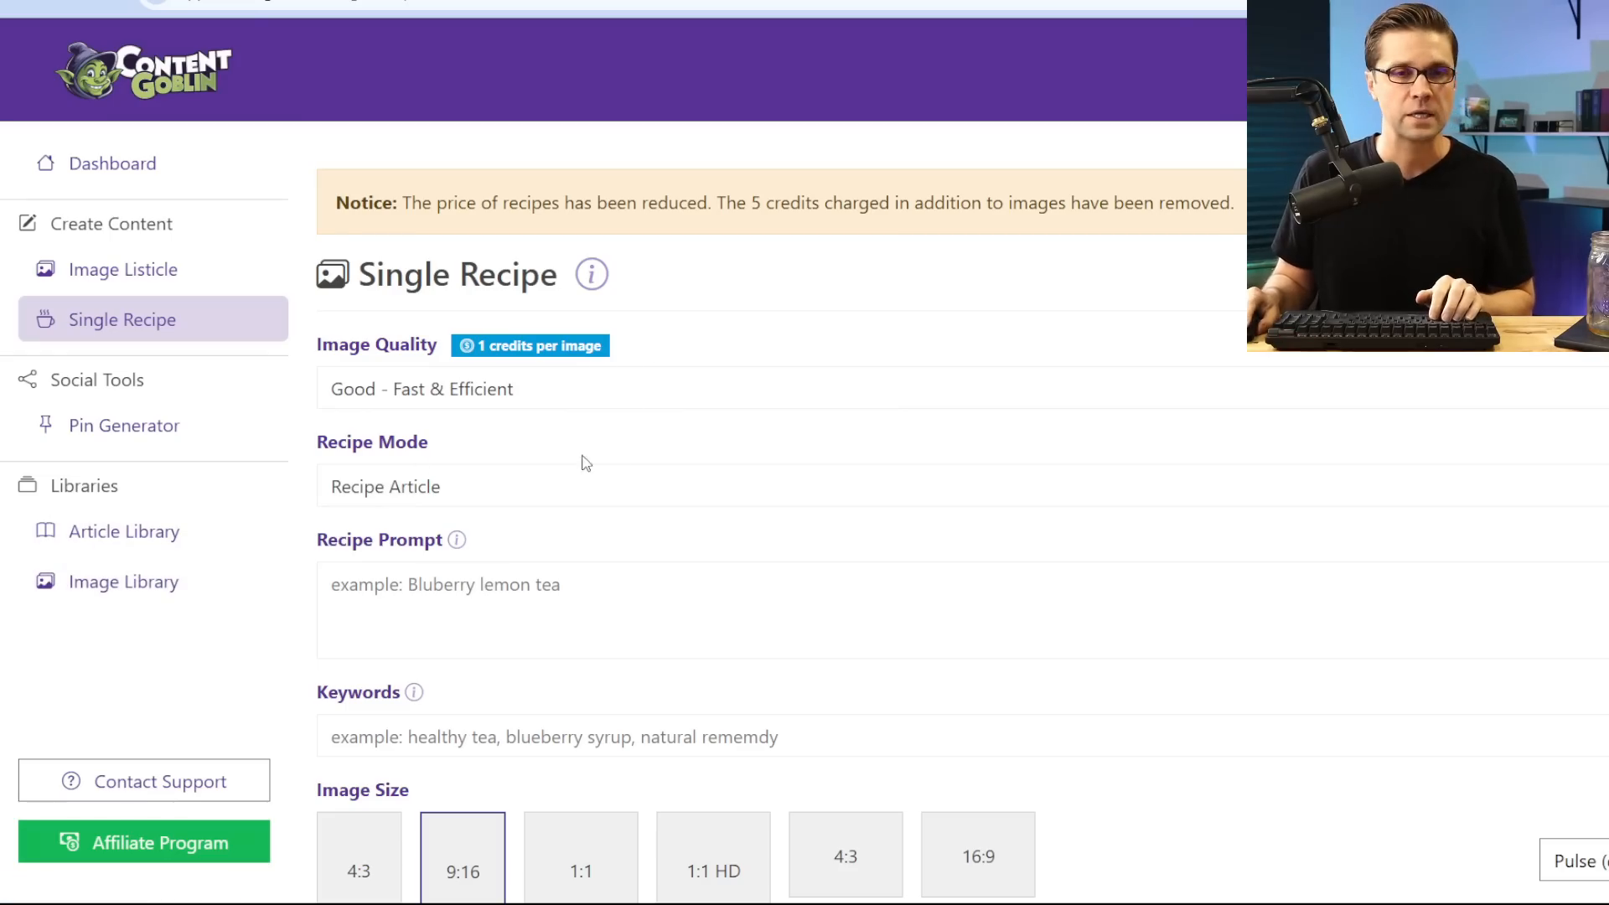
Enter 'lemon curd' prompt with Best - Premium Quality images and Recipe Article mode
text(lemon curd)
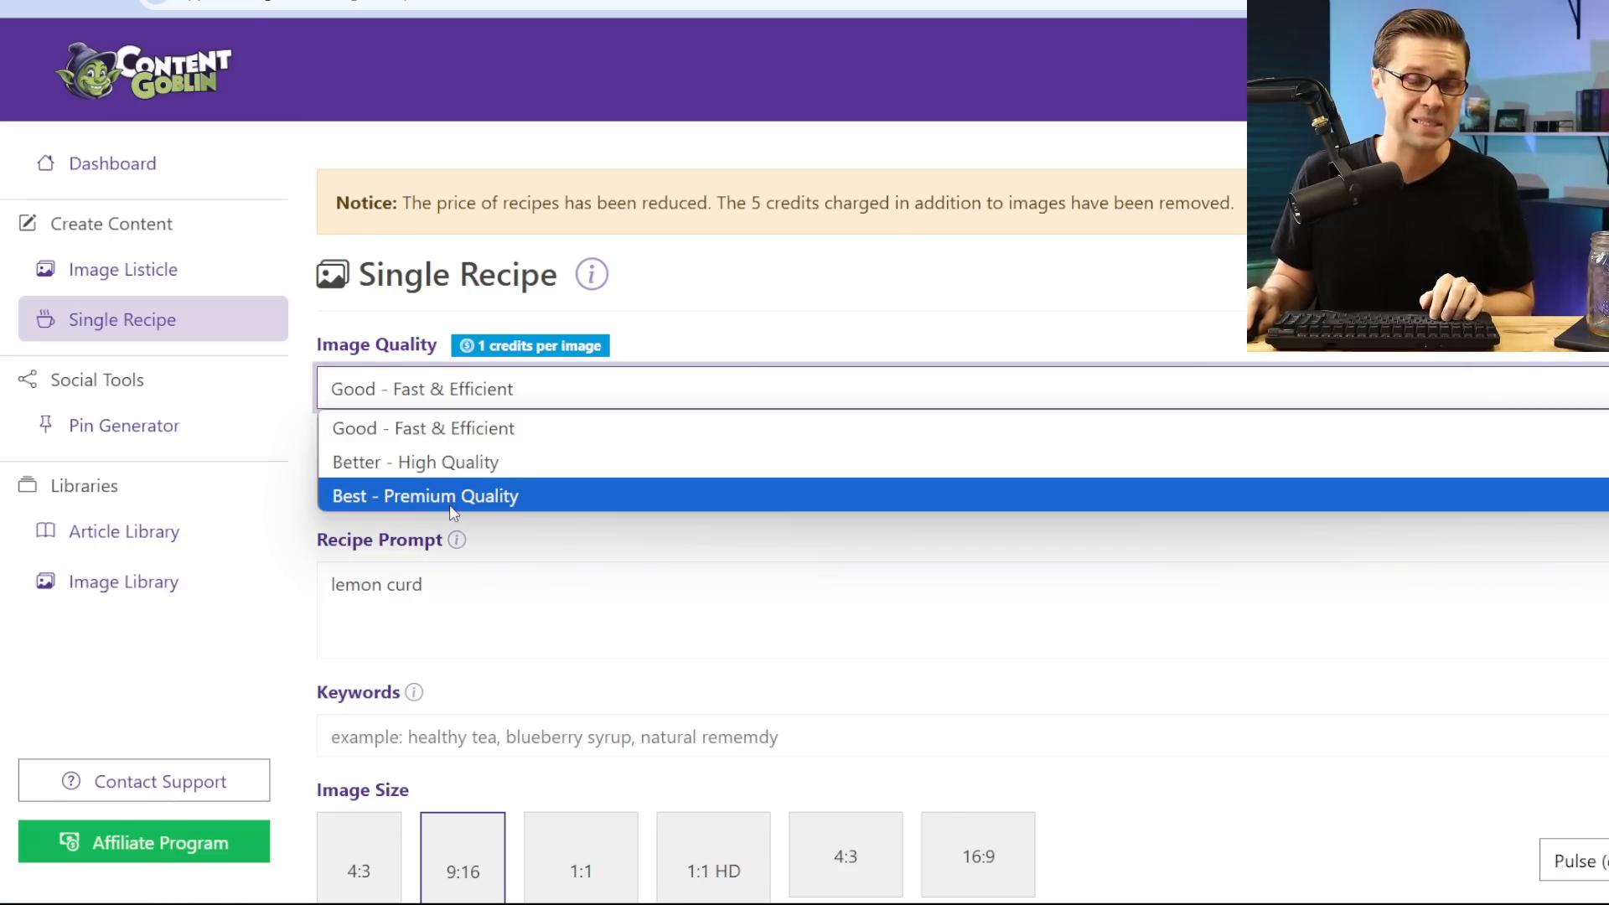
click(424, 496)
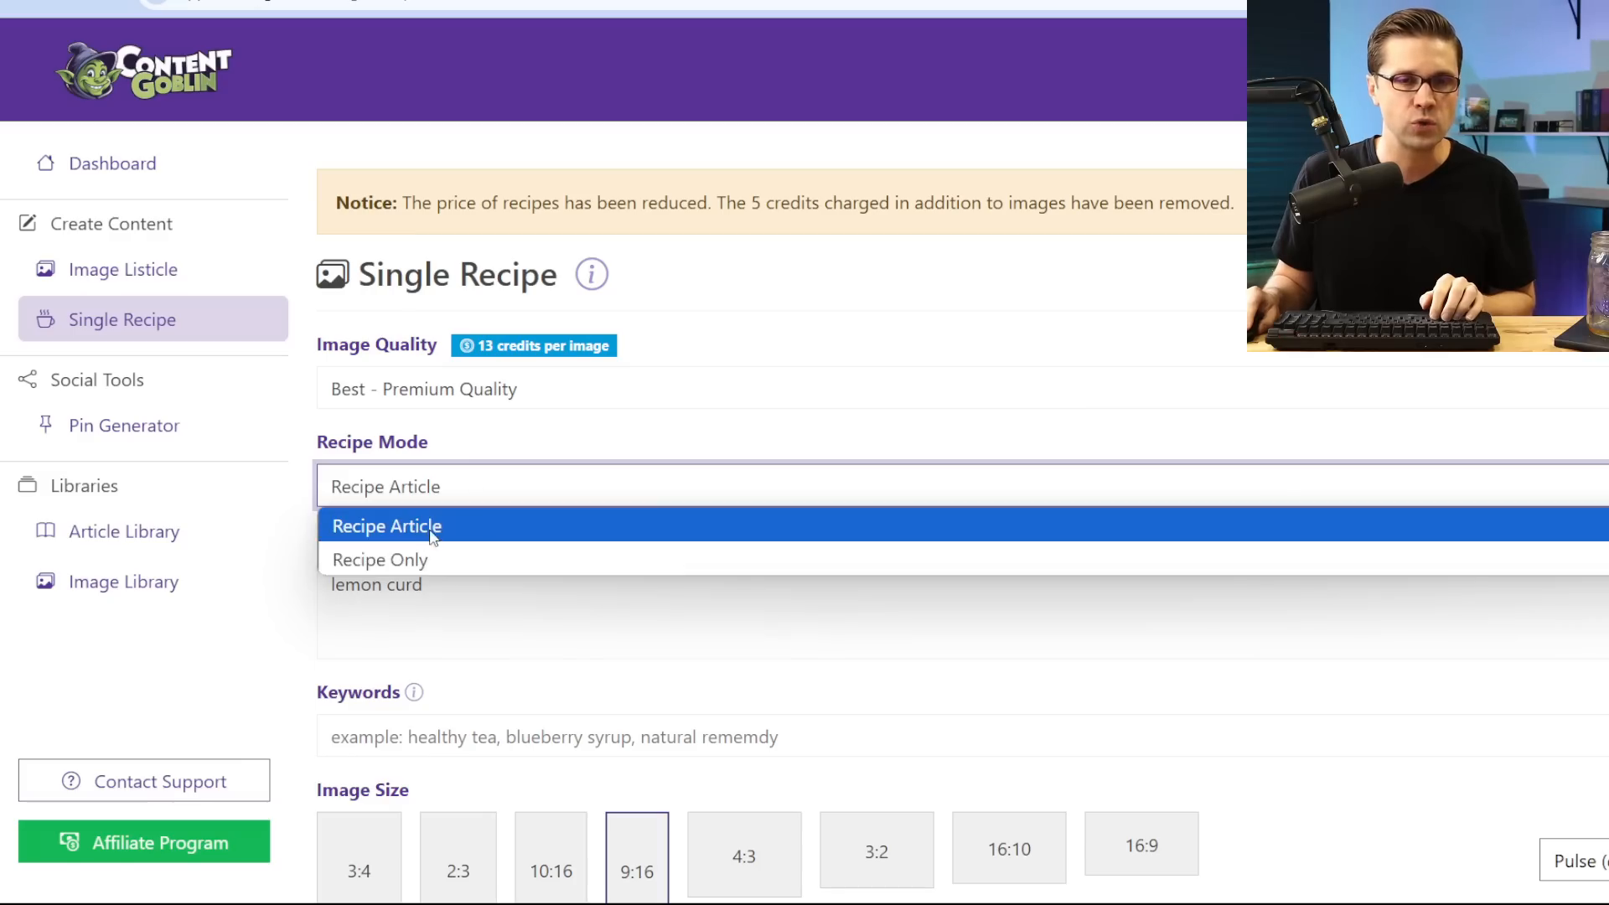
click(386, 524)
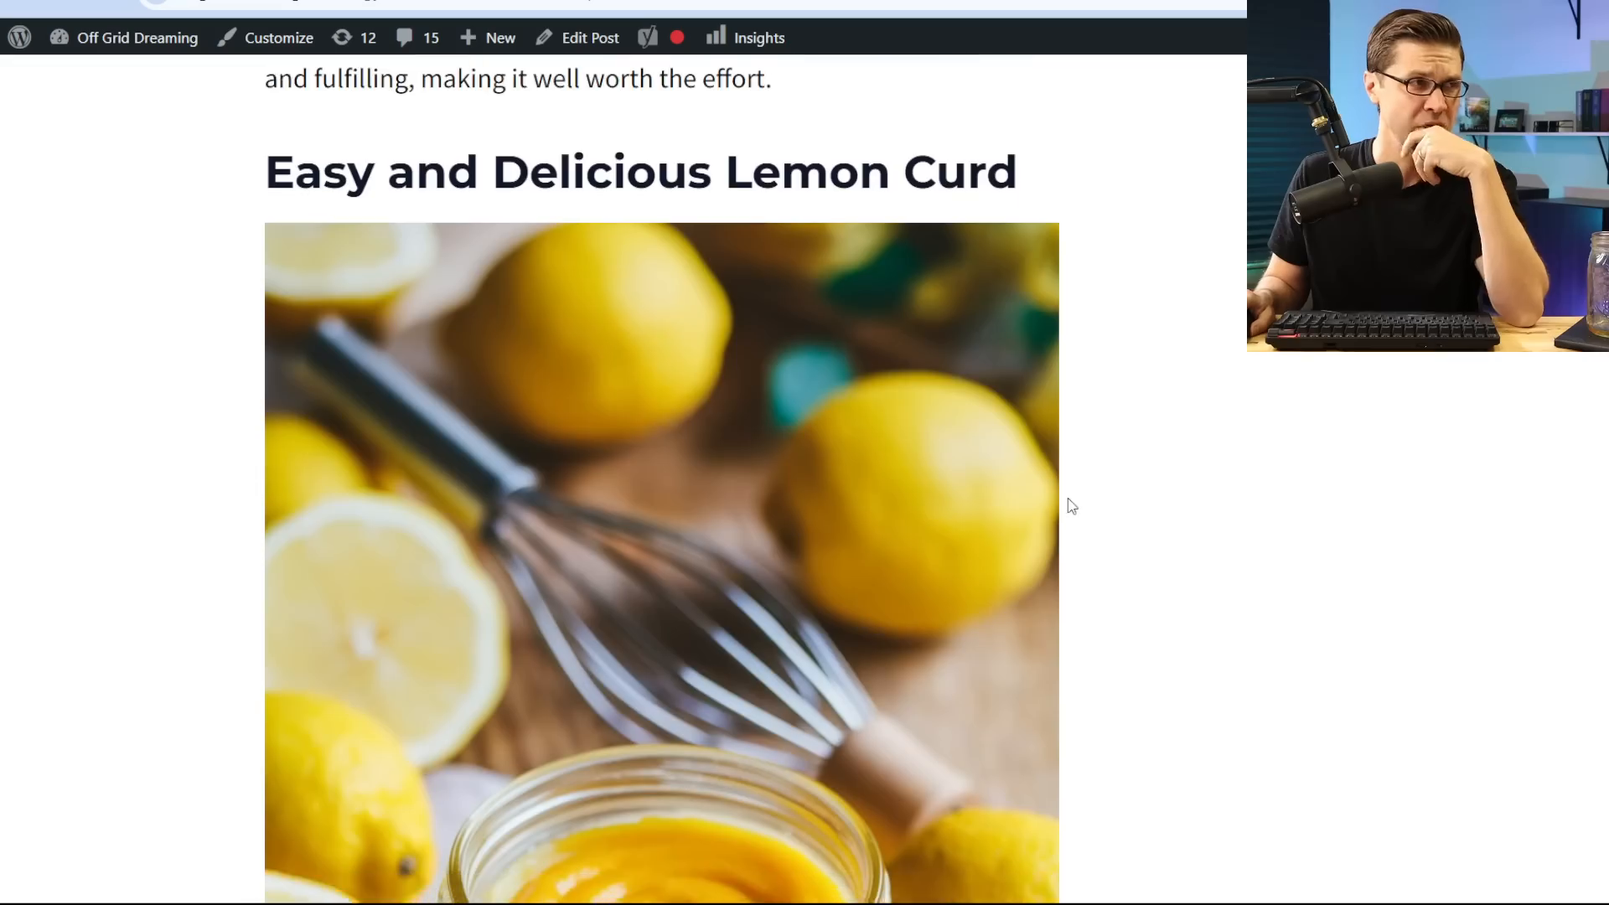
scroll(down, 3)
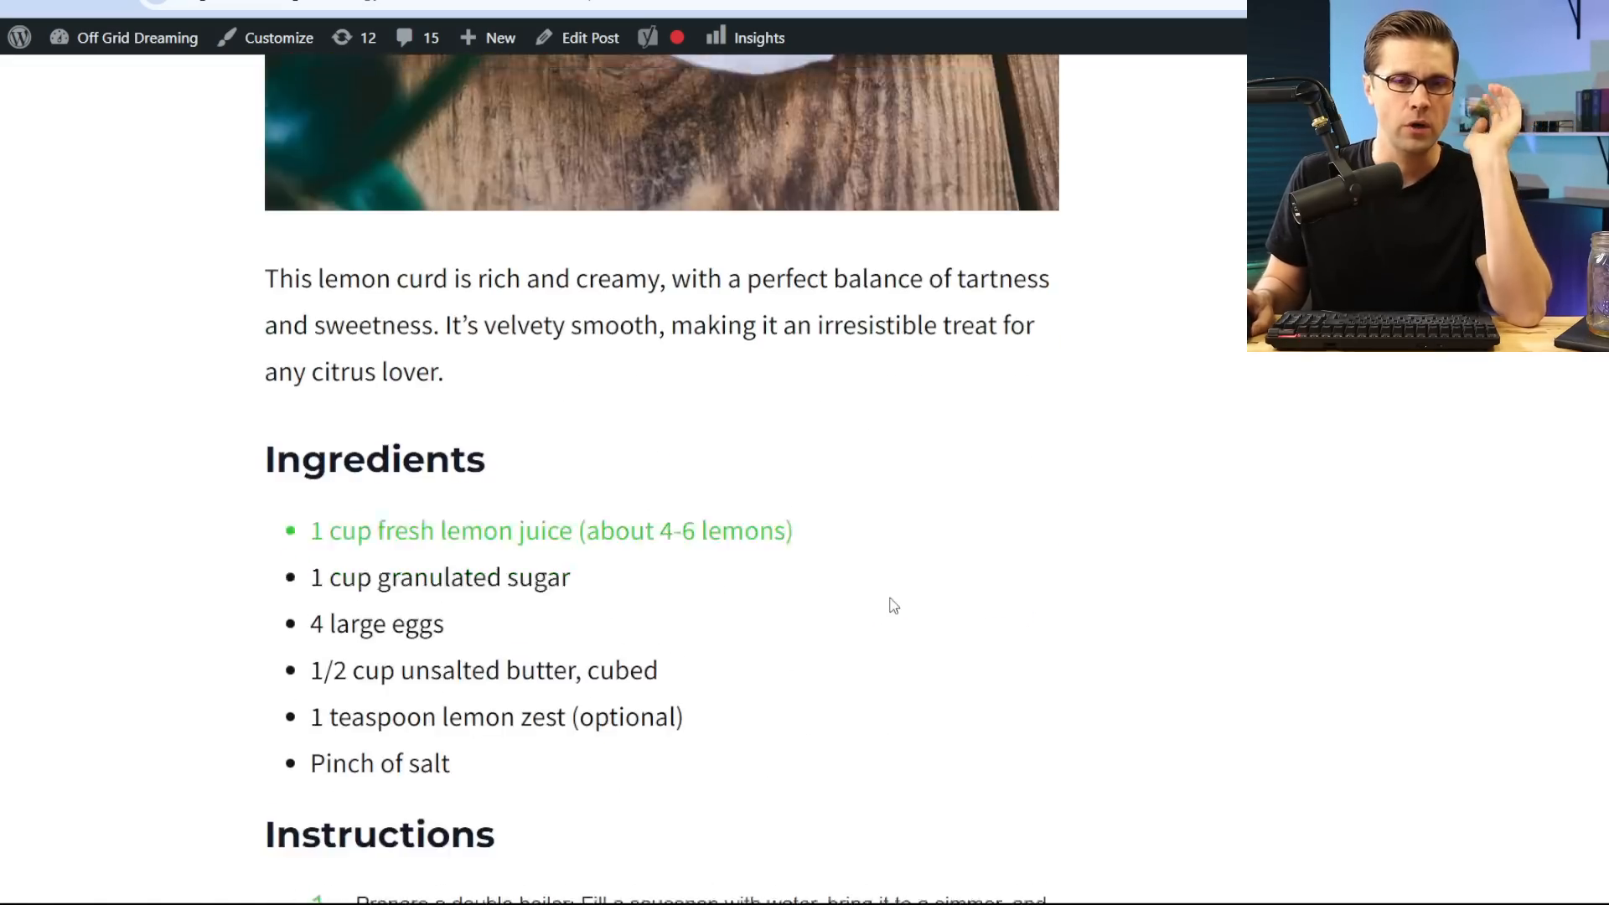
scroll(down, 3)
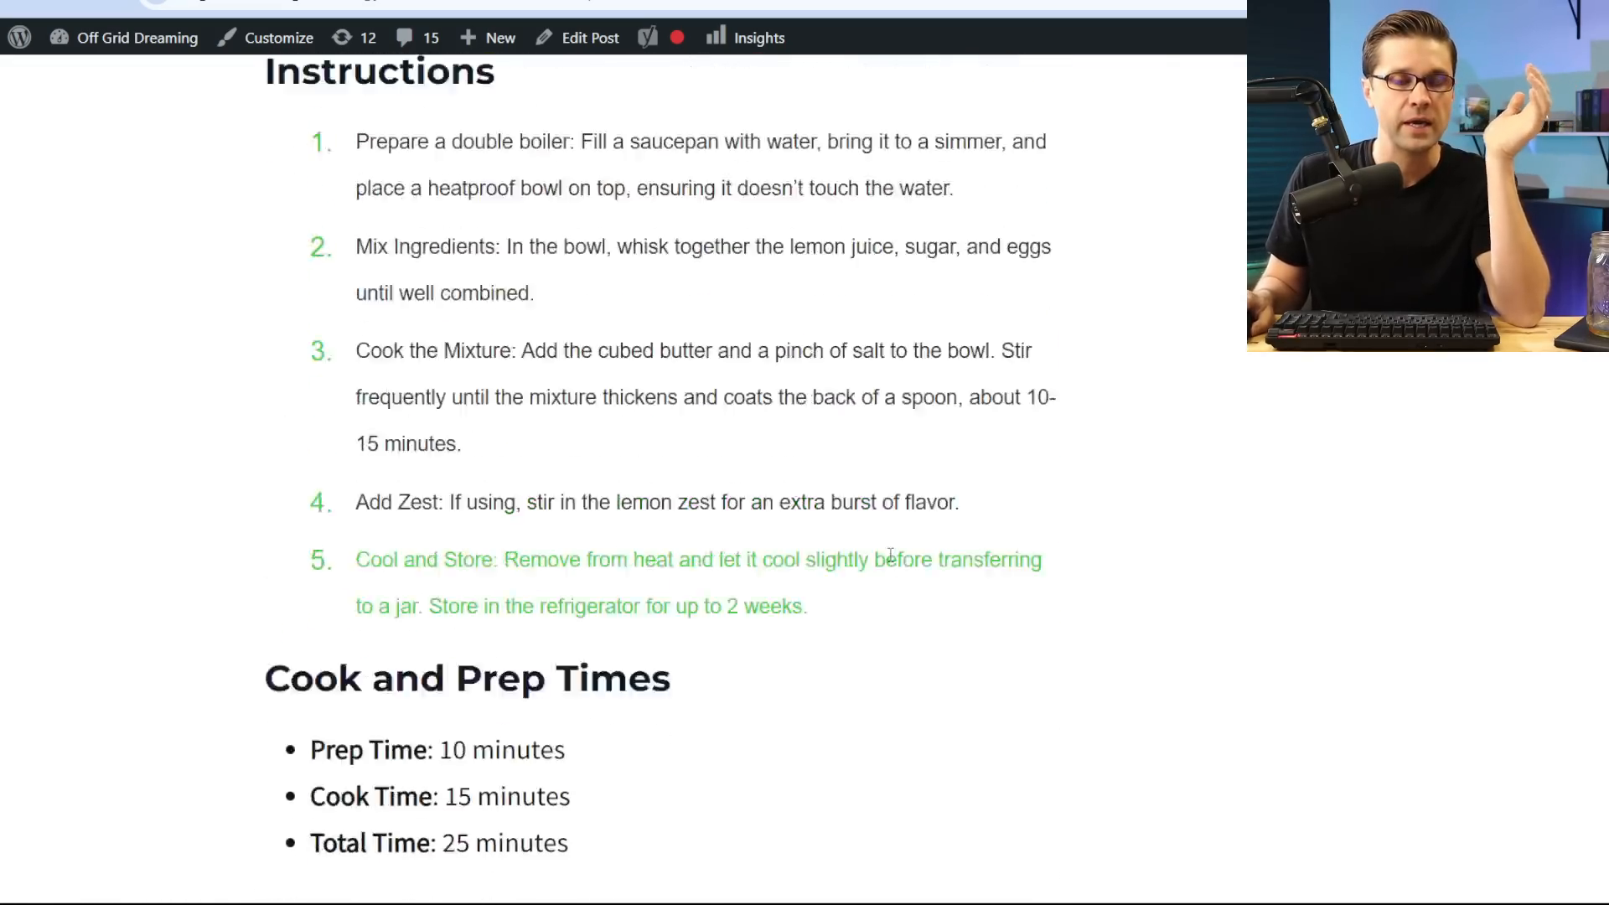
scroll(up, 3)
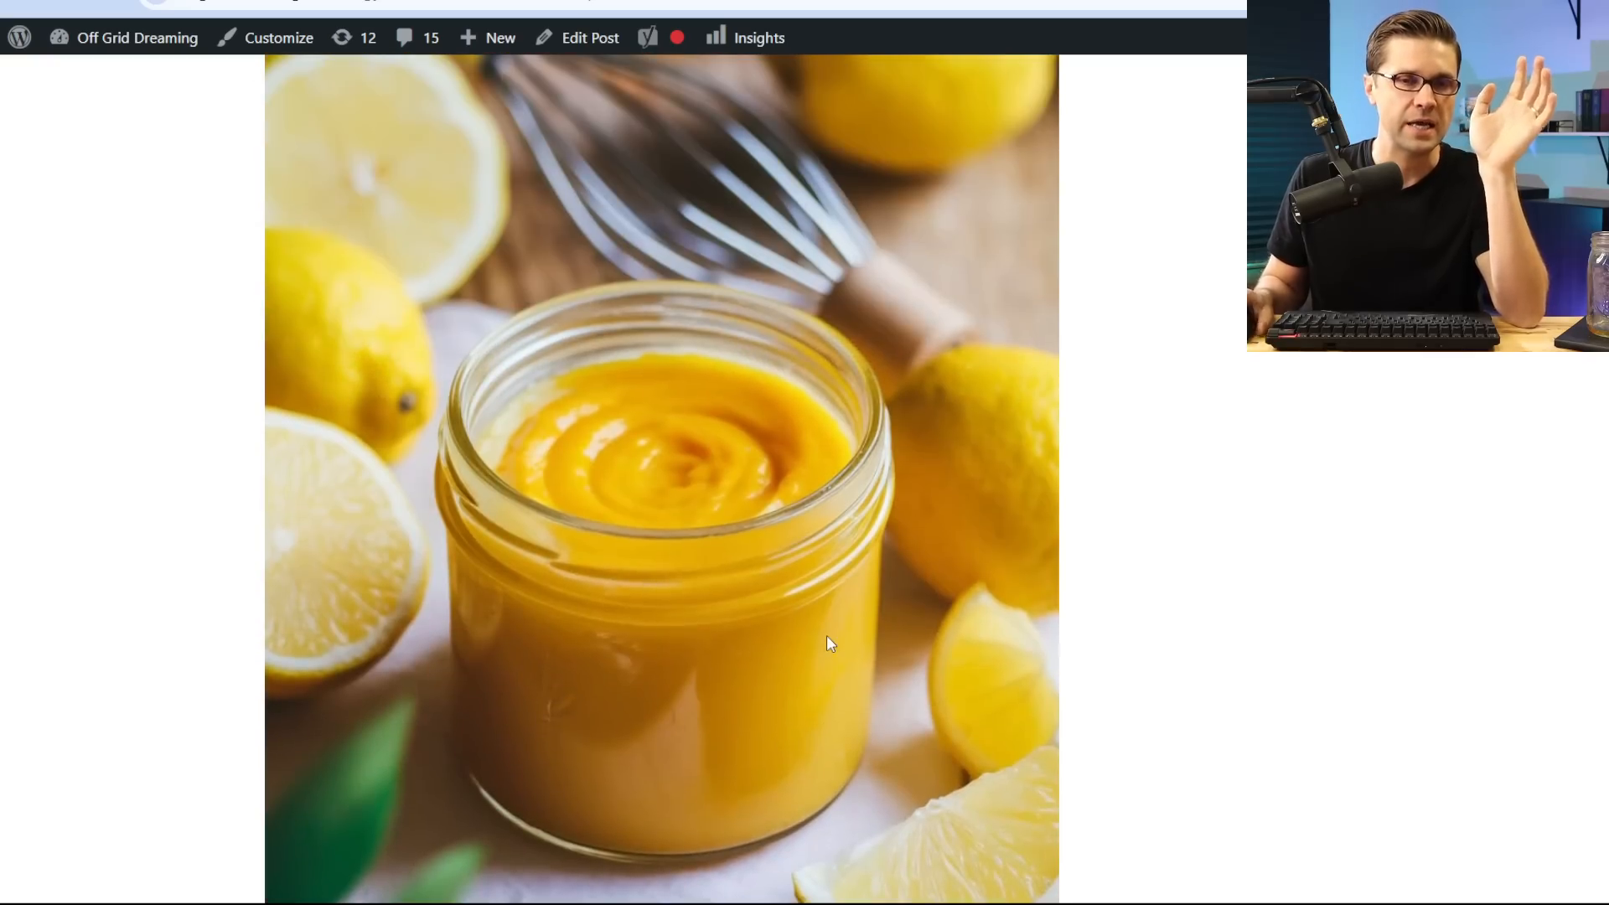
mouse_move(829, 643)
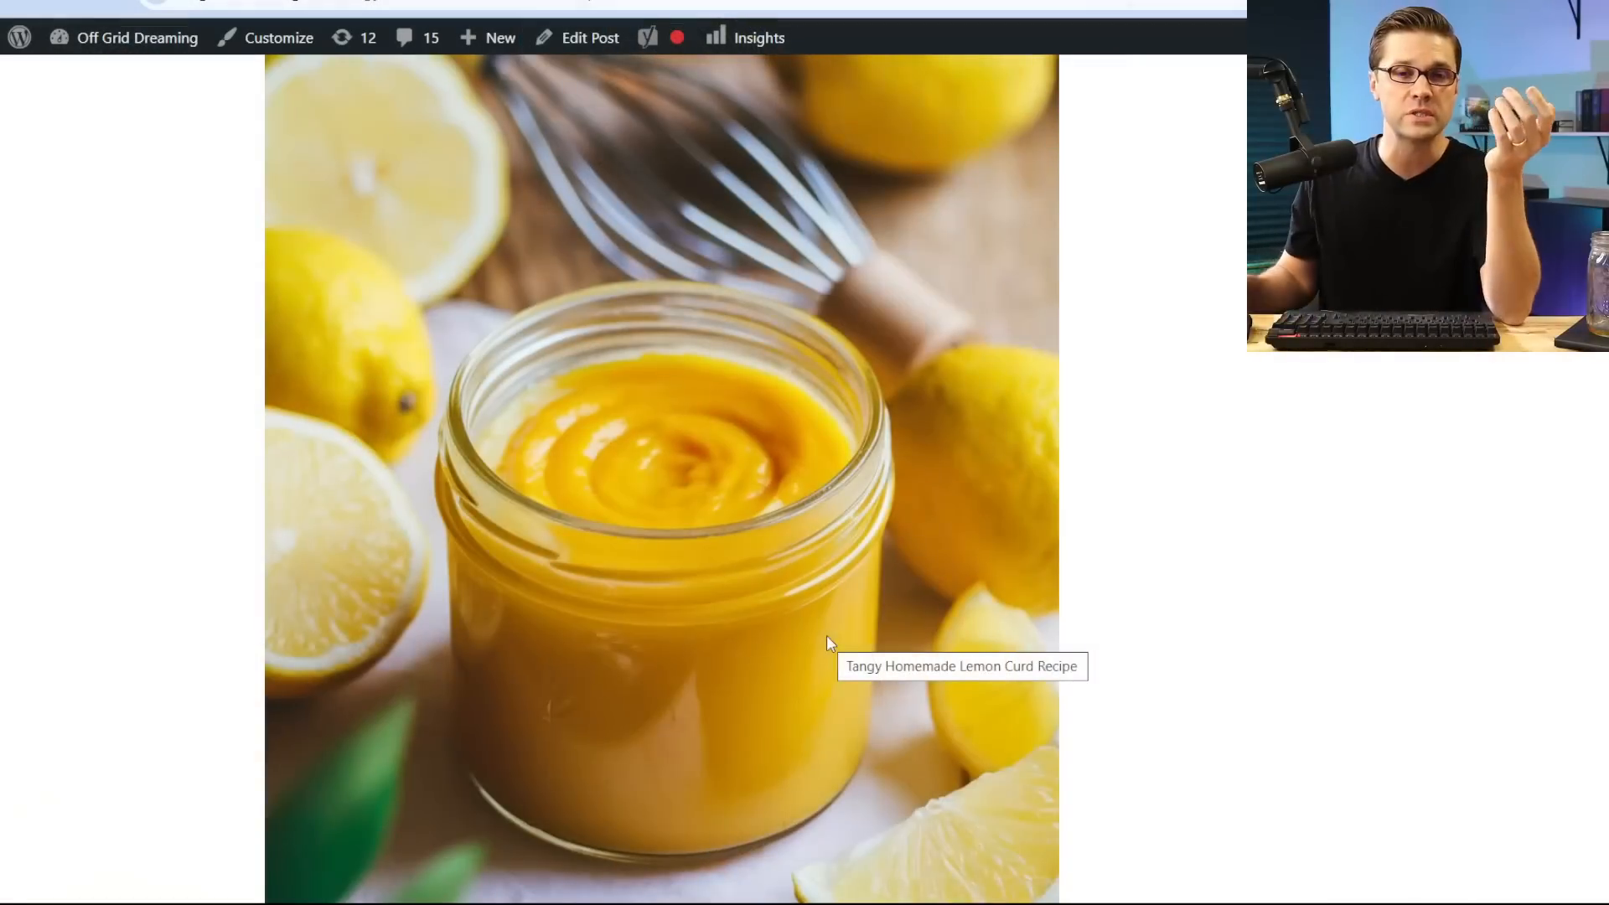
scroll(down, 3)
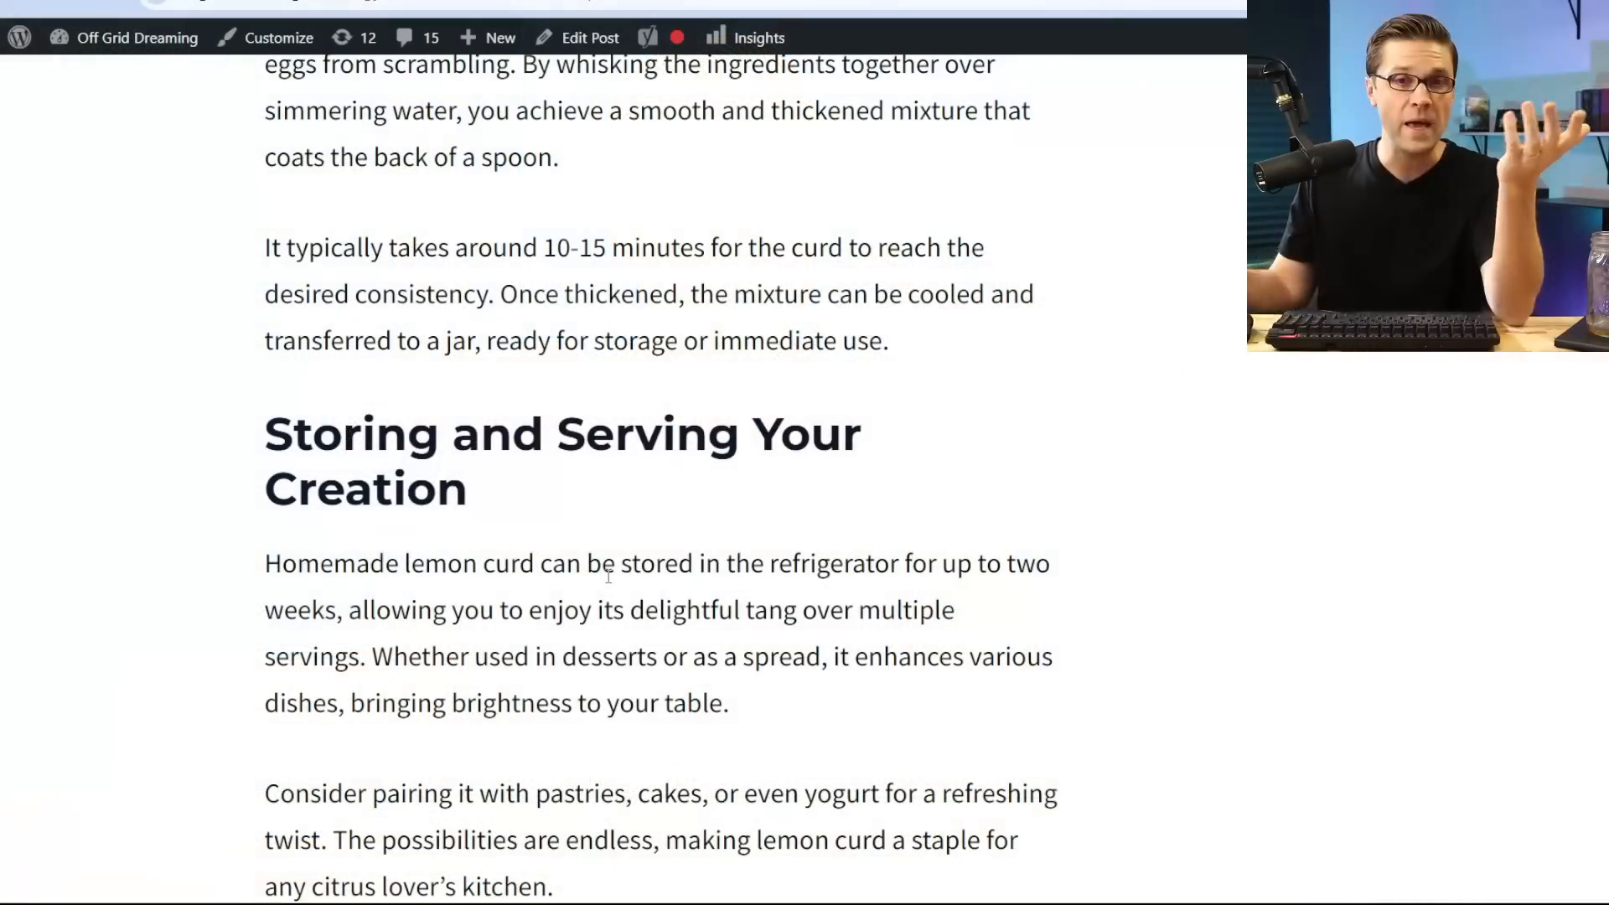
scroll(down, 3)
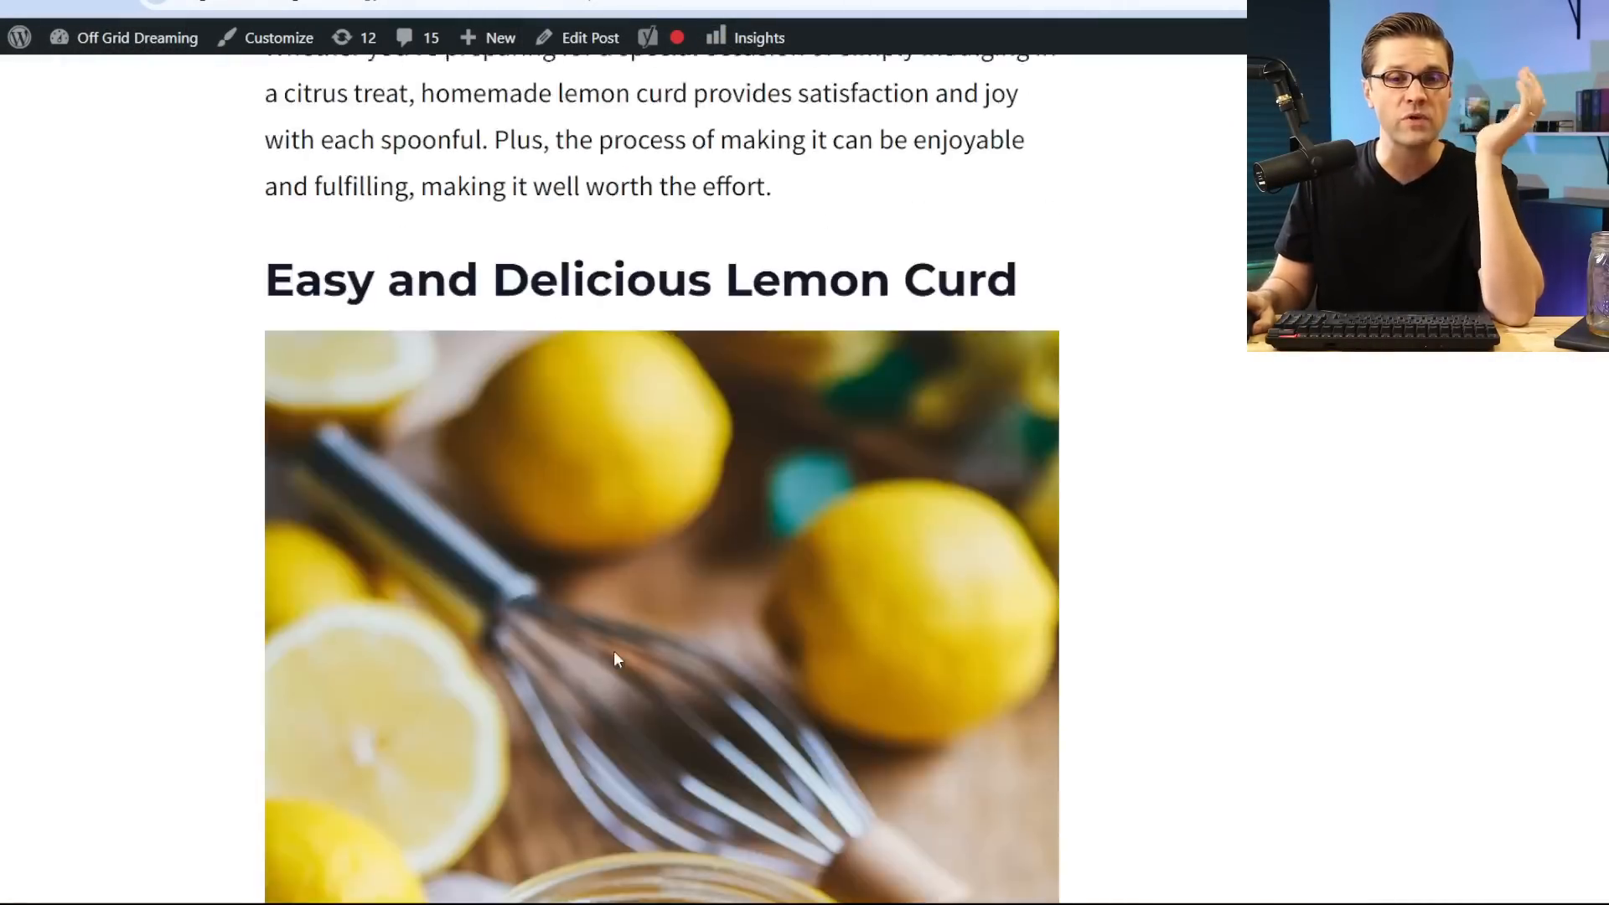
scroll(down, 3)
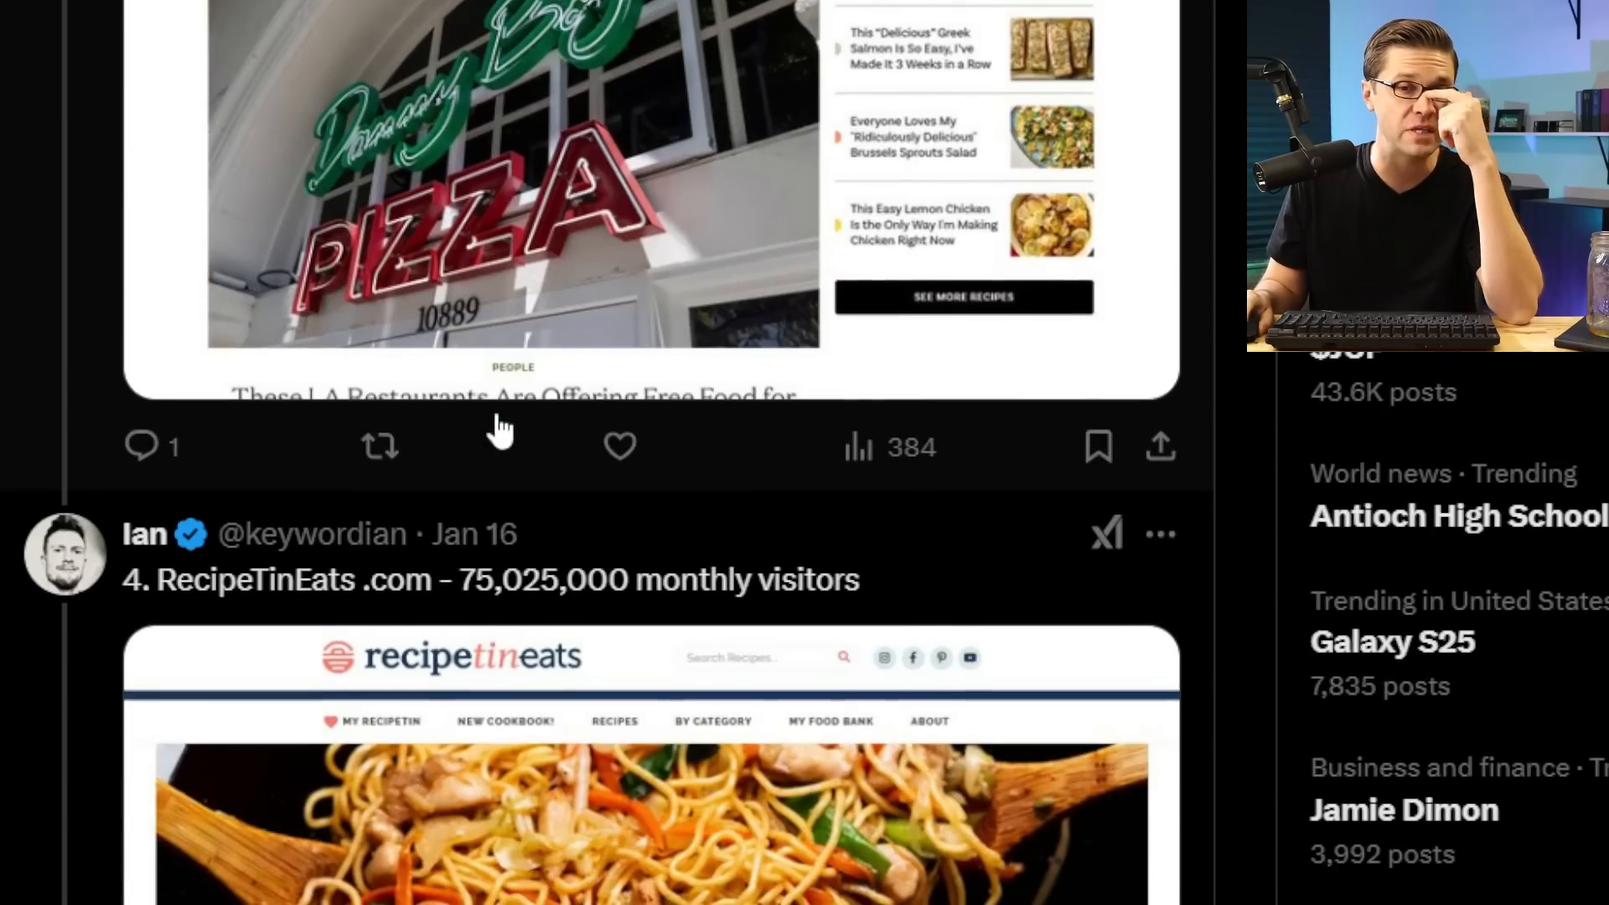
scroll(down, 3)
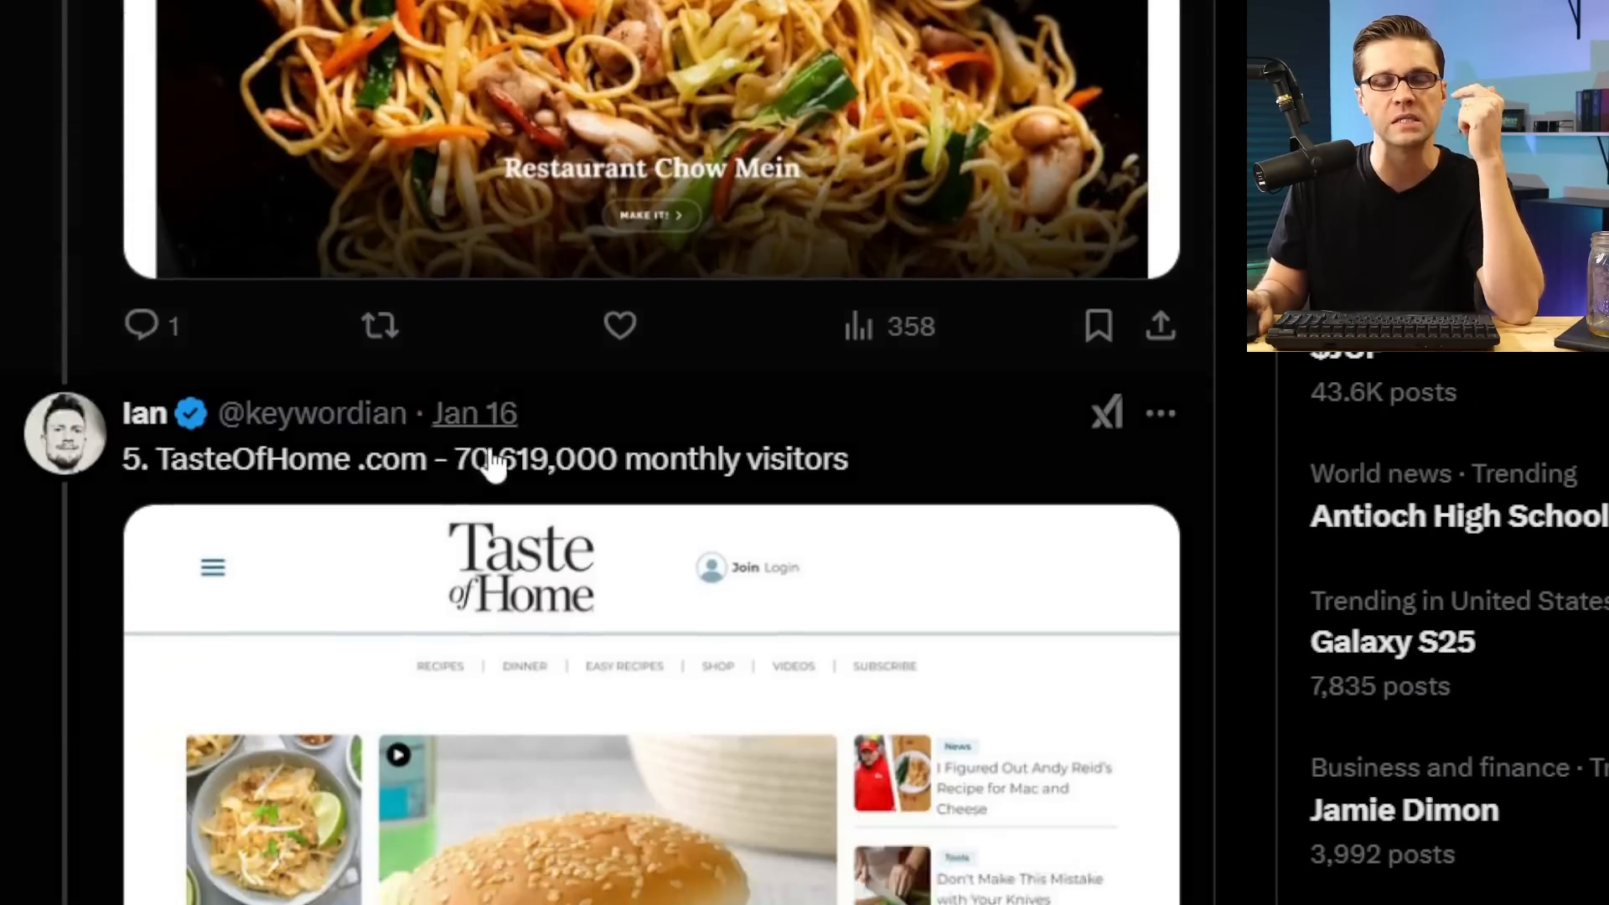
scroll(down, 3)
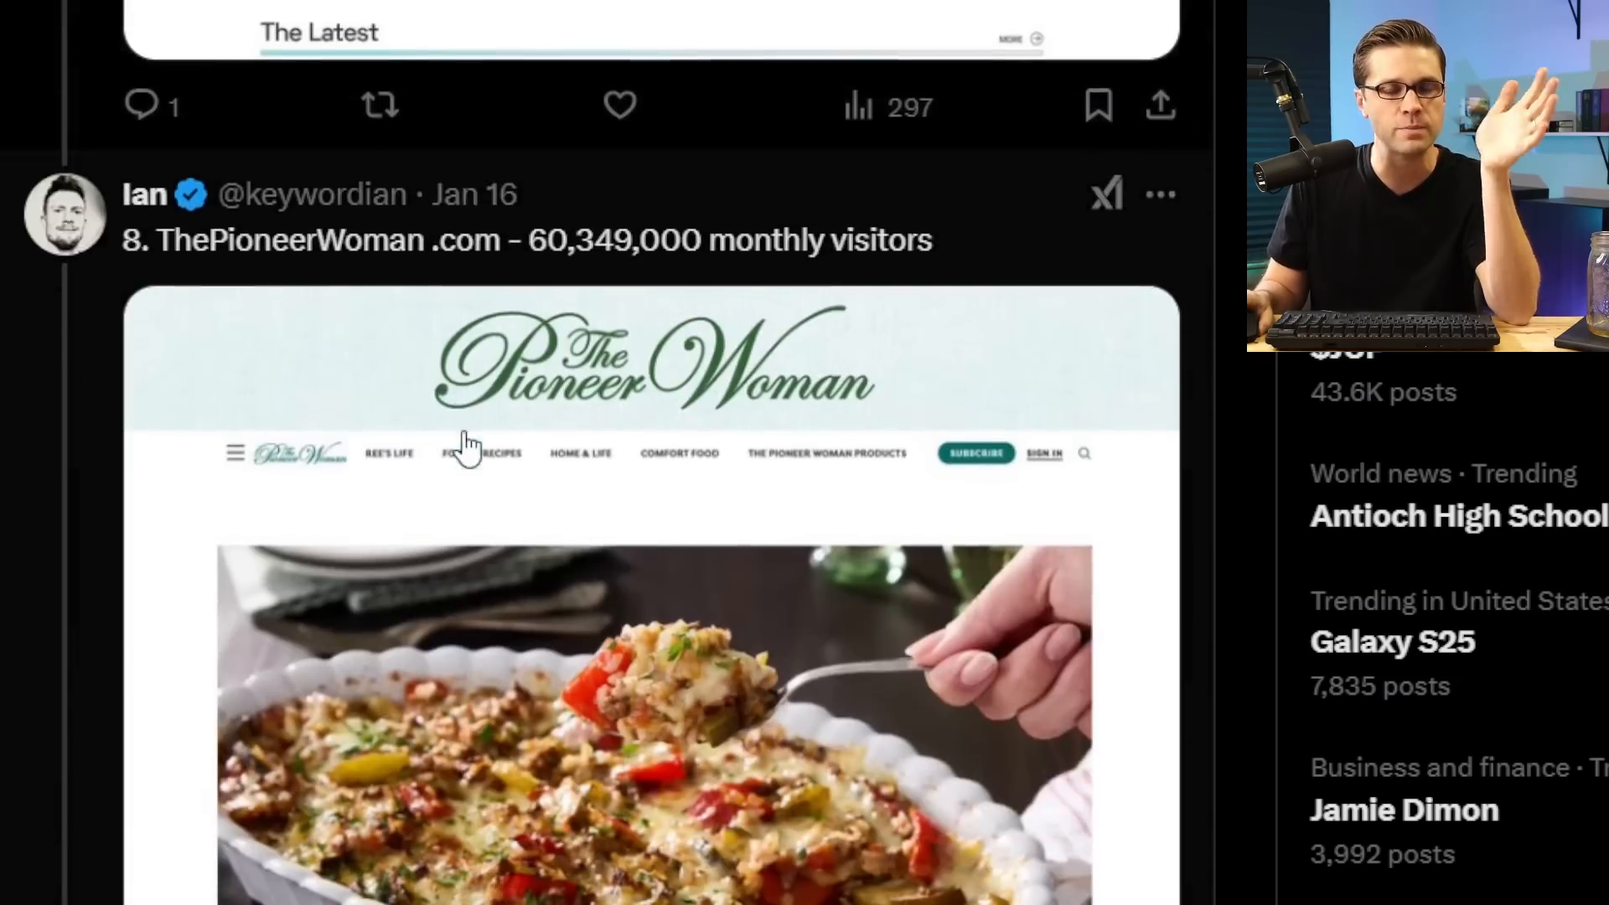
scroll(down, 3)
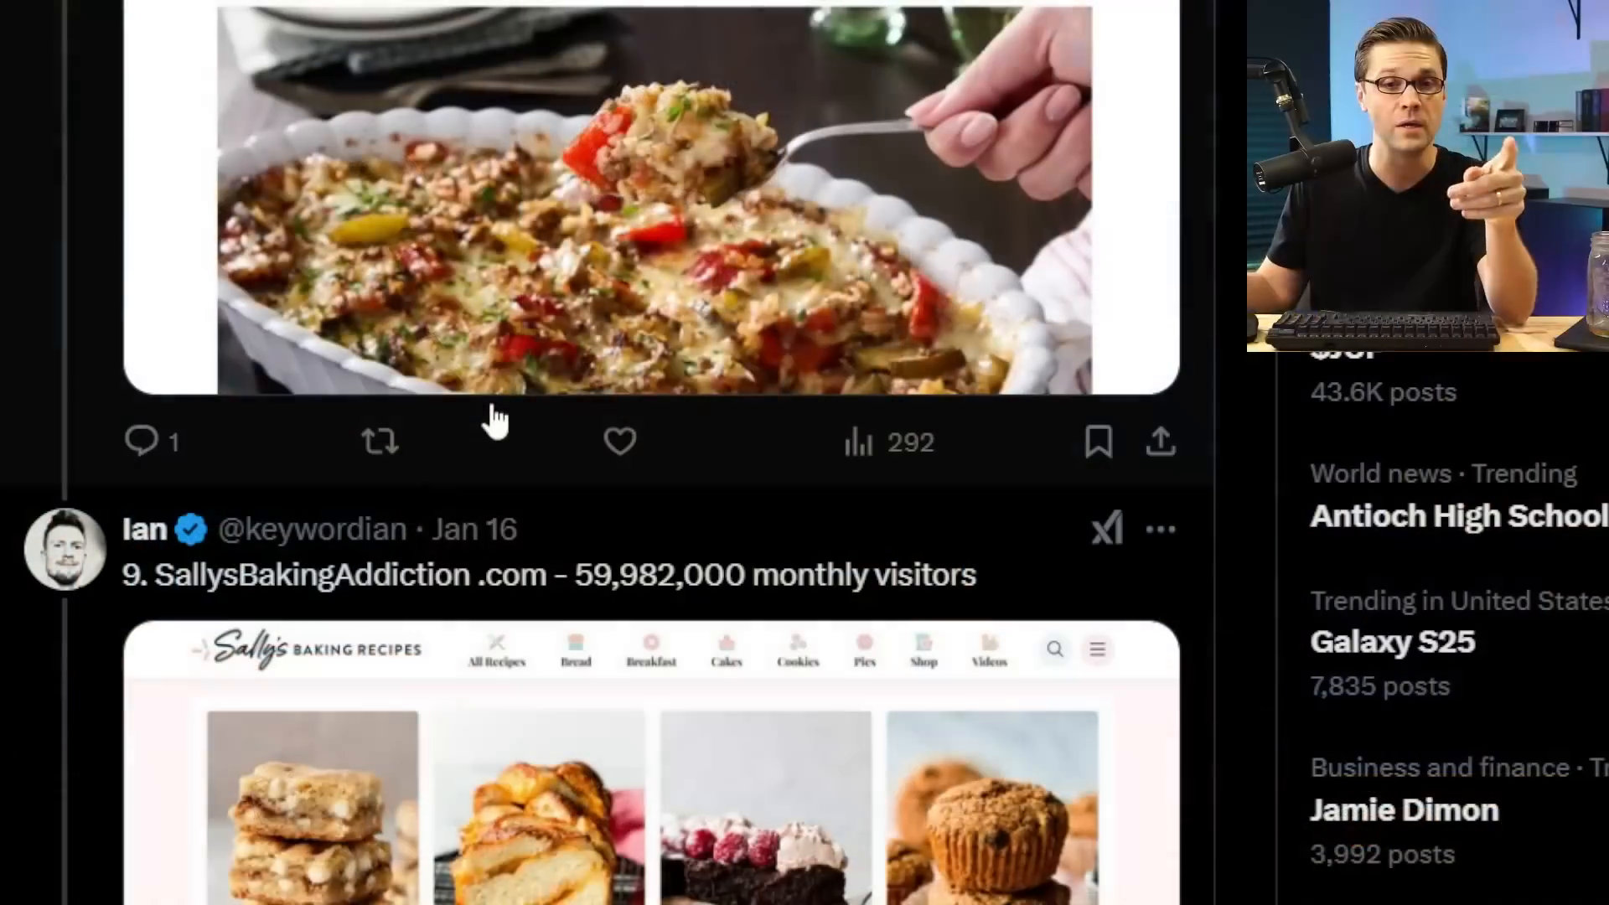
scroll(down, 3)
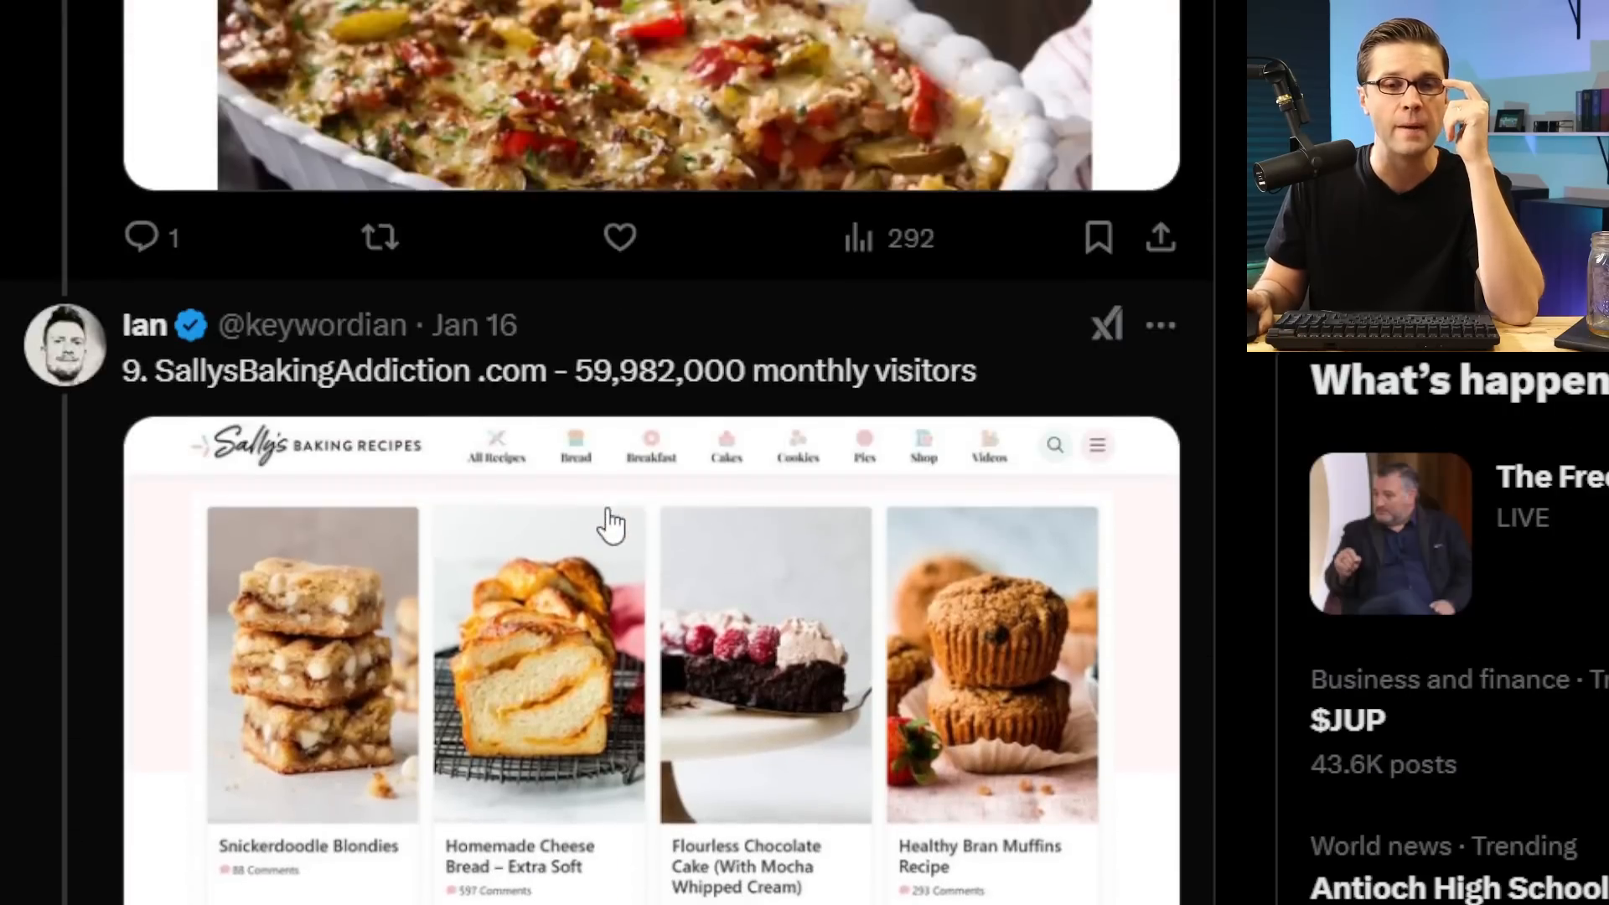